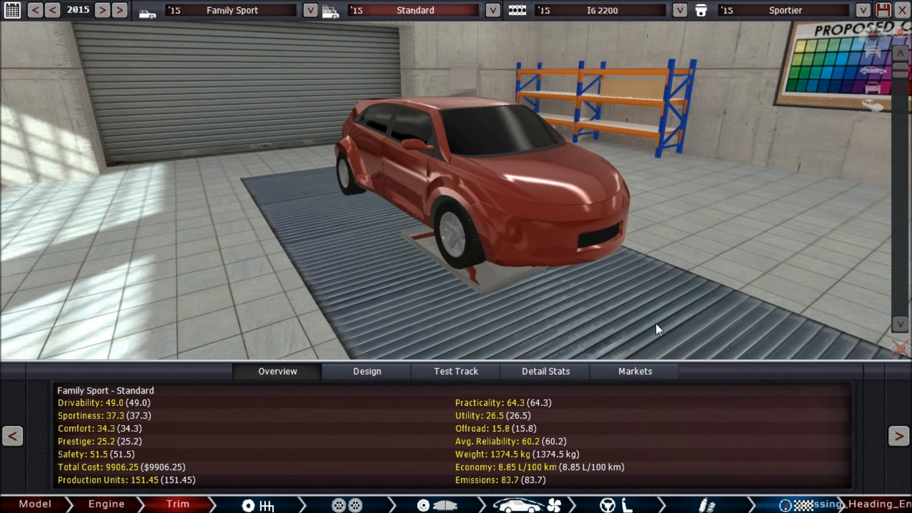
pyautogui.moveTo(616, 282)
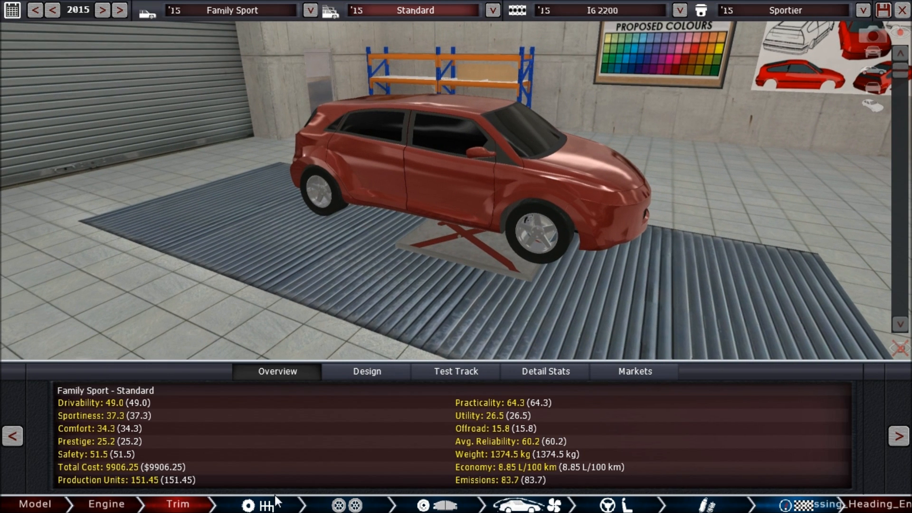
pyautogui.moveTo(669, 503)
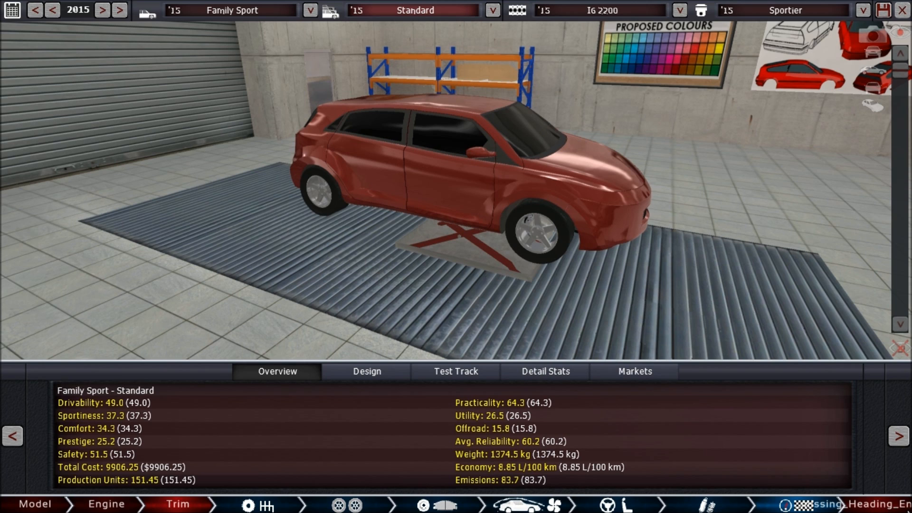
pyautogui.moveTo(807, 472)
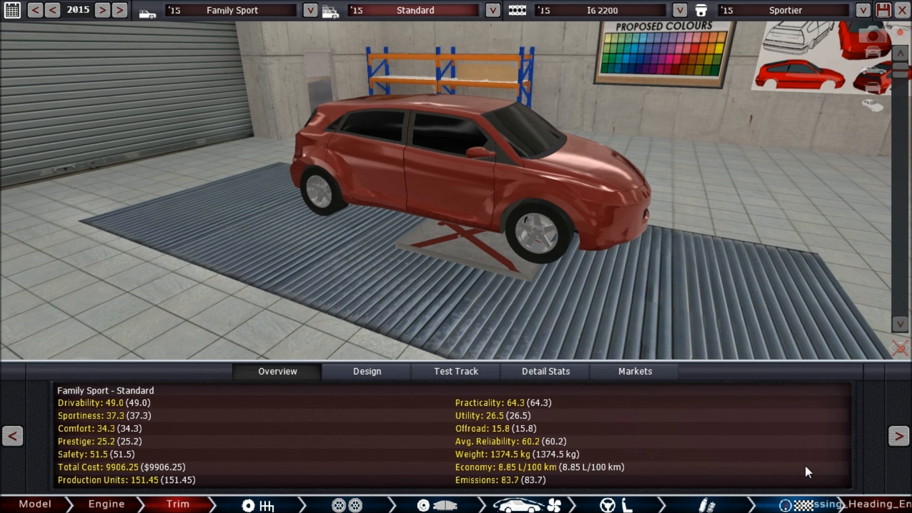
pyautogui.moveTo(834, 460)
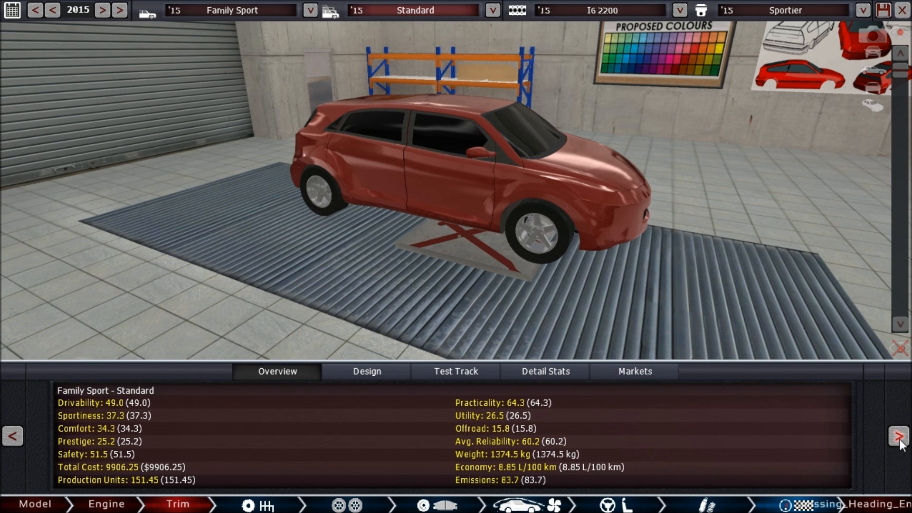
pyautogui.moveTo(896, 446)
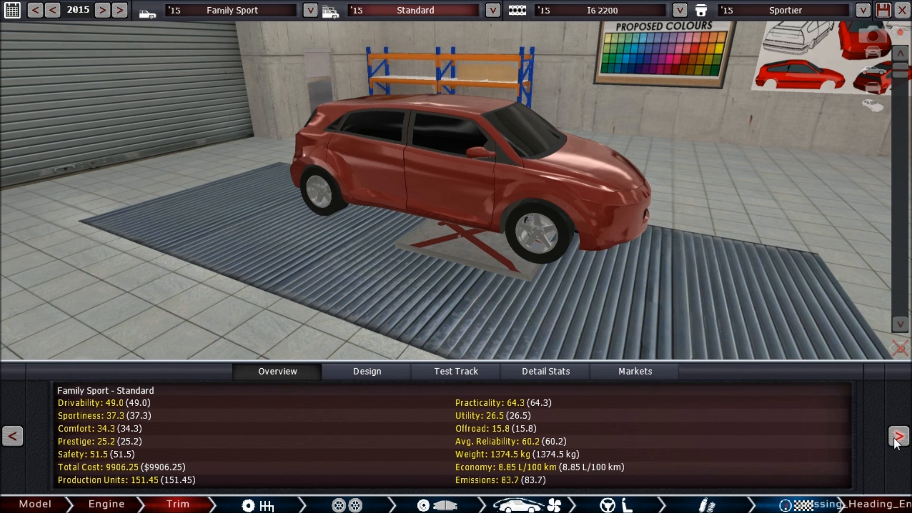
pyautogui.moveTo(884, 446)
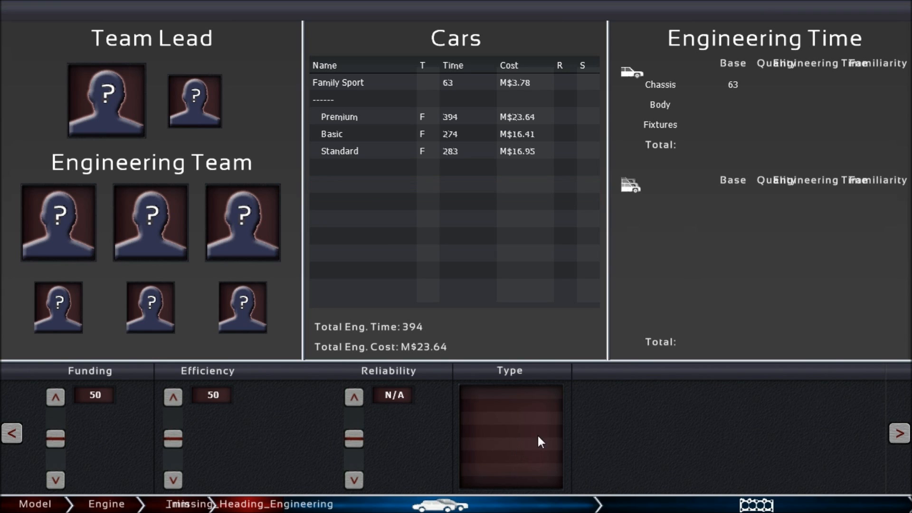
pyautogui.moveTo(568, 424)
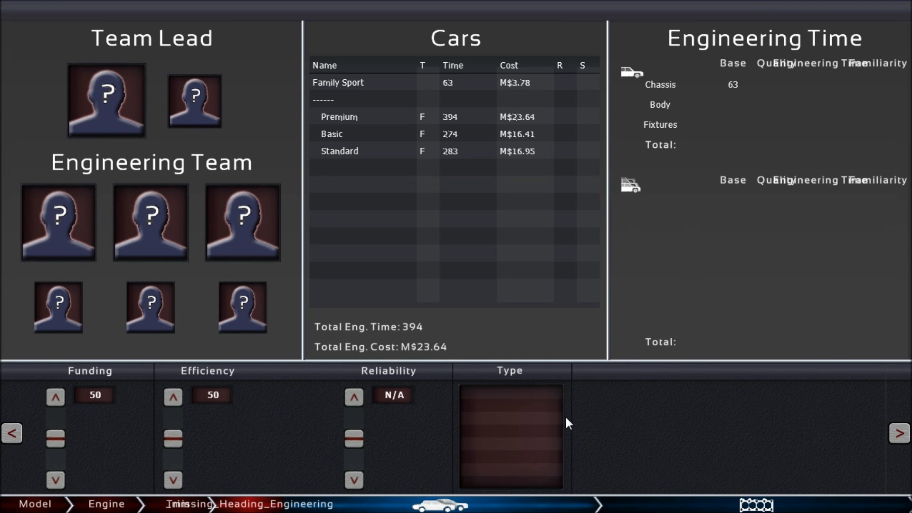
pyautogui.moveTo(391, 505)
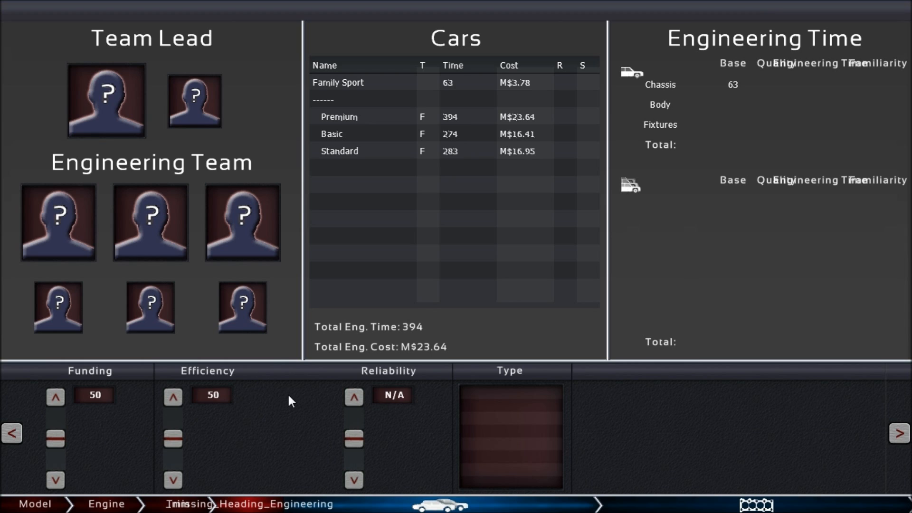
pyautogui.moveTo(101, 119)
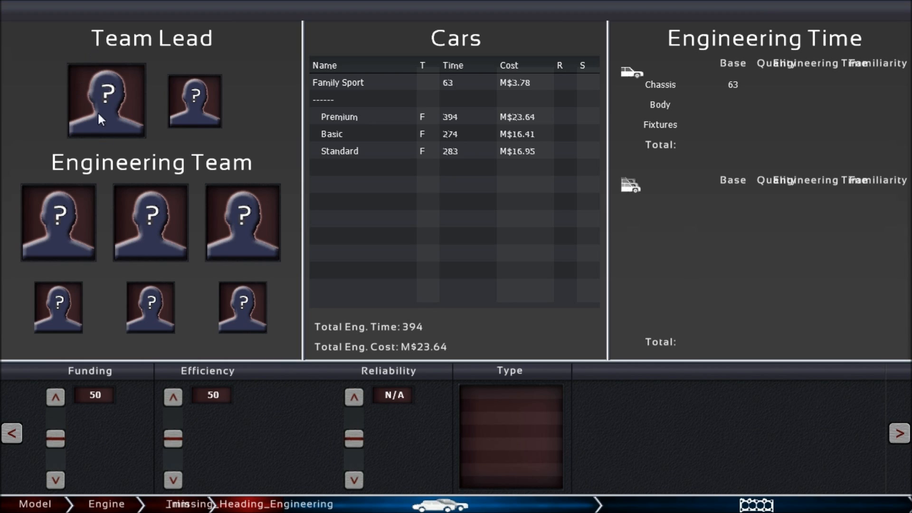
pyautogui.moveTo(103, 83)
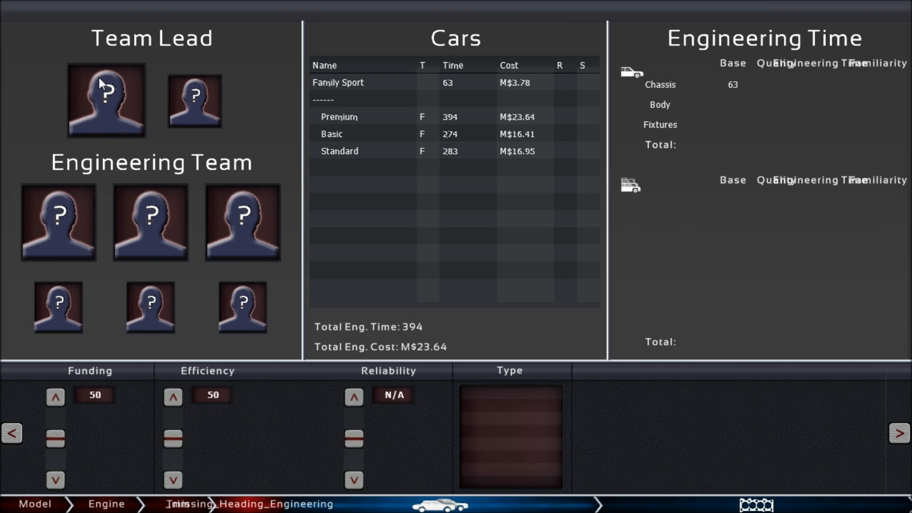
pyautogui.moveTo(188, 95)
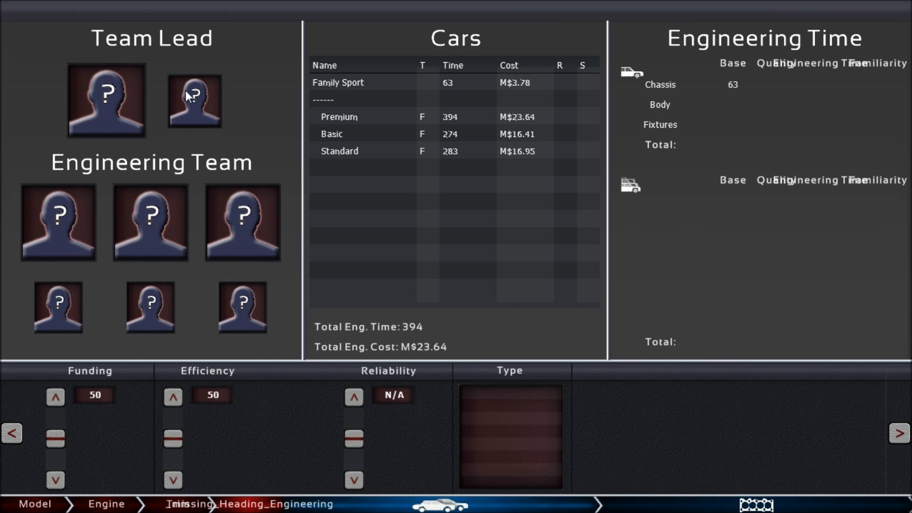
pyautogui.moveTo(80, 214)
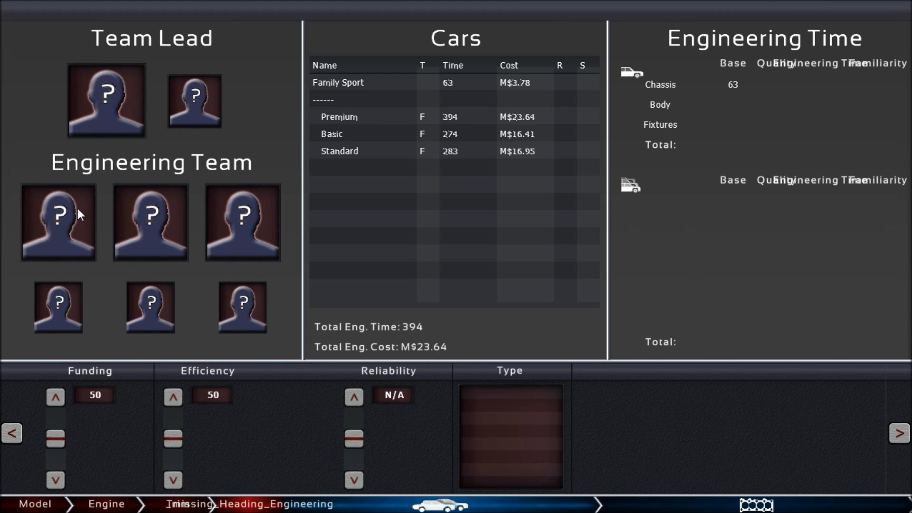
pyautogui.moveTo(230, 223)
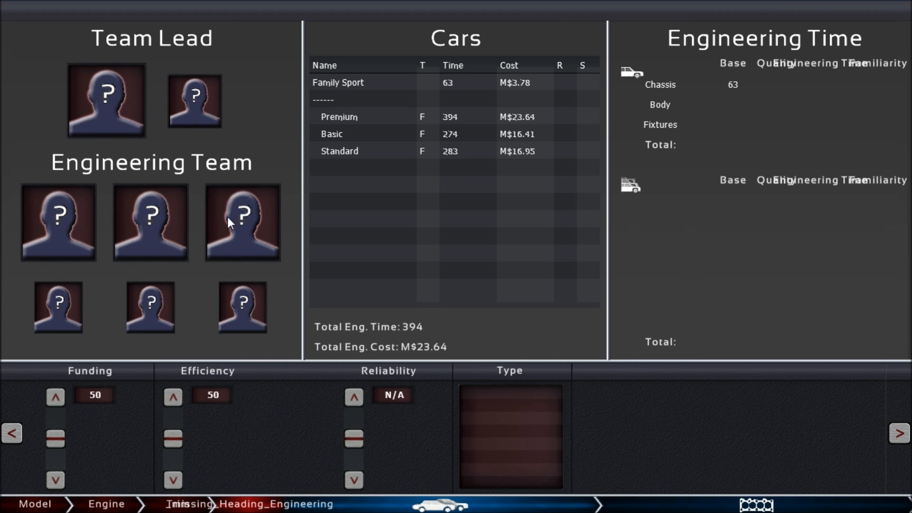
pyautogui.moveTo(101, 245)
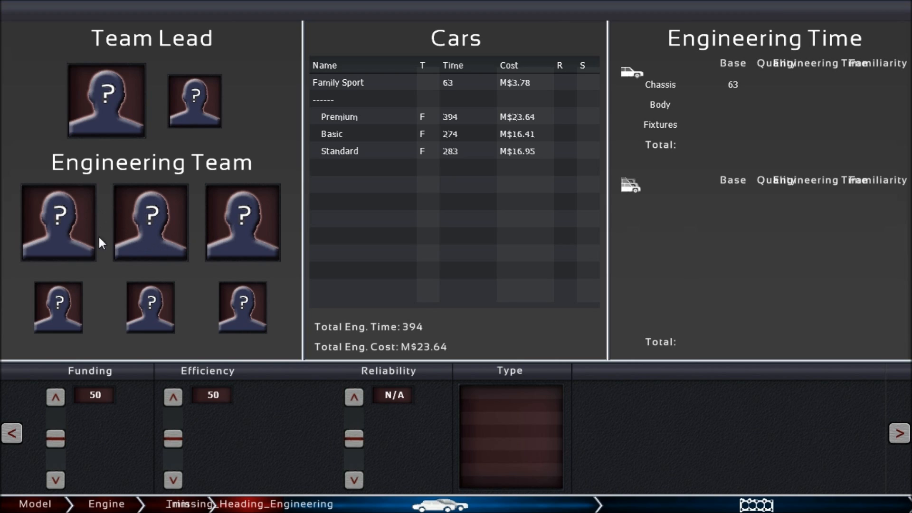
pyautogui.moveTo(63, 332)
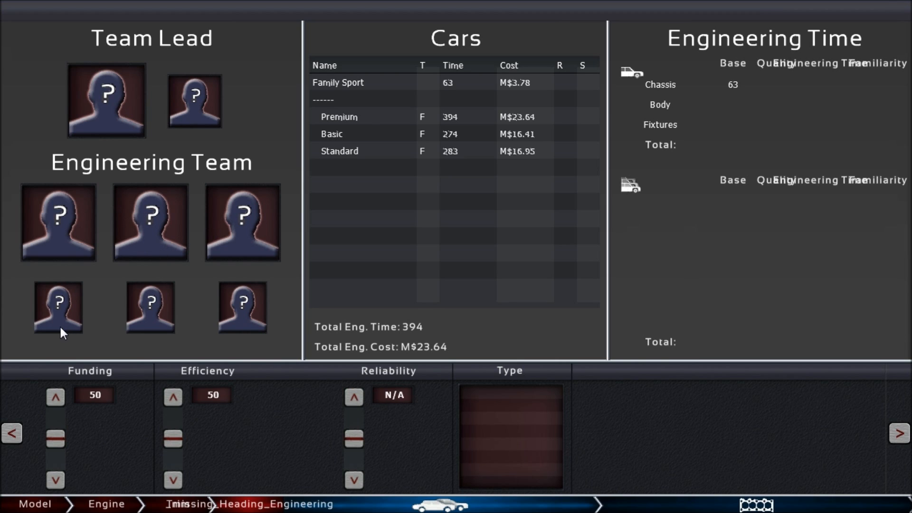
pyautogui.moveTo(162, 342)
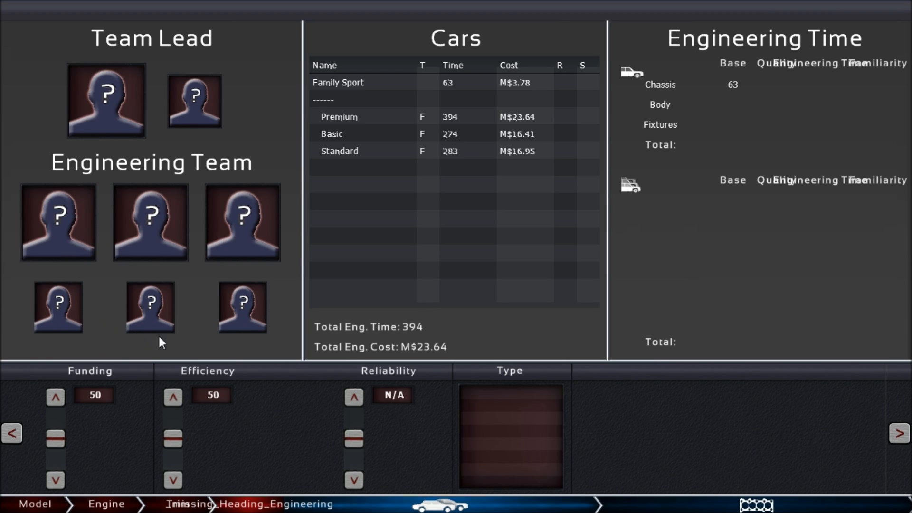
pyautogui.moveTo(120, 118)
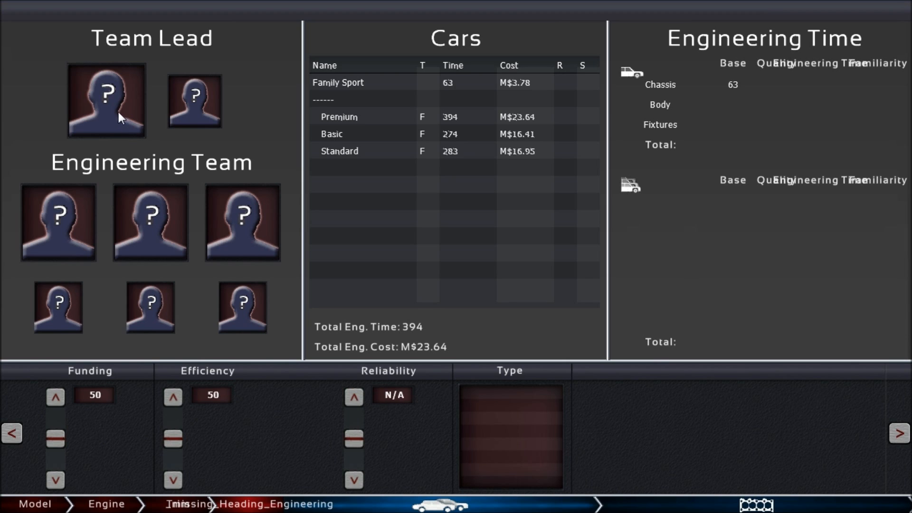
pyautogui.moveTo(155, 147)
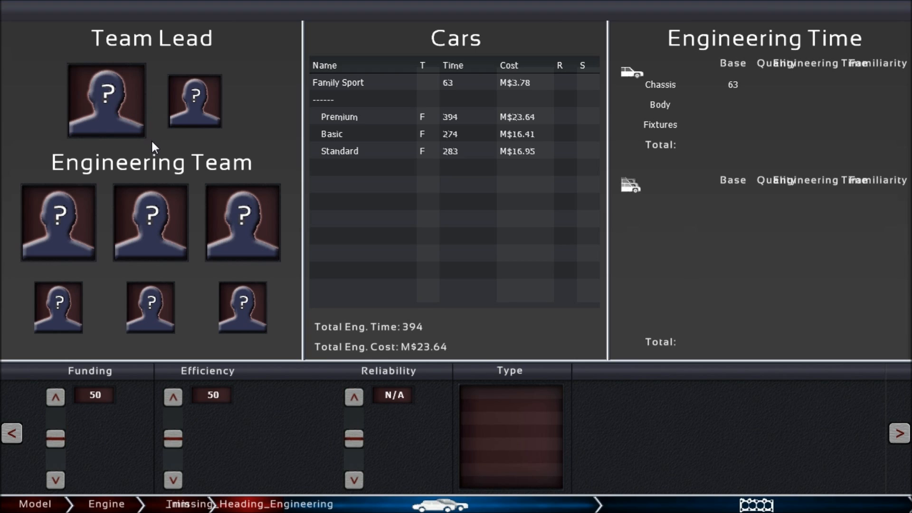
pyautogui.moveTo(158, 135)
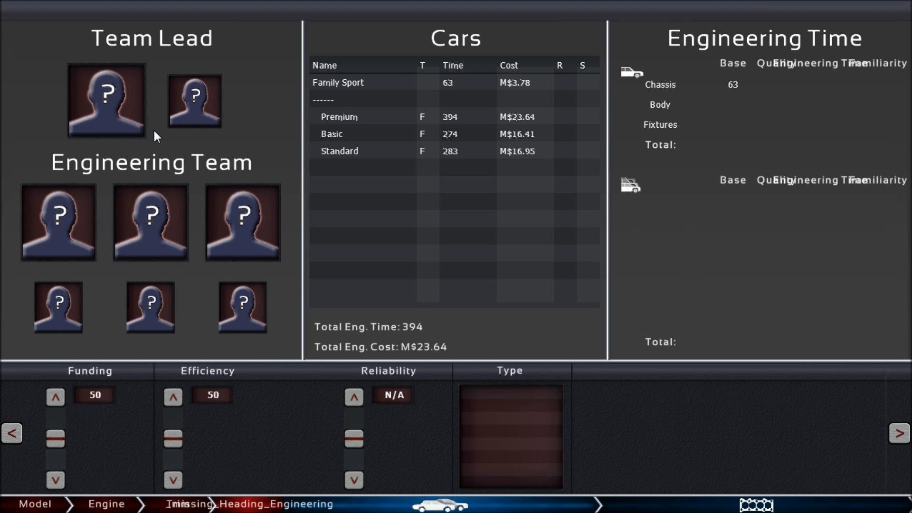
pyautogui.moveTo(135, 111)
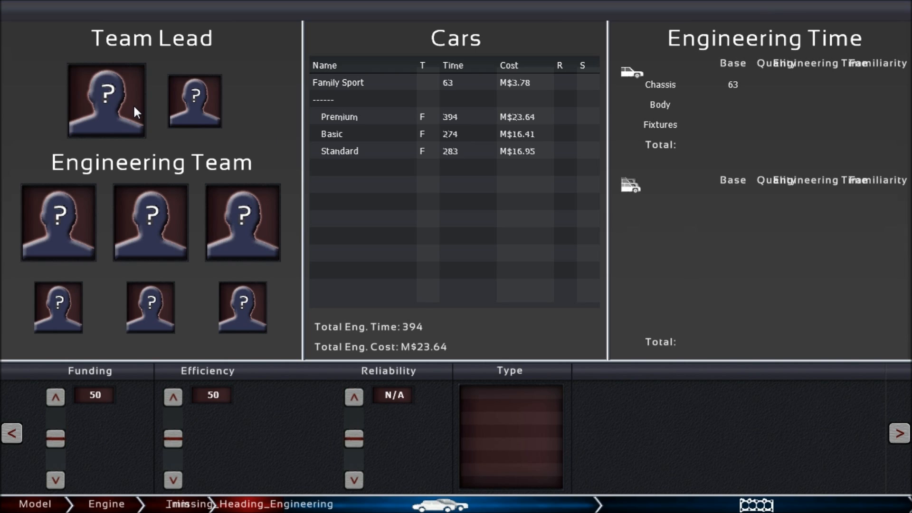
pyautogui.moveTo(13, 118)
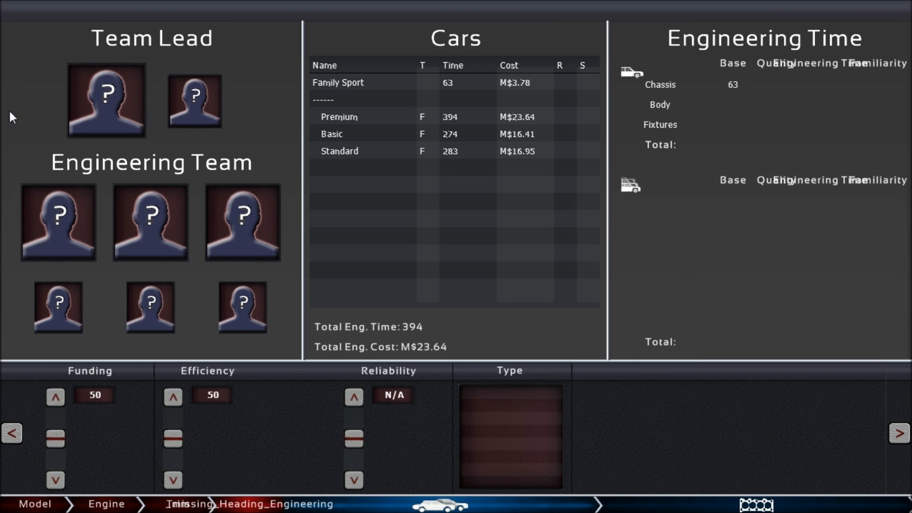
pyautogui.moveTo(181, 216)
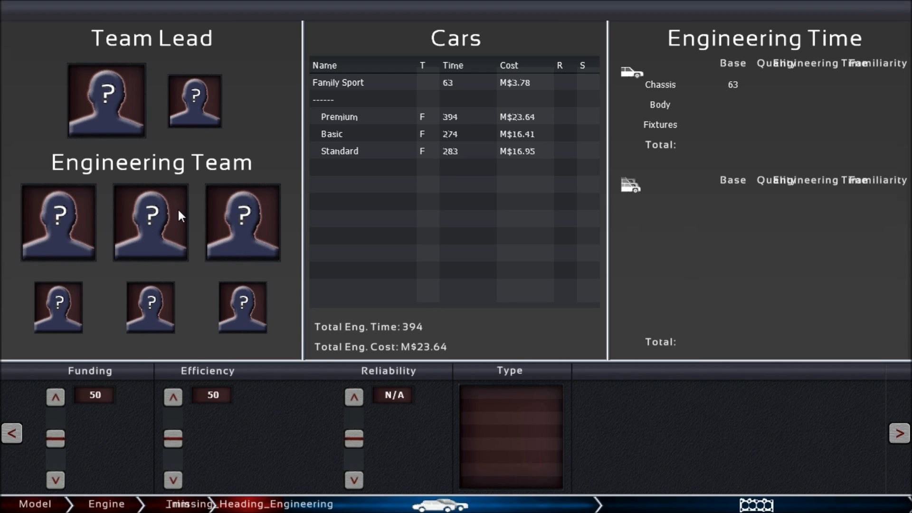
pyautogui.moveTo(154, 138)
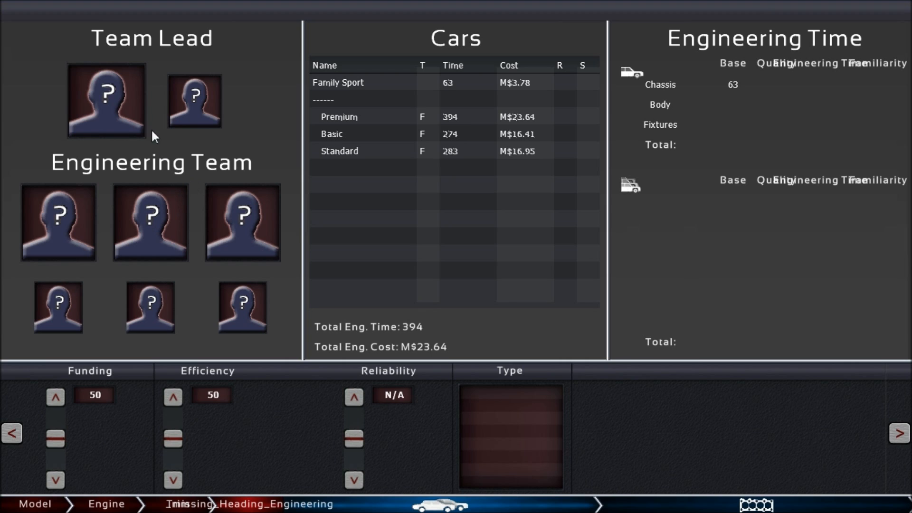
pyautogui.moveTo(164, 127)
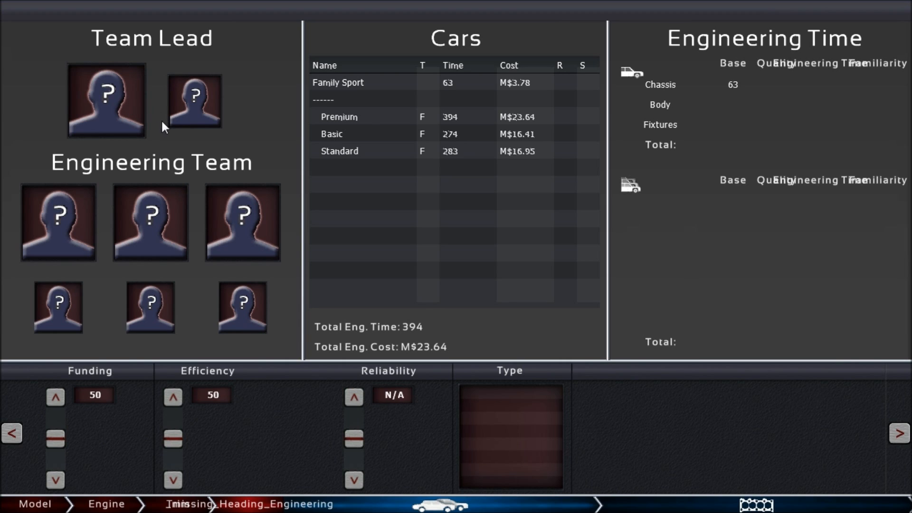
pyautogui.moveTo(316, 414)
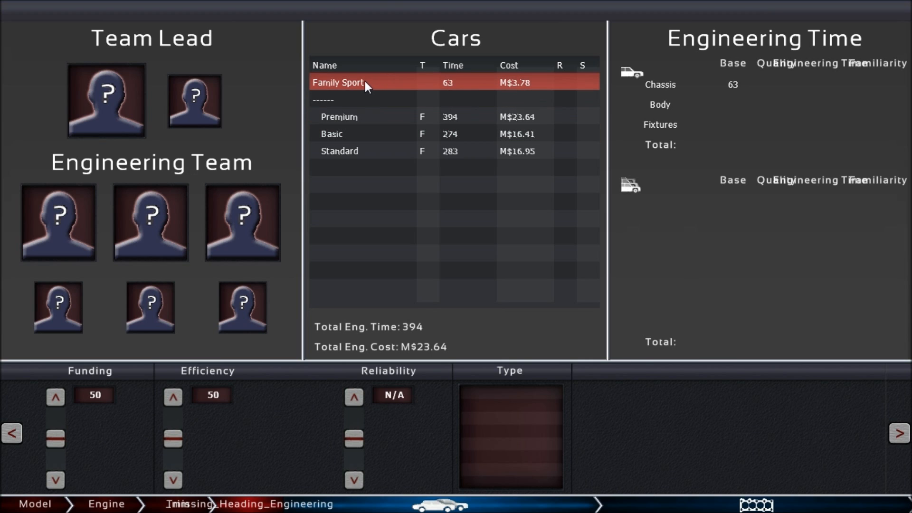
pyautogui.moveTo(364, 91)
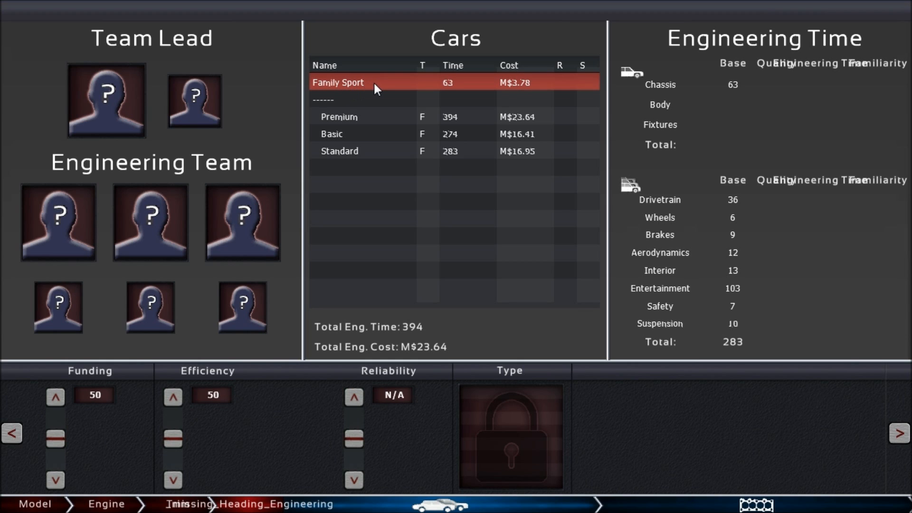
pyautogui.moveTo(394, 101)
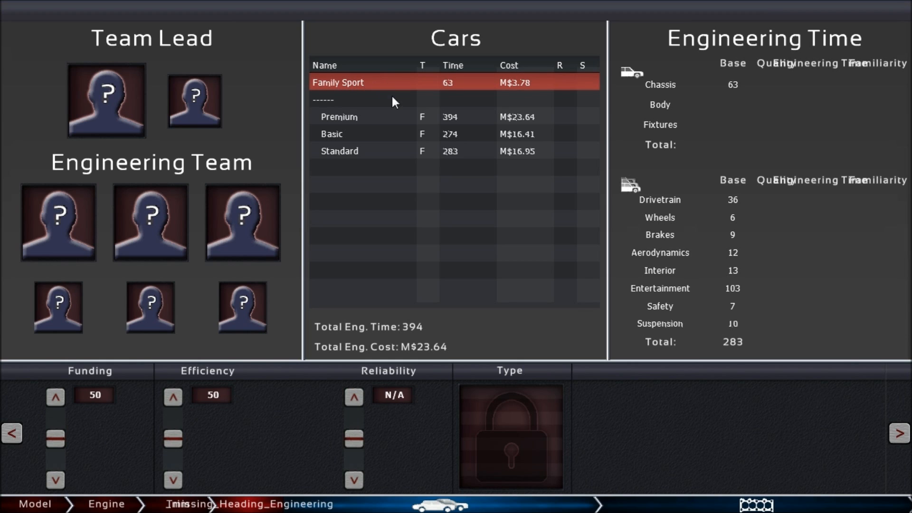
pyautogui.click(360, 134)
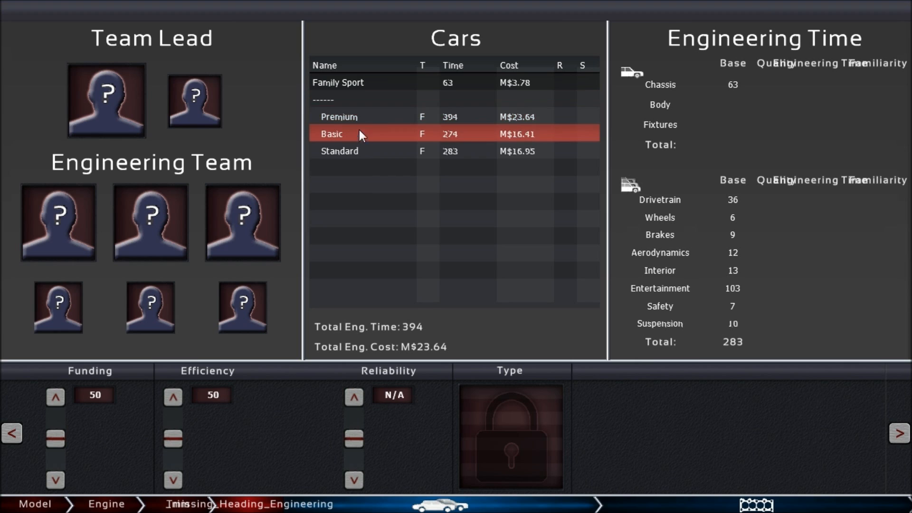
pyautogui.click(340, 151)
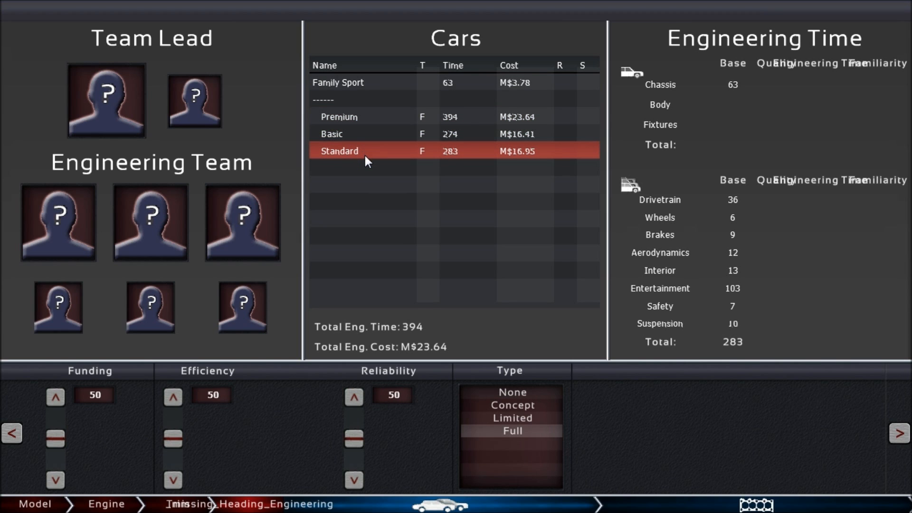
pyautogui.click(339, 116)
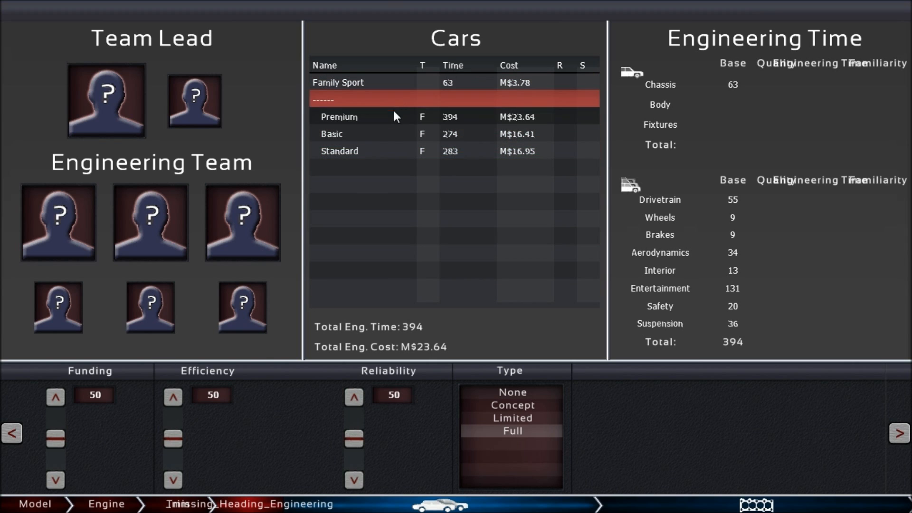
pyautogui.click(453, 253)
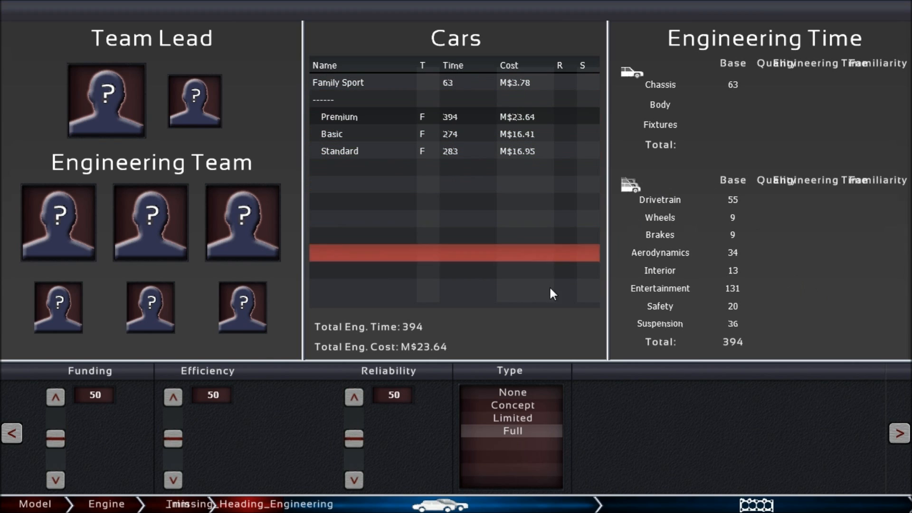
pyautogui.click(512, 405)
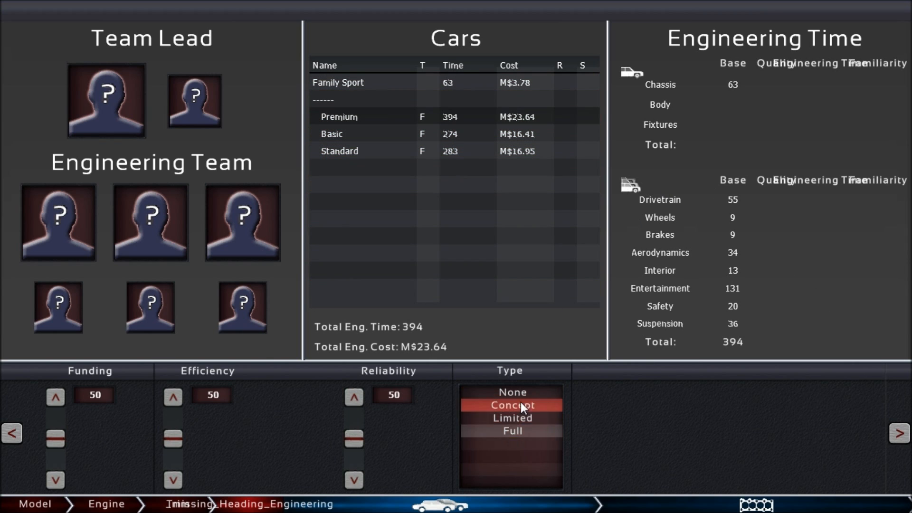
pyautogui.moveTo(524, 422)
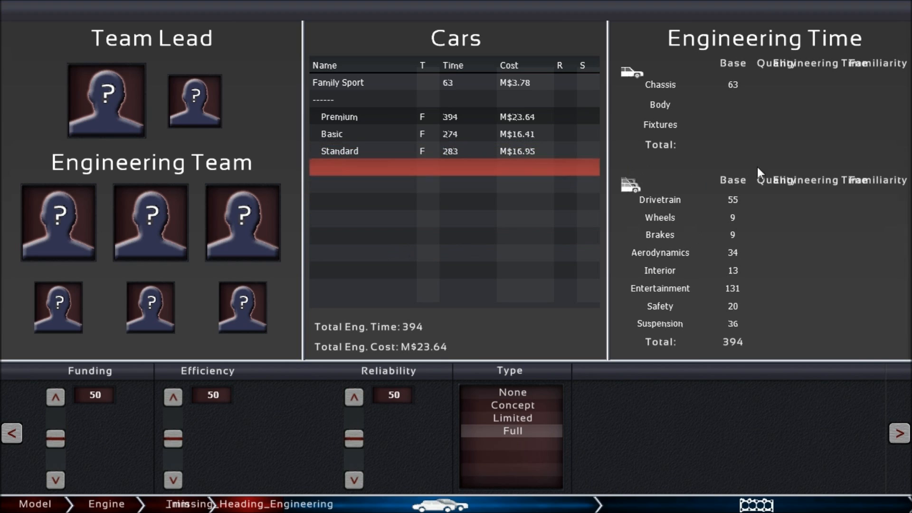
pyautogui.moveTo(805, 326)
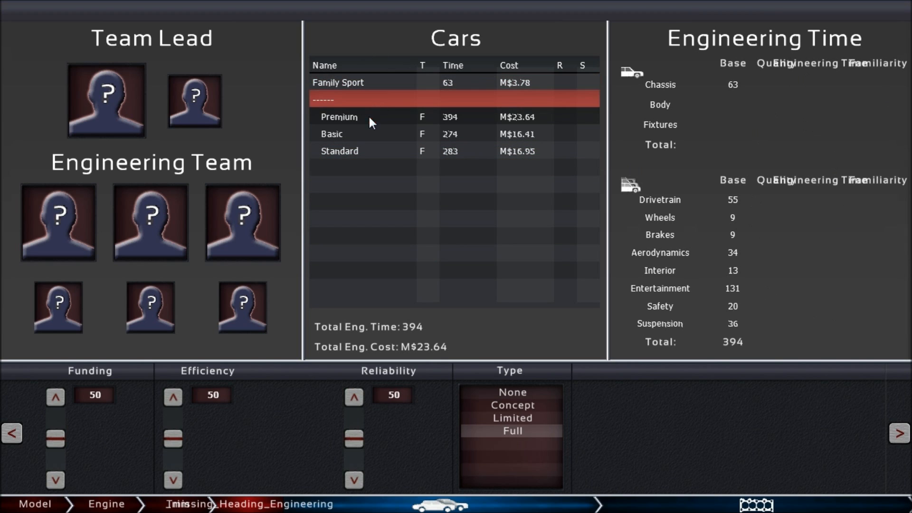
pyautogui.click(332, 134)
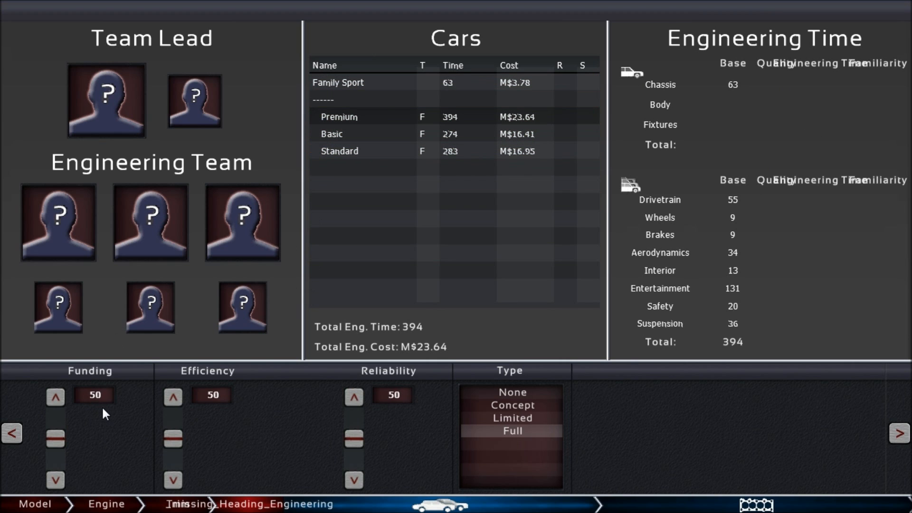
pyautogui.moveTo(195, 388)
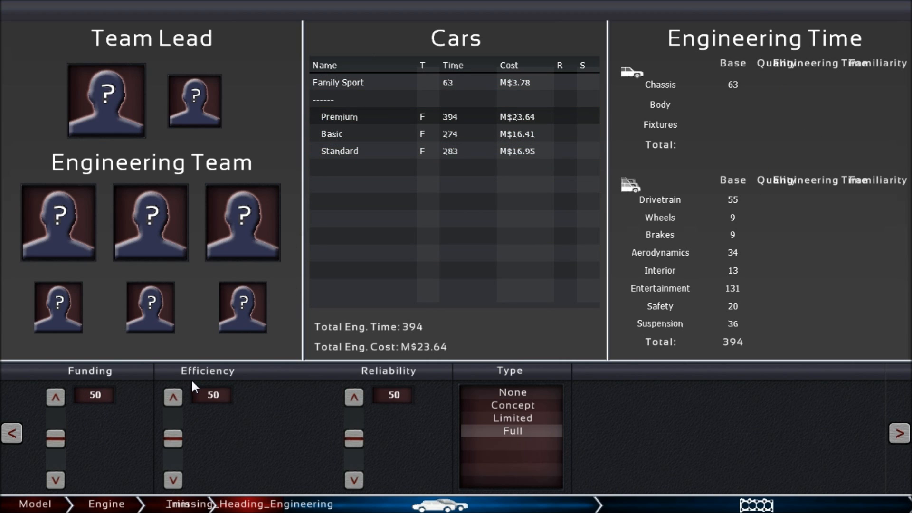
pyautogui.moveTo(104, 384)
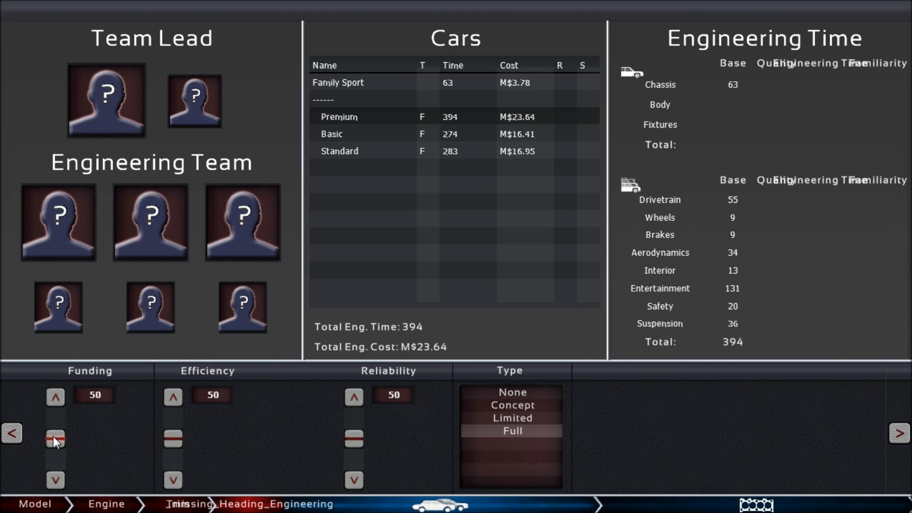
# Step: Adjust the engineering funding slider, settling it at 80
pyautogui.click(55, 440)
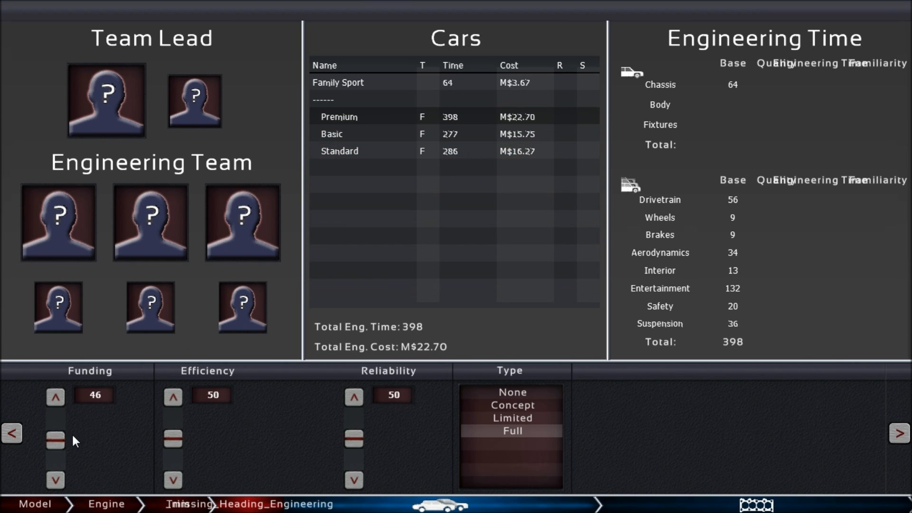
pyautogui.click(55, 396)
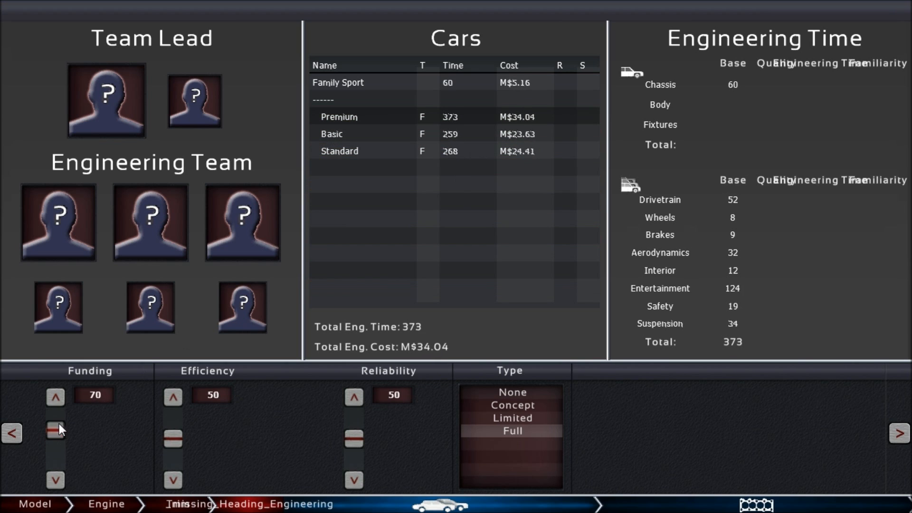
pyautogui.click(55, 396)
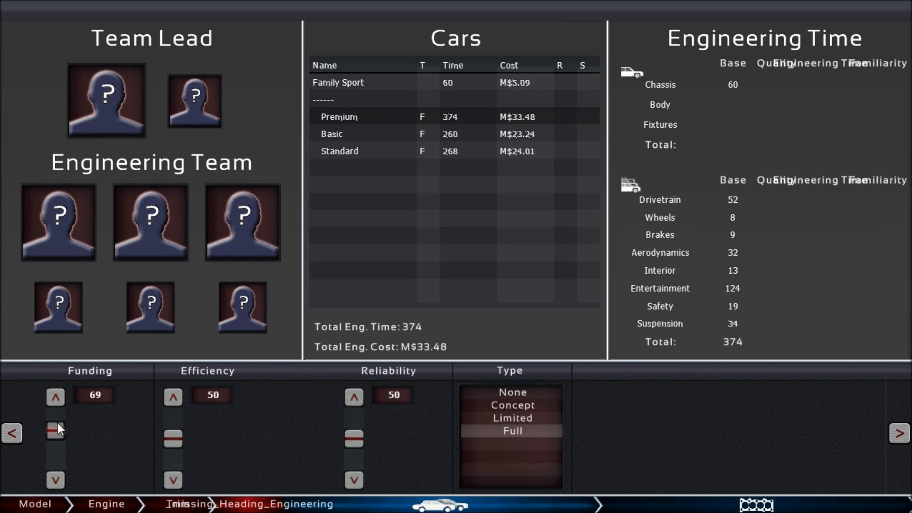
pyautogui.click(55, 397)
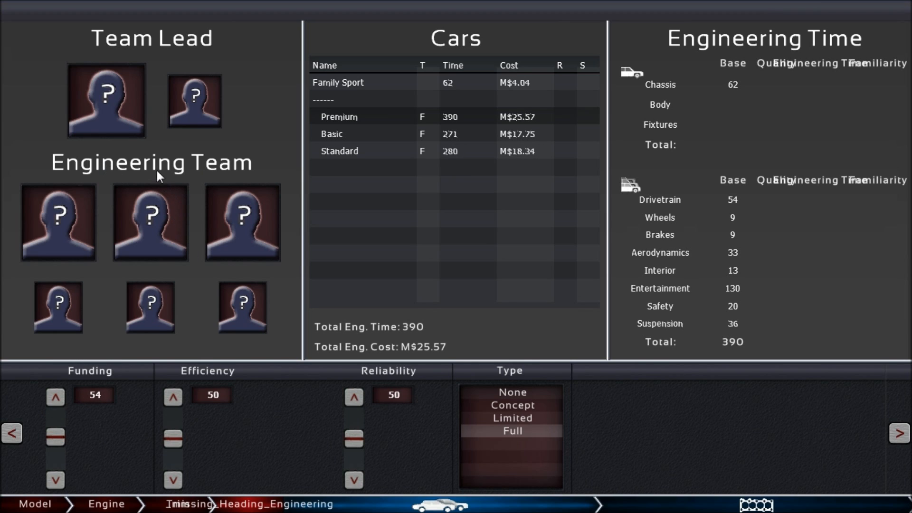
pyautogui.moveTo(152, 150)
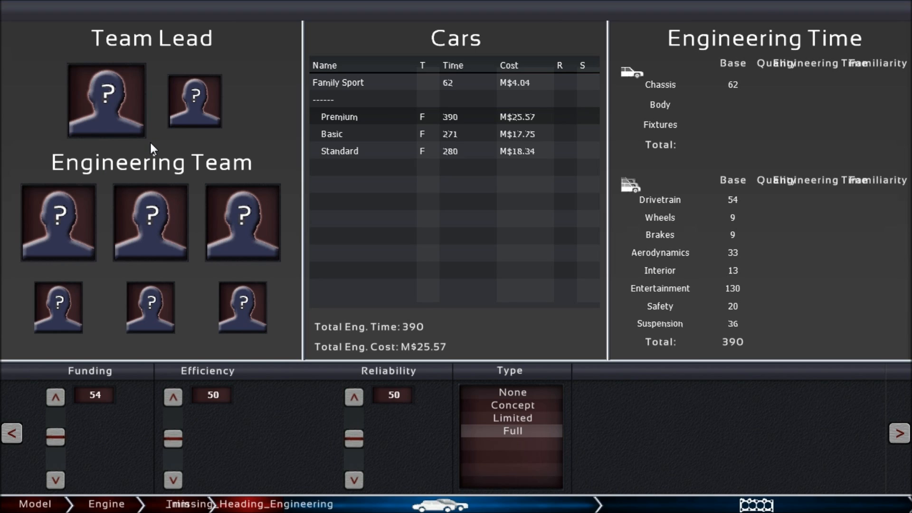
pyautogui.moveTo(161, 127)
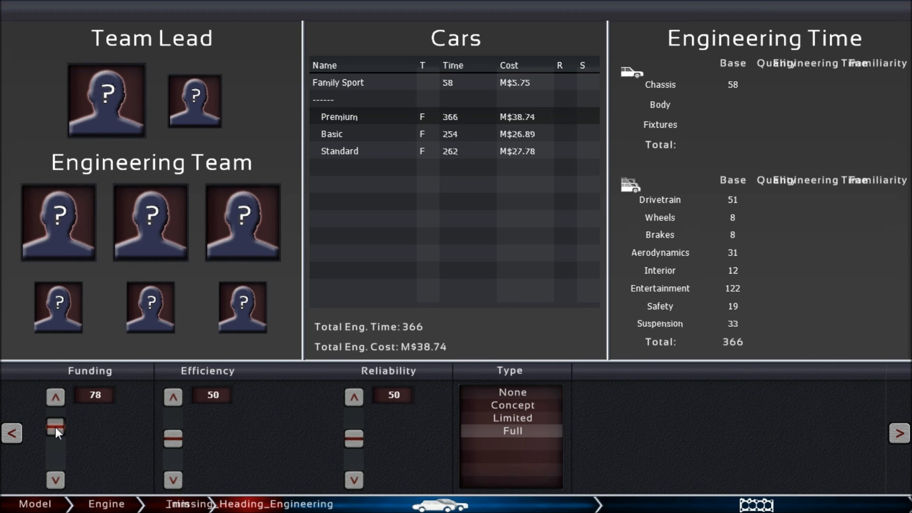
pyautogui.click(55, 397)
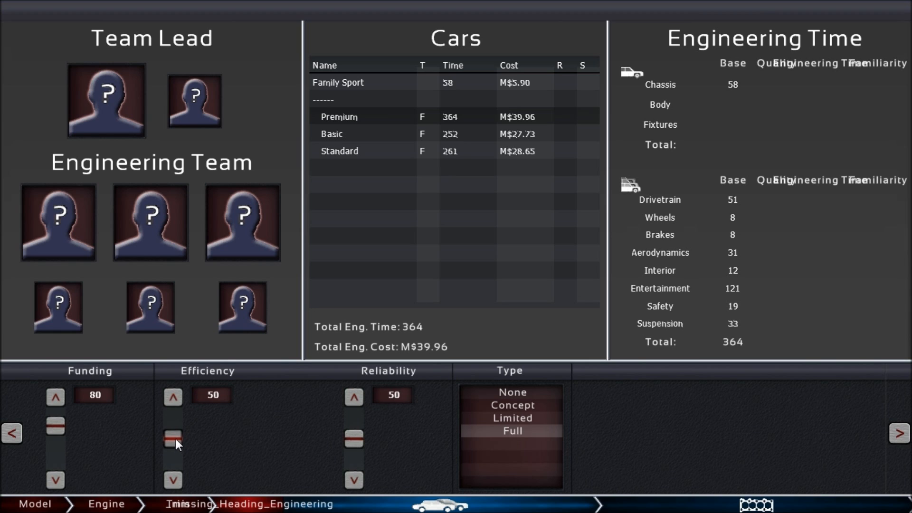
# Step: Push engineering efficiency up to 100, then drop it to 0
pyautogui.click(172, 397)
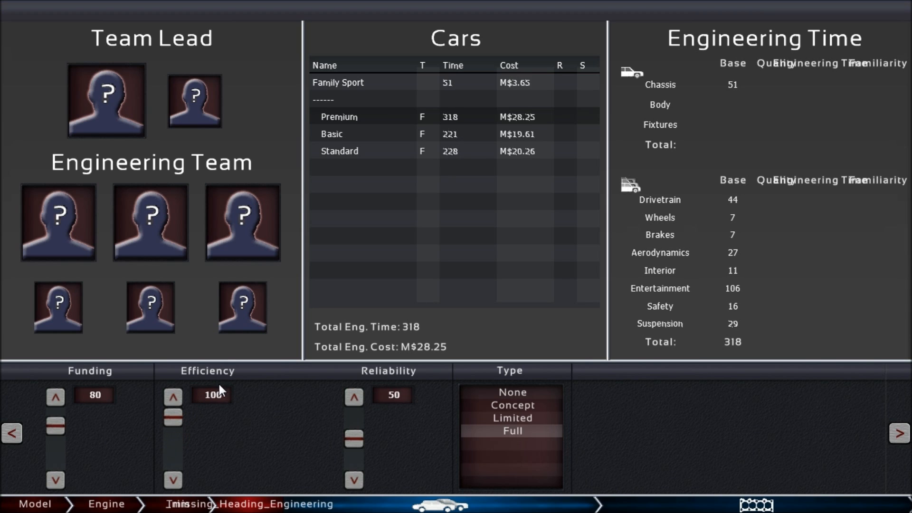
pyautogui.moveTo(247, 297)
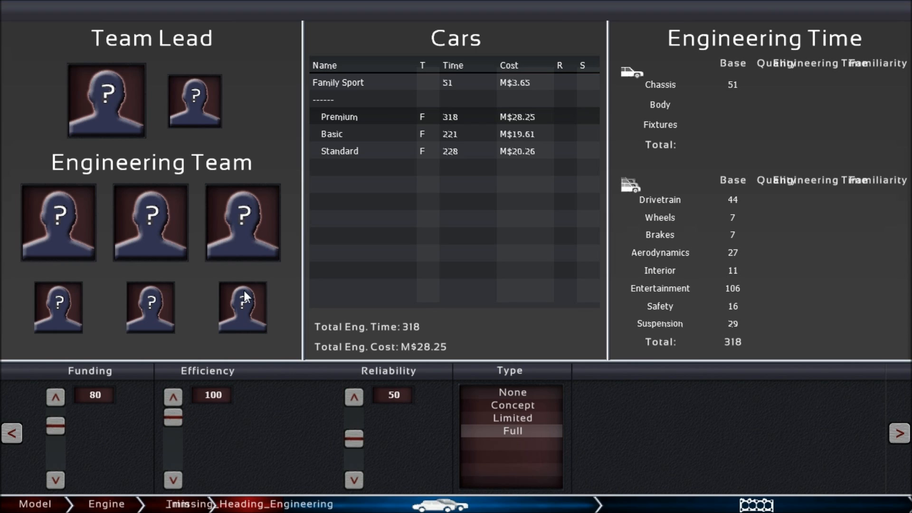
pyautogui.moveTo(211, 419)
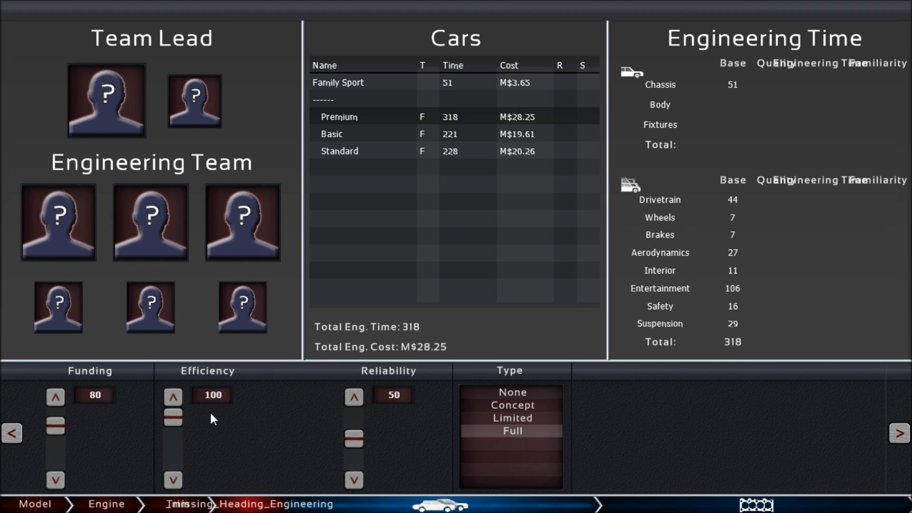
pyautogui.moveTo(186, 418)
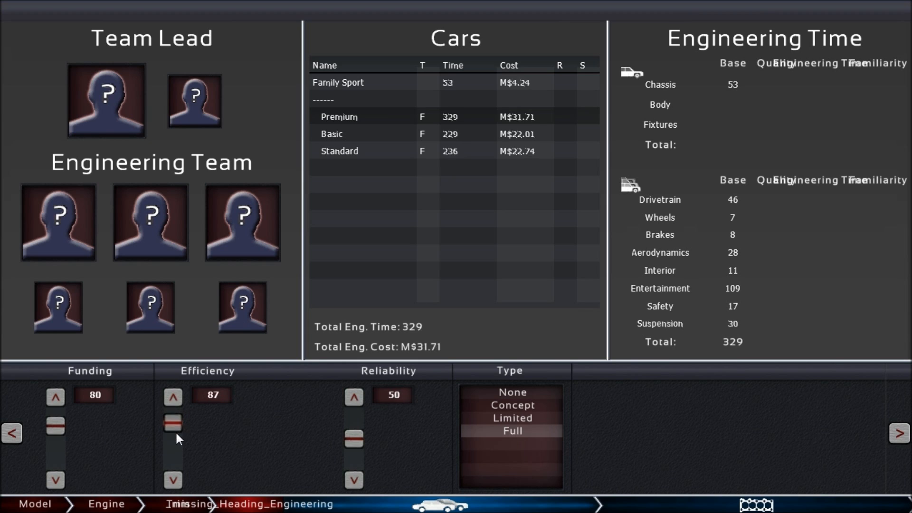
pyautogui.click(172, 396)
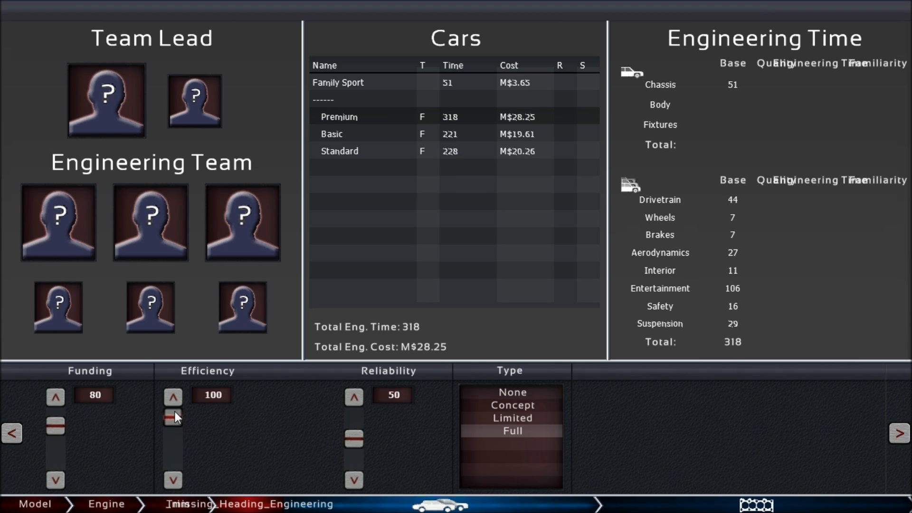
pyautogui.moveTo(167, 242)
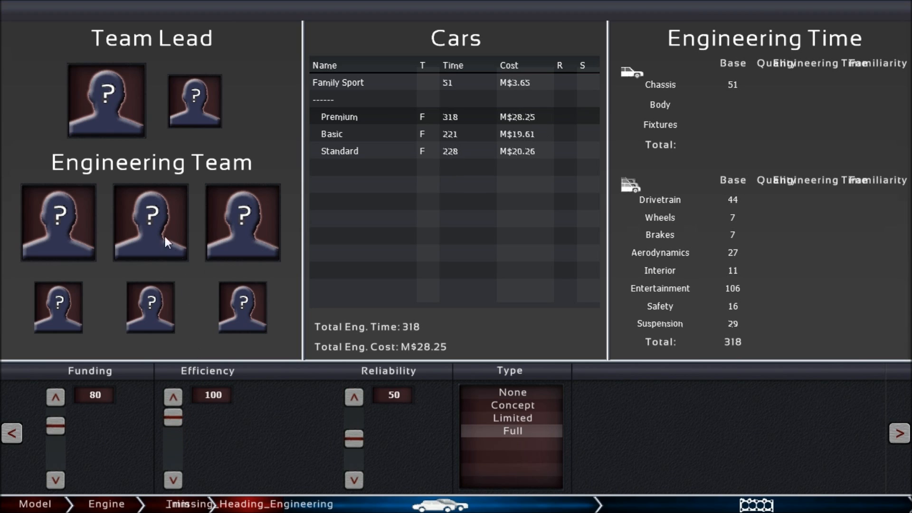
pyautogui.moveTo(151, 328)
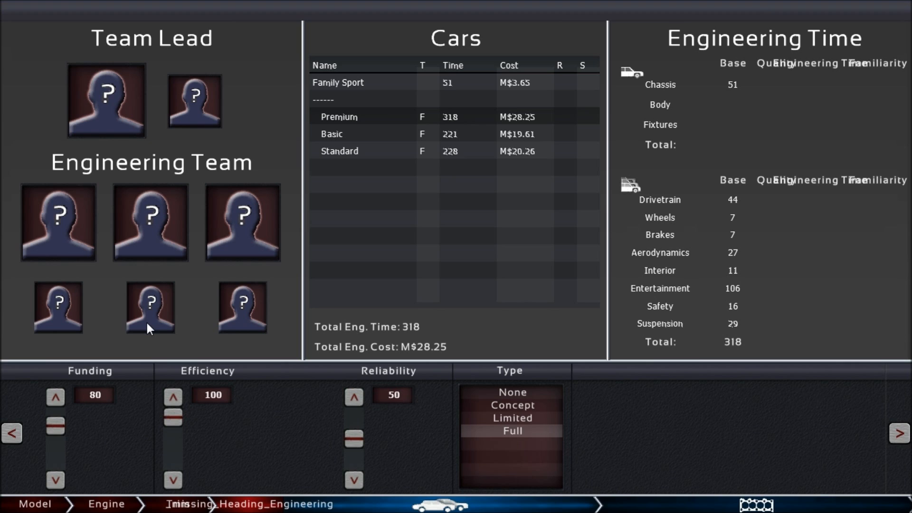
pyautogui.moveTo(161, 351)
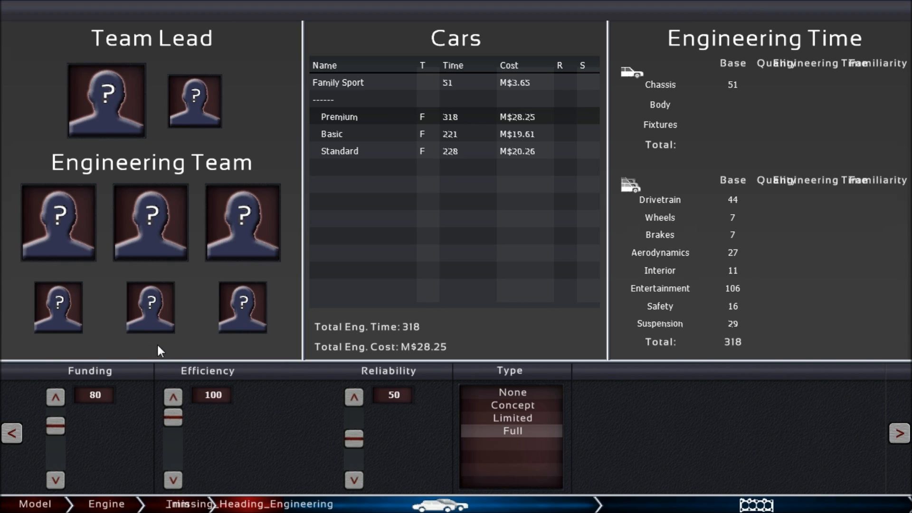
pyautogui.click(172, 480)
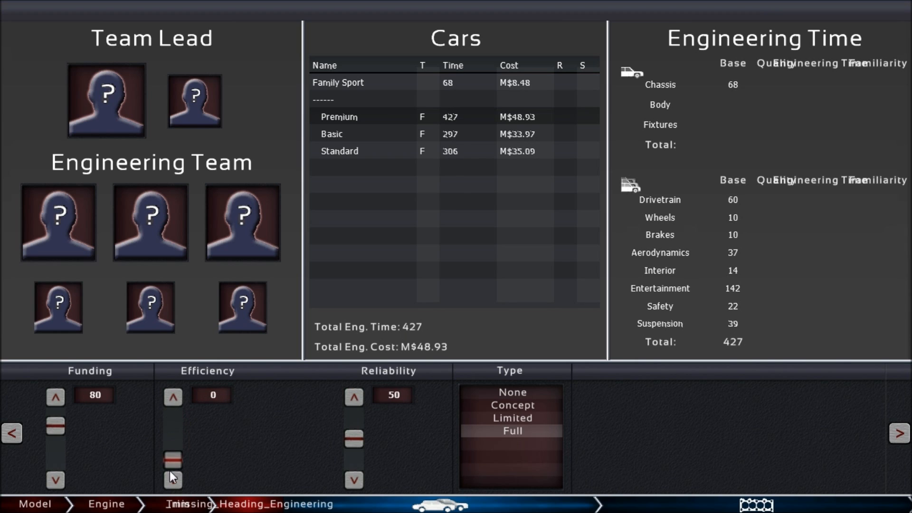
pyautogui.moveTo(439, 352)
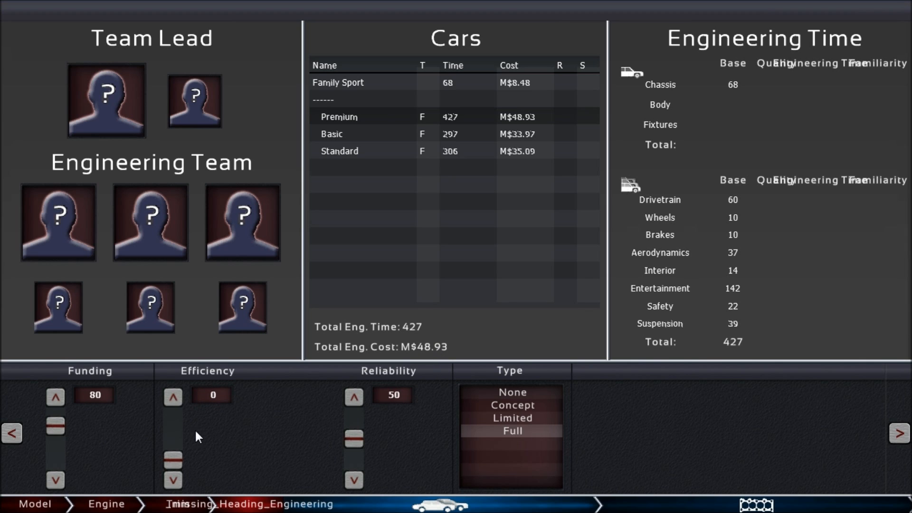
pyautogui.moveTo(180, 467)
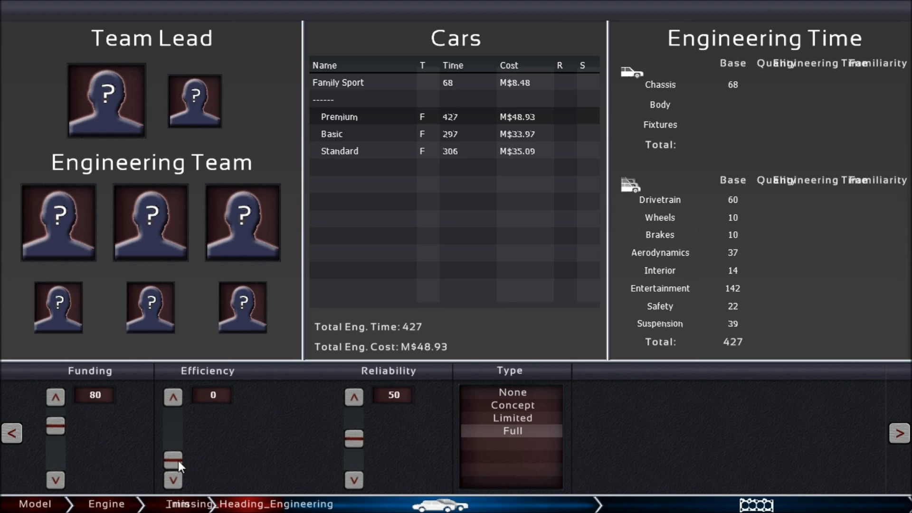
pyautogui.moveTo(138, 327)
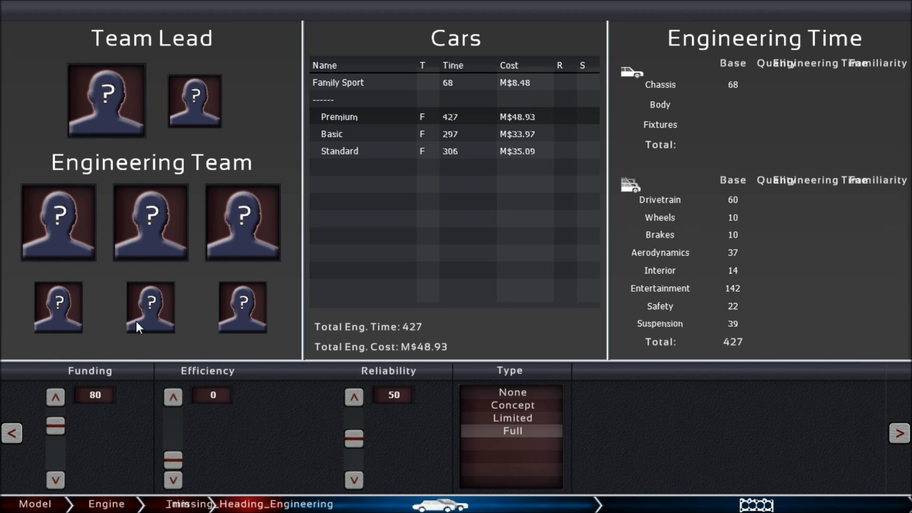
pyautogui.moveTo(254, 331)
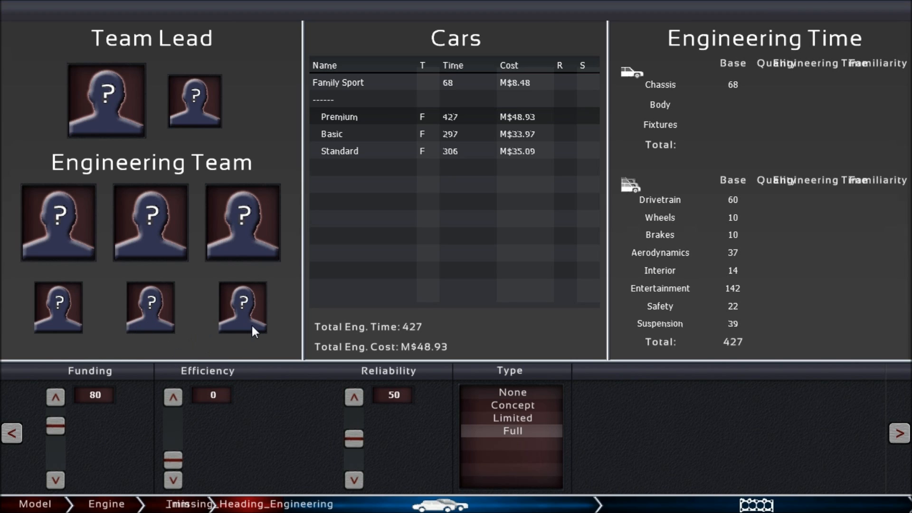
pyautogui.moveTo(423, 343)
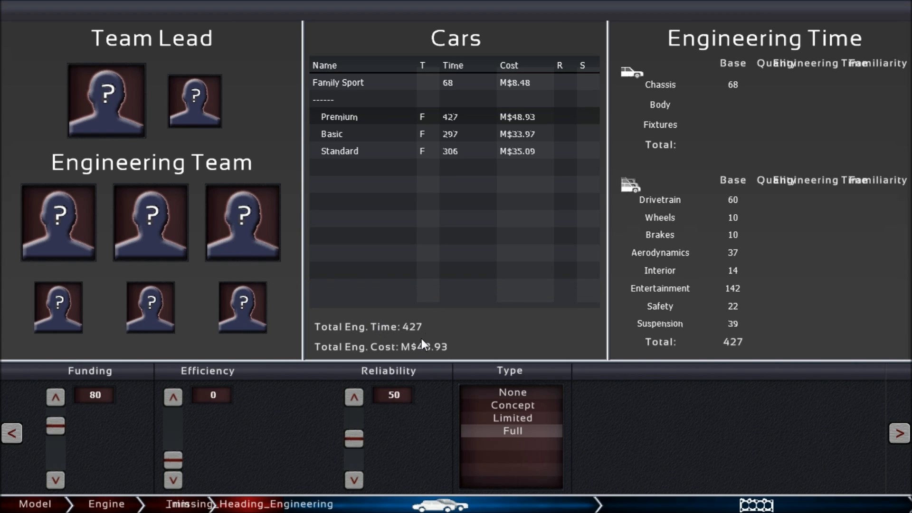
pyautogui.moveTo(420, 345)
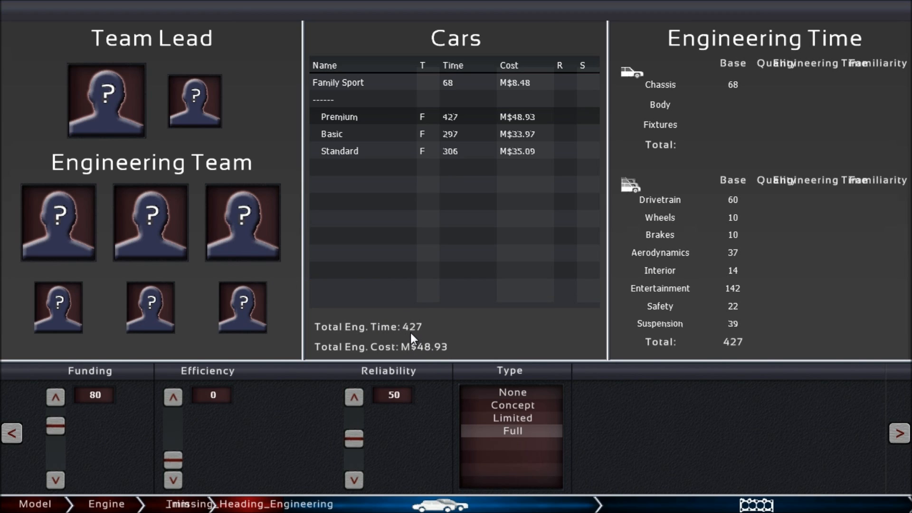
pyautogui.moveTo(149, 302)
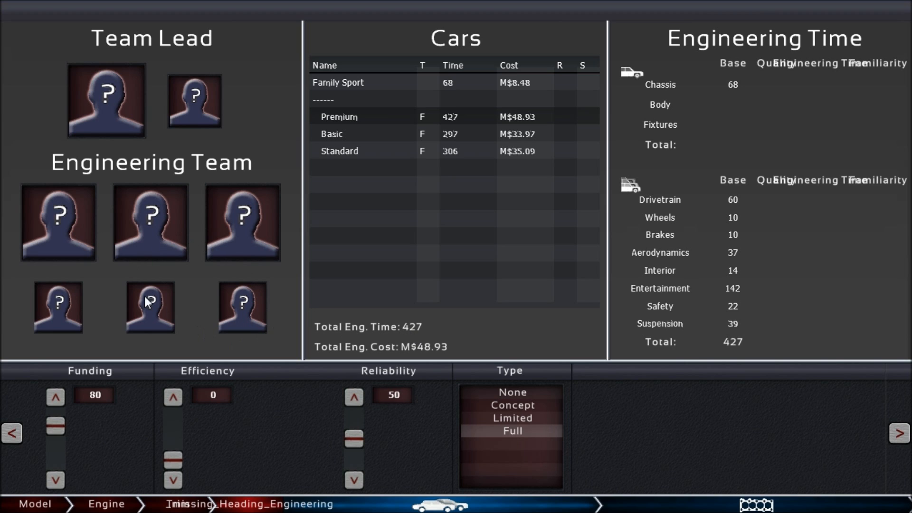
pyautogui.moveTo(236, 456)
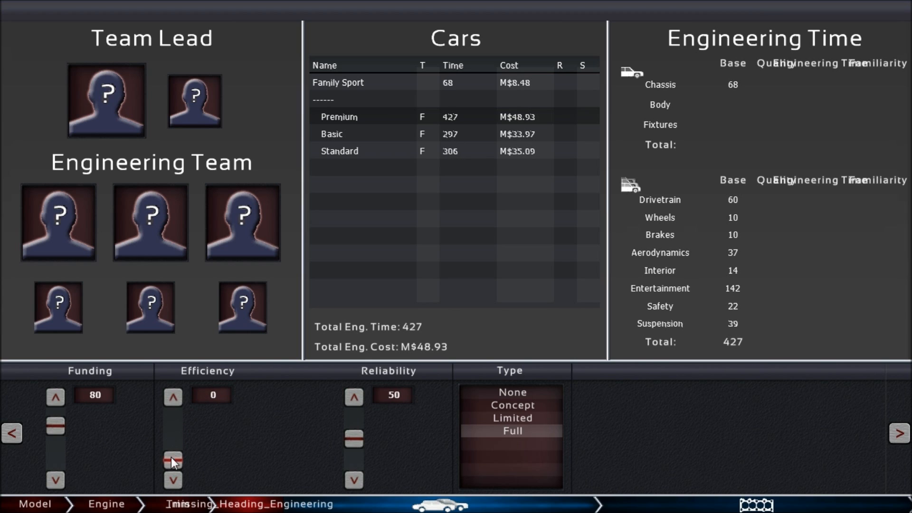
pyautogui.moveTo(227, 253)
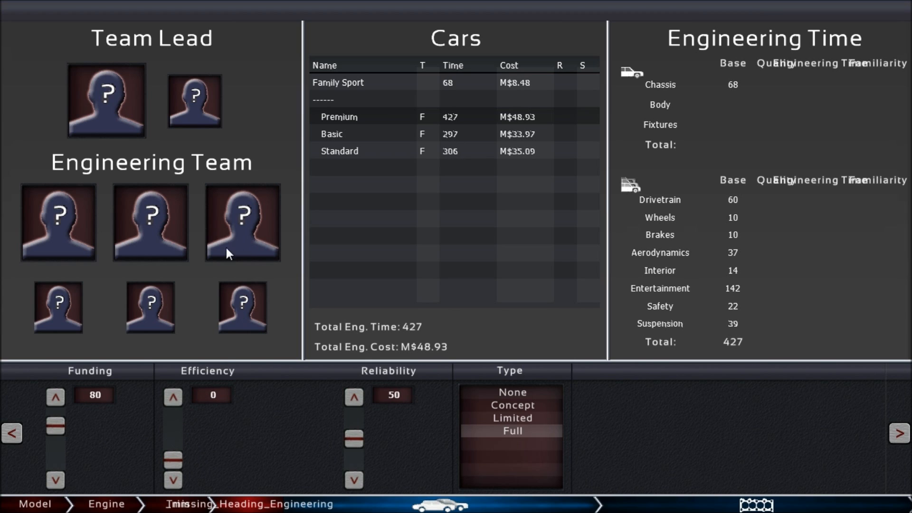
pyautogui.moveTo(210, 438)
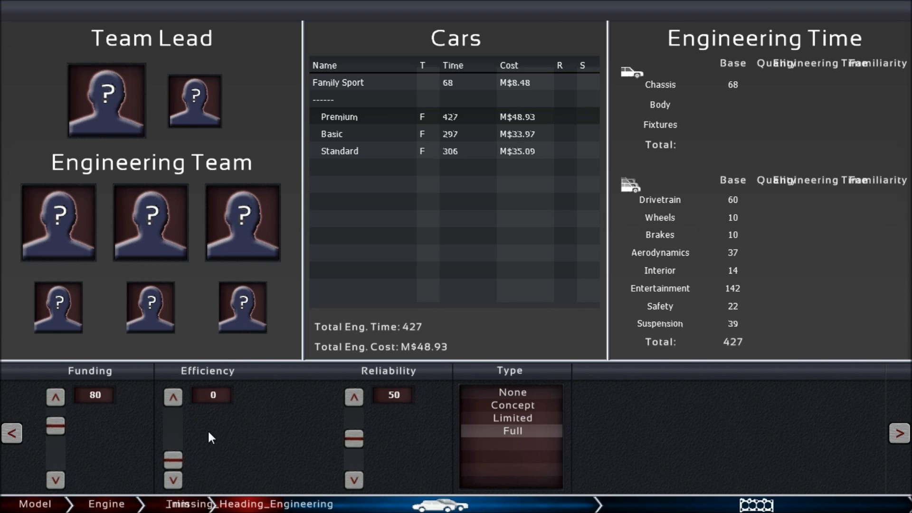
pyautogui.moveTo(207, 375)
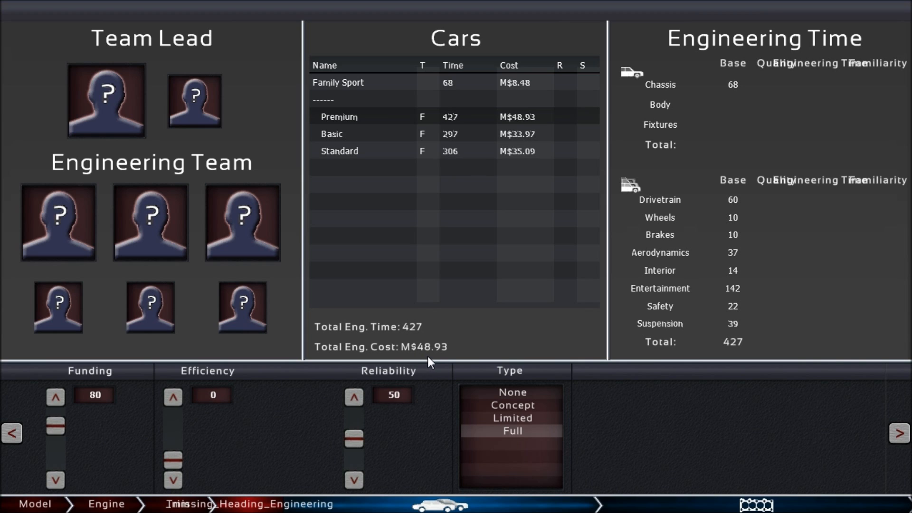
pyautogui.moveTo(185, 458)
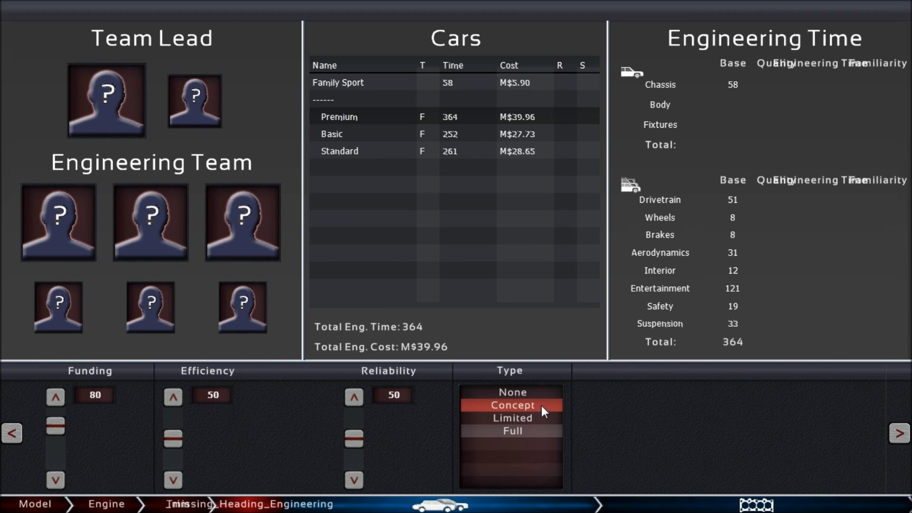
pyautogui.moveTo(519, 377)
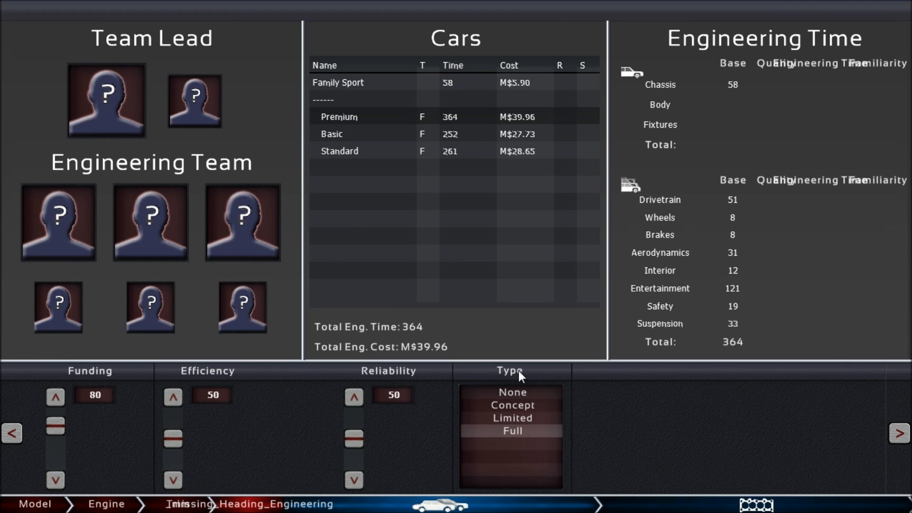
pyautogui.moveTo(377, 305)
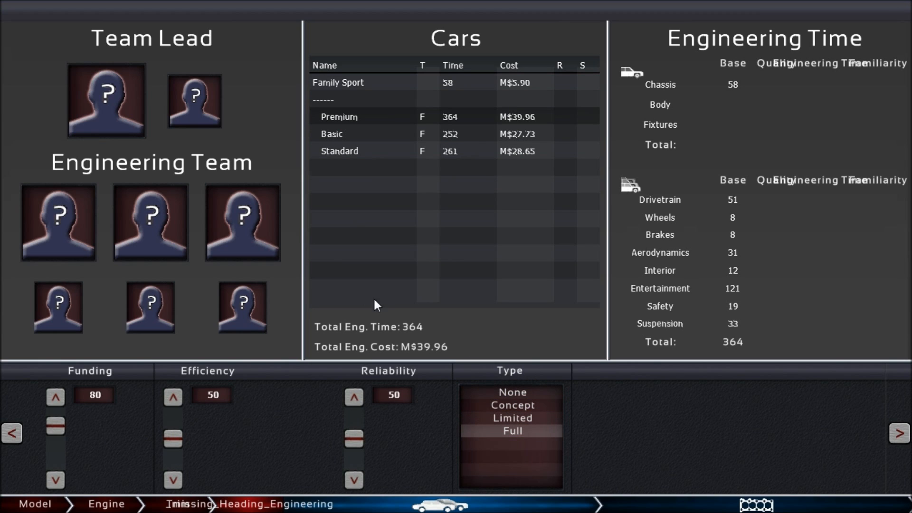
# Step: Switch the Premium trim to Limited engineering, cutting it to 309 time and M$33.96
pyautogui.click(339, 83)
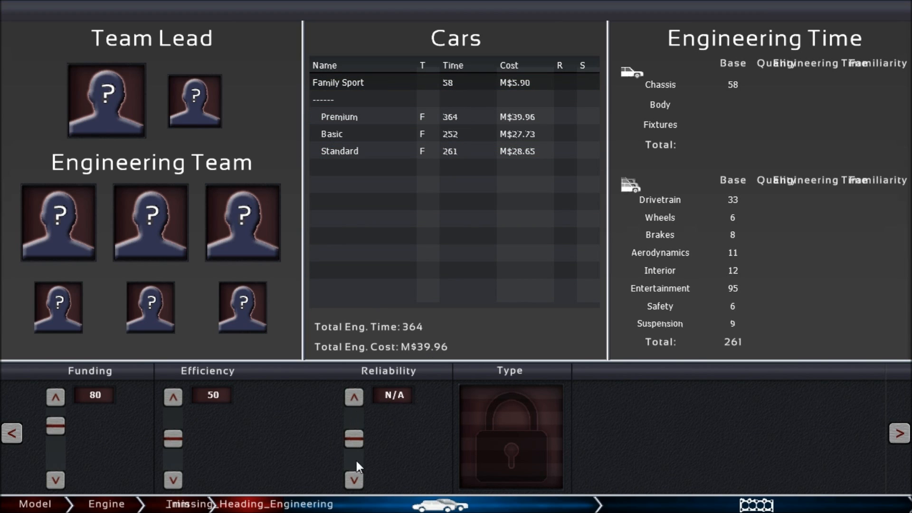
pyautogui.moveTo(494, 435)
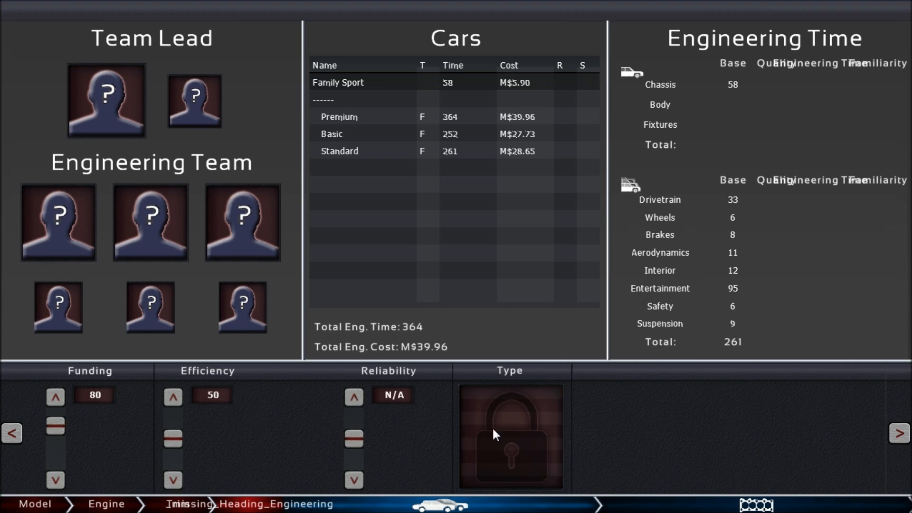
pyautogui.moveTo(342, 47)
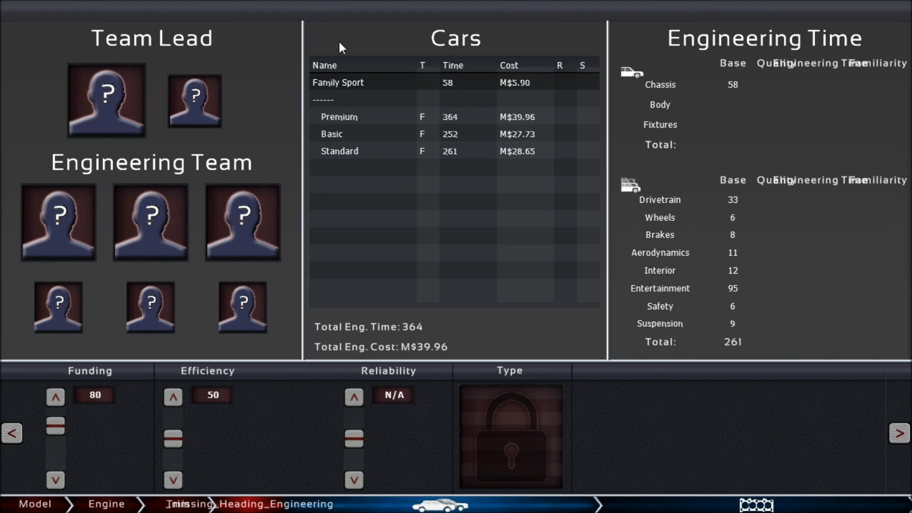
pyautogui.click(339, 117)
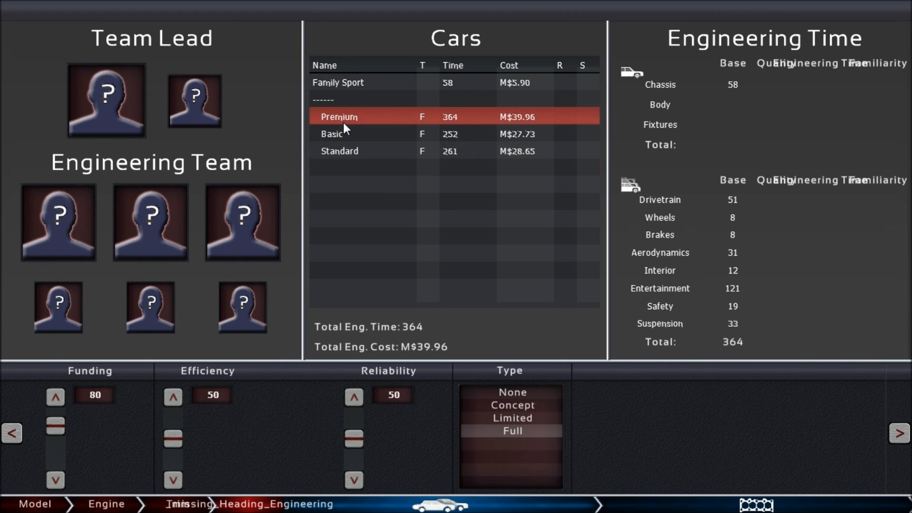
pyautogui.click(511, 418)
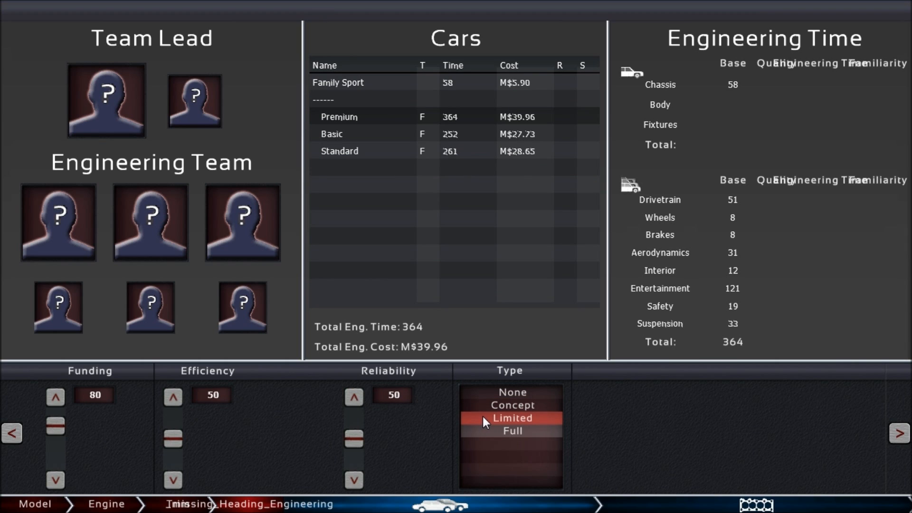
pyautogui.click(511, 418)
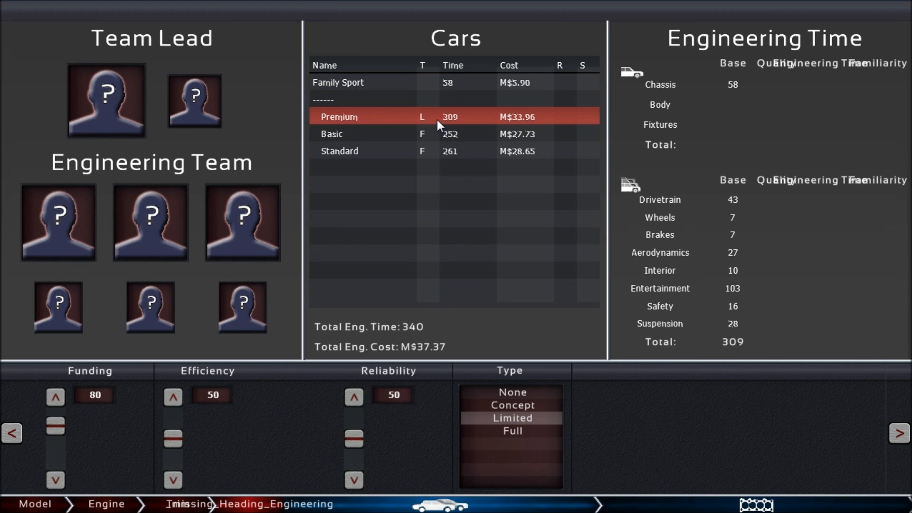
pyautogui.moveTo(429, 123)
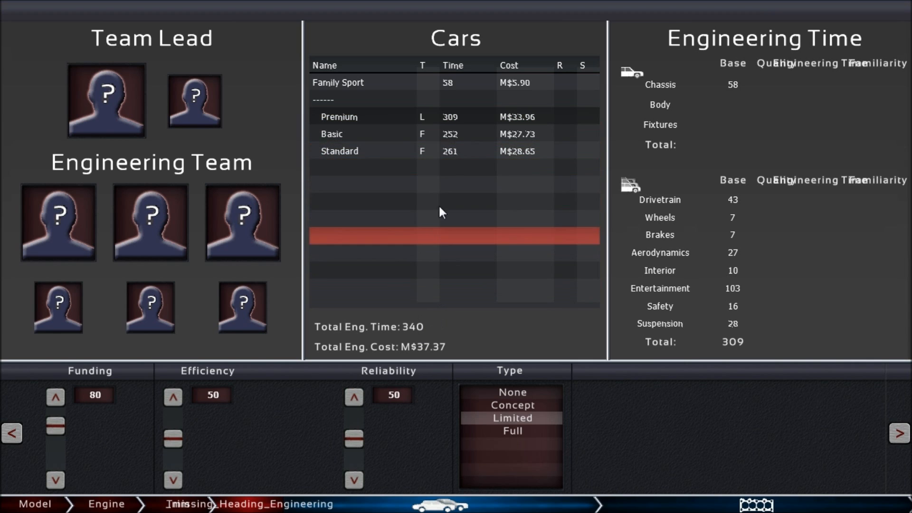
pyautogui.click(454, 117)
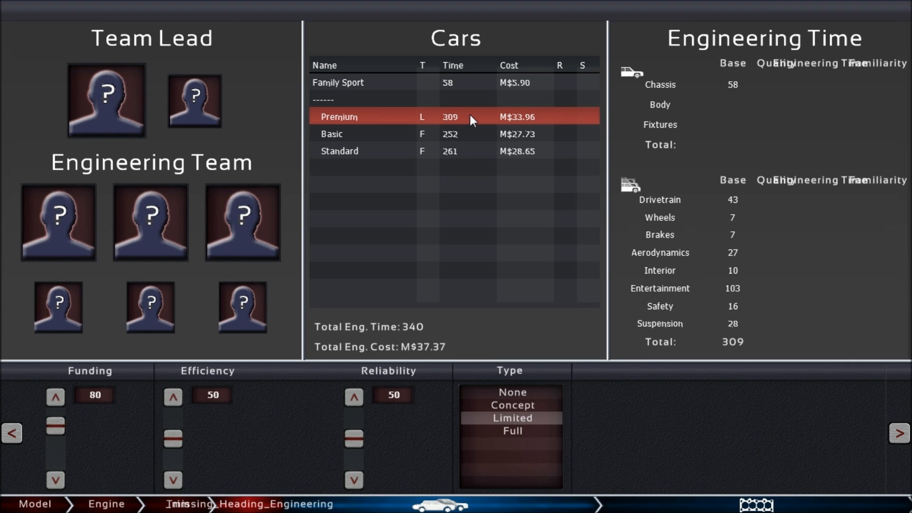
pyautogui.moveTo(469, 121)
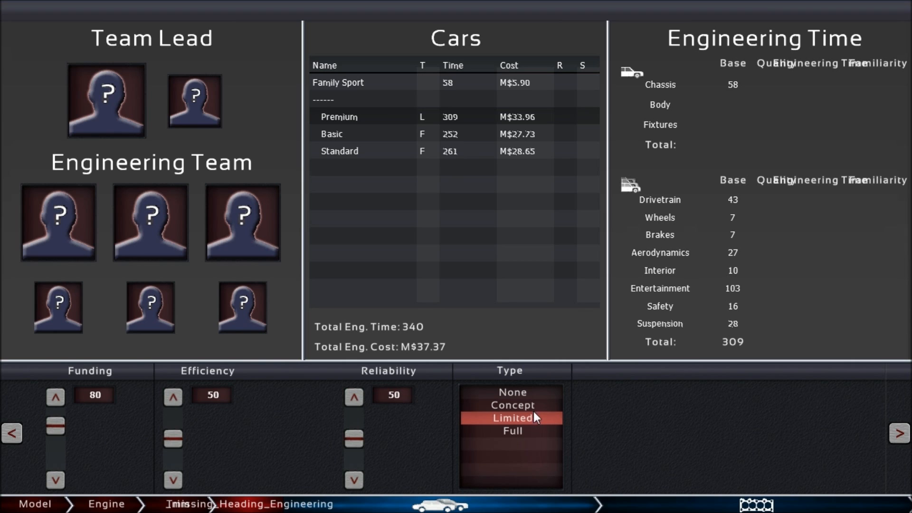
pyautogui.moveTo(541, 423)
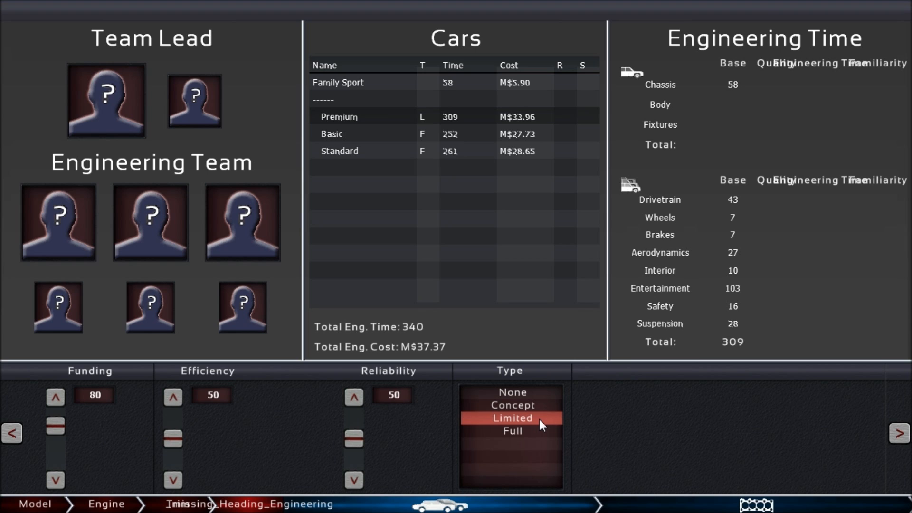
pyautogui.moveTo(536, 425)
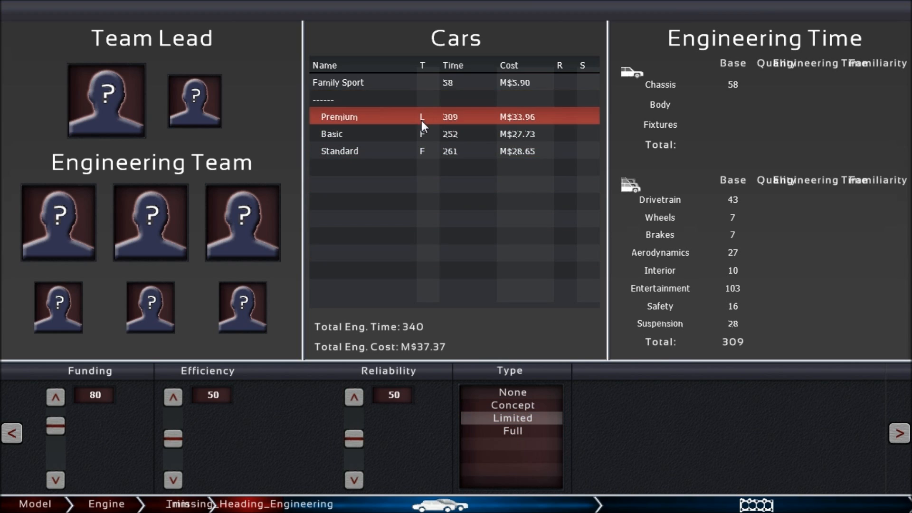
# Step: Try Concept engineering on the Premium trim, then return it to Full at 364 time
pyautogui.click(510, 418)
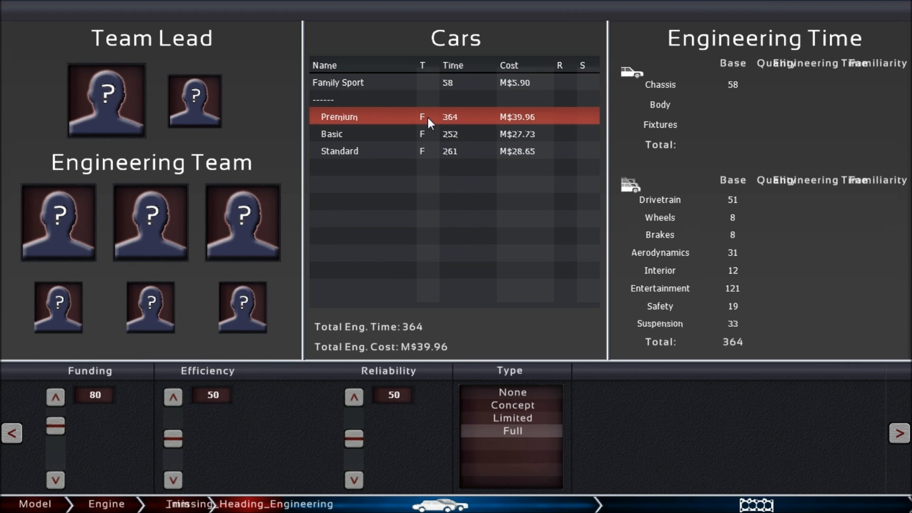
pyautogui.click(511, 405)
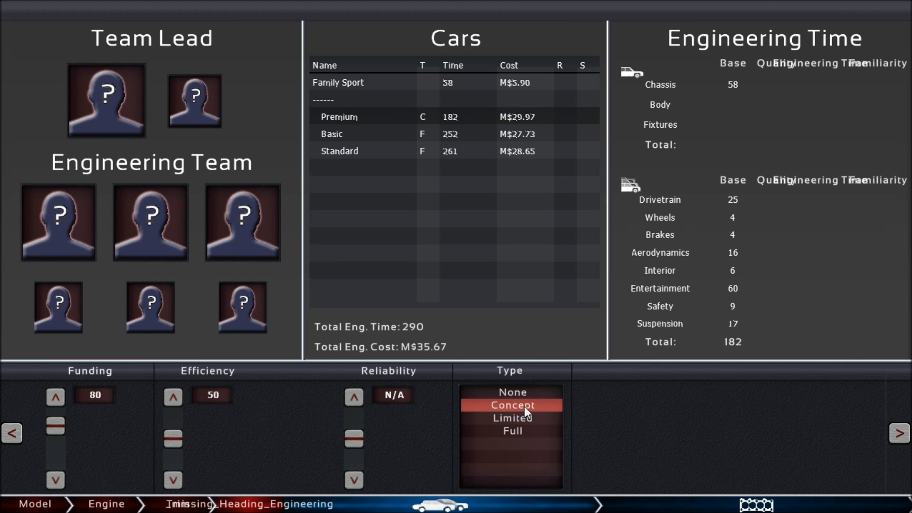
pyautogui.moveTo(540, 413)
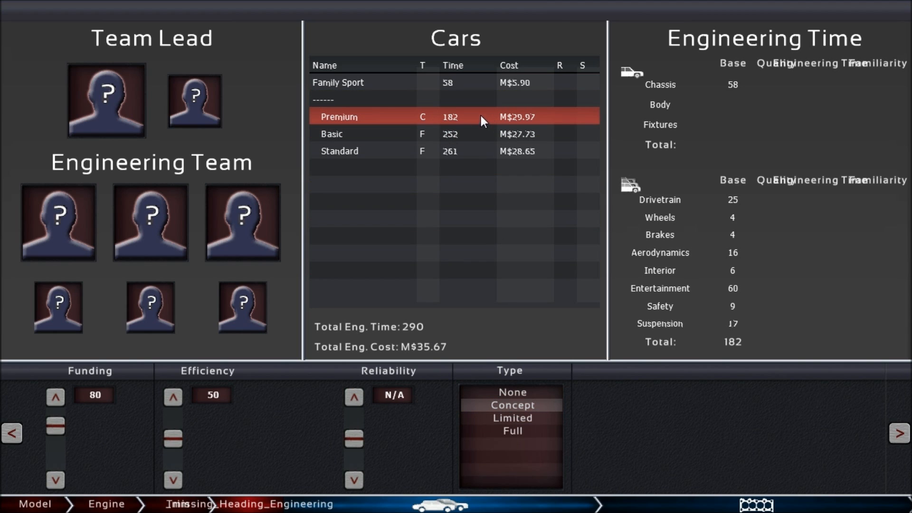
pyautogui.moveTo(470, 160)
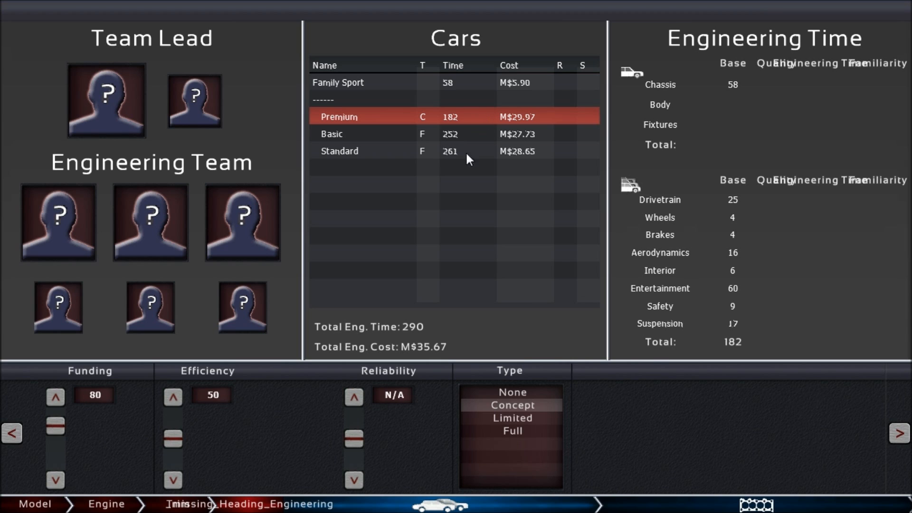
pyautogui.click(512, 430)
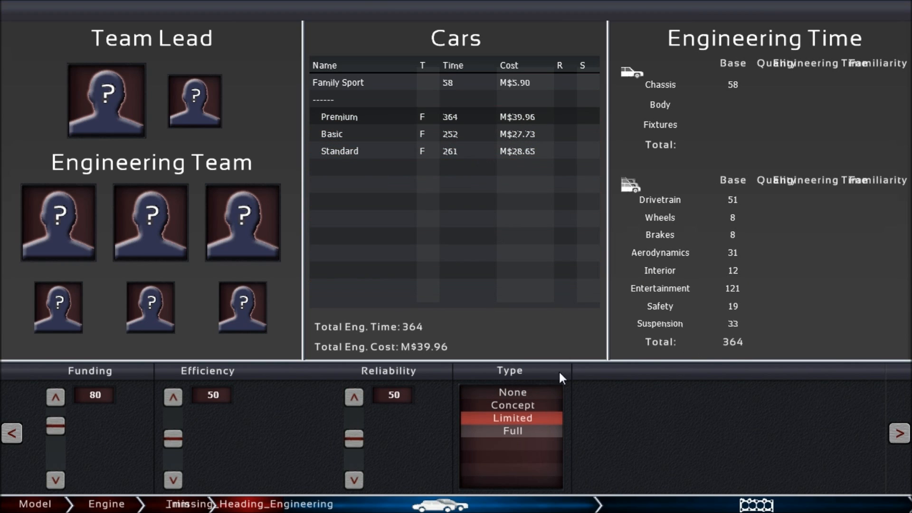
# Step: Put the Premium and Basic trims on Concept engineering, at 182 and 126 time
pyautogui.click(511, 431)
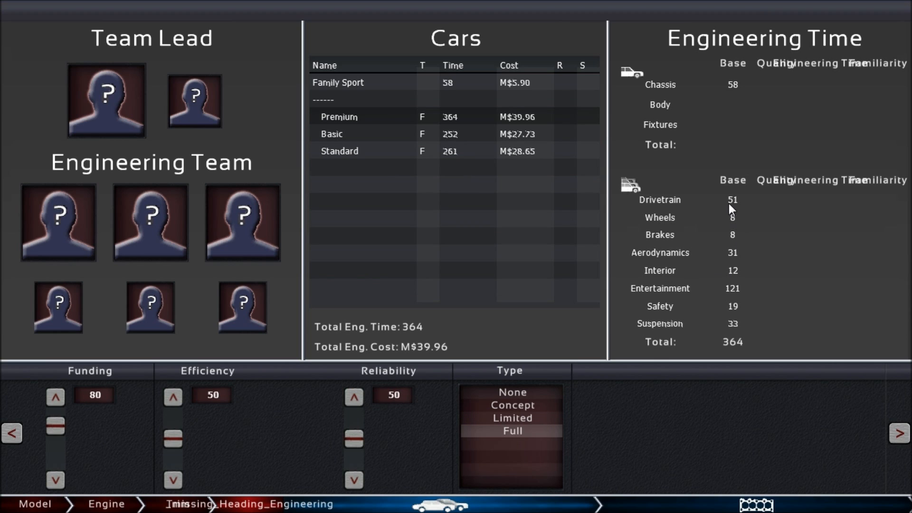
pyautogui.moveTo(730, 292)
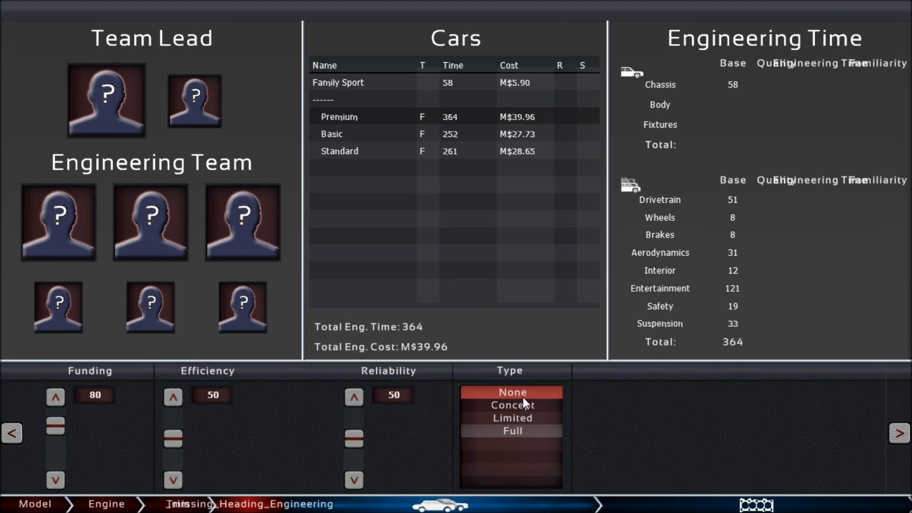
pyautogui.click(512, 405)
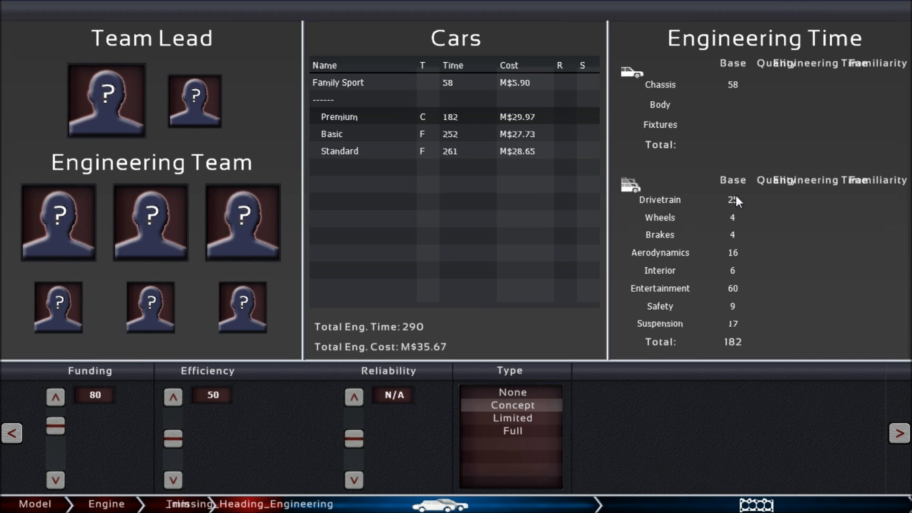
pyautogui.moveTo(743, 234)
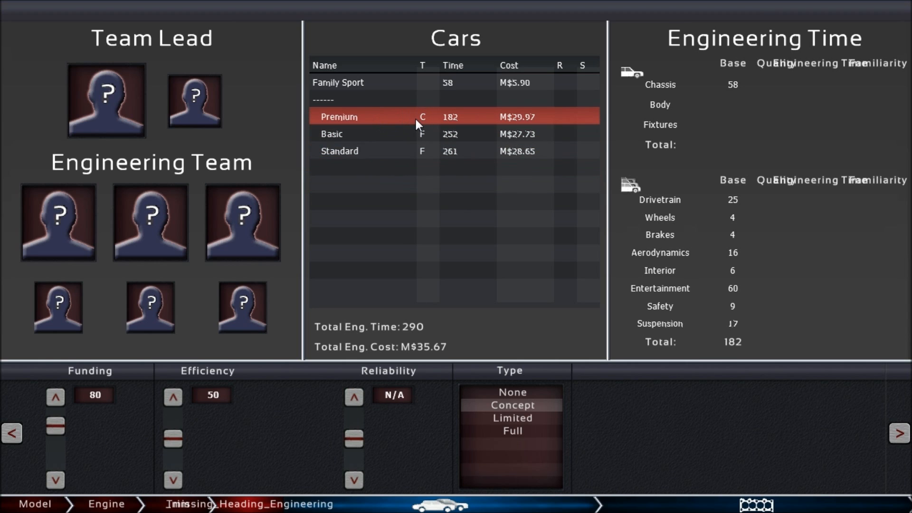
pyautogui.moveTo(389, 125)
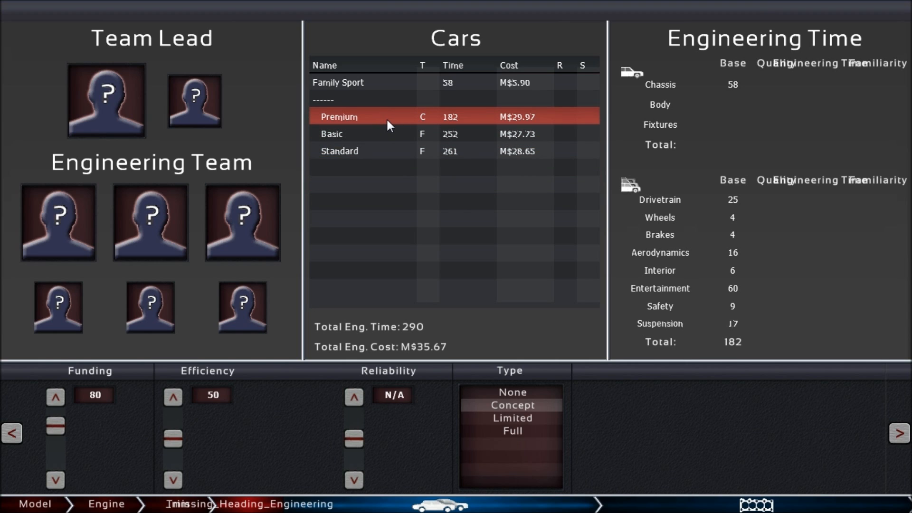
pyautogui.moveTo(388, 122)
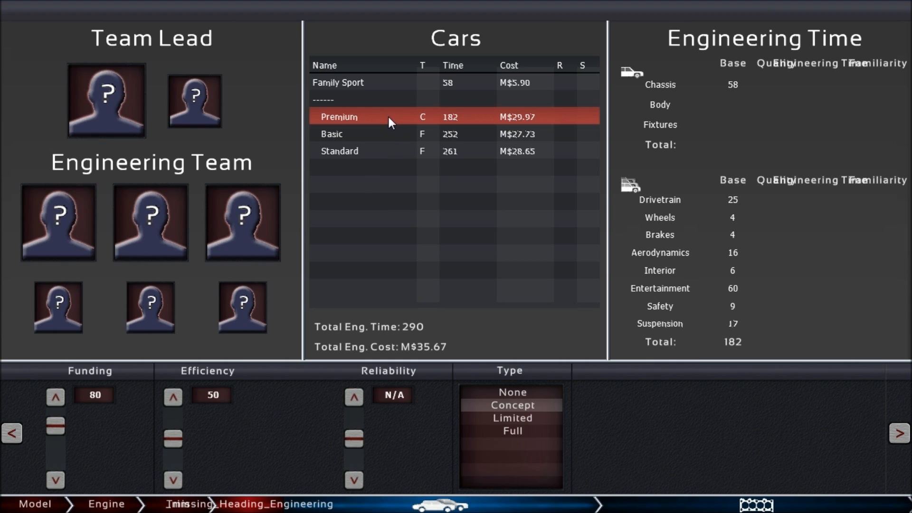
pyautogui.moveTo(390, 119)
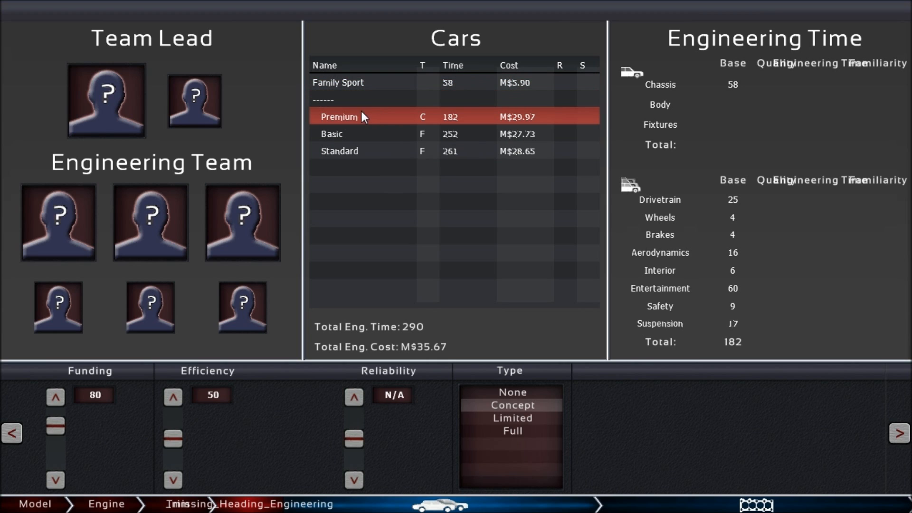
pyautogui.moveTo(368, 125)
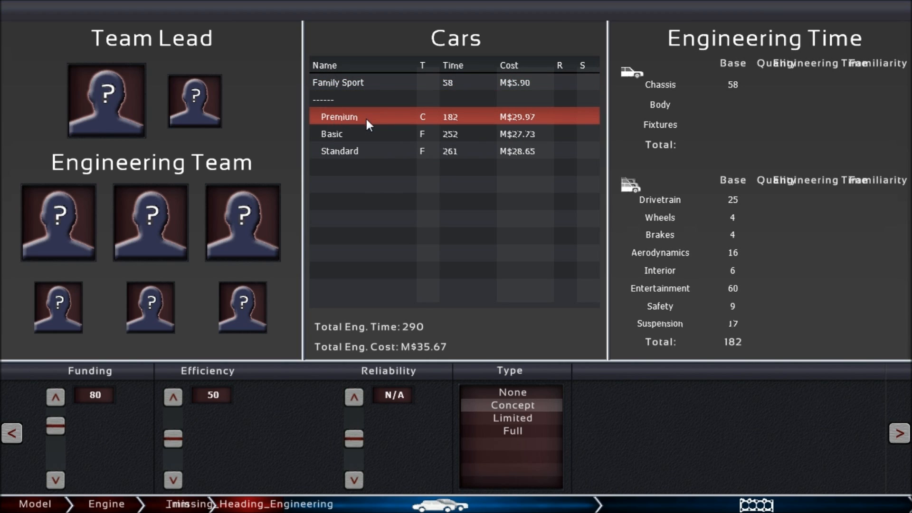
pyautogui.click(338, 82)
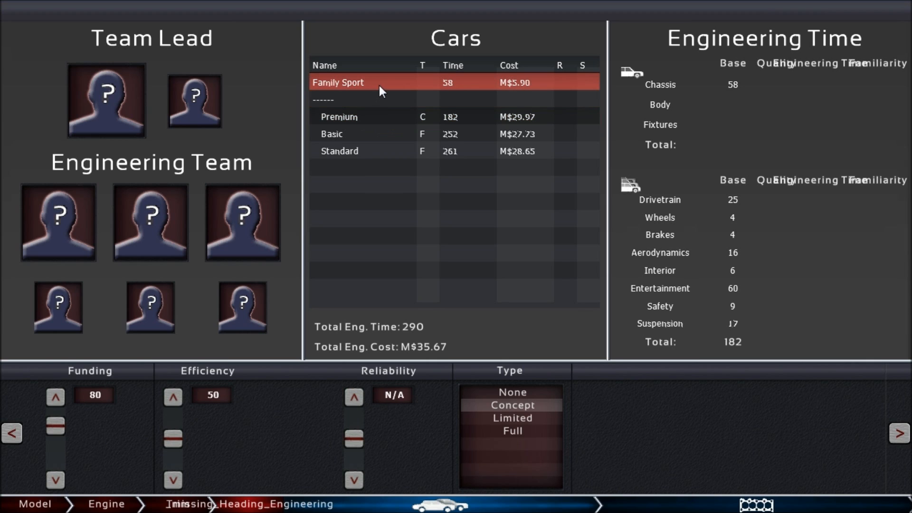
pyautogui.moveTo(389, 86)
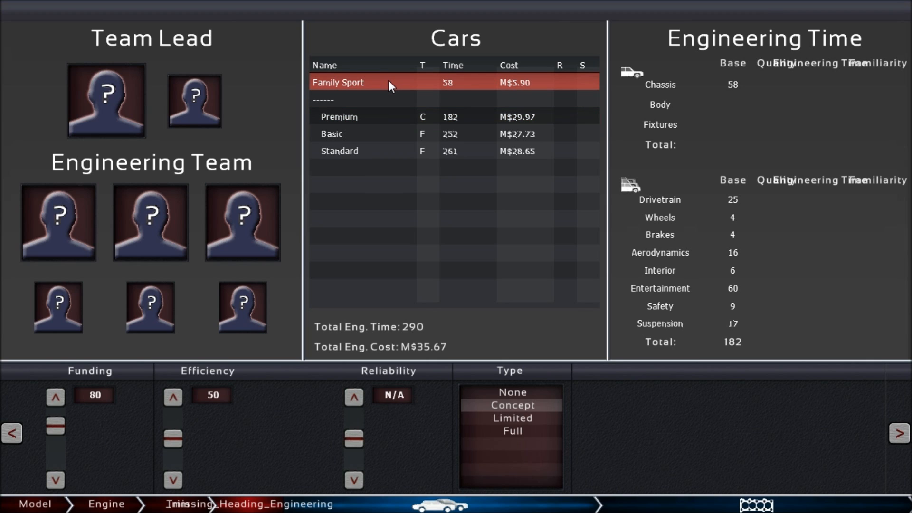
pyautogui.moveTo(367, 81)
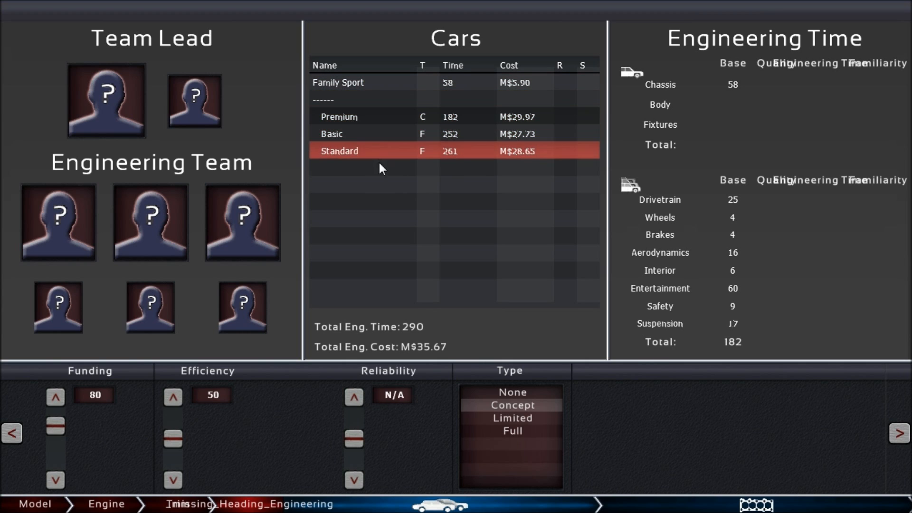
pyautogui.moveTo(384, 159)
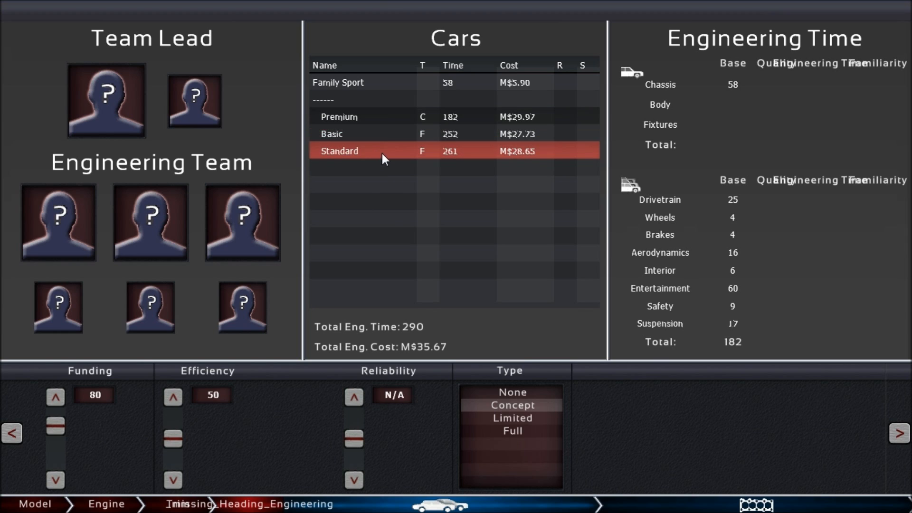
pyautogui.moveTo(378, 163)
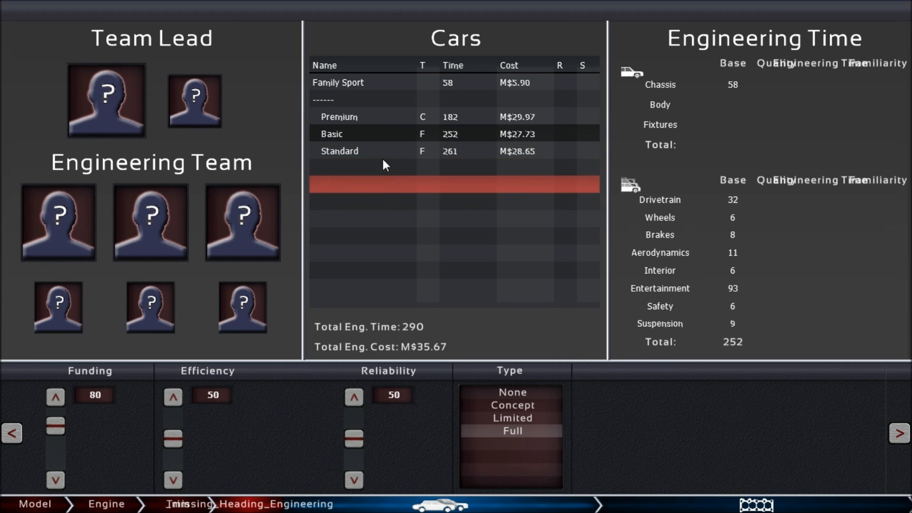
pyautogui.click(339, 151)
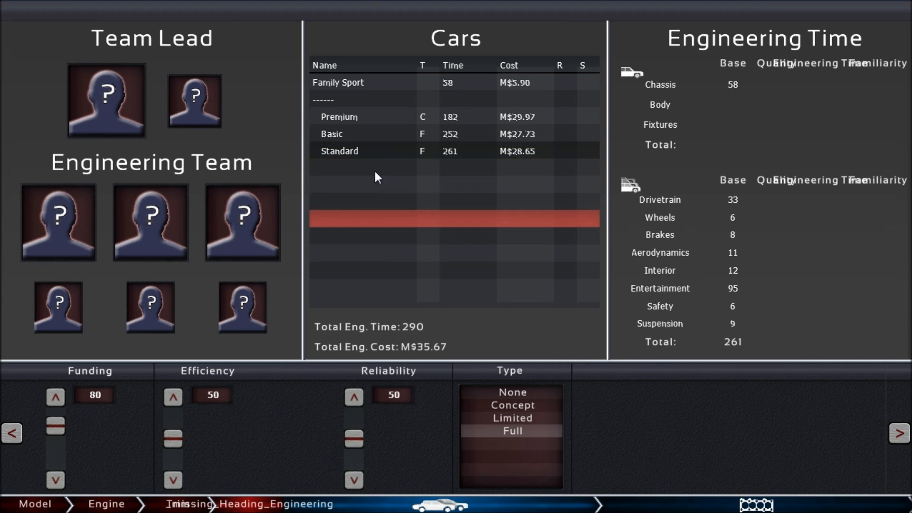
pyautogui.click(339, 151)
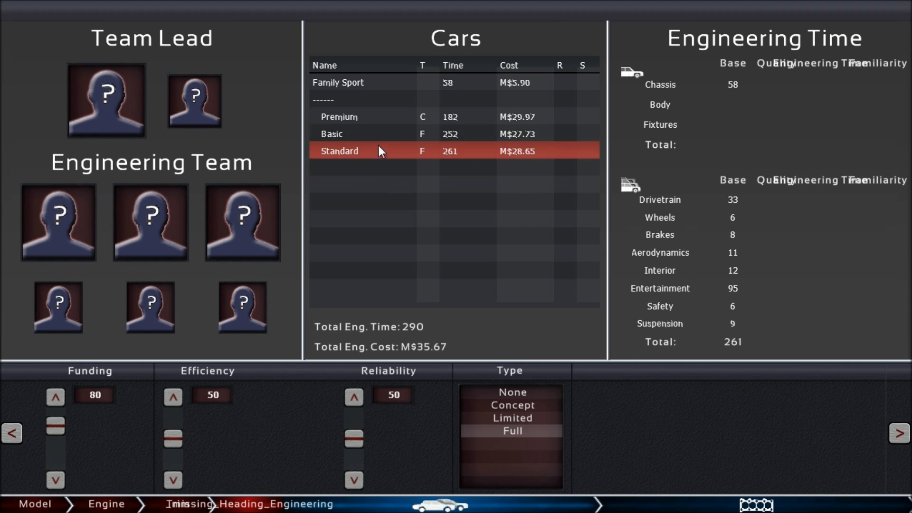
pyautogui.click(511, 404)
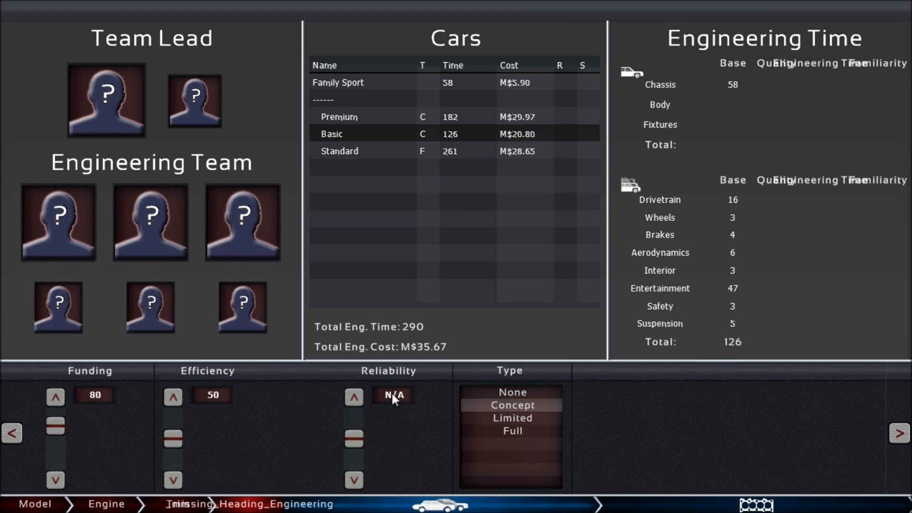
pyautogui.moveTo(404, 408)
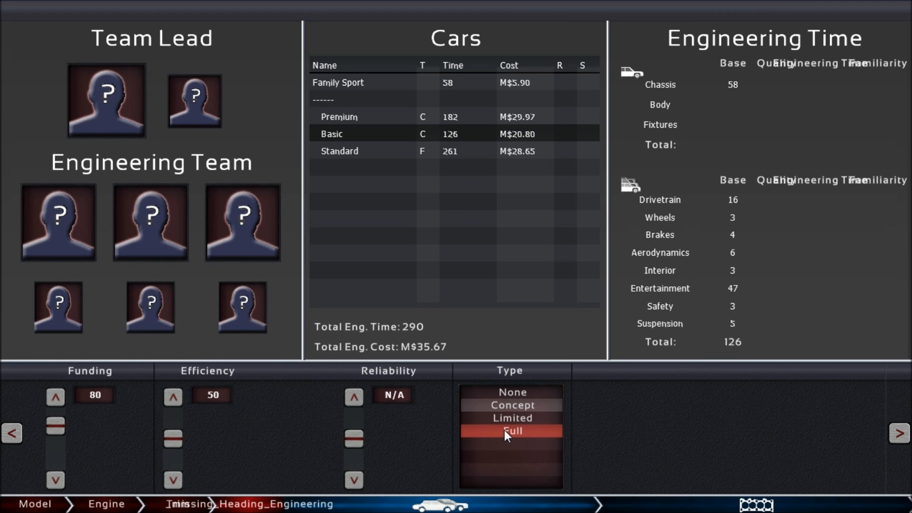
# Step: Return Basic to Full engineering and raise Standard's reliability to 100
pyautogui.click(511, 430)
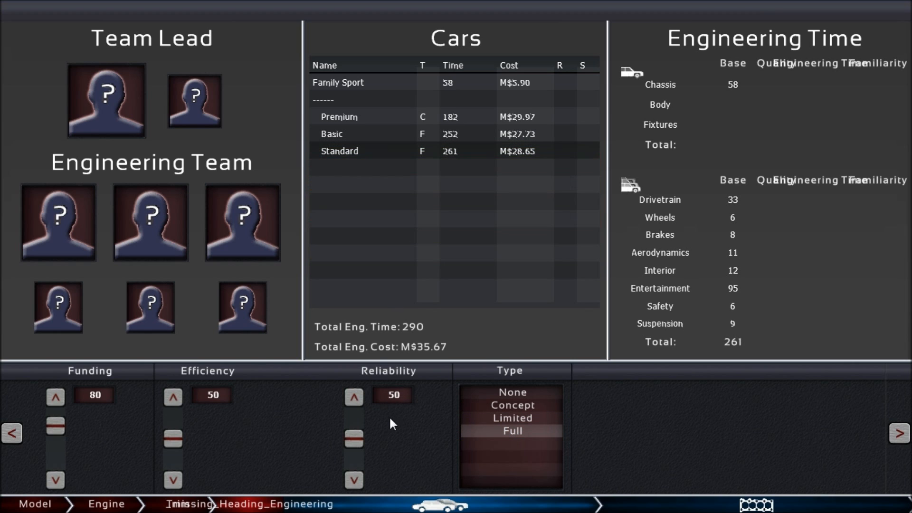
pyautogui.moveTo(337, 440)
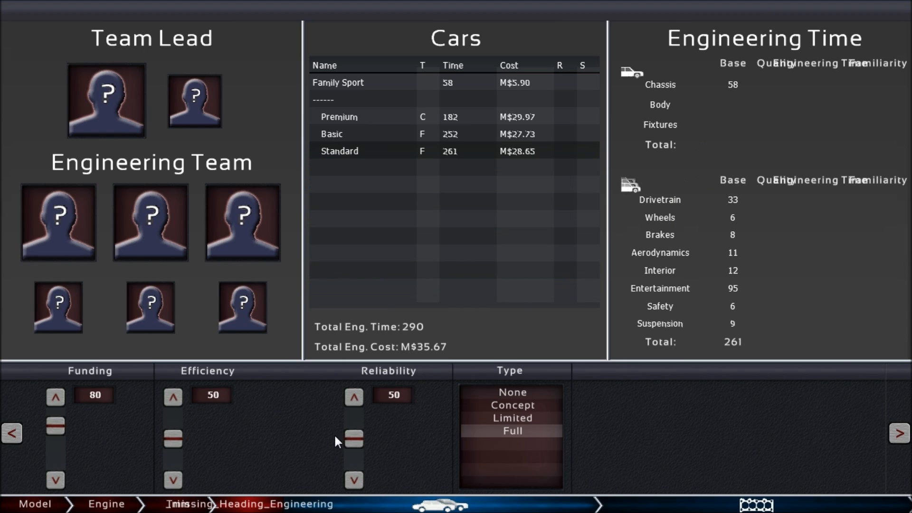
pyautogui.click(453, 150)
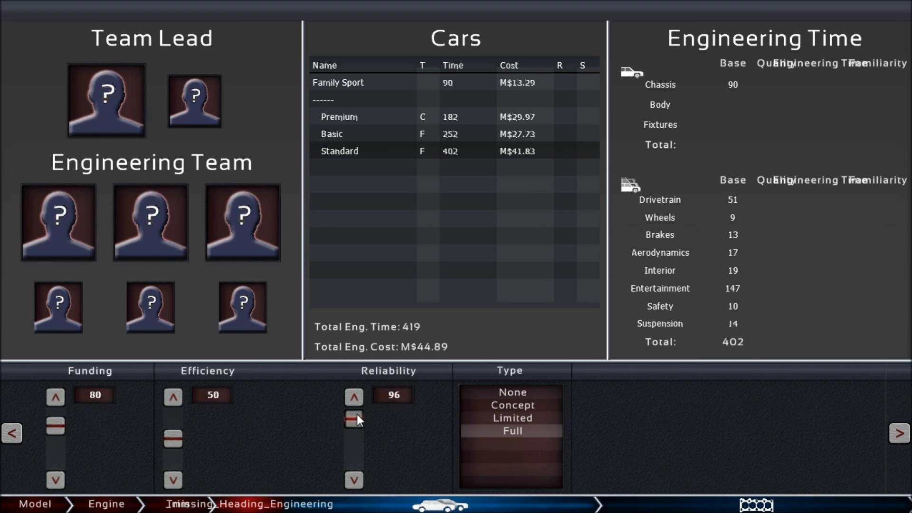
pyautogui.click(354, 397)
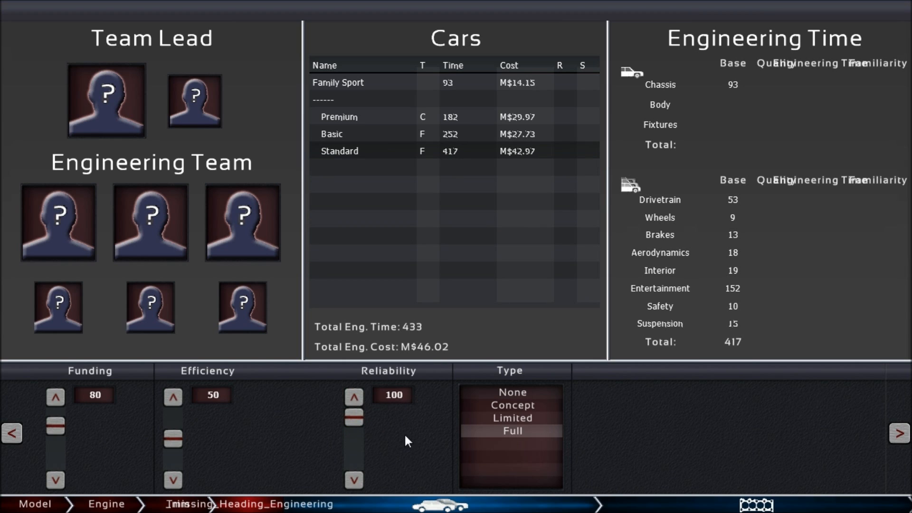
pyautogui.moveTo(389, 436)
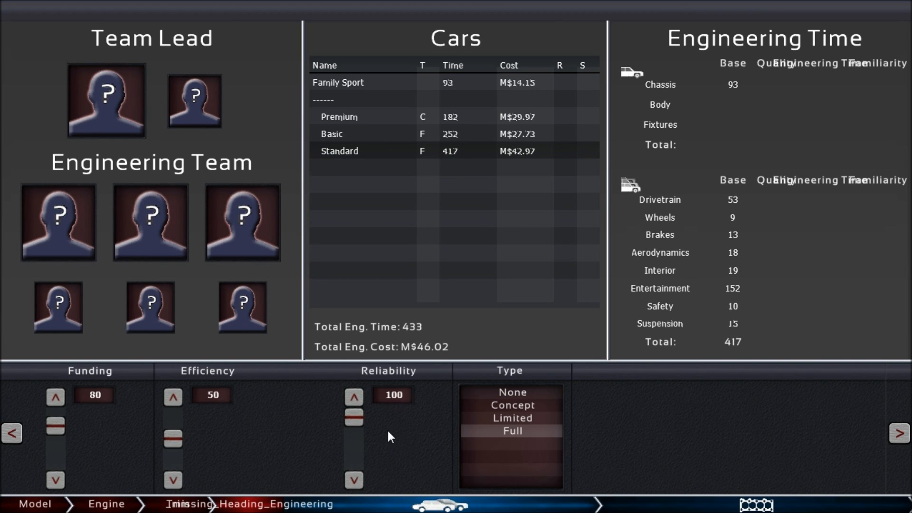
pyautogui.moveTo(403, 443)
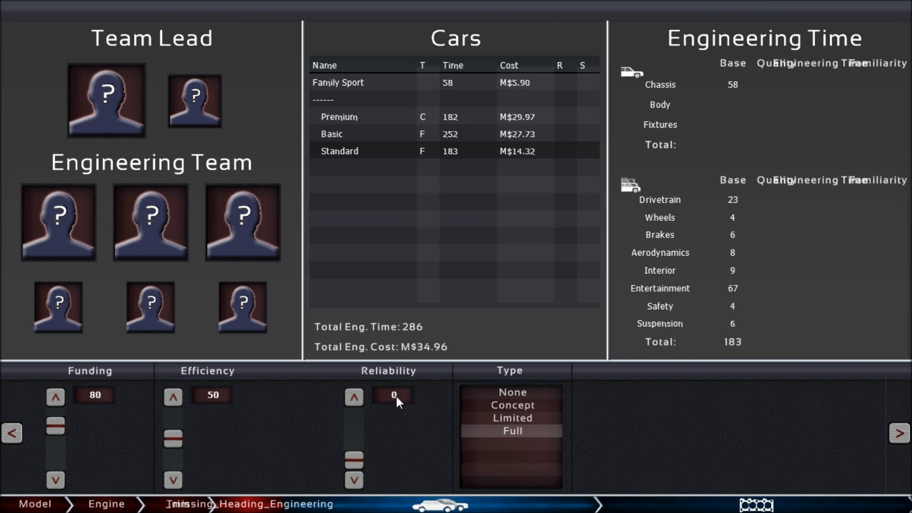
pyautogui.moveTo(388, 452)
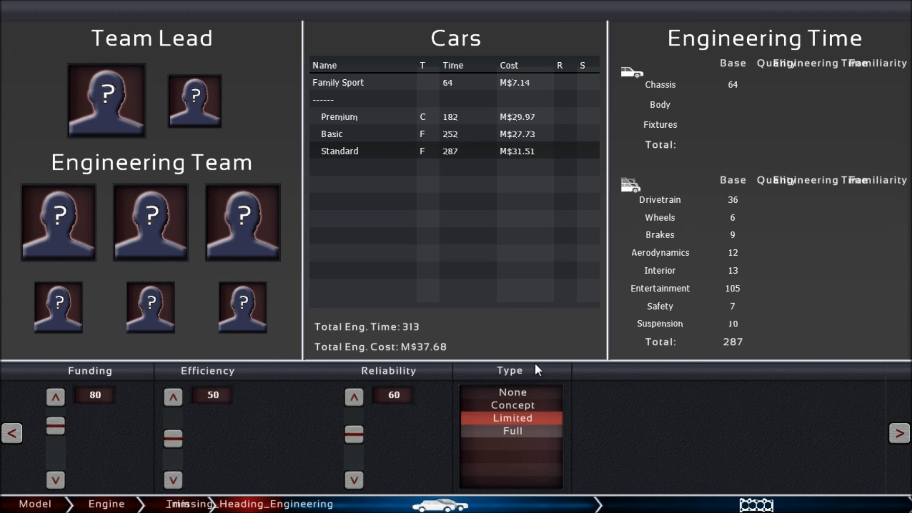
pyautogui.click(512, 432)
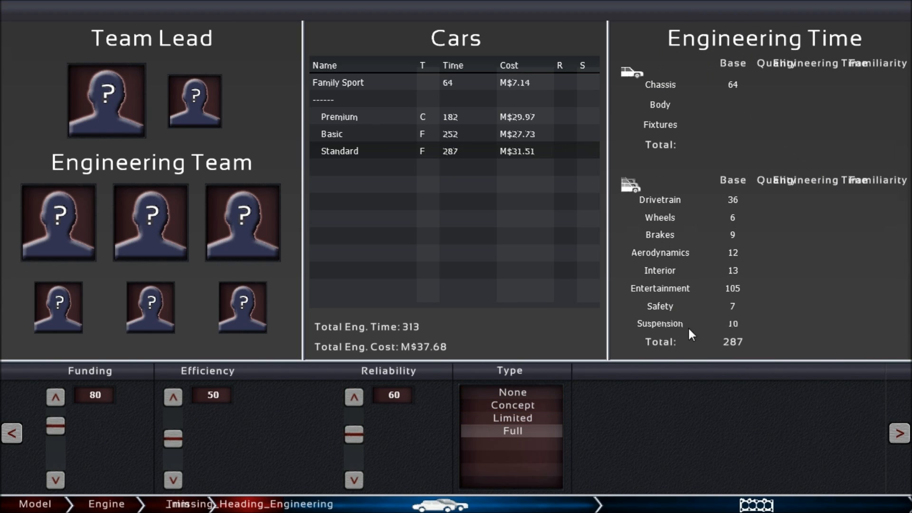
pyautogui.moveTo(458, 100)
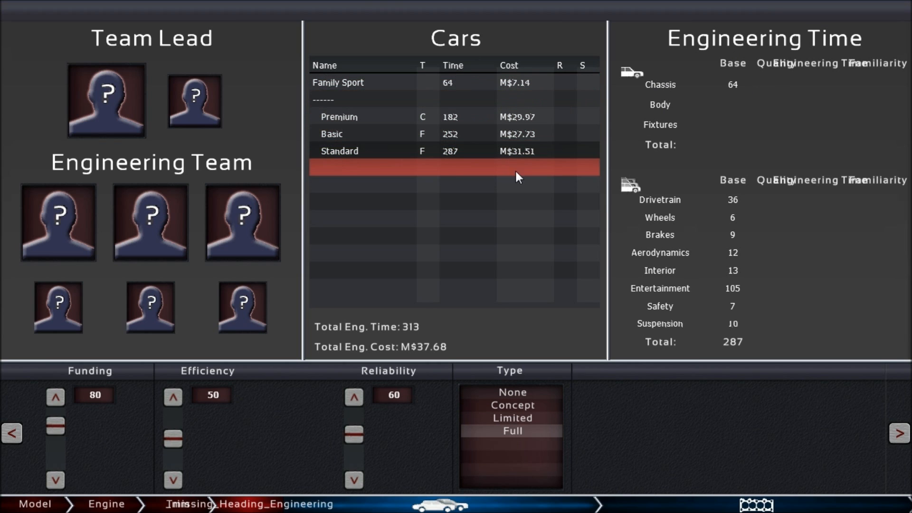
pyautogui.click(453, 150)
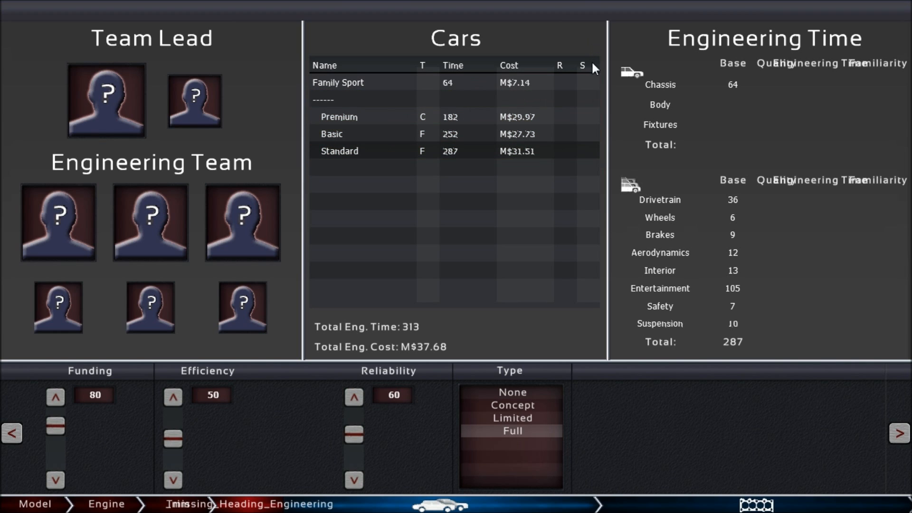
pyautogui.moveTo(753, 34)
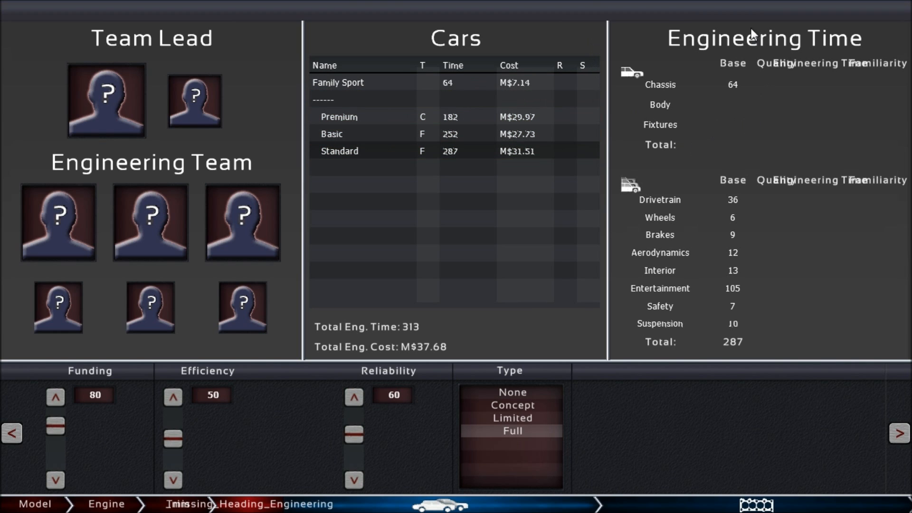
pyautogui.moveTo(673, 85)
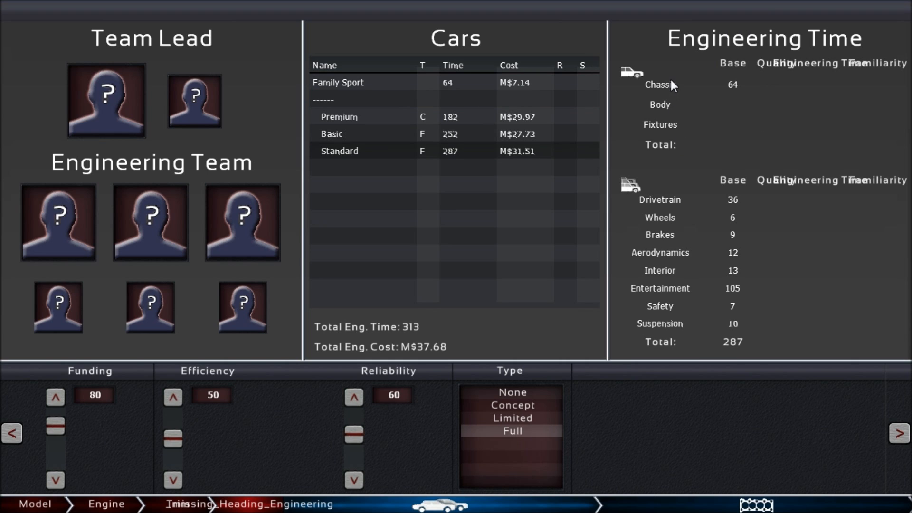
pyautogui.moveTo(734, 80)
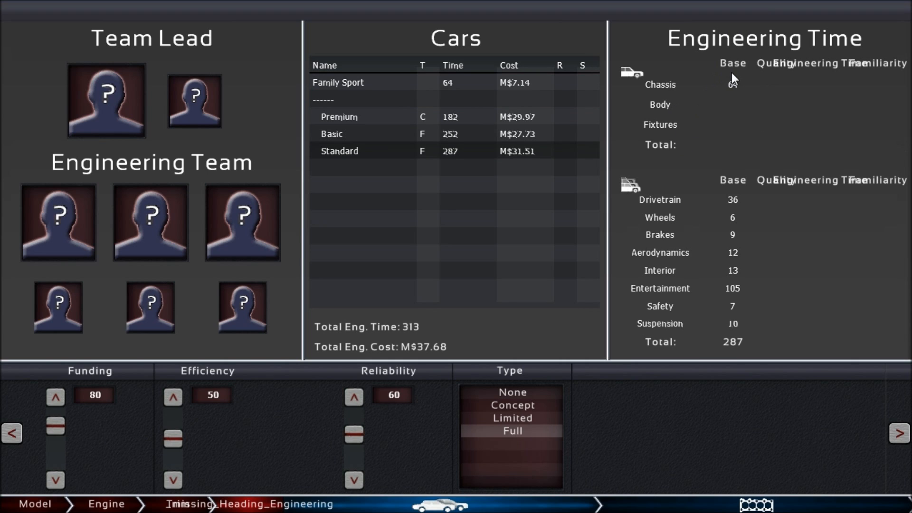
pyautogui.moveTo(723, 87)
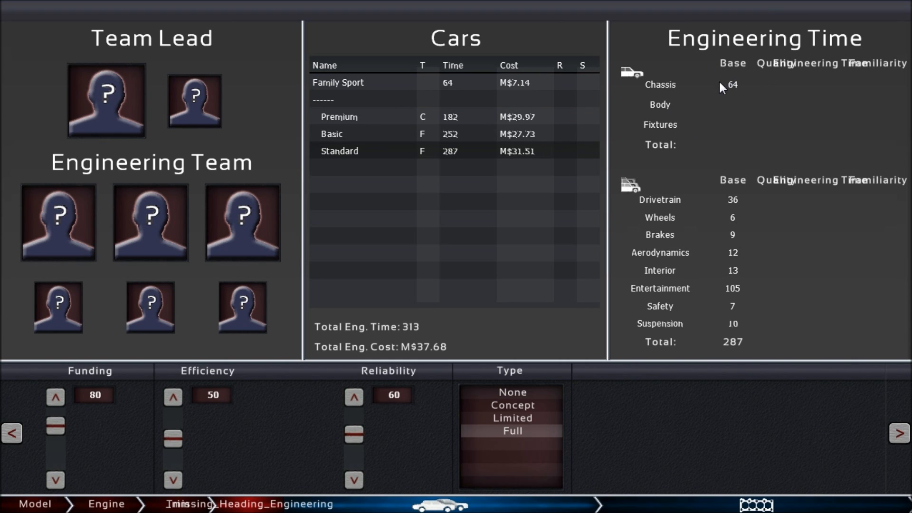
pyautogui.moveTo(736, 88)
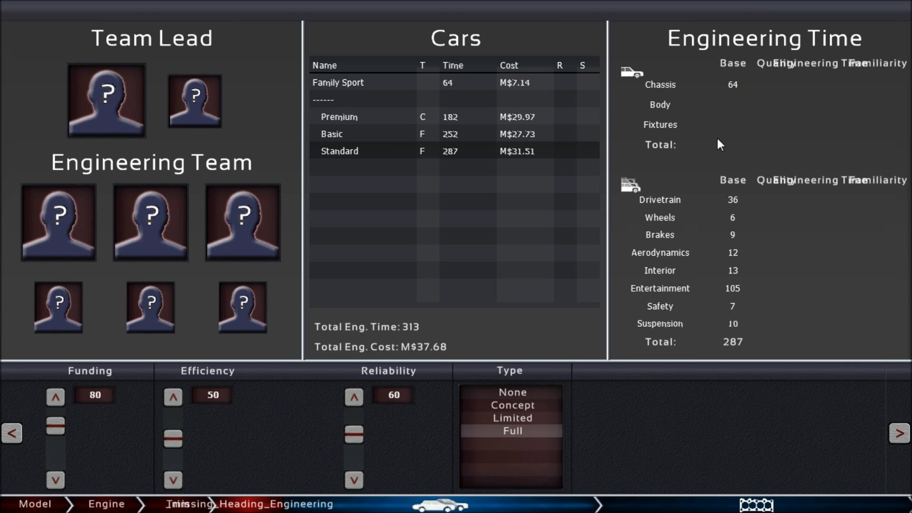
pyautogui.moveTo(745, 120)
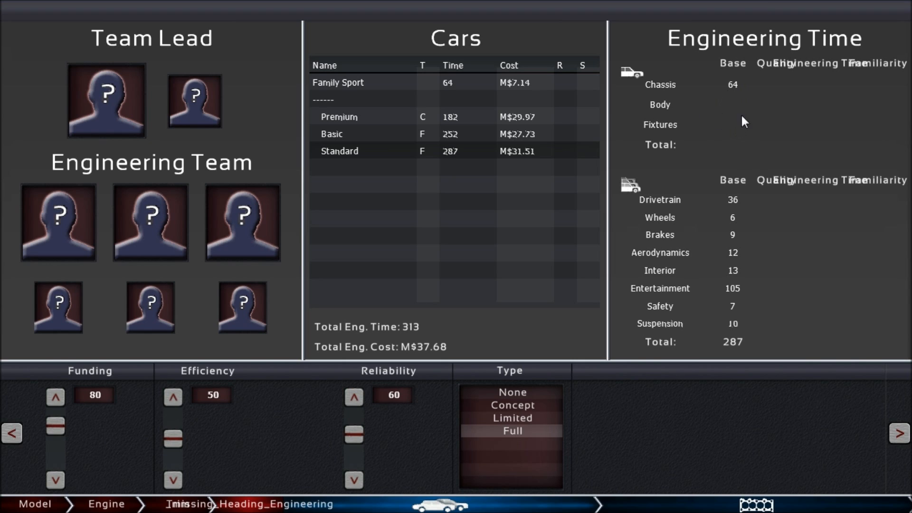
pyautogui.moveTo(742, 145)
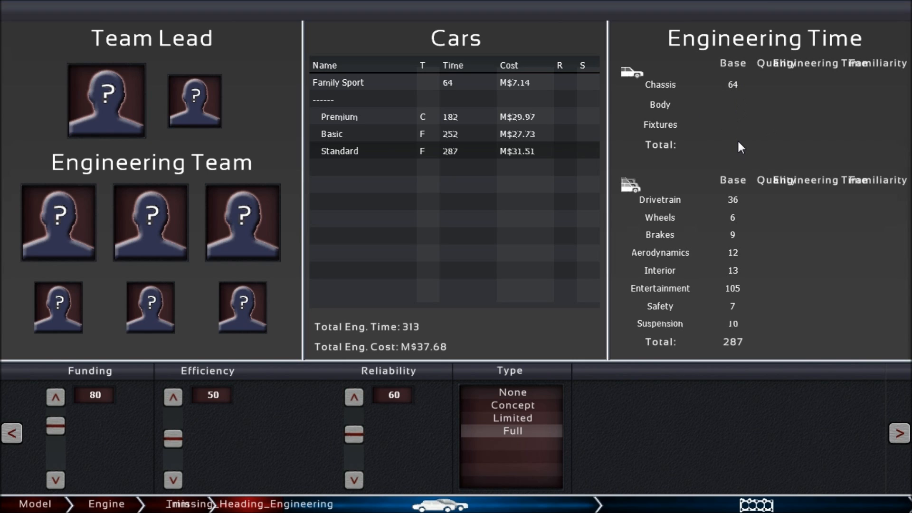
# Step: Select the Standard trim to review its 287 engineering time breakdown
pyautogui.click(349, 151)
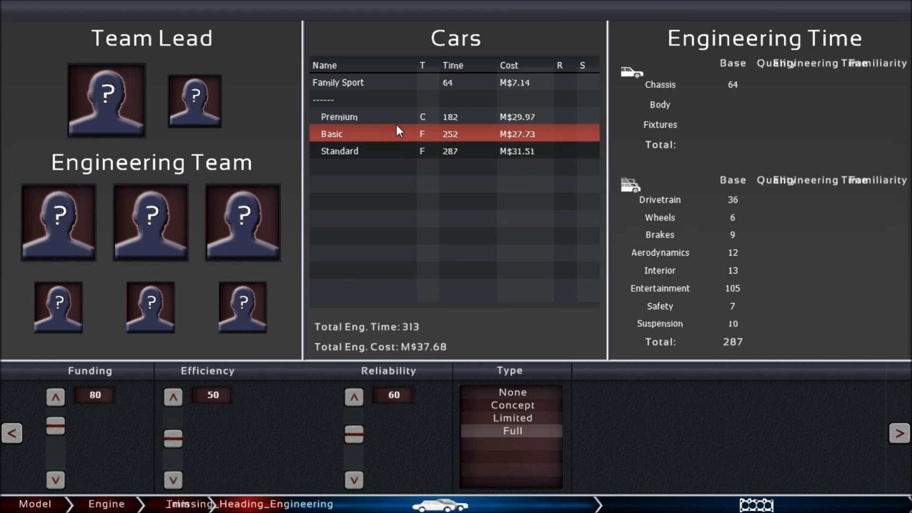
pyautogui.moveTo(402, 152)
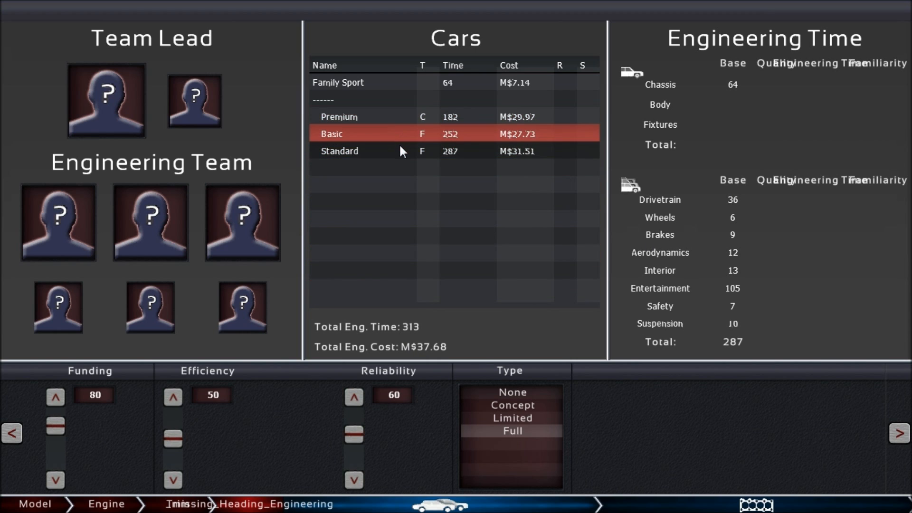
pyautogui.moveTo(384, 184)
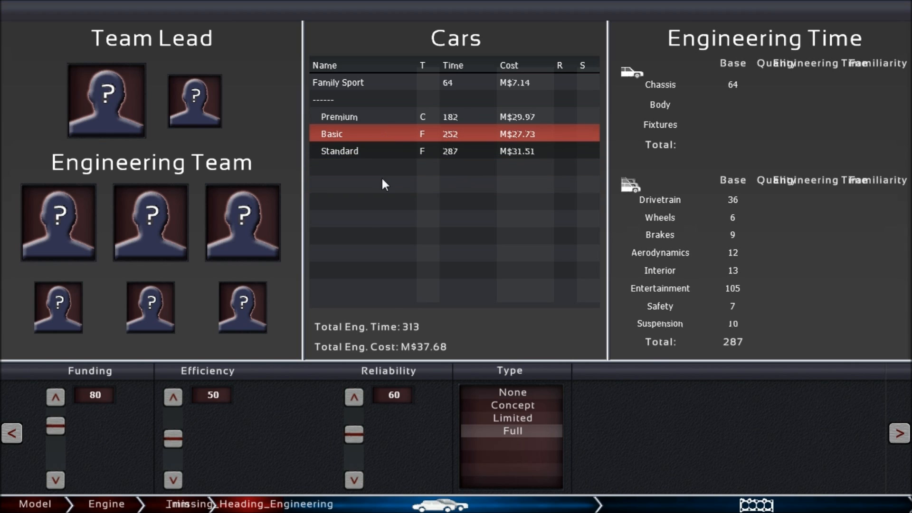
pyautogui.click(339, 151)
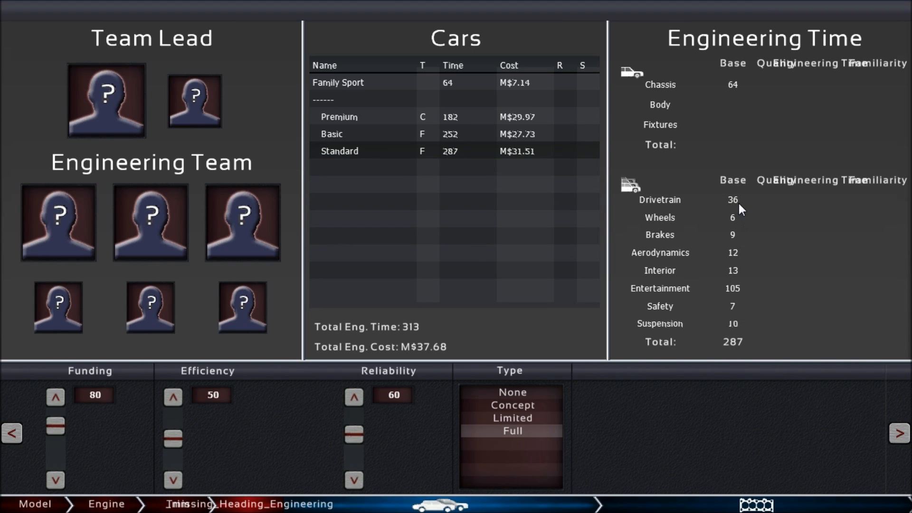
pyautogui.moveTo(743, 223)
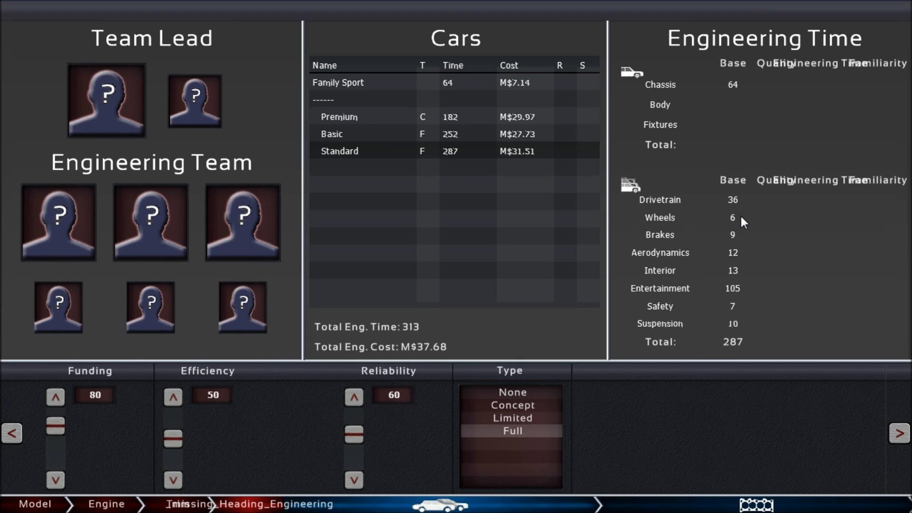
pyautogui.moveTo(769, 181)
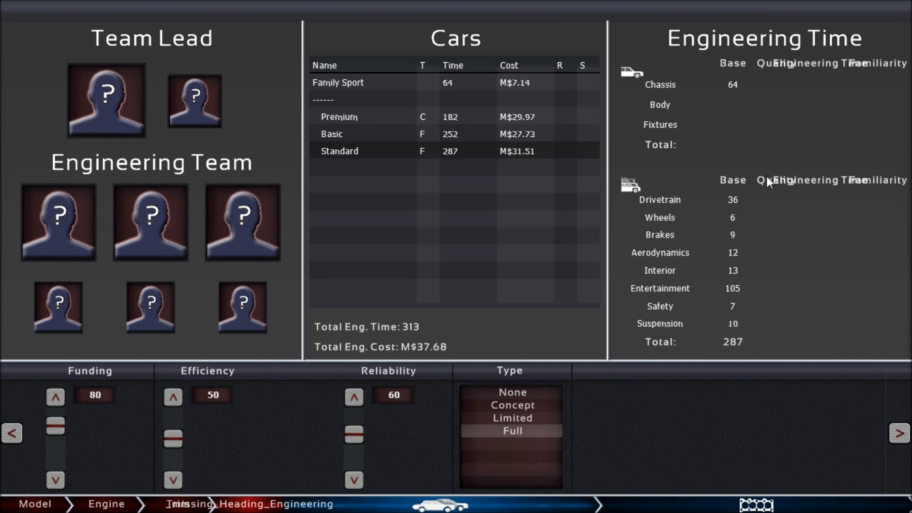
pyautogui.moveTo(775, 79)
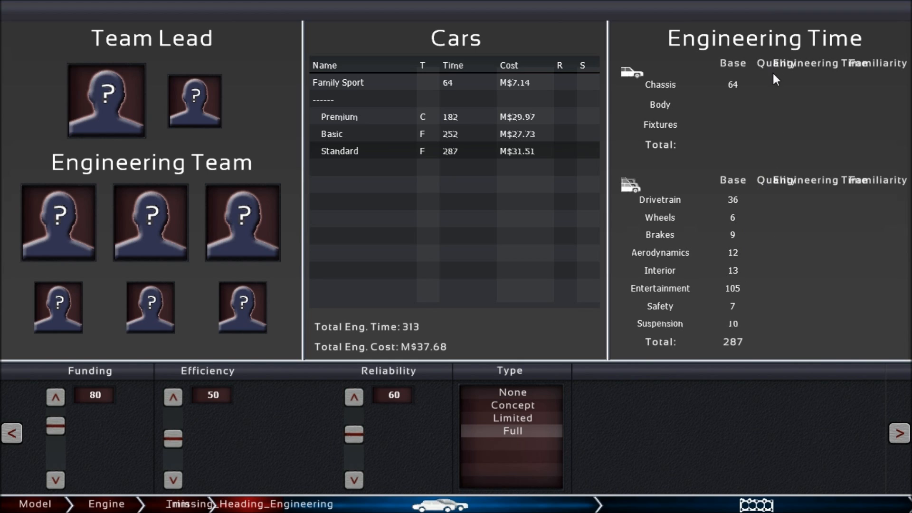
pyautogui.moveTo(774, 93)
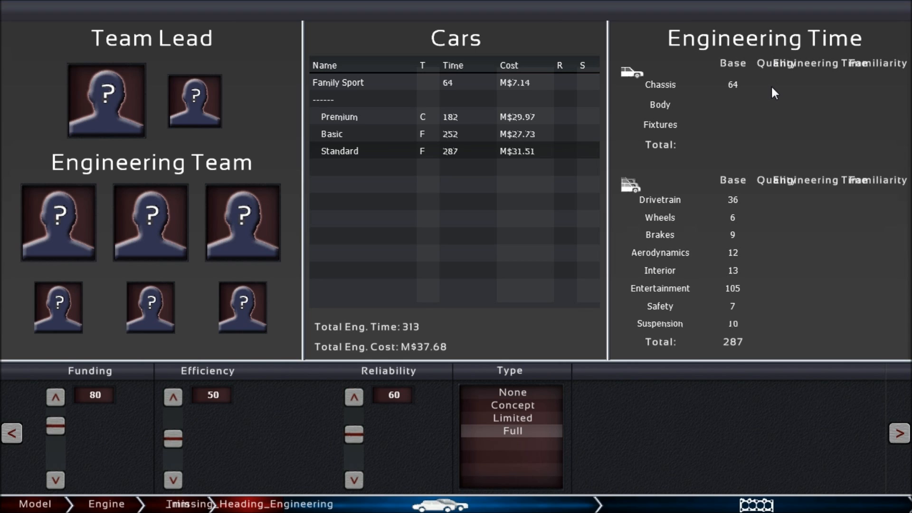
pyautogui.moveTo(783, 357)
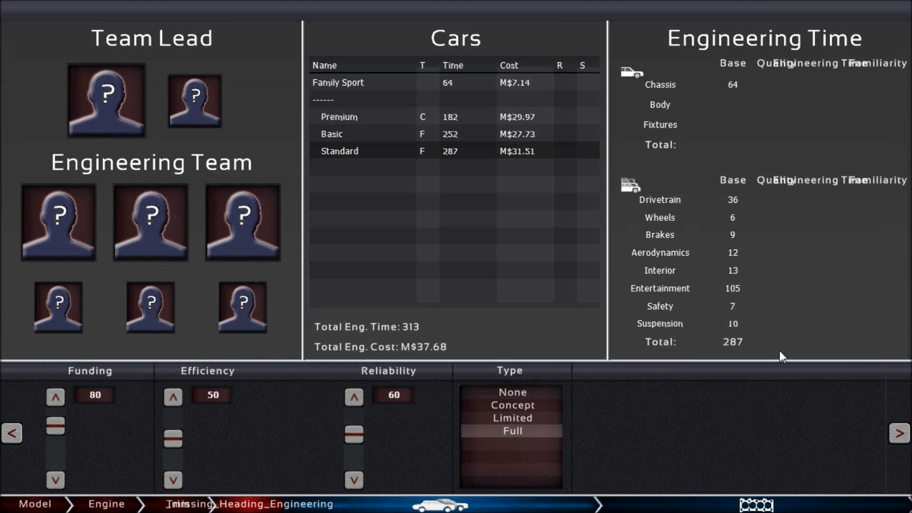
pyautogui.moveTo(815, 73)
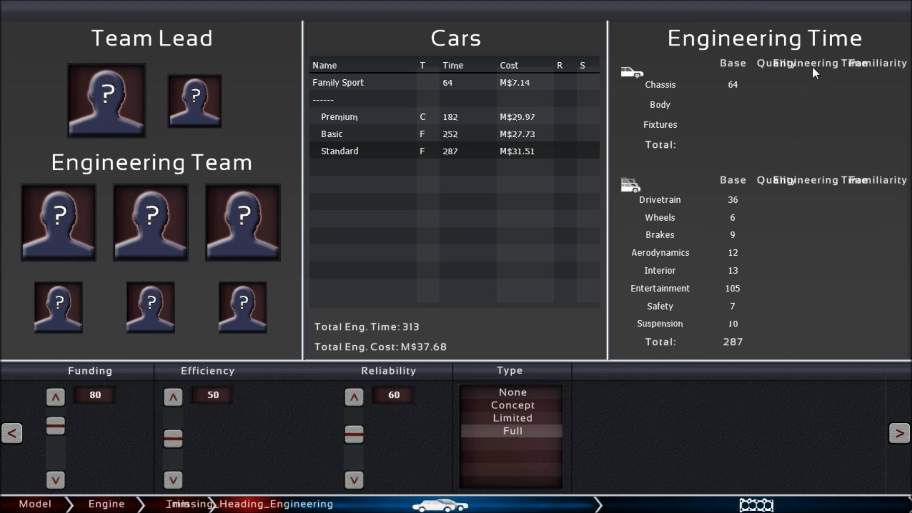
pyautogui.moveTo(819, 346)
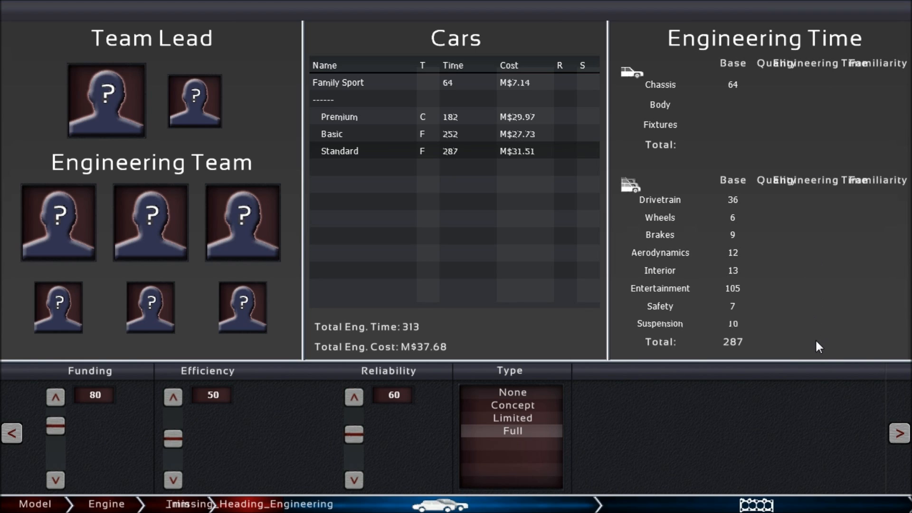
pyautogui.moveTo(778, 214)
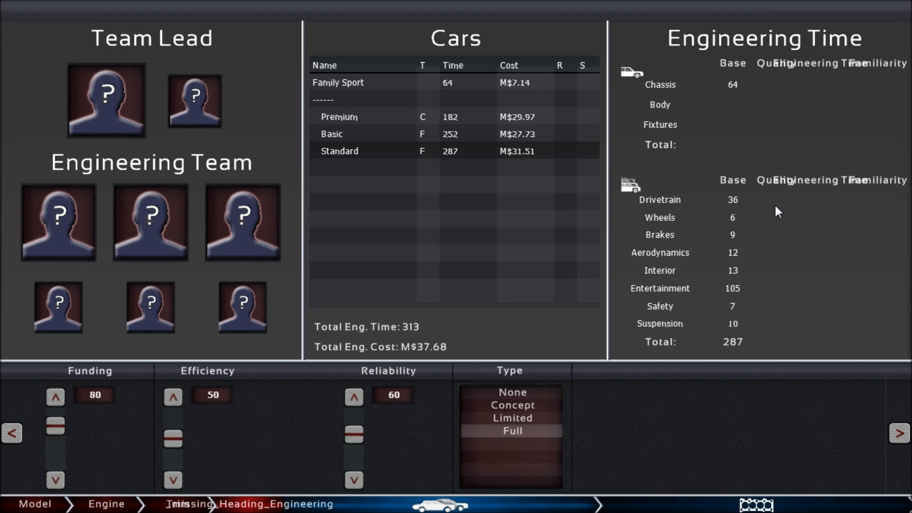
pyautogui.moveTo(774, 213)
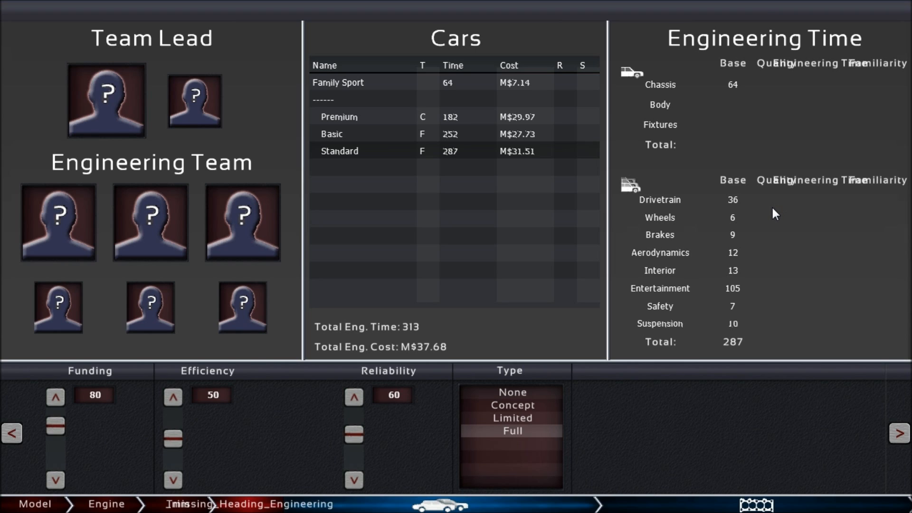
pyautogui.moveTo(778, 210)
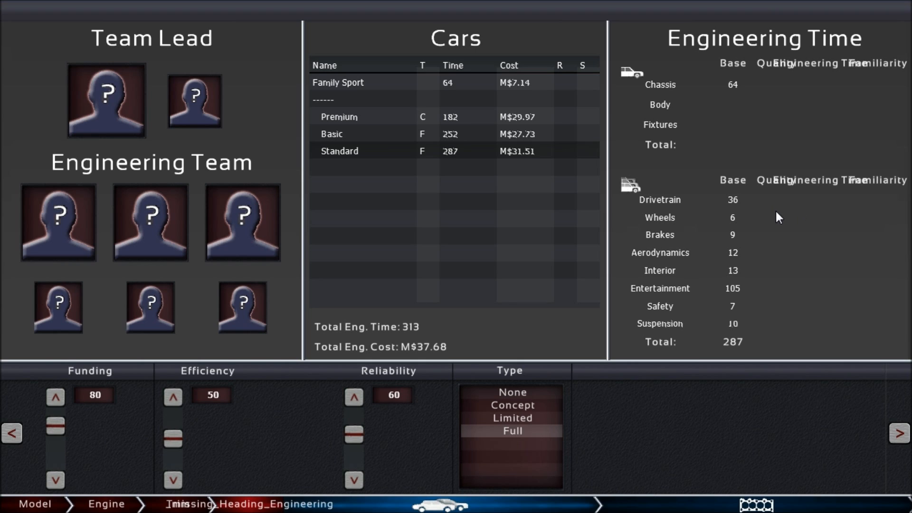
pyautogui.moveTo(775, 190)
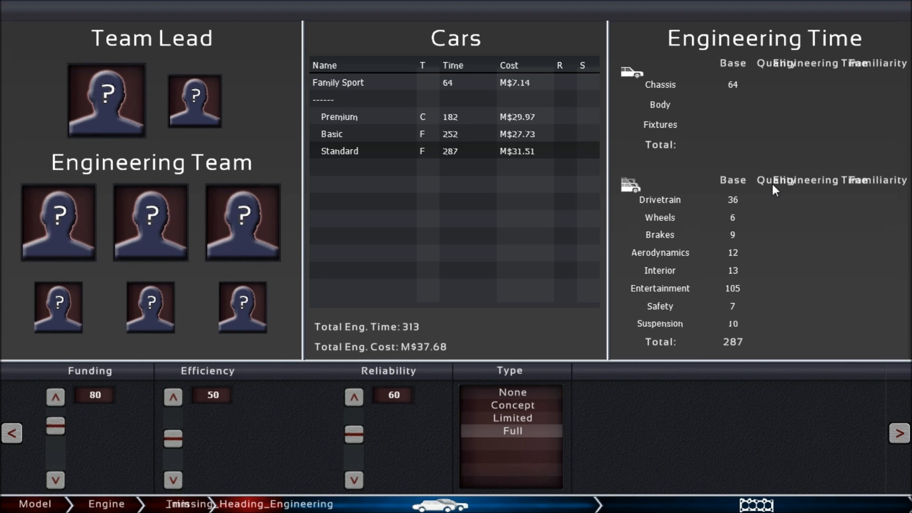
pyautogui.moveTo(781, 211)
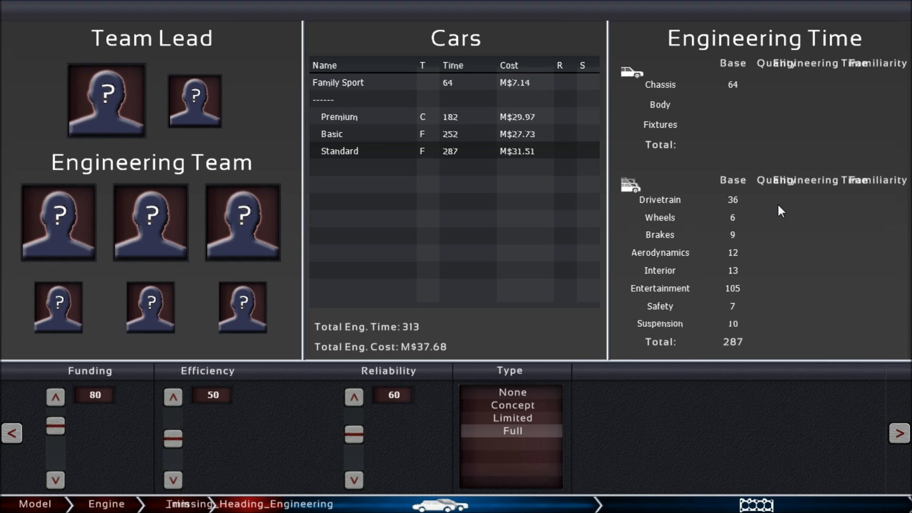
pyautogui.moveTo(815, 207)
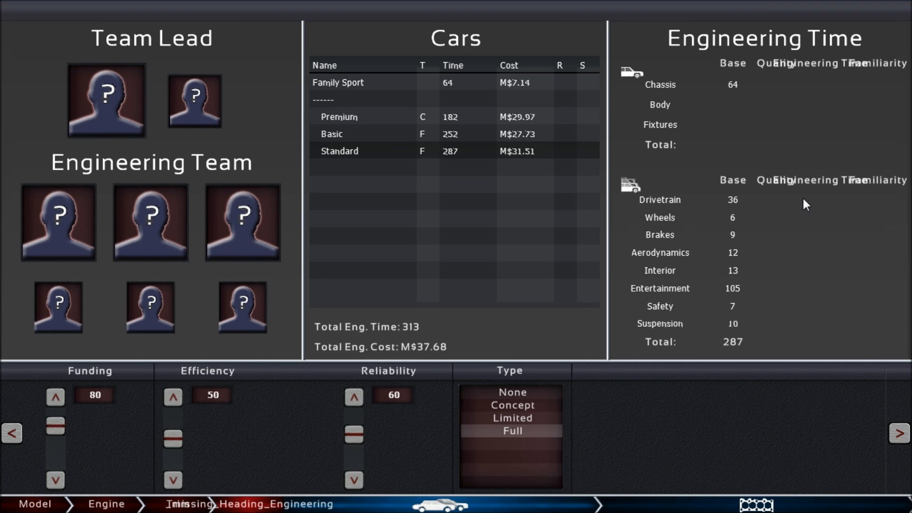
pyautogui.moveTo(775, 185)
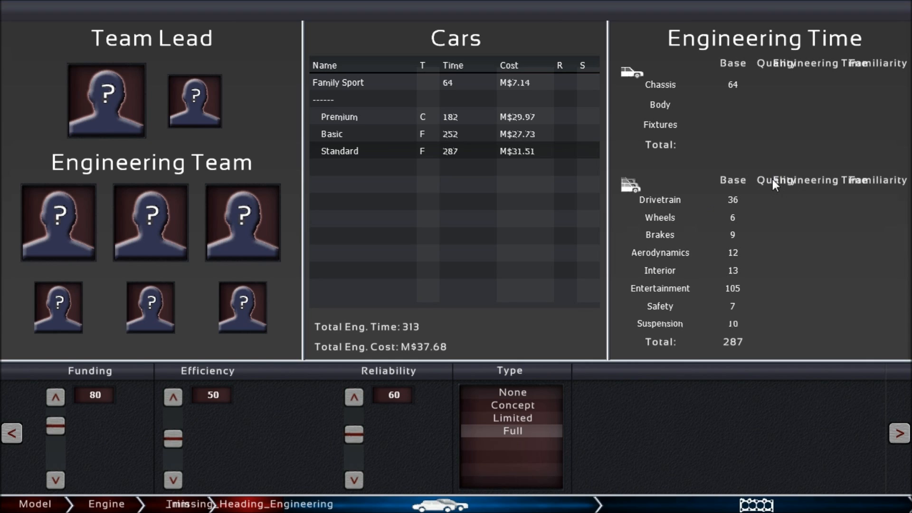
pyautogui.moveTo(816, 193)
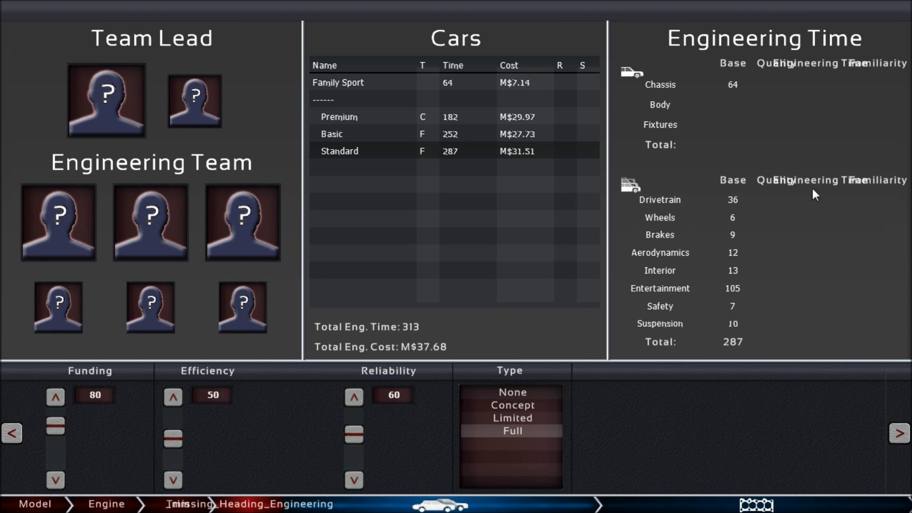
pyautogui.moveTo(775, 183)
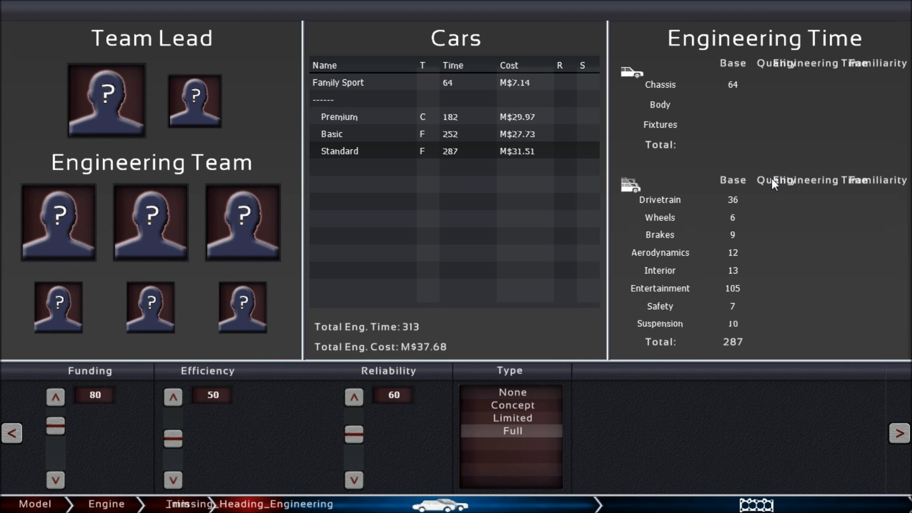
pyautogui.moveTo(779, 207)
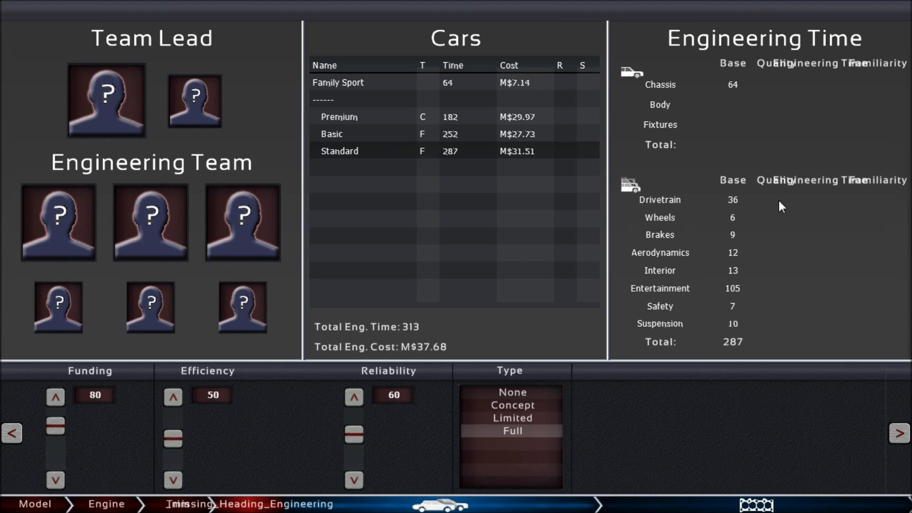
pyautogui.moveTo(791, 200)
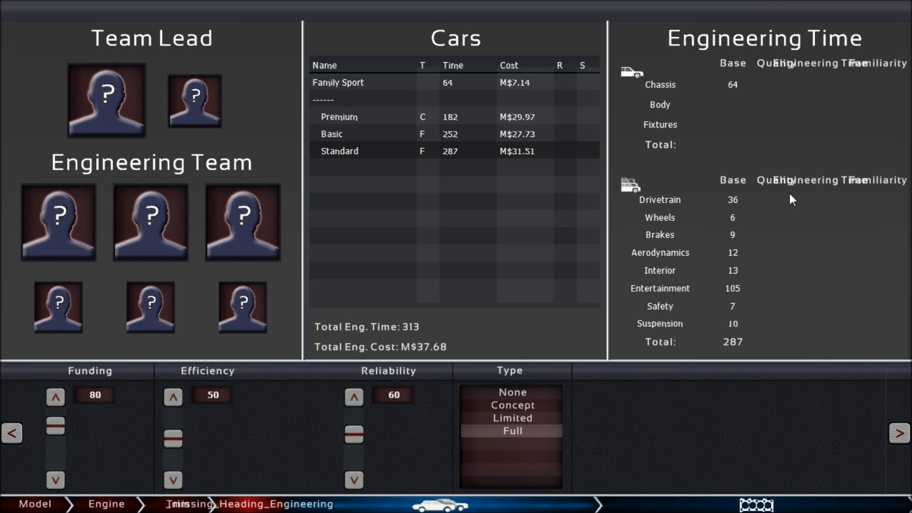
pyautogui.moveTo(893, 65)
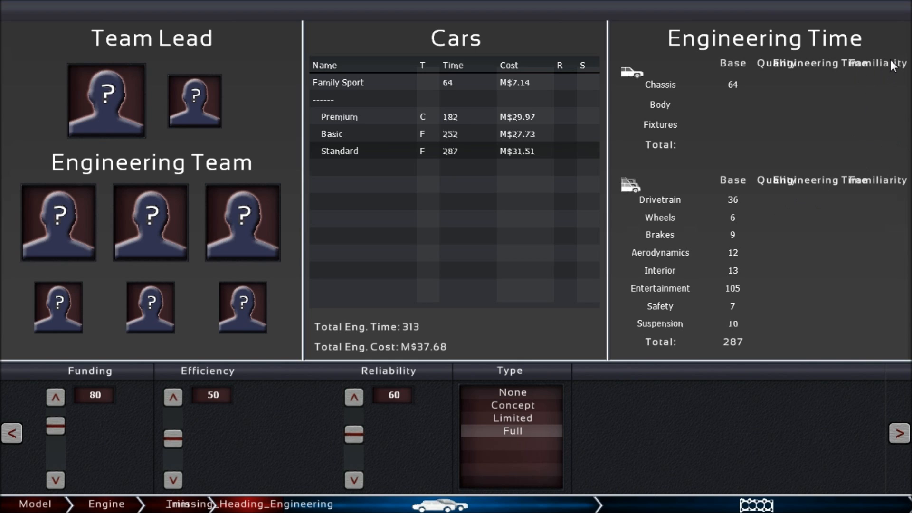
pyautogui.moveTo(884, 183)
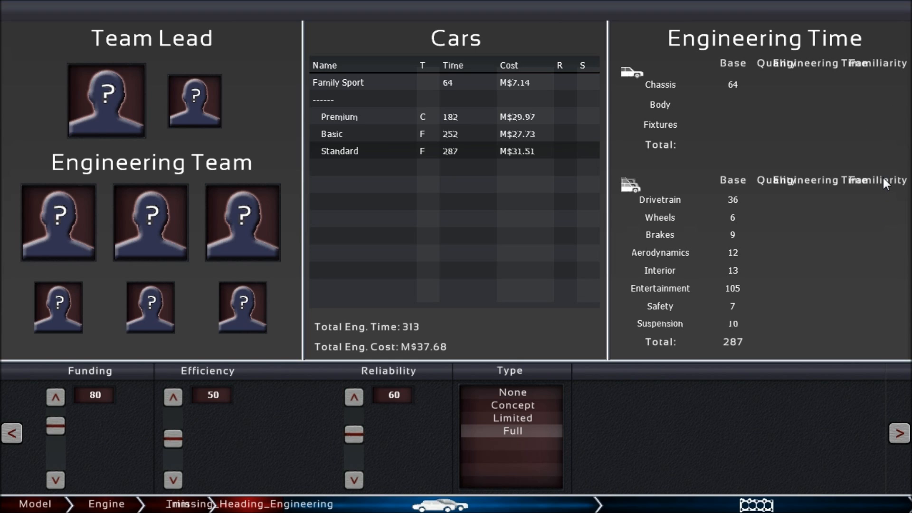
pyautogui.moveTo(883, 198)
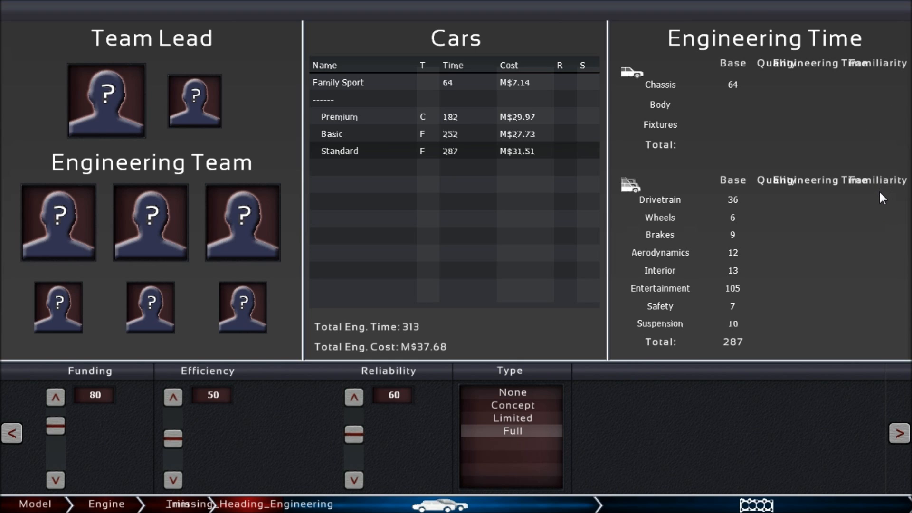
pyautogui.moveTo(880, 204)
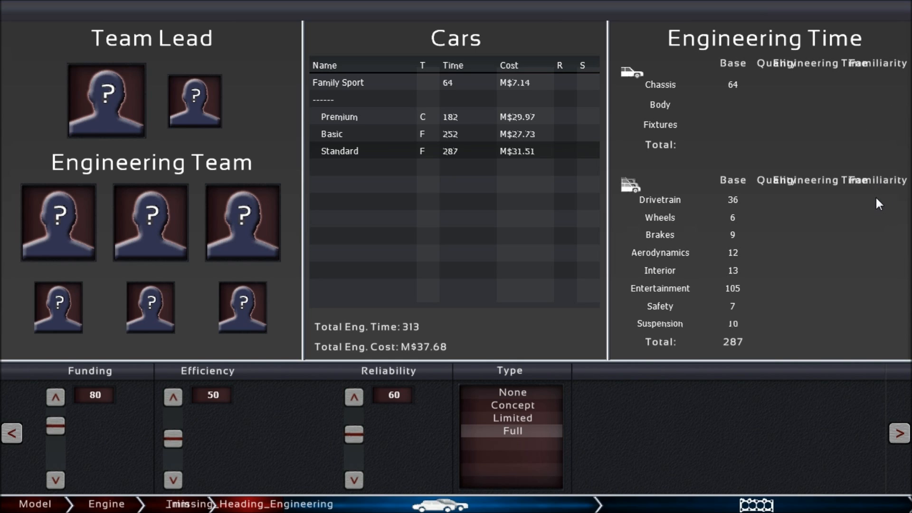
pyautogui.moveTo(878, 202)
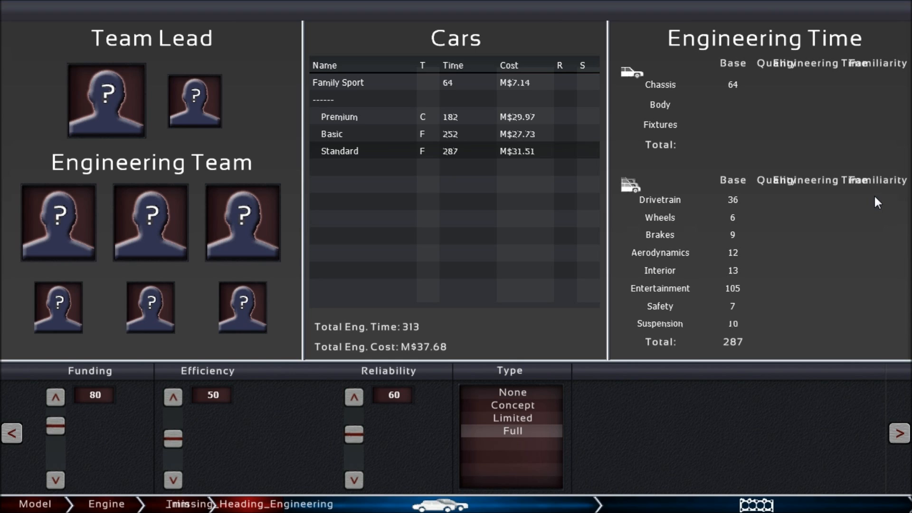
pyautogui.moveTo(871, 211)
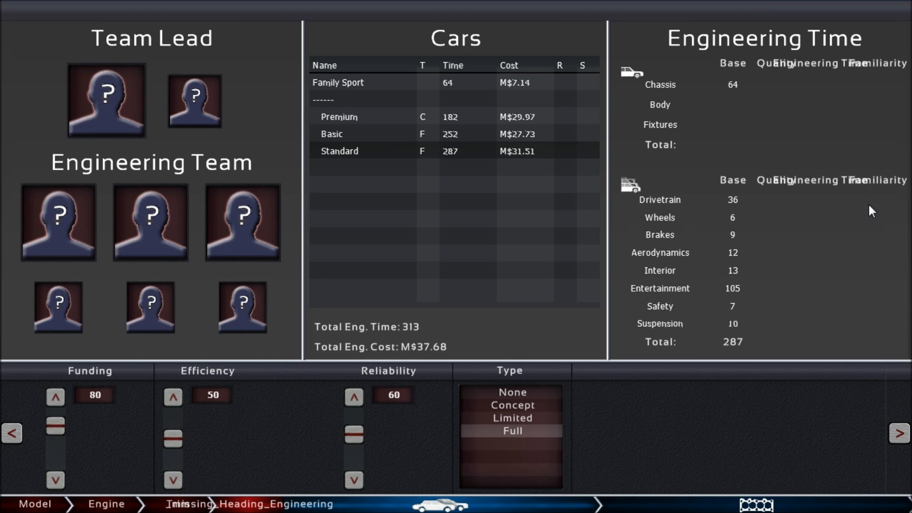
pyautogui.moveTo(874, 248)
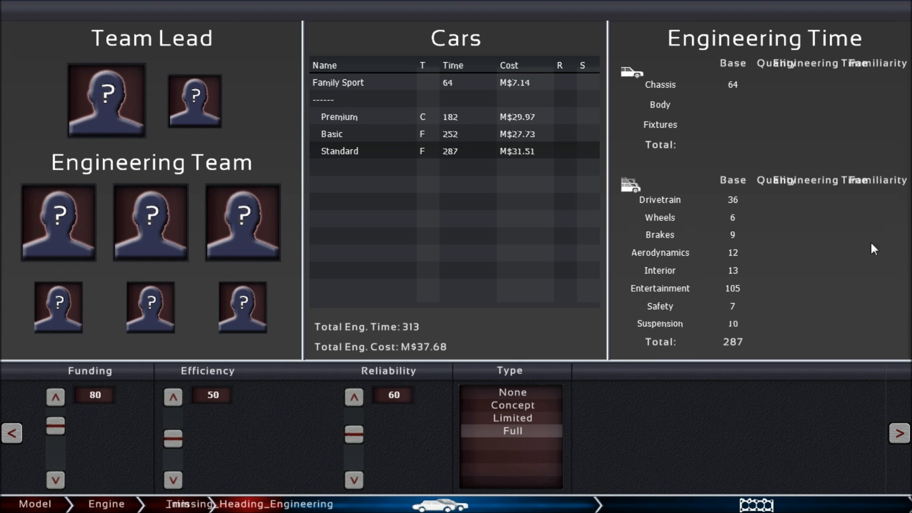
pyautogui.moveTo(879, 202)
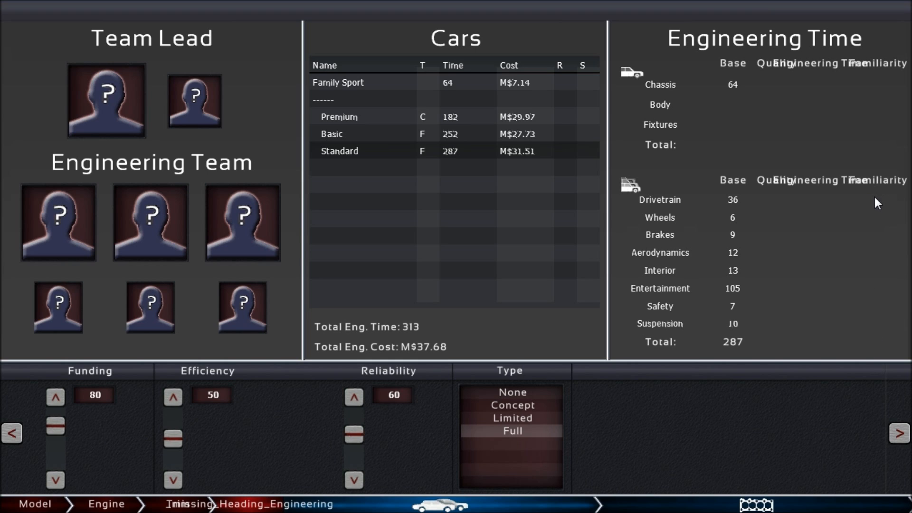
pyautogui.moveTo(875, 213)
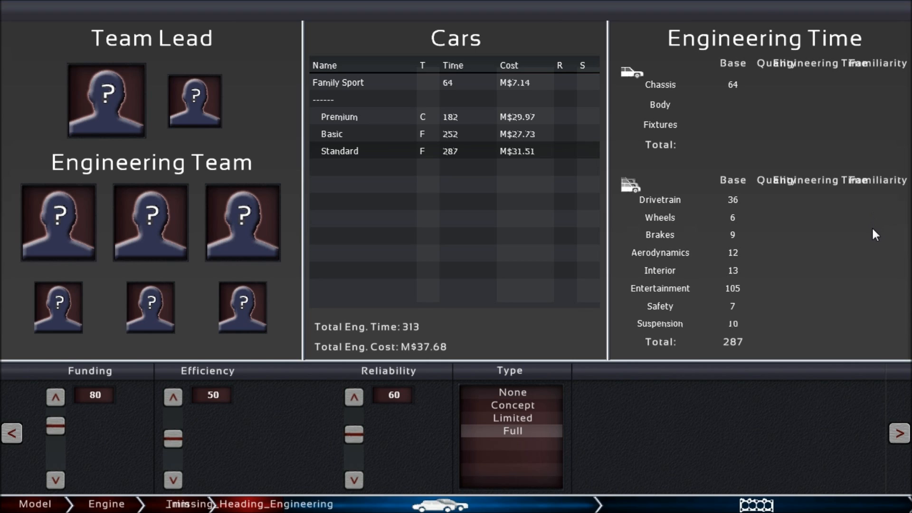
pyautogui.moveTo(741, 203)
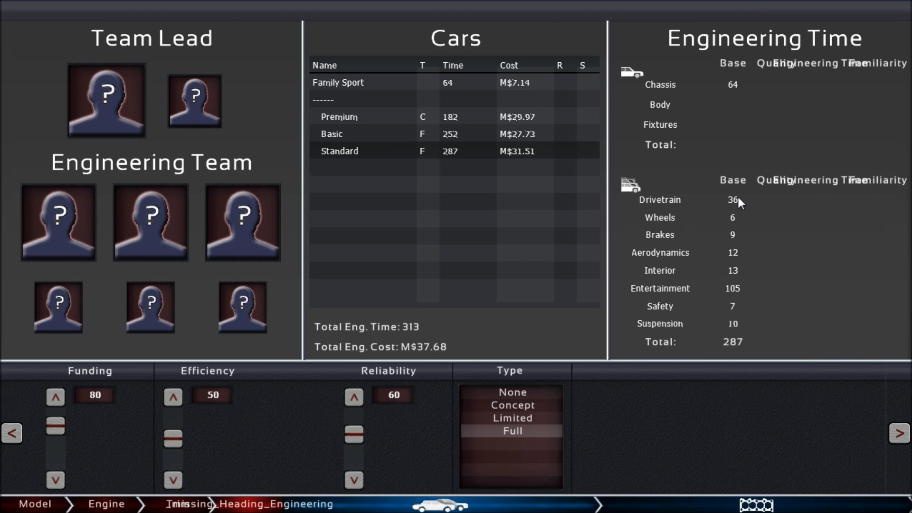
pyautogui.moveTo(837, 208)
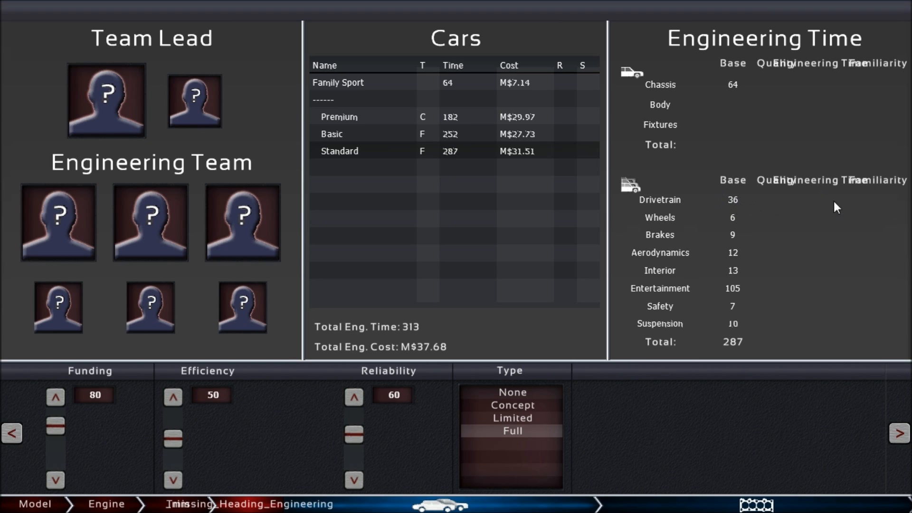
pyautogui.moveTo(881, 197)
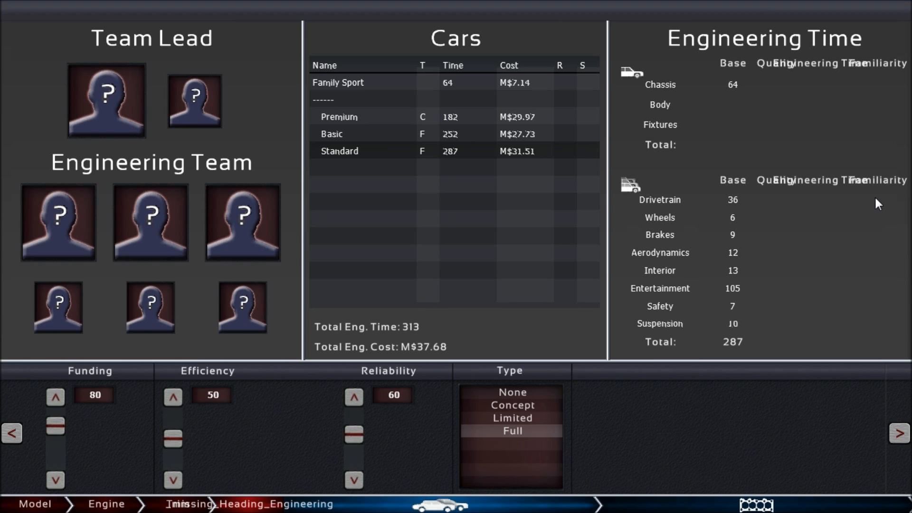
pyautogui.moveTo(883, 195)
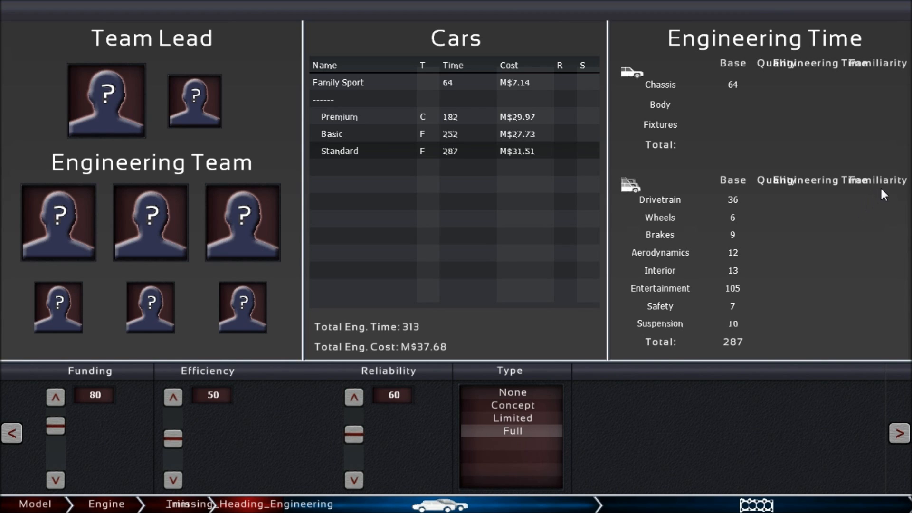
pyautogui.moveTo(847, 215)
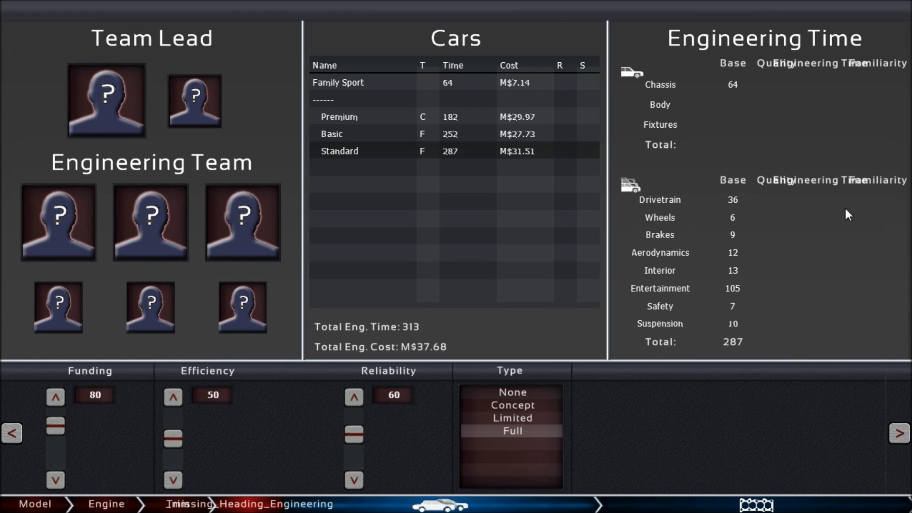
pyautogui.moveTo(721, 355)
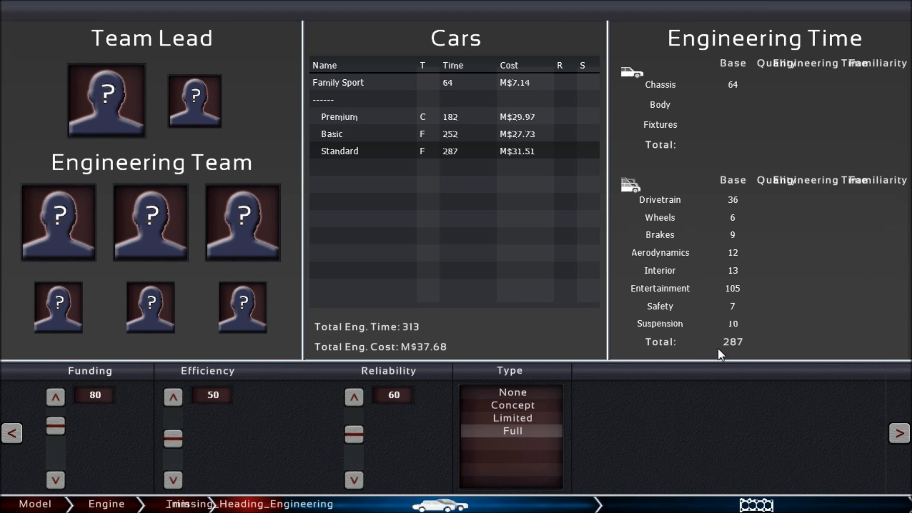
pyautogui.moveTo(746, 350)
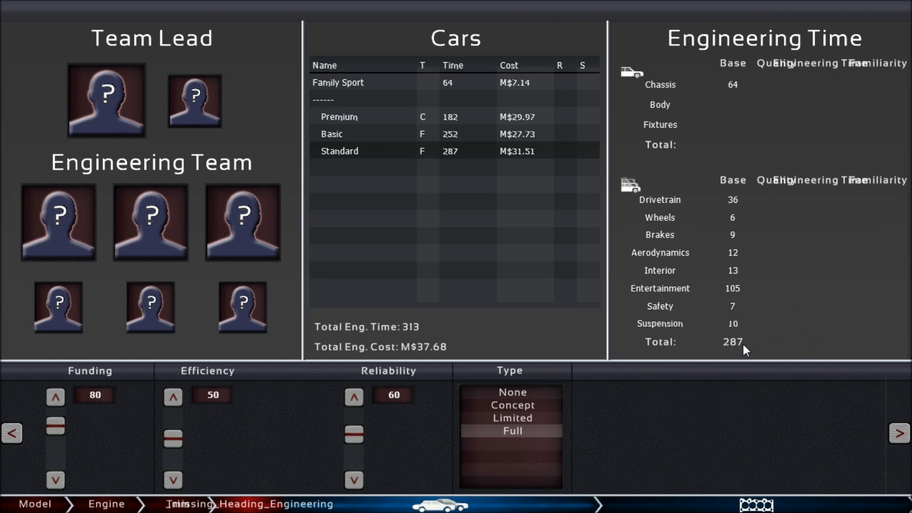
pyautogui.moveTo(747, 210)
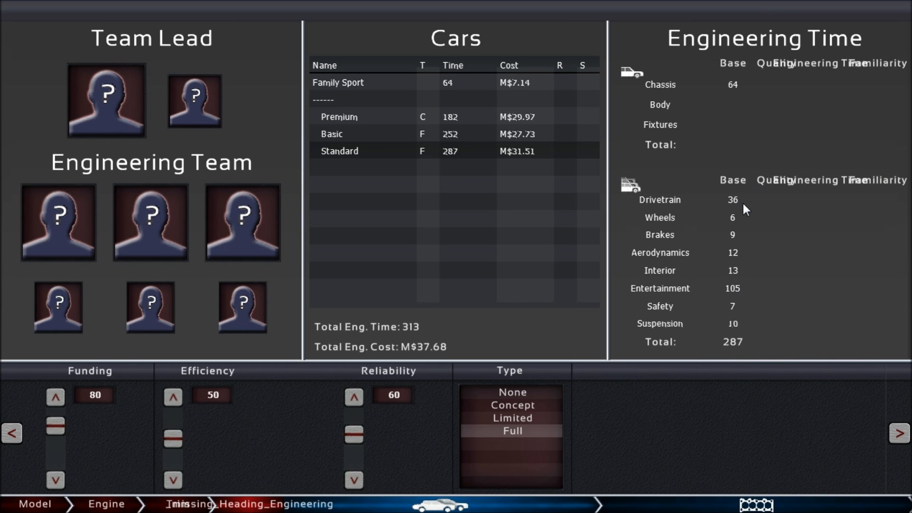
pyautogui.moveTo(734, 291)
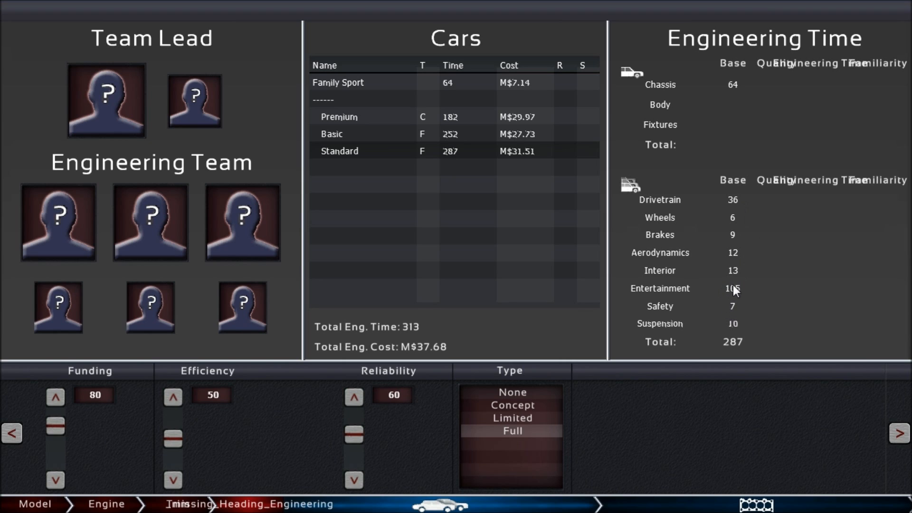
pyautogui.moveTo(746, 316)
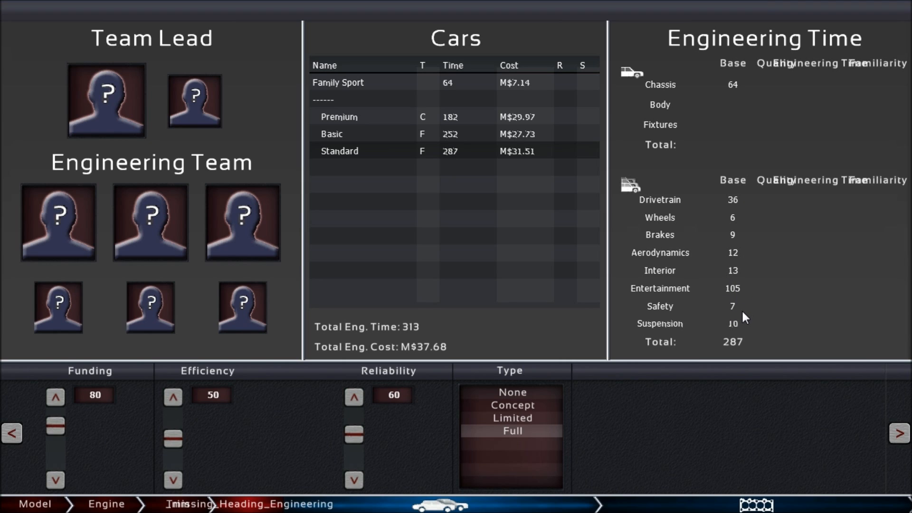
pyautogui.moveTo(746, 302)
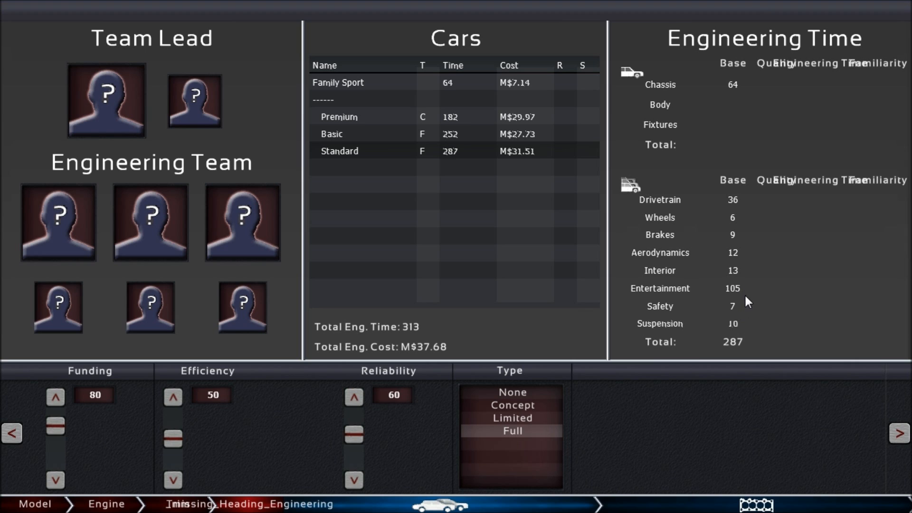
pyautogui.moveTo(647, 322)
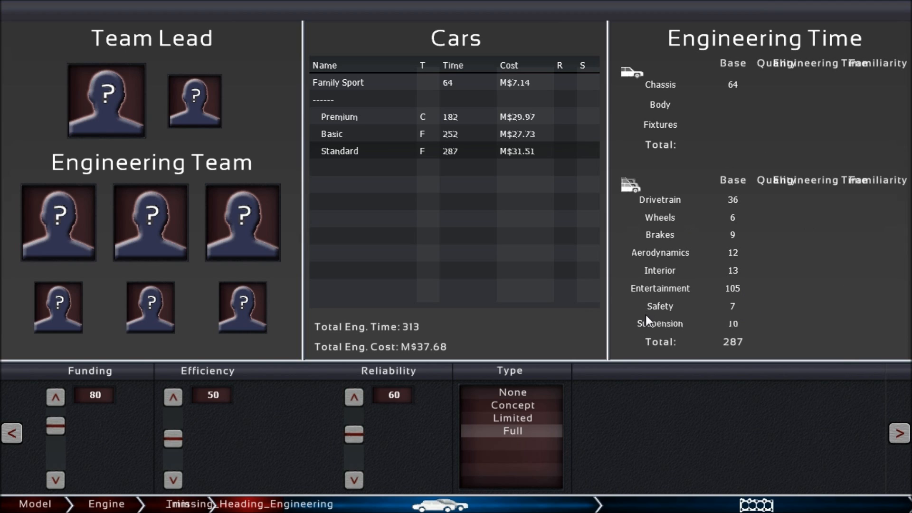
# Step: Give the Premium trim Full engineering, lifting totals to 384 time and M$42.17
pyautogui.click(349, 134)
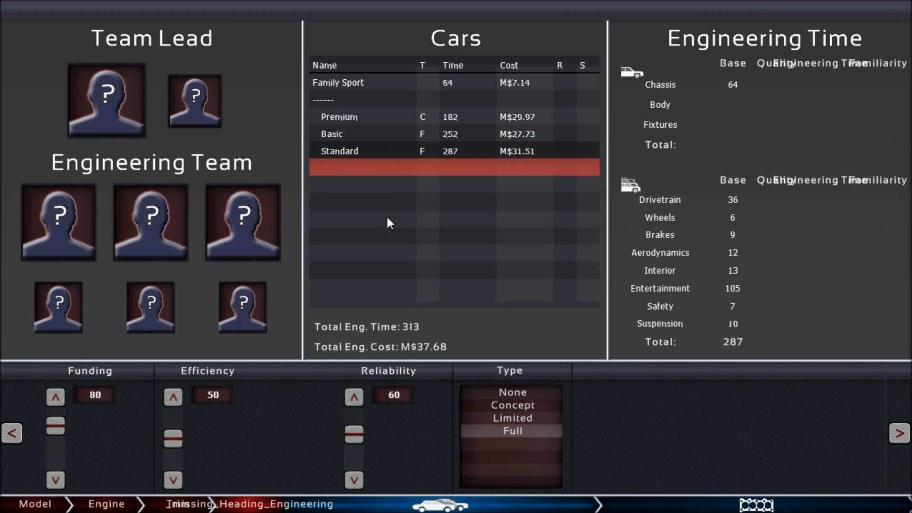
pyautogui.click(339, 117)
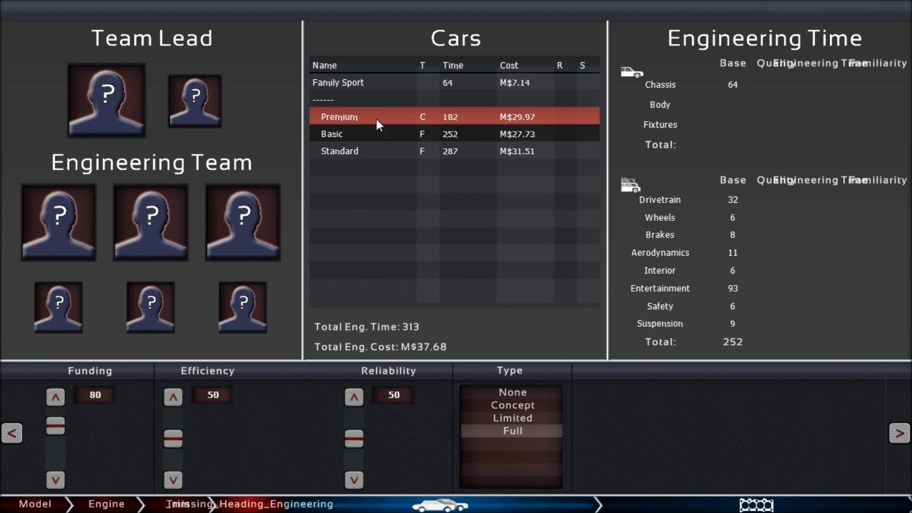
pyautogui.click(339, 151)
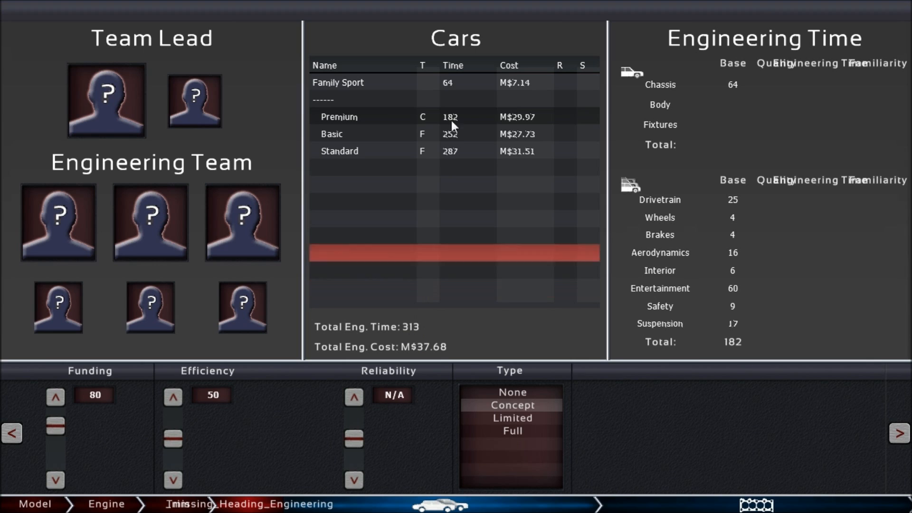
pyautogui.click(511, 430)
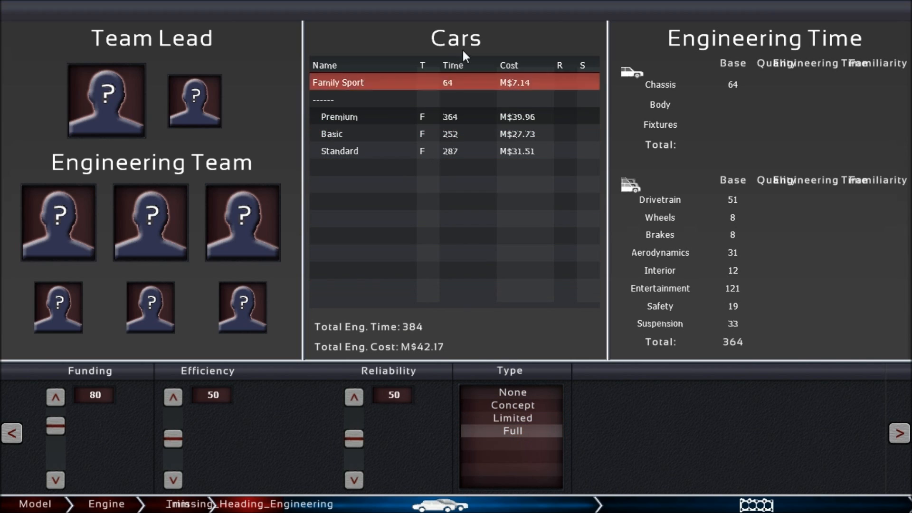
pyautogui.click(339, 116)
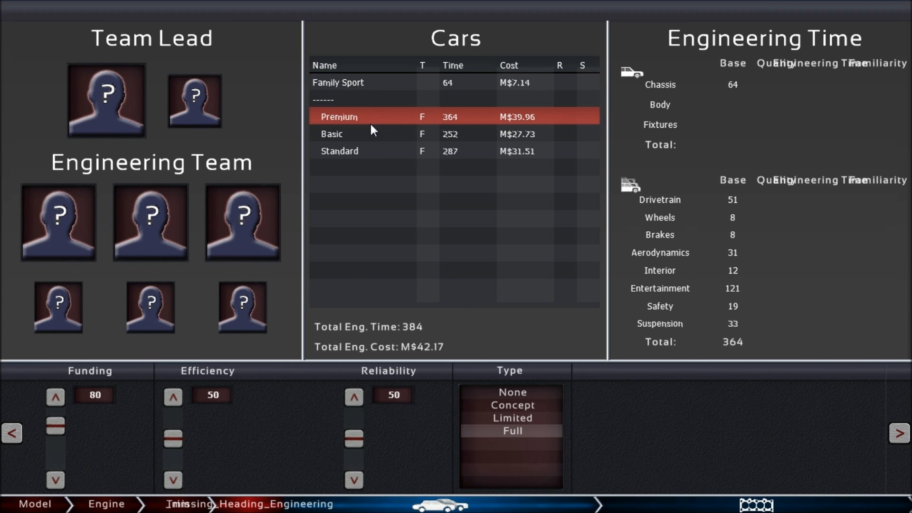
pyautogui.click(350, 134)
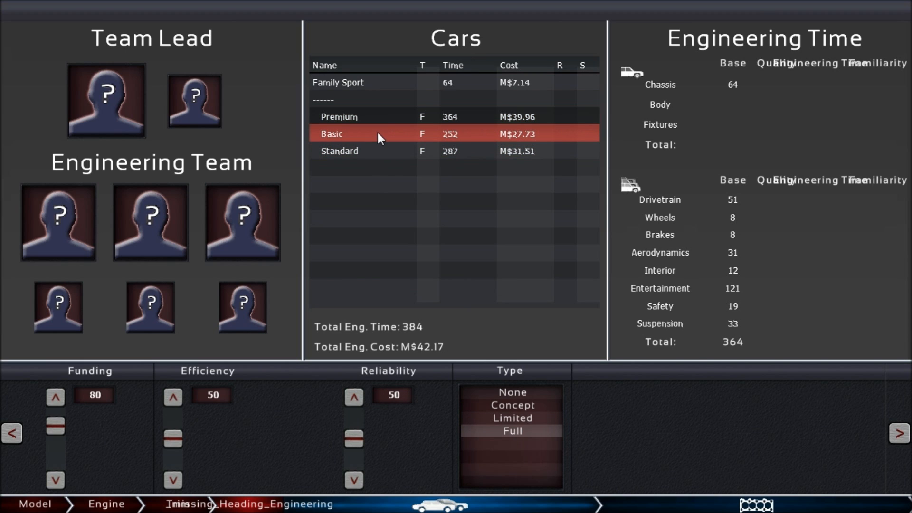
pyautogui.click(340, 151)
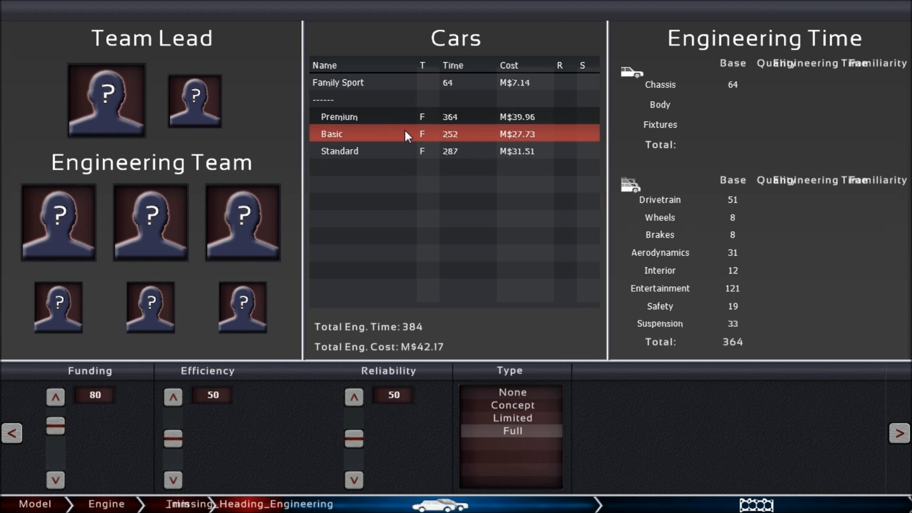
pyautogui.moveTo(375, 129)
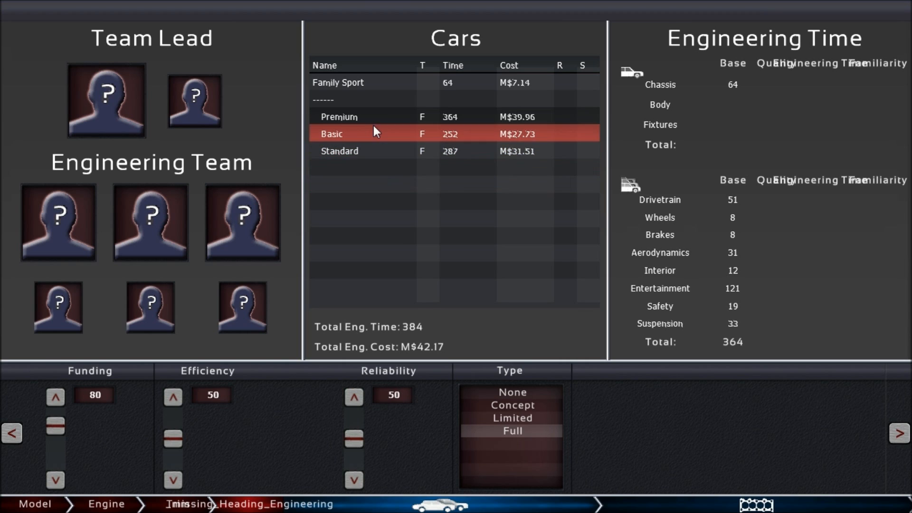
pyautogui.moveTo(360, 134)
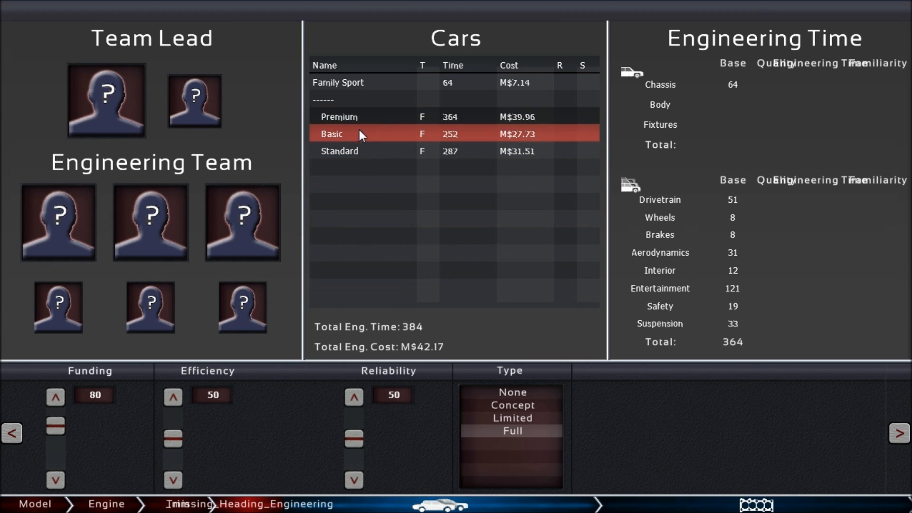
pyautogui.moveTo(377, 125)
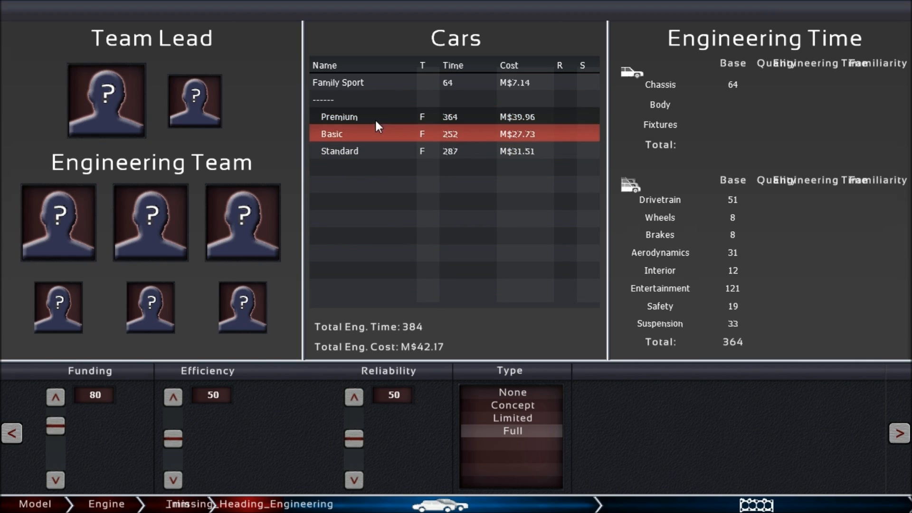
pyautogui.moveTo(377, 132)
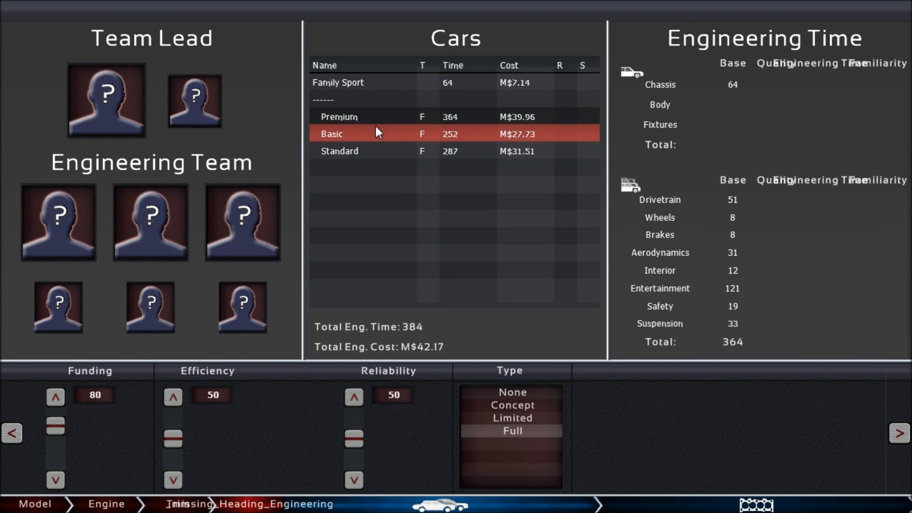
pyautogui.moveTo(381, 139)
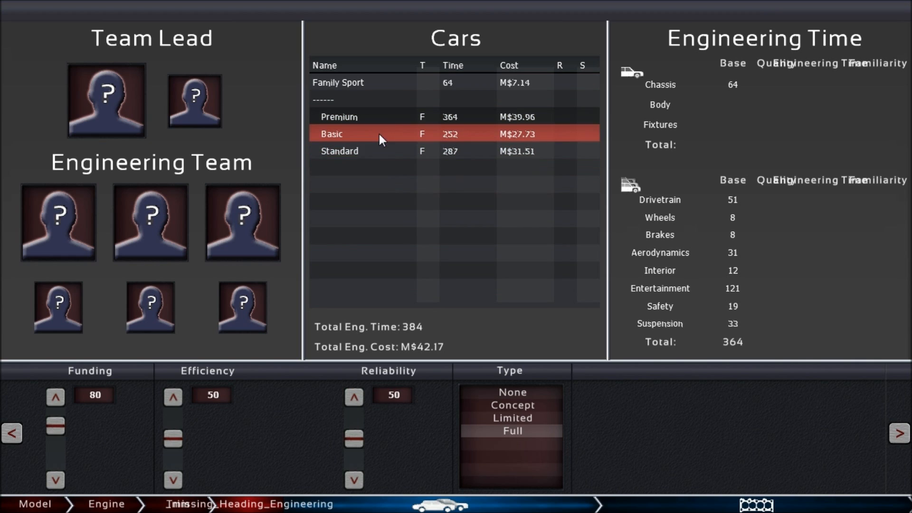
pyautogui.click(339, 150)
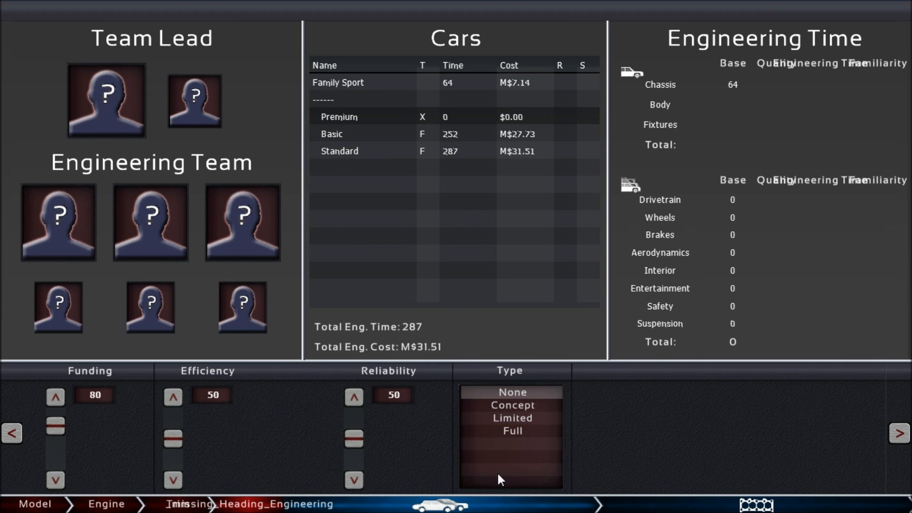
pyautogui.moveTo(413, 340)
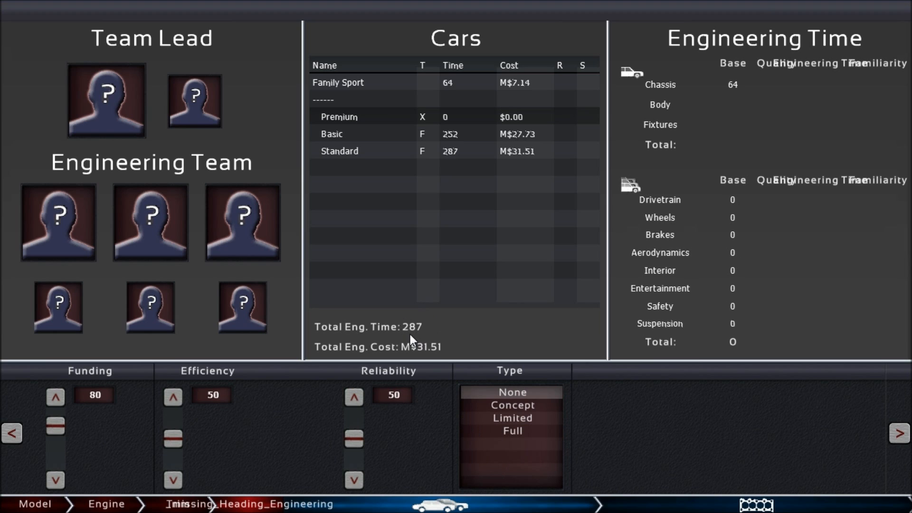
pyautogui.moveTo(405, 337)
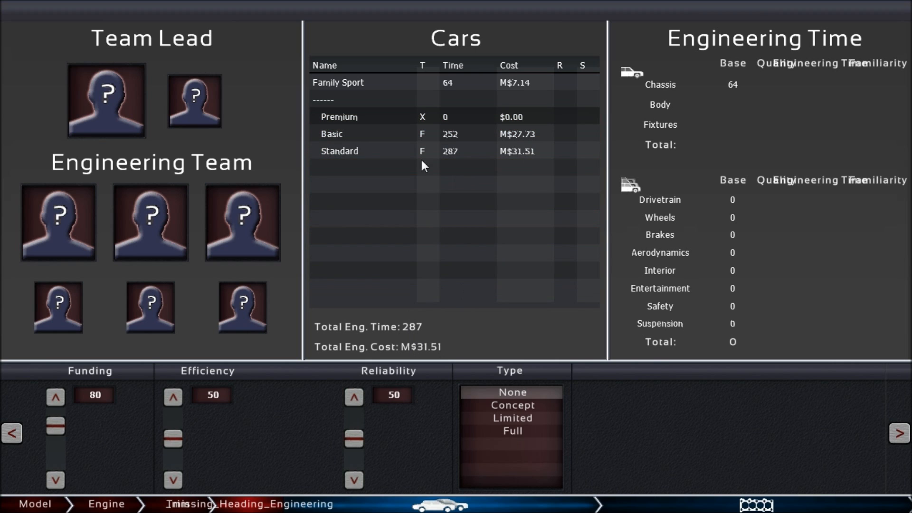
pyautogui.moveTo(511, 418)
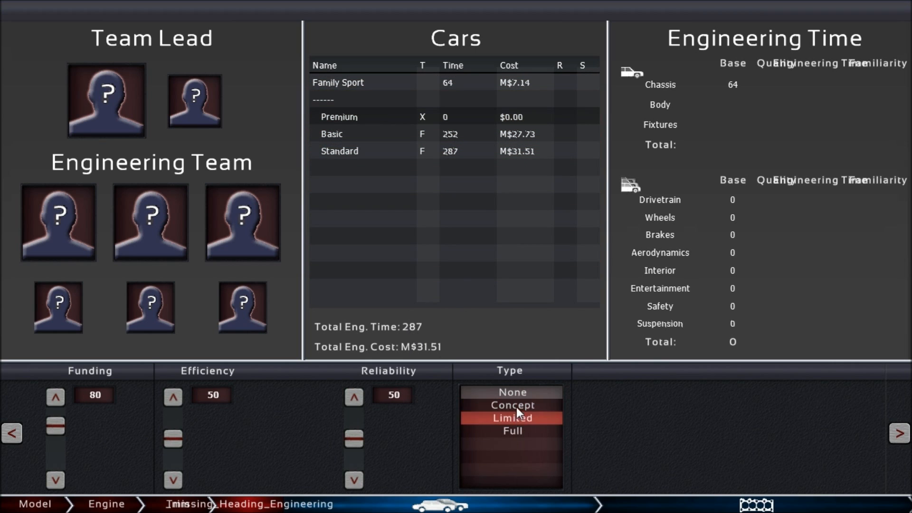
pyautogui.click(511, 405)
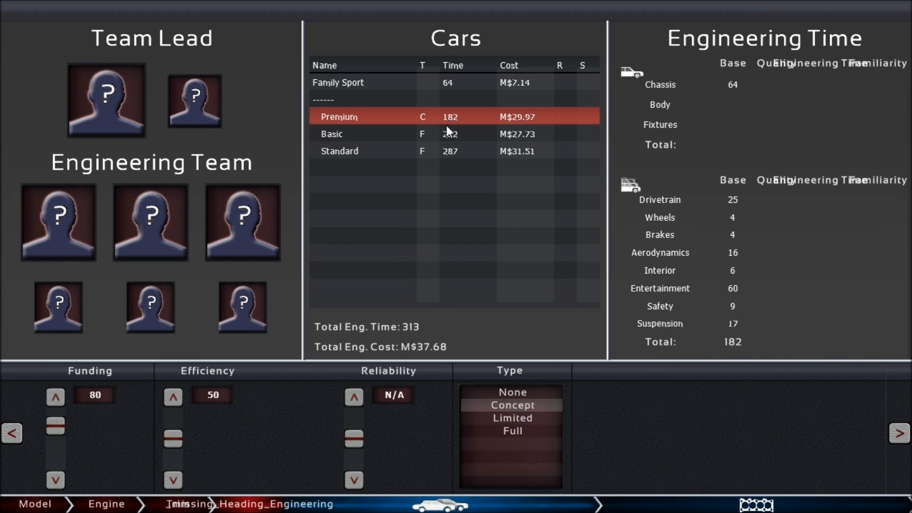
pyautogui.click(512, 418)
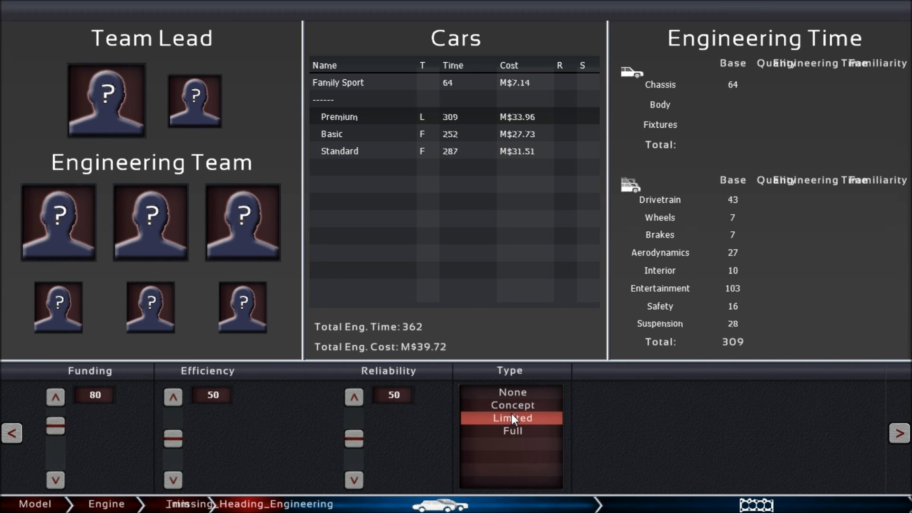
pyautogui.moveTo(508, 448)
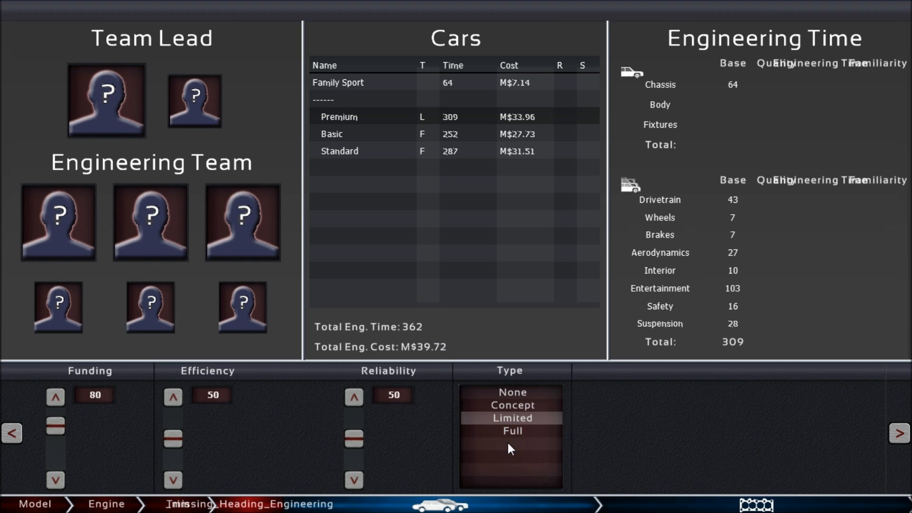
pyautogui.click(512, 431)
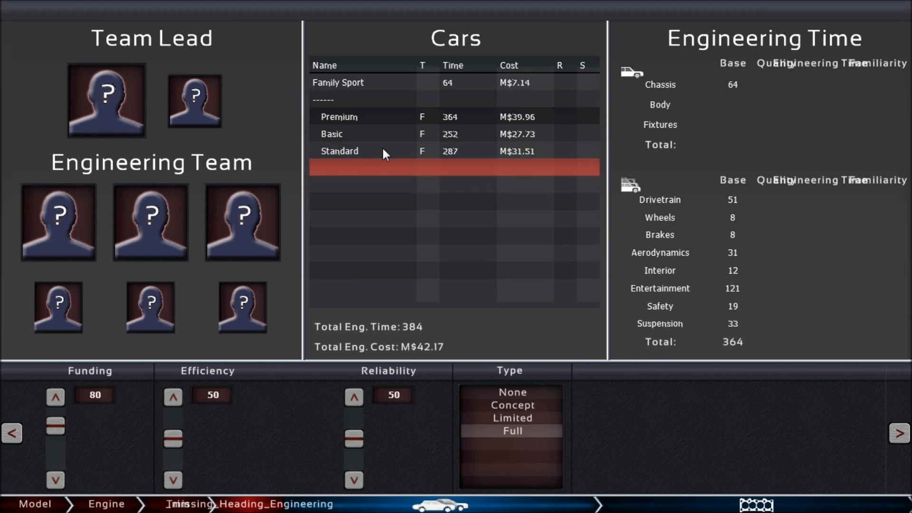
pyautogui.click(378, 151)
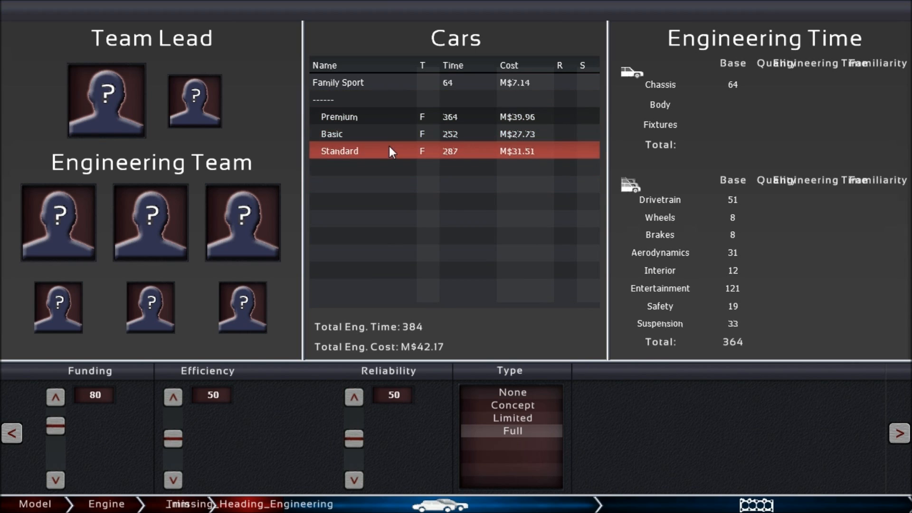
pyautogui.click(511, 391)
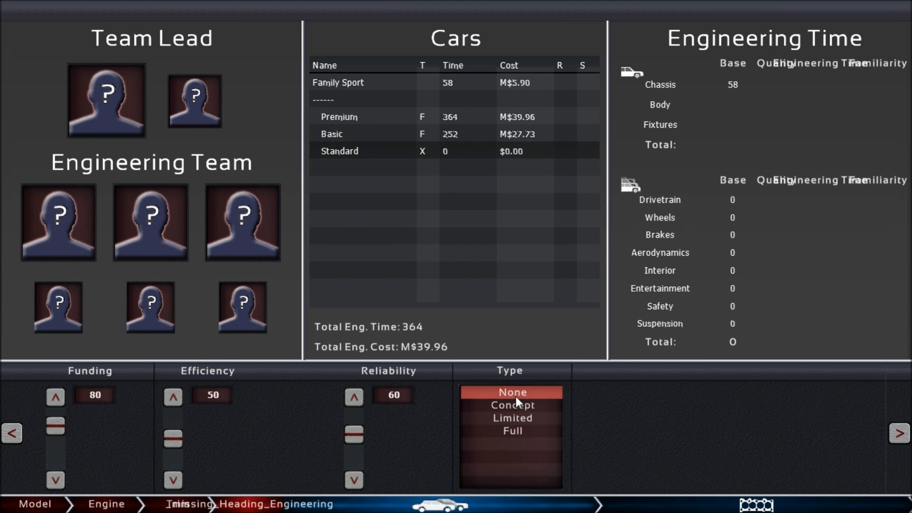
pyautogui.click(511, 431)
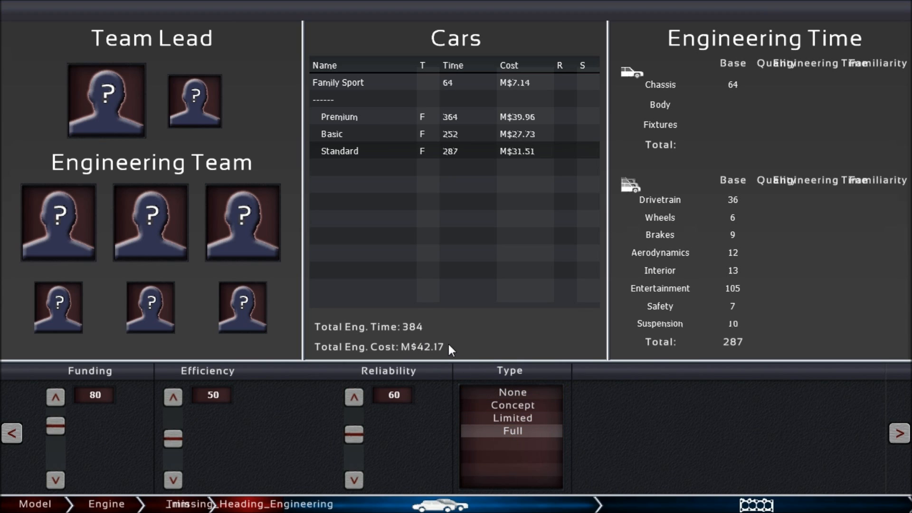
pyautogui.moveTo(395, 349)
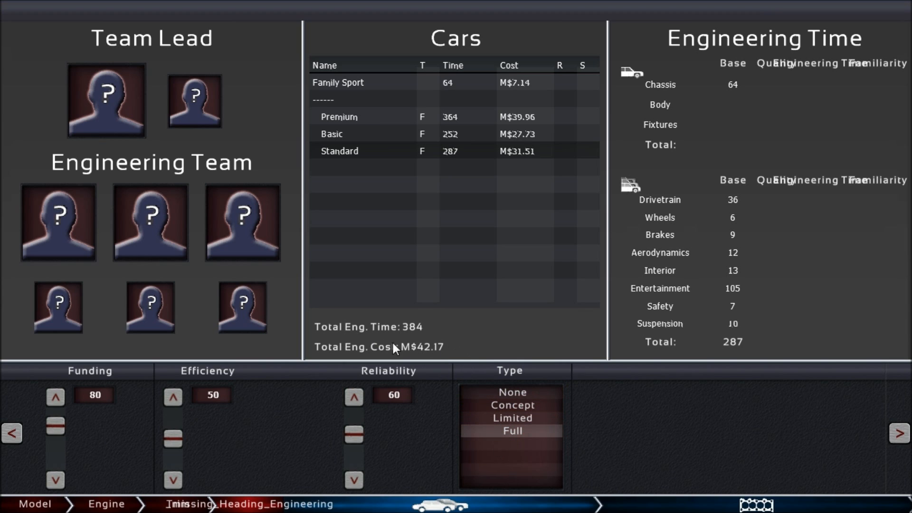
pyautogui.moveTo(422, 247)
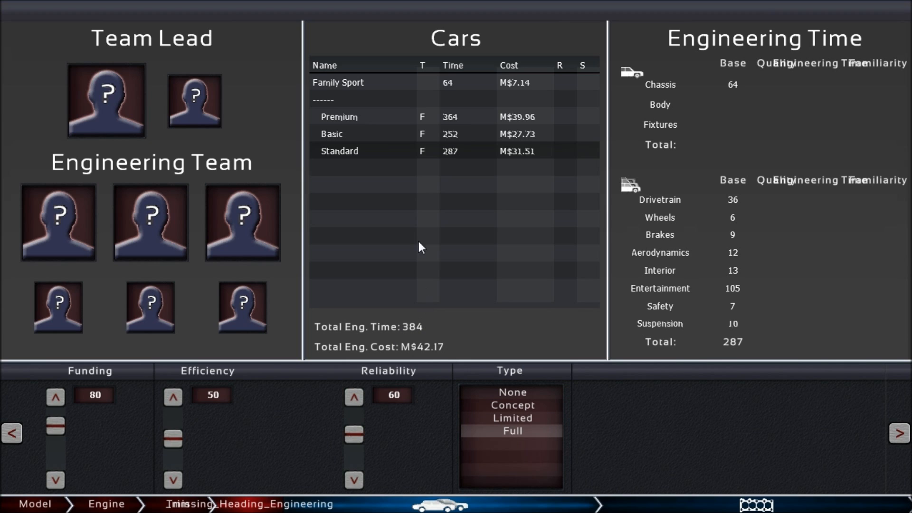
pyautogui.moveTo(419, 333)
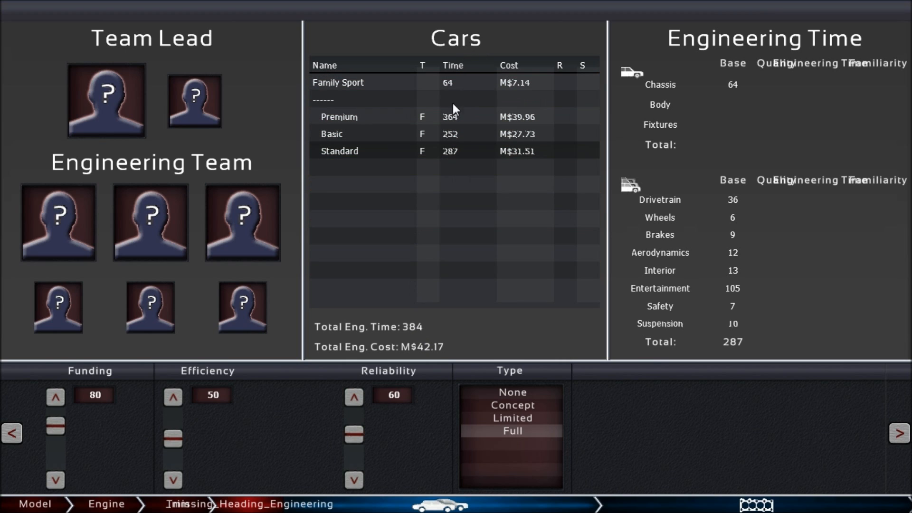
pyautogui.moveTo(419, 338)
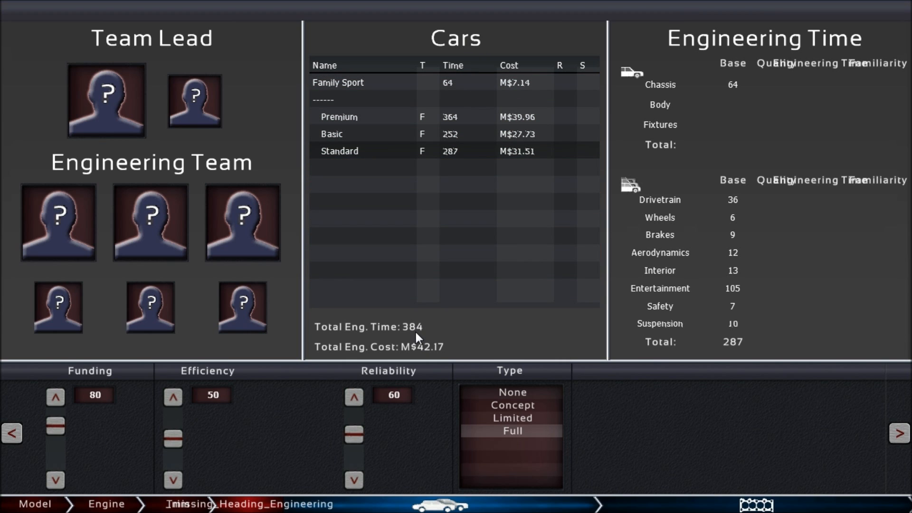
pyautogui.moveTo(423, 338)
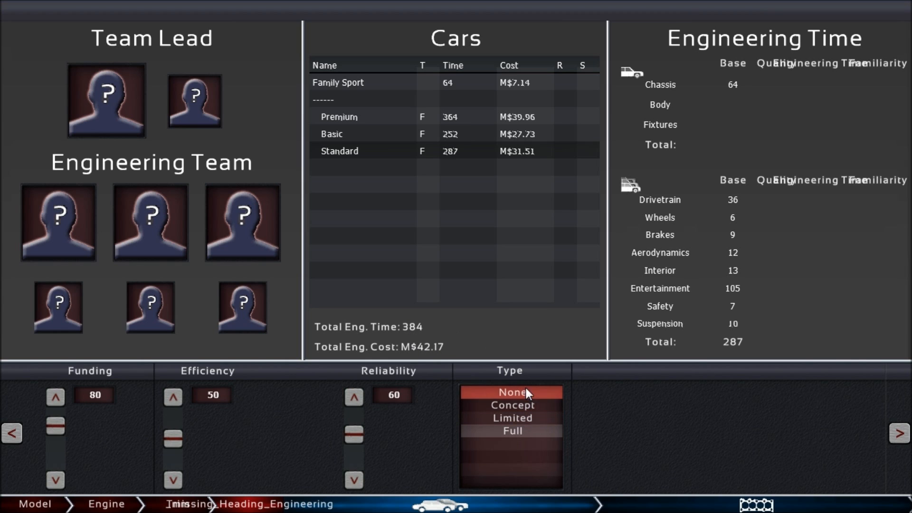
pyautogui.click(512, 392)
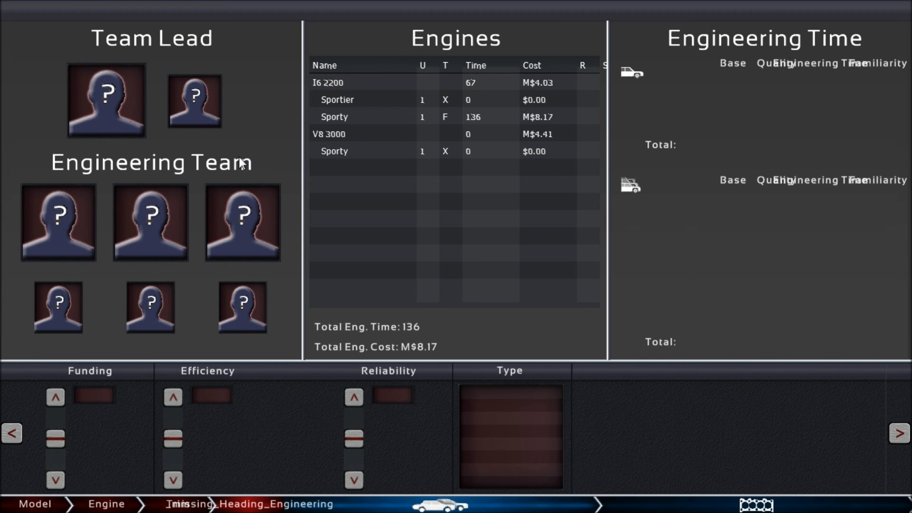
pyautogui.moveTo(143, 60)
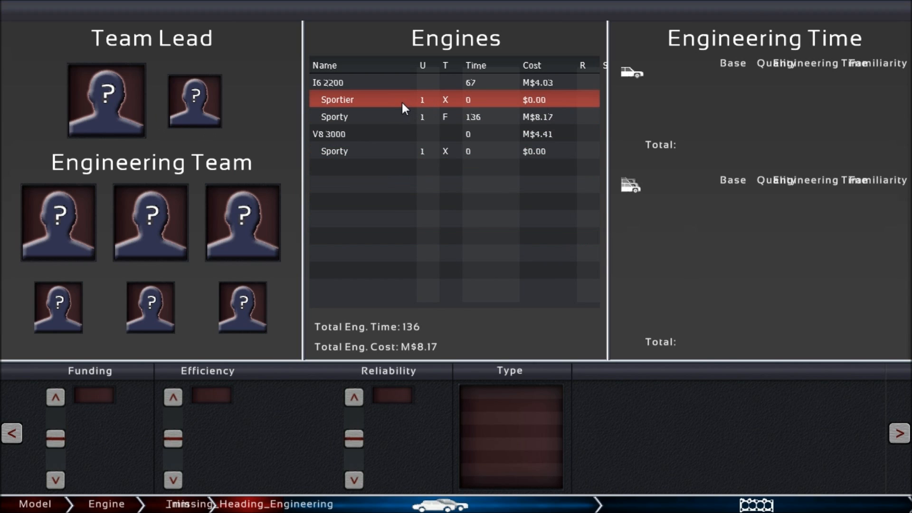
# Step: Select the V8 3000 Sporty engine variant and set it to Full engineering
pyautogui.click(334, 116)
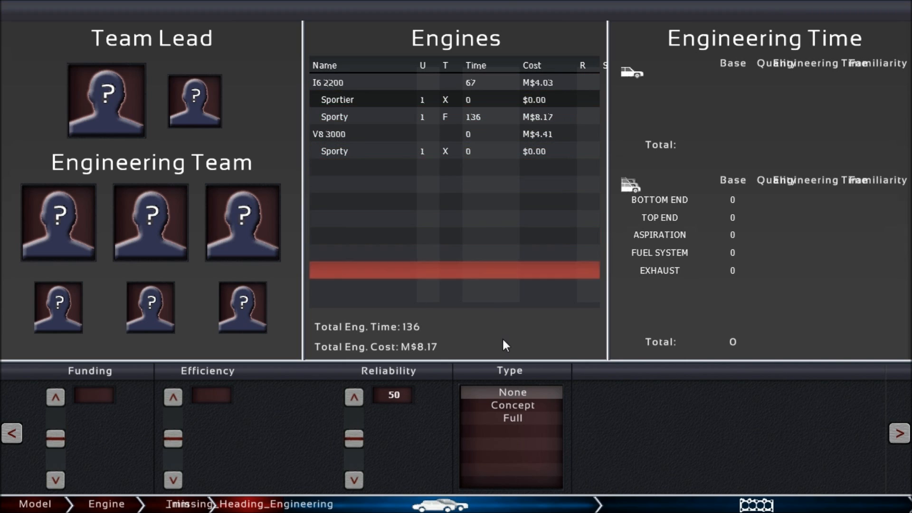
pyautogui.click(511, 418)
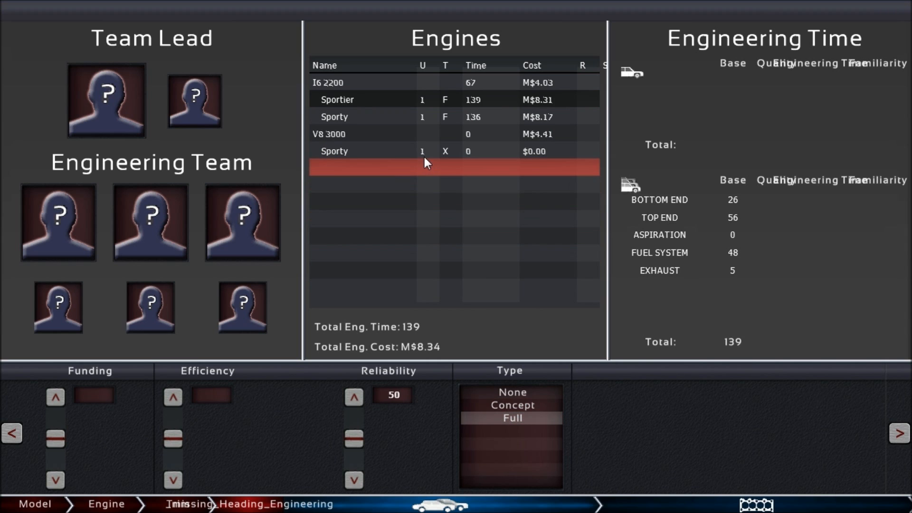
pyautogui.click(512, 418)
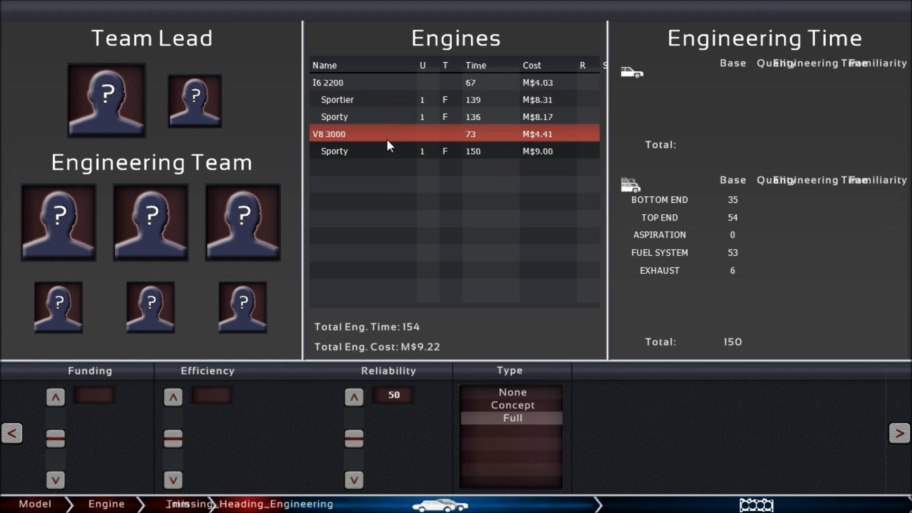
pyautogui.click(349, 116)
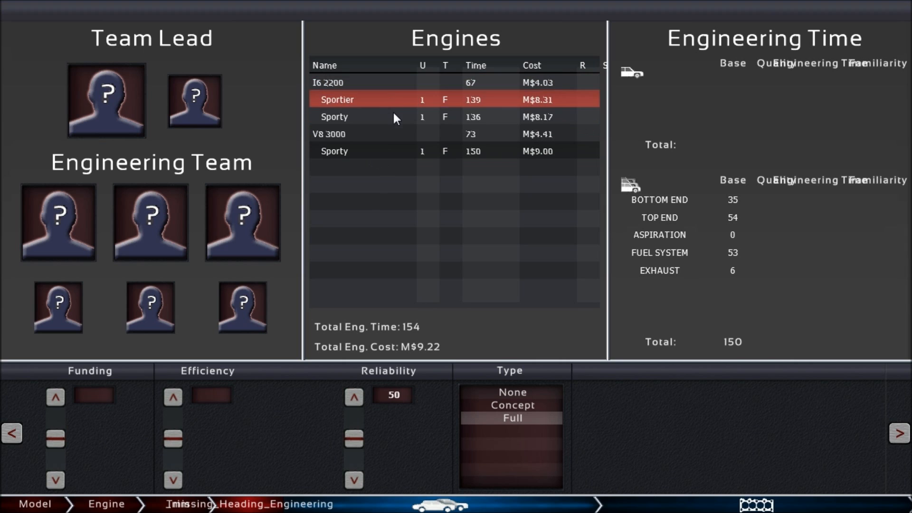
pyautogui.click(453, 270)
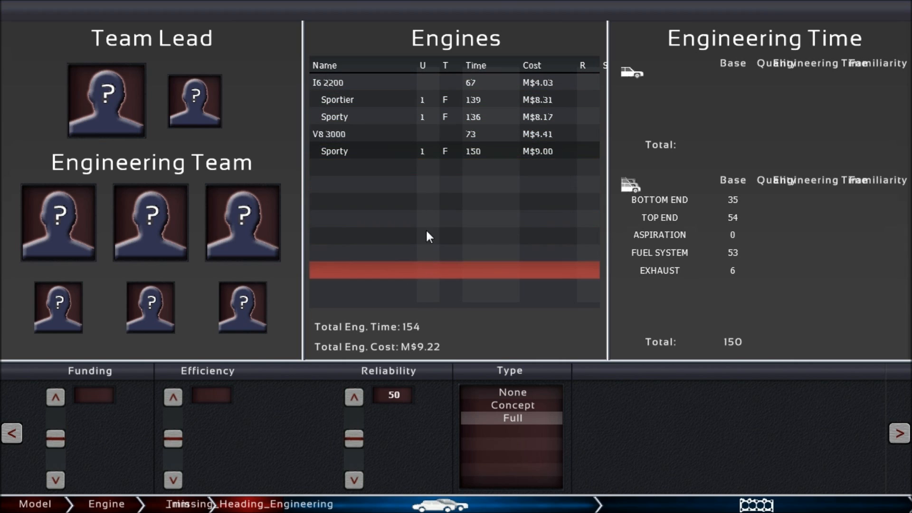
# Step: Cycle the V8 3000 Sporty through None and Concept, leaving it on Full at 150 time
pyautogui.click(454, 150)
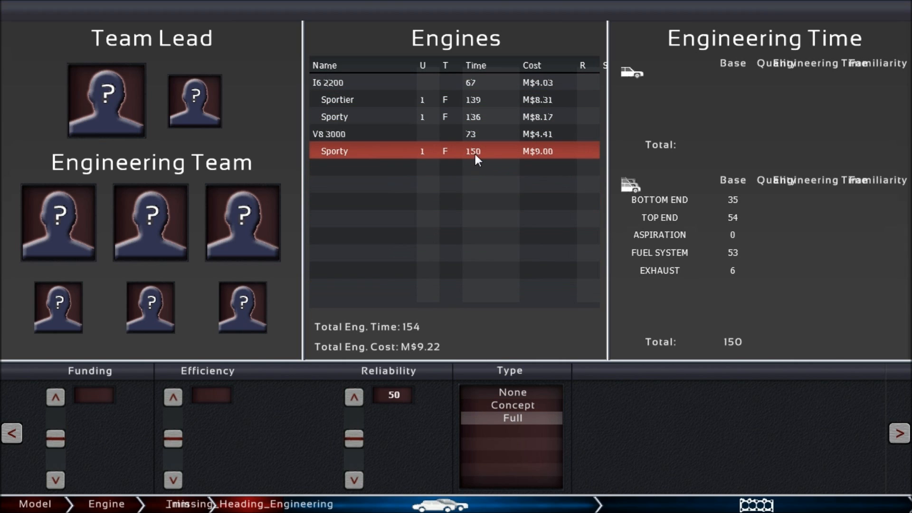
pyautogui.click(407, 134)
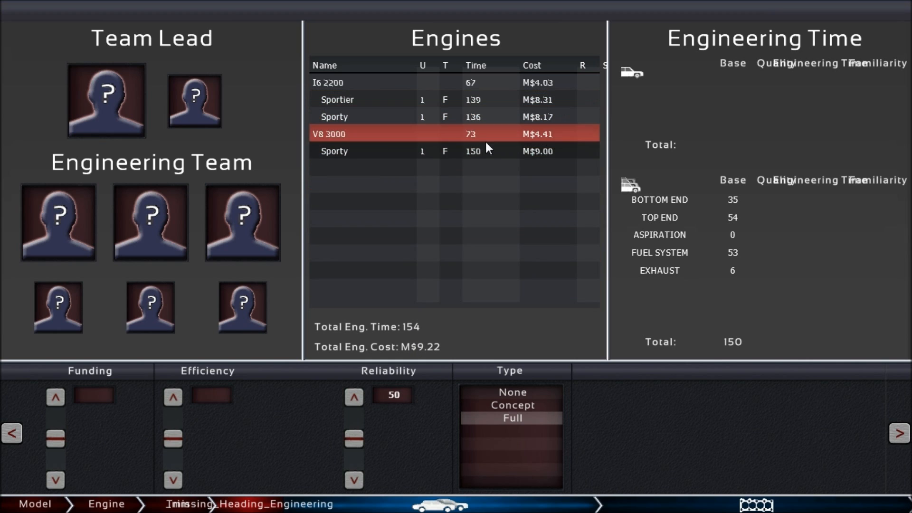
pyautogui.click(454, 151)
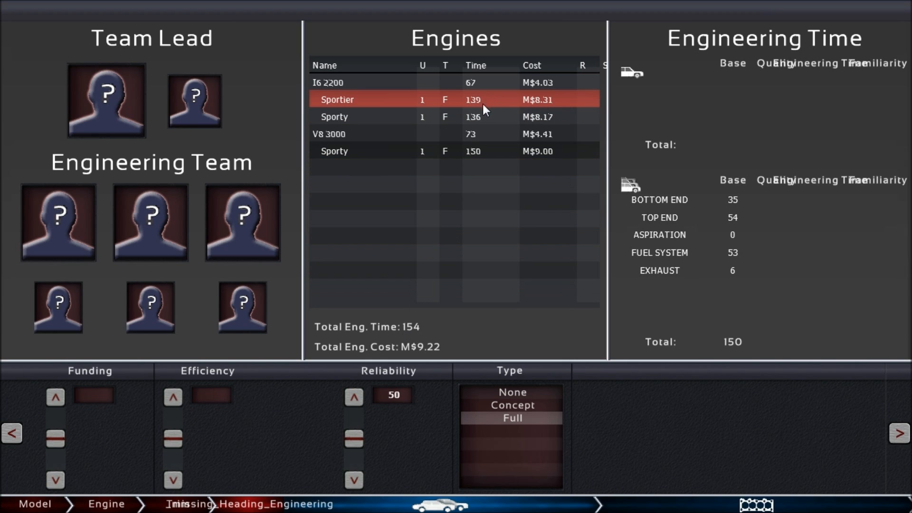
pyautogui.click(407, 134)
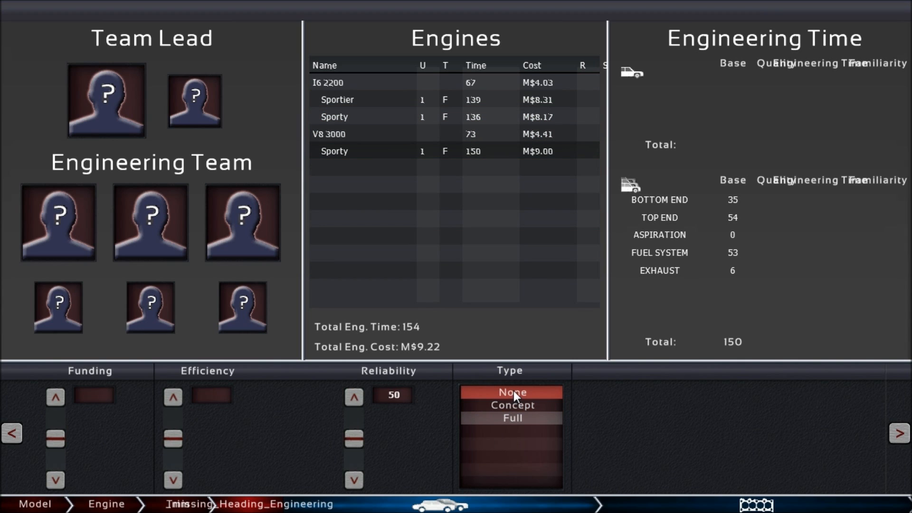
pyautogui.click(511, 405)
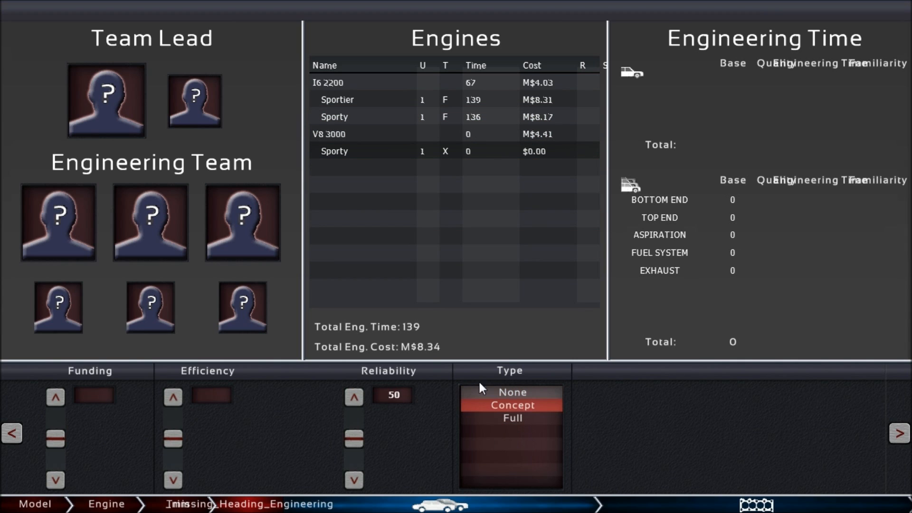
pyautogui.click(513, 418)
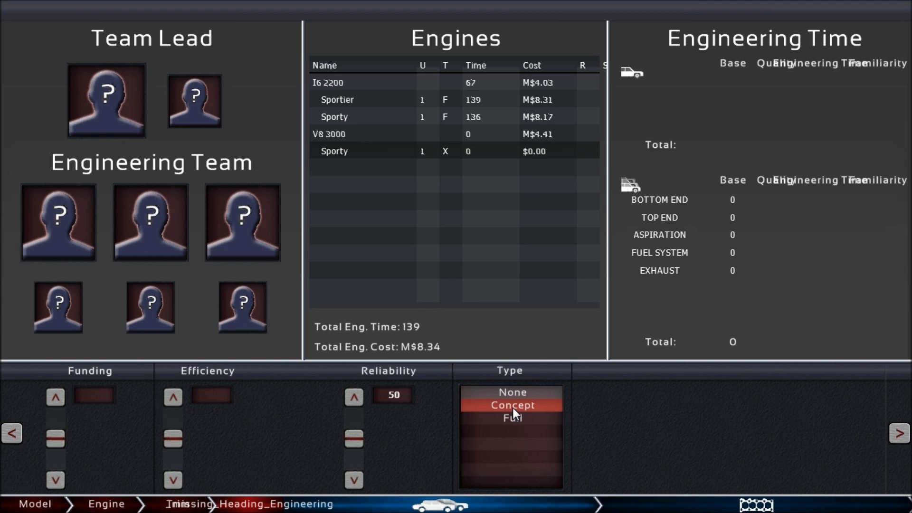
pyautogui.click(512, 418)
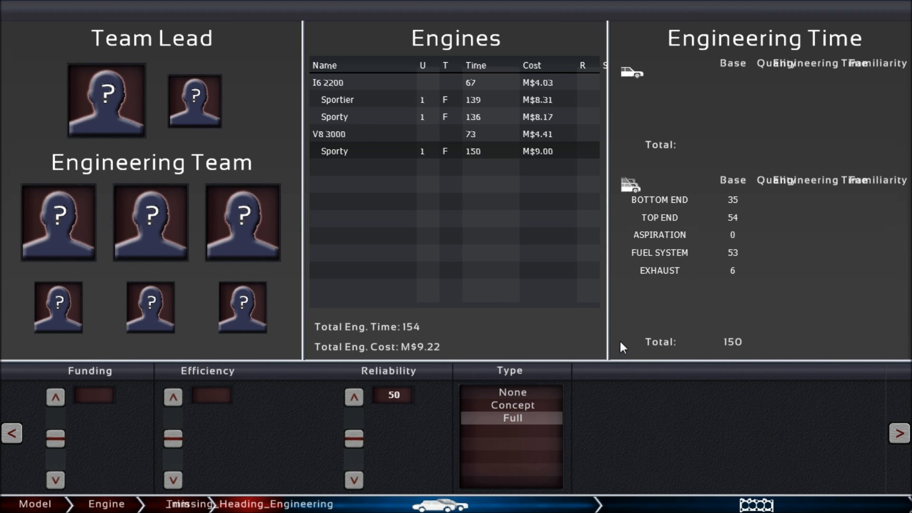
pyautogui.moveTo(135, 70)
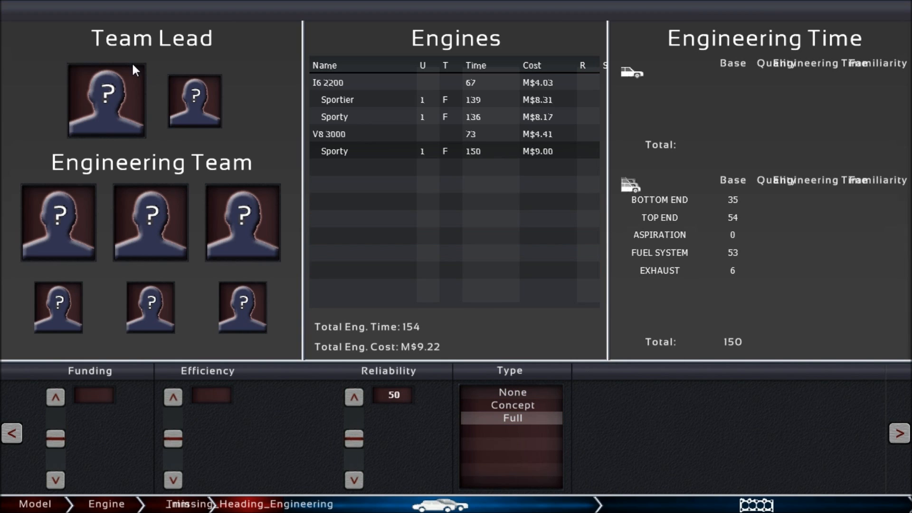
pyautogui.moveTo(177, 59)
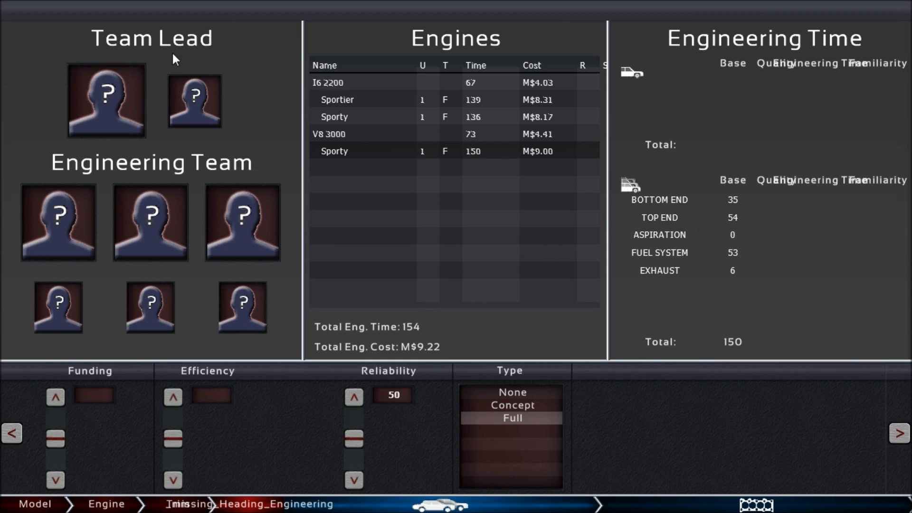
pyautogui.moveTo(241, 195)
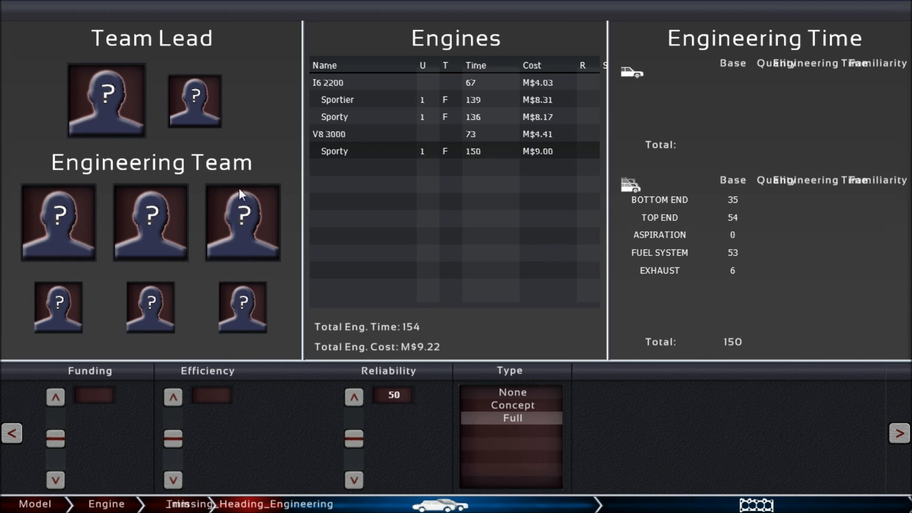
pyautogui.moveTo(256, 293)
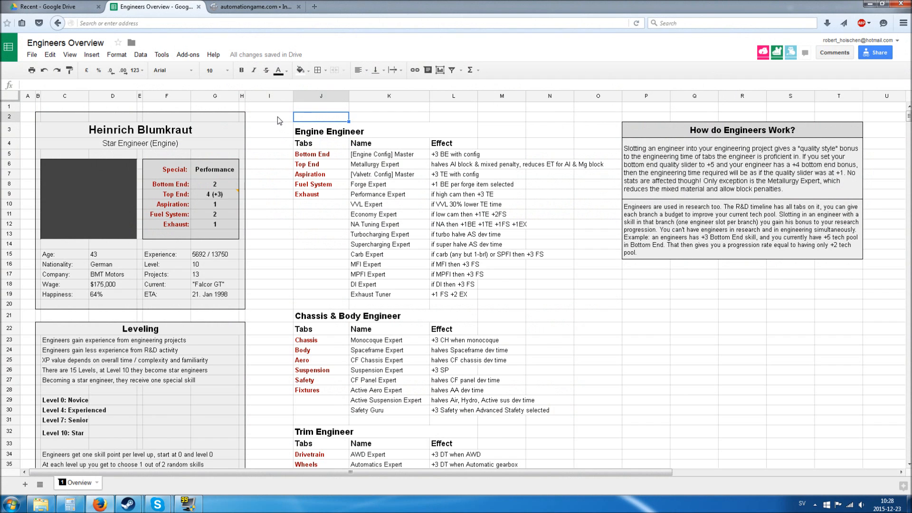
pyautogui.moveTo(289, 338)
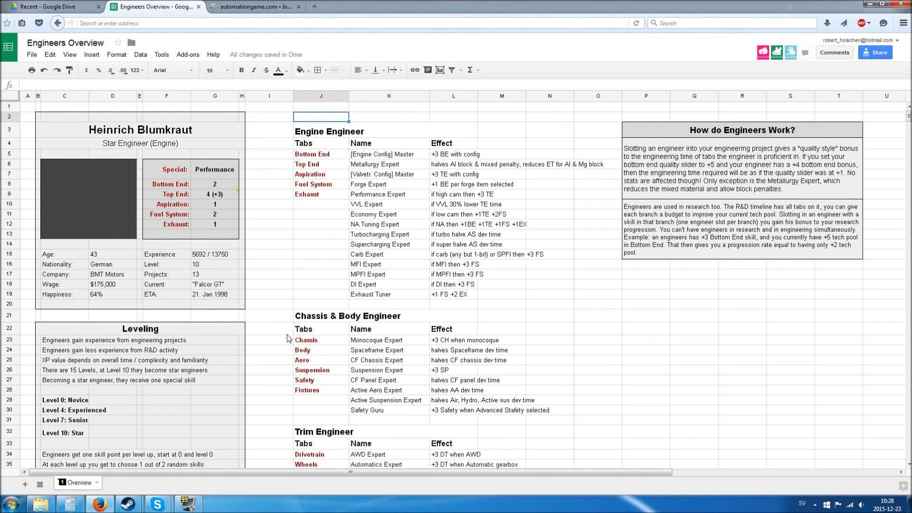
pyautogui.moveTo(291, 297)
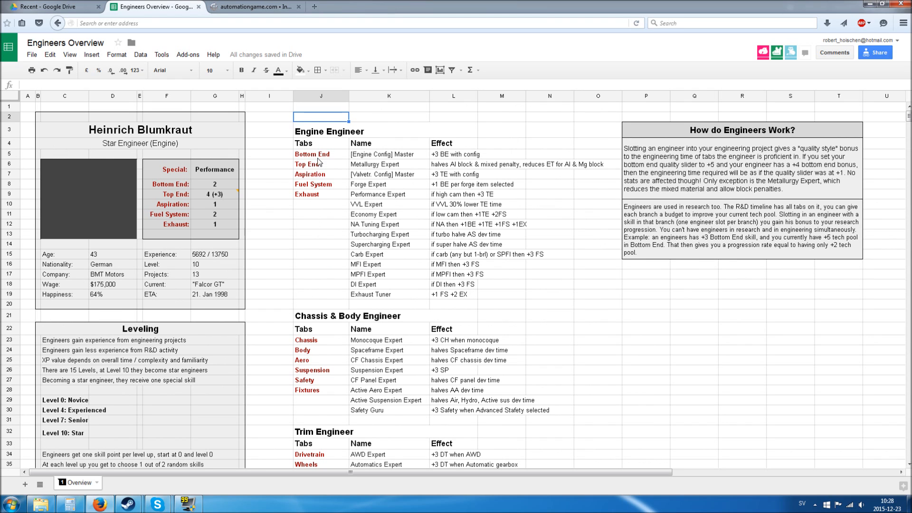
pyautogui.moveTo(366, 133)
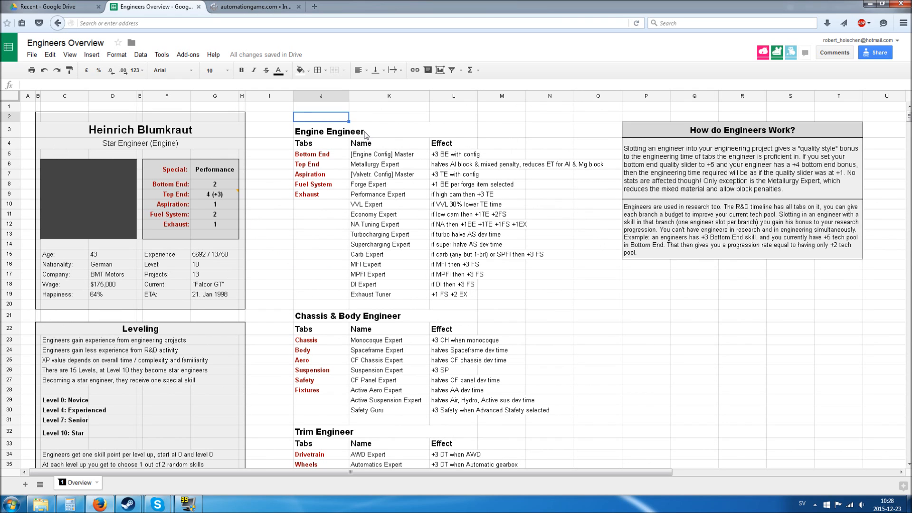
pyautogui.moveTo(343, 142)
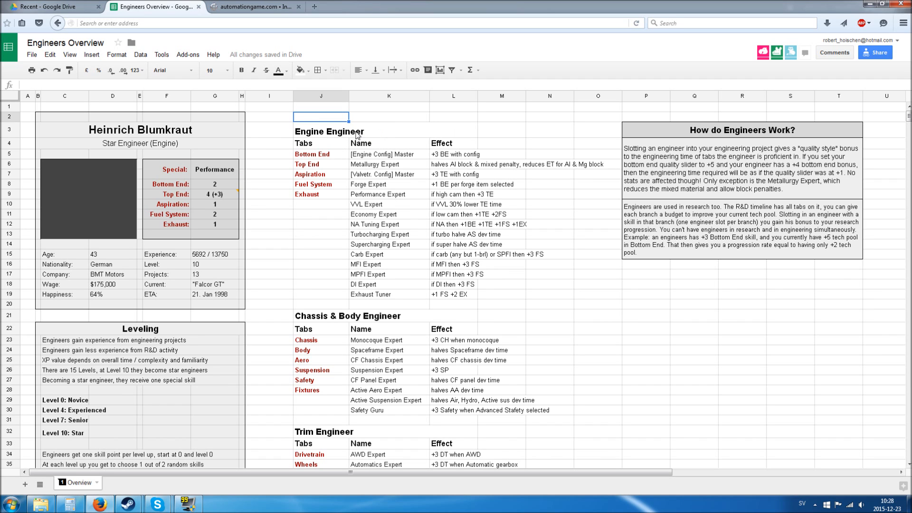
# Step: Select the Engine Engineer heading and scroll through the engineer skill tables
pyautogui.click(328, 131)
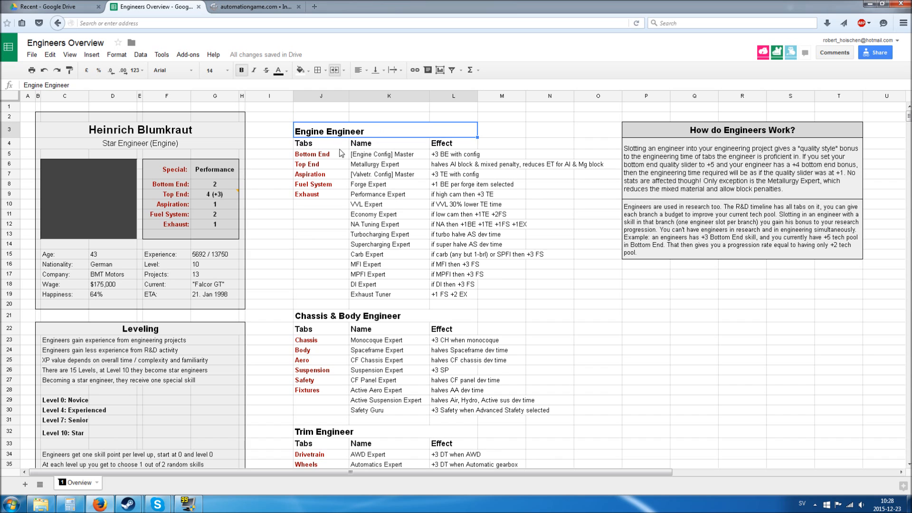
pyautogui.scroll(-3)
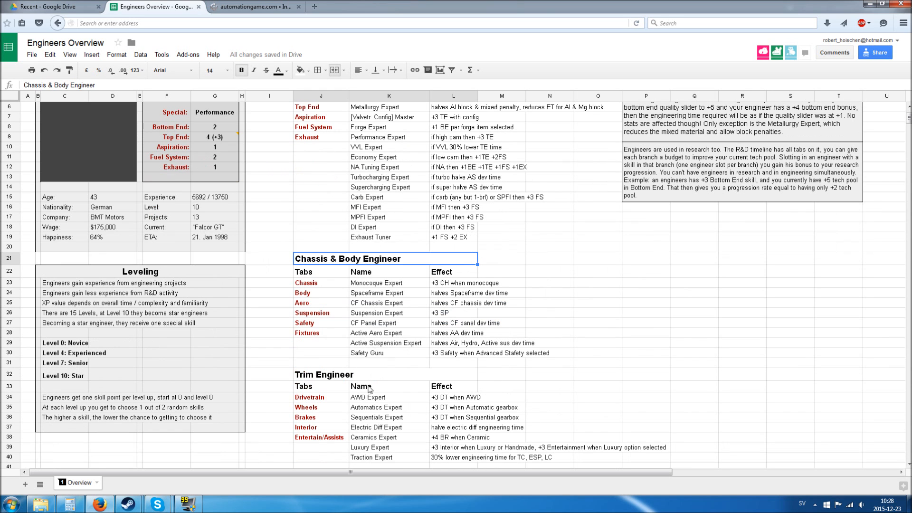
pyautogui.scroll(3)
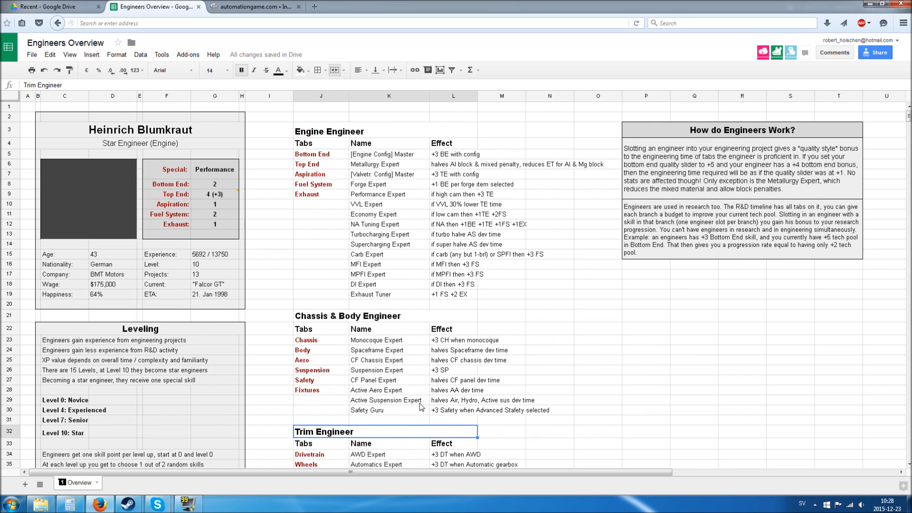
pyautogui.moveTo(319, 160)
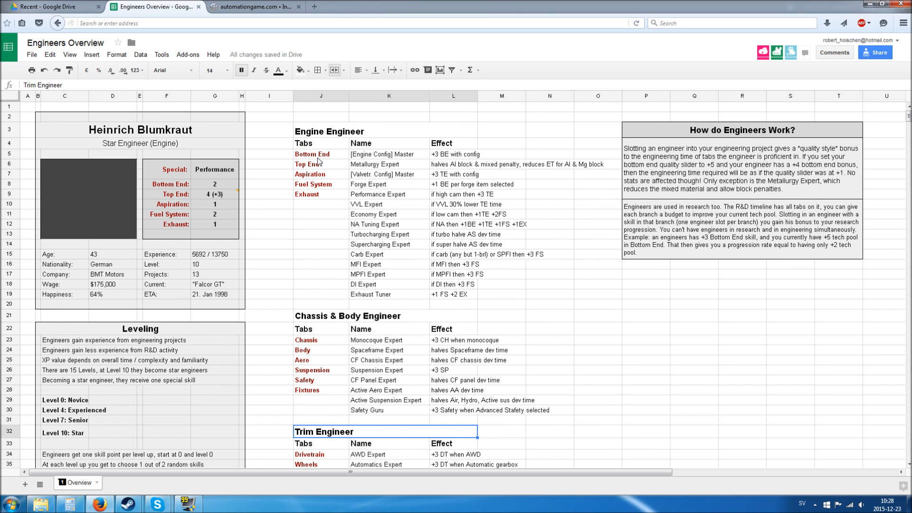
pyautogui.scroll(-3)
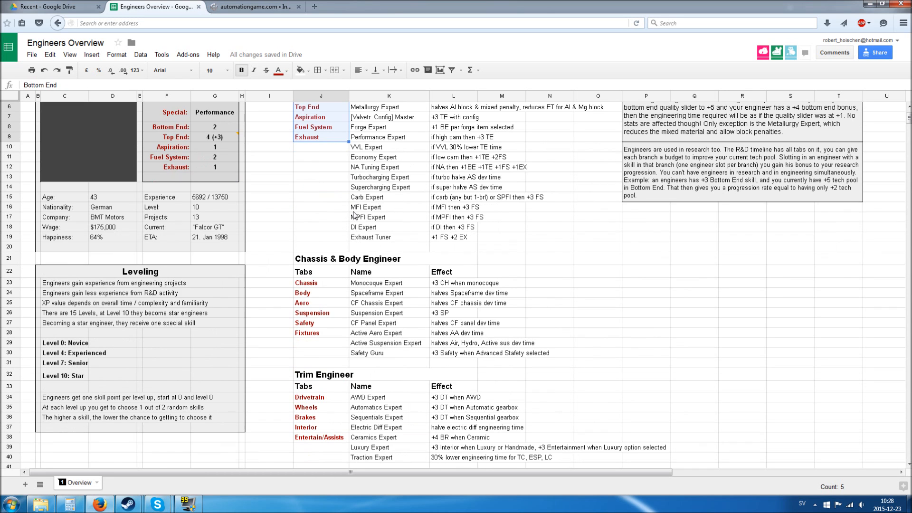
pyautogui.scroll(3)
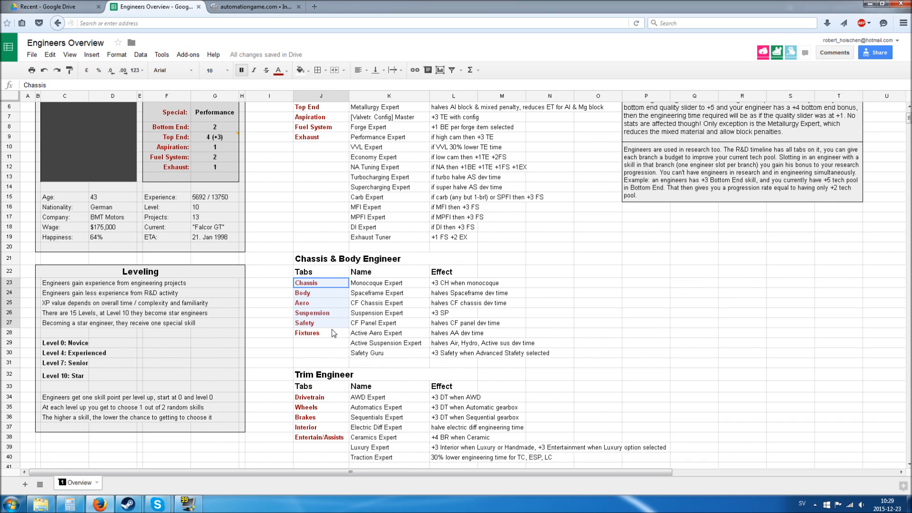
pyautogui.click(321, 353)
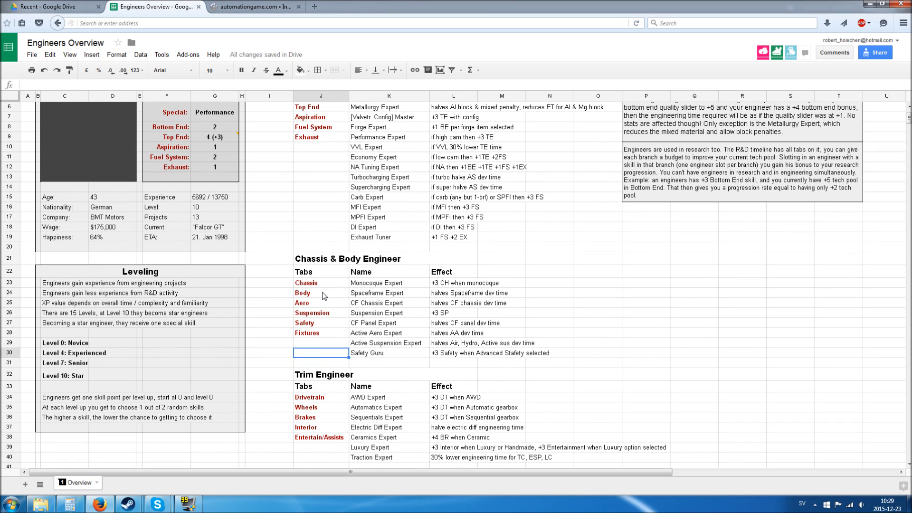
pyautogui.moveTo(332, 314)
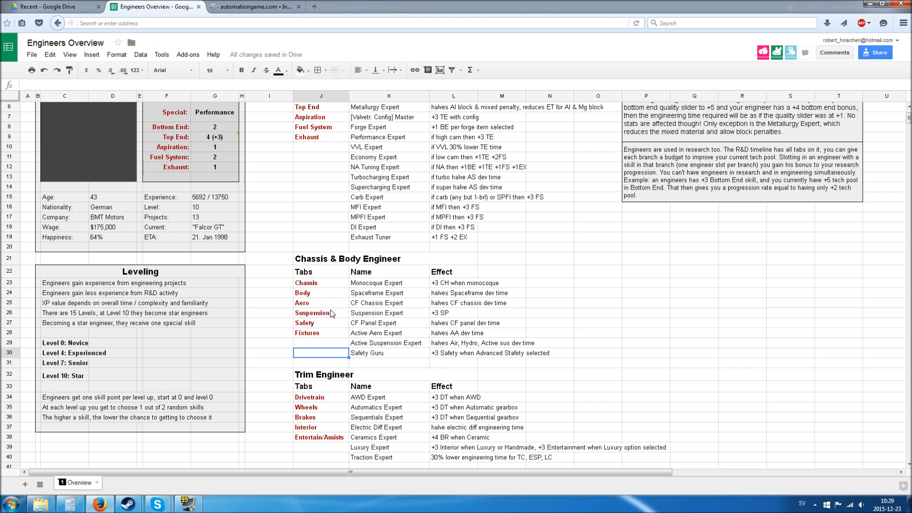
pyautogui.click(320, 323)
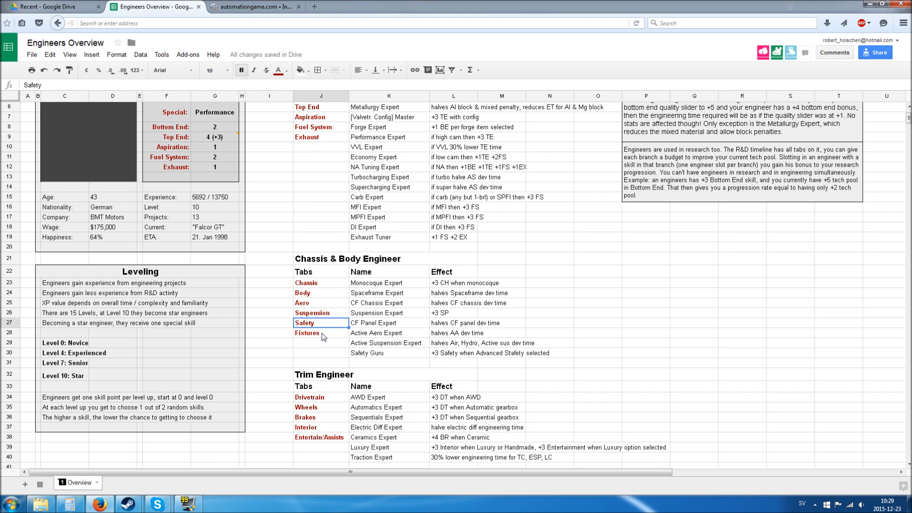
pyautogui.click(321, 333)
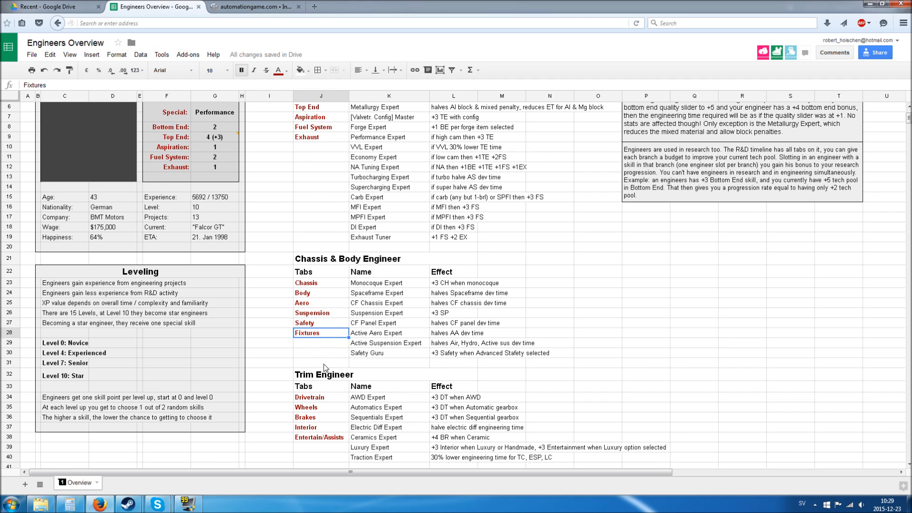
pyautogui.moveTo(329, 400)
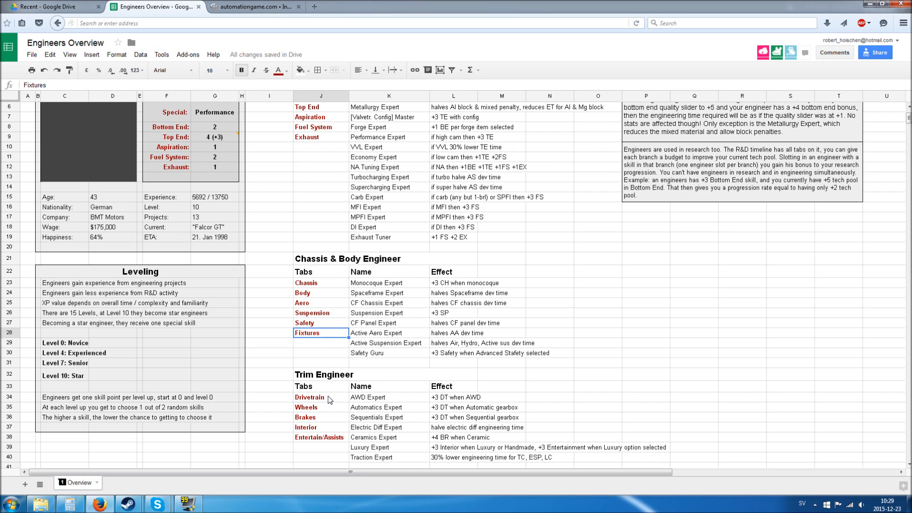
pyautogui.click(318, 397)
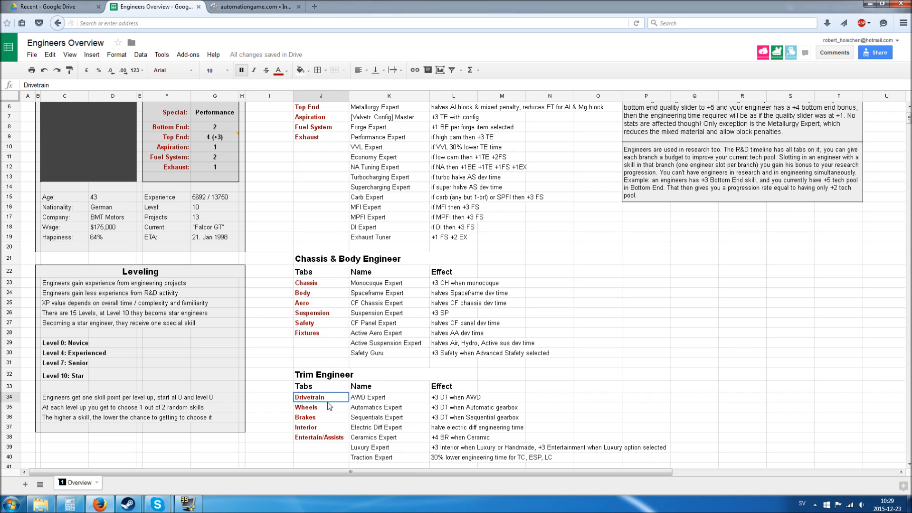
pyautogui.moveTo(350, 429)
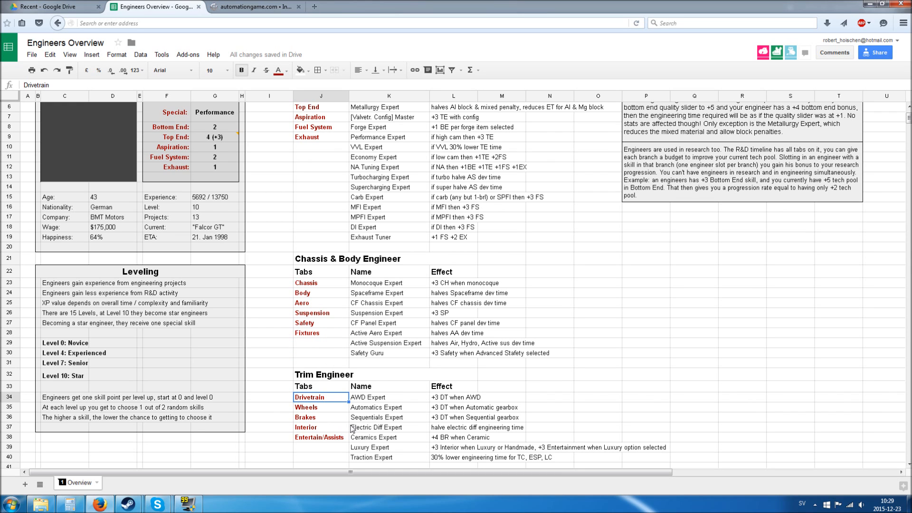
pyautogui.moveTo(334, 444)
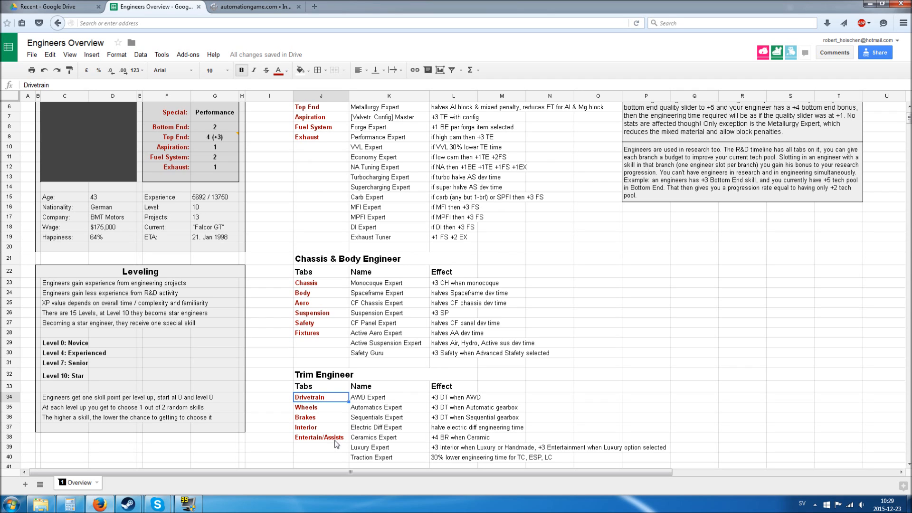
pyautogui.moveTo(334, 439)
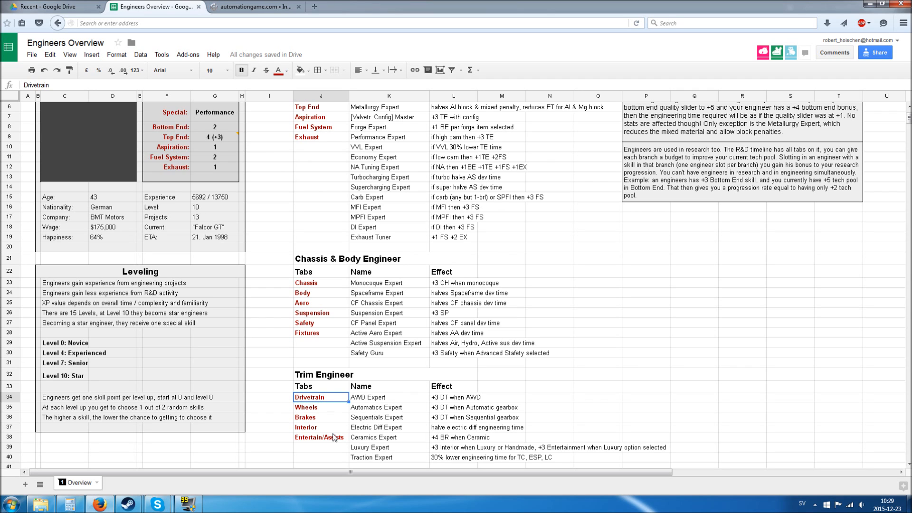
pyautogui.moveTo(309, 365)
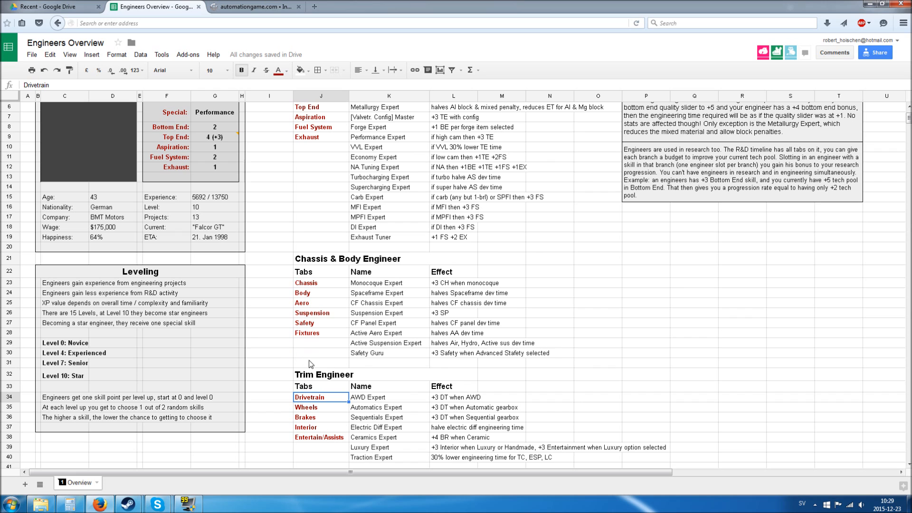
pyautogui.moveTo(340, 318)
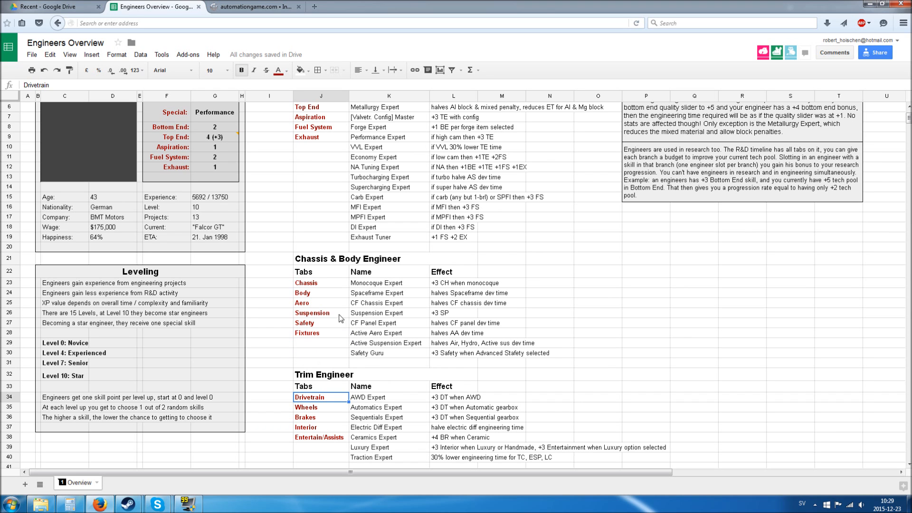
pyautogui.scroll(3)
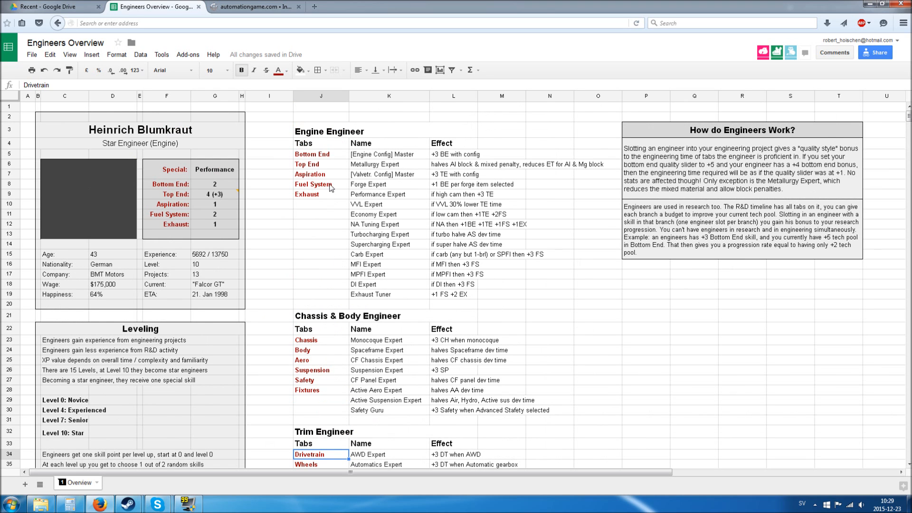
pyautogui.scroll(-3)
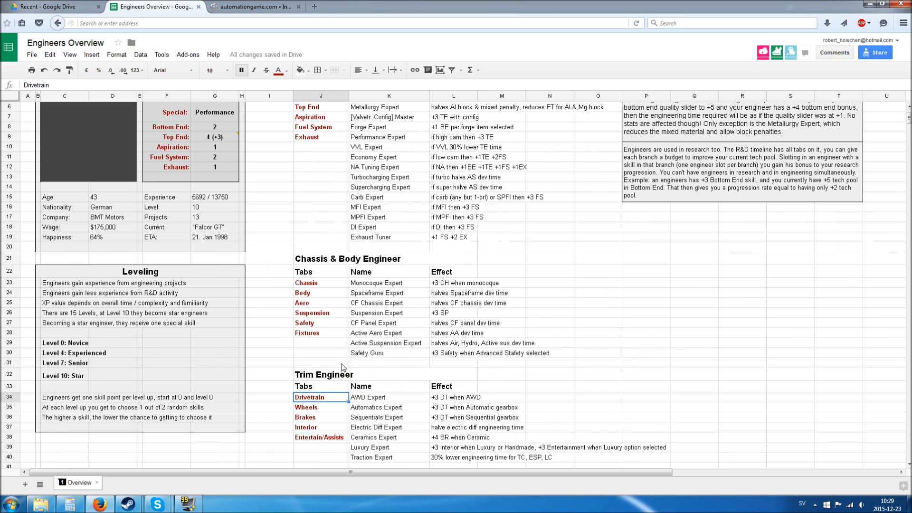
pyautogui.moveTo(320, 299)
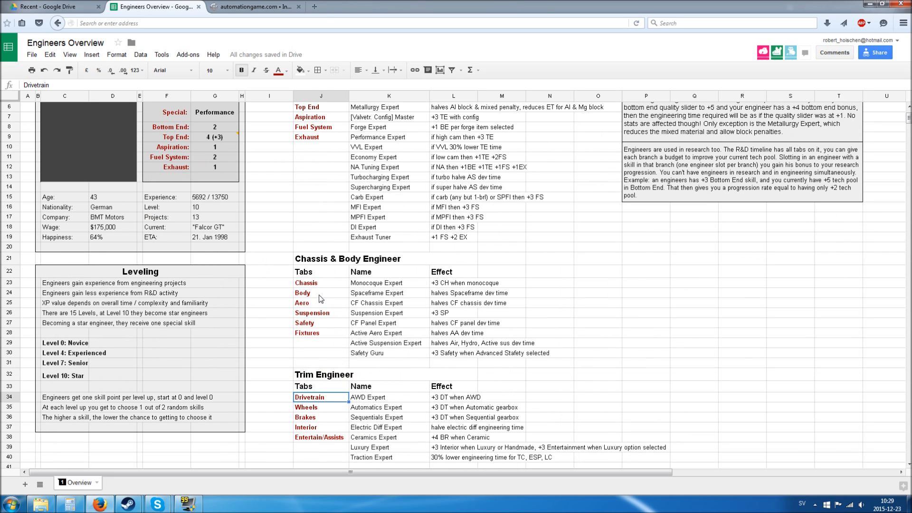
pyautogui.moveTo(326, 285)
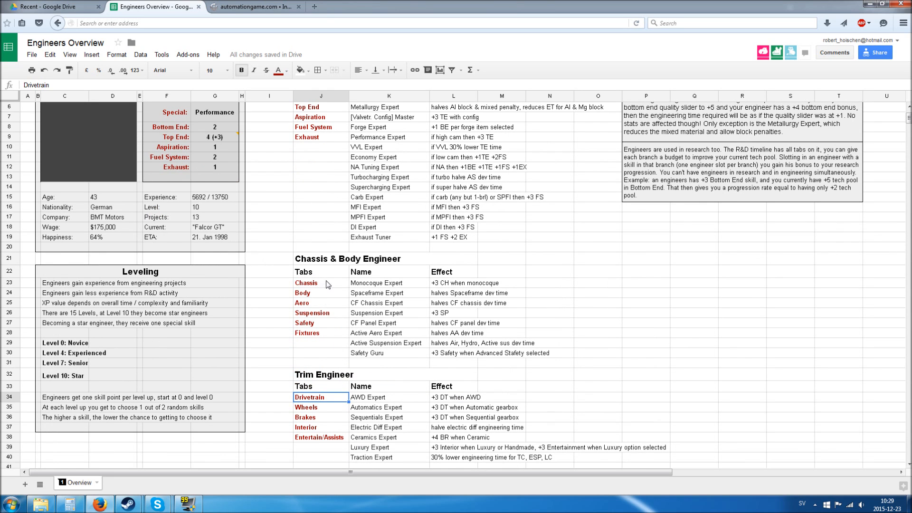
pyautogui.moveTo(347, 218)
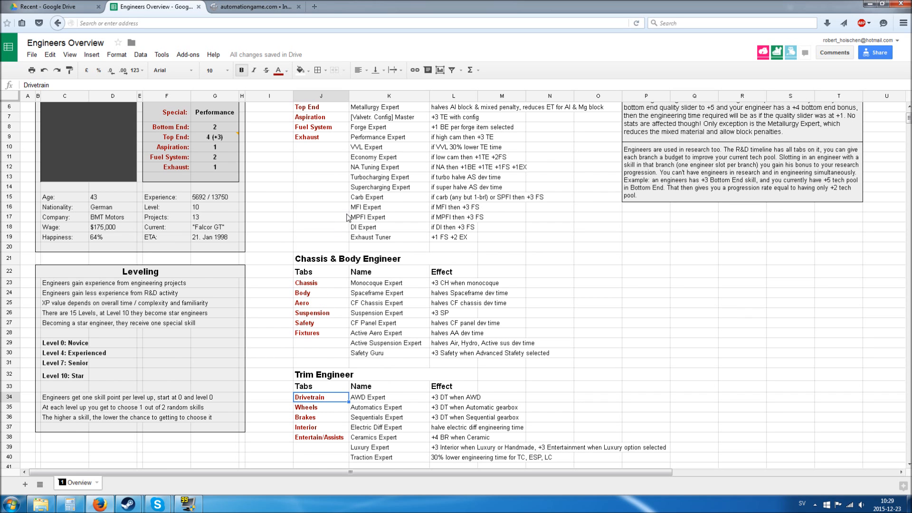
pyautogui.scroll(3)
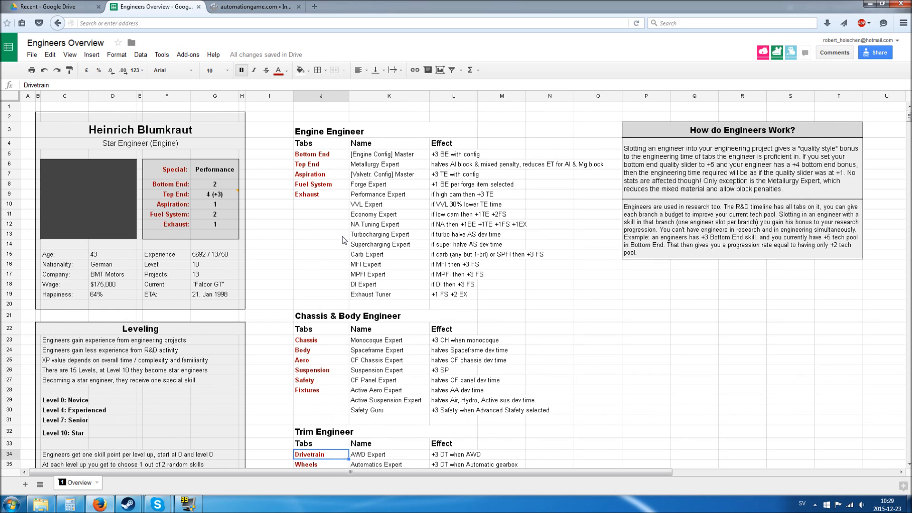
pyautogui.moveTo(355, 248)
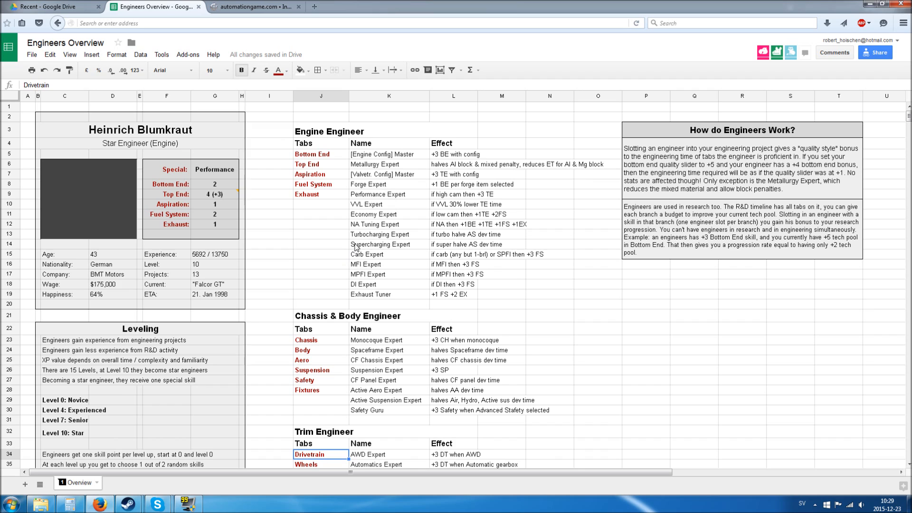
pyautogui.moveTo(321, 130)
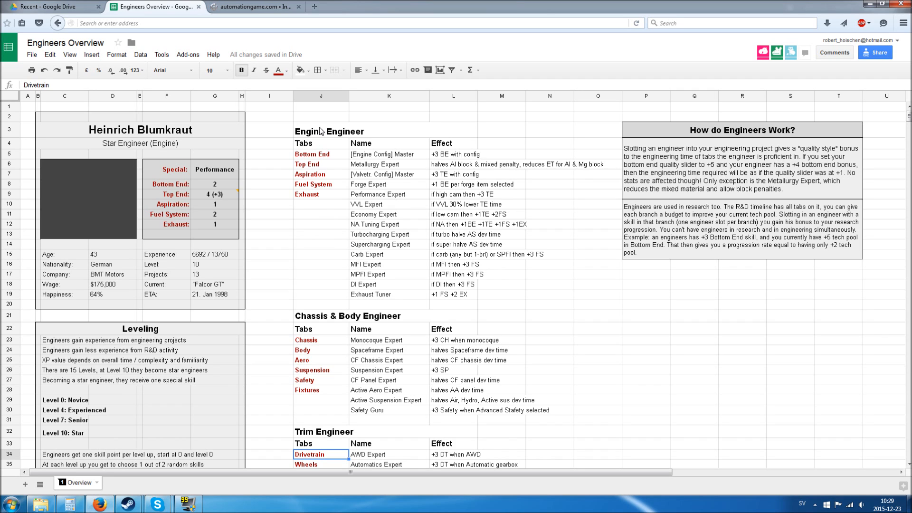
pyautogui.moveTo(254, 185)
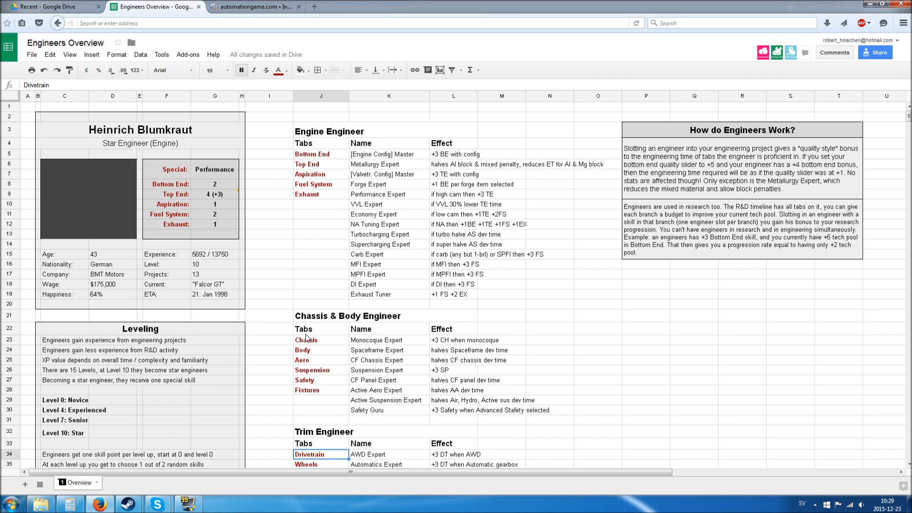
pyautogui.moveTo(317, 290)
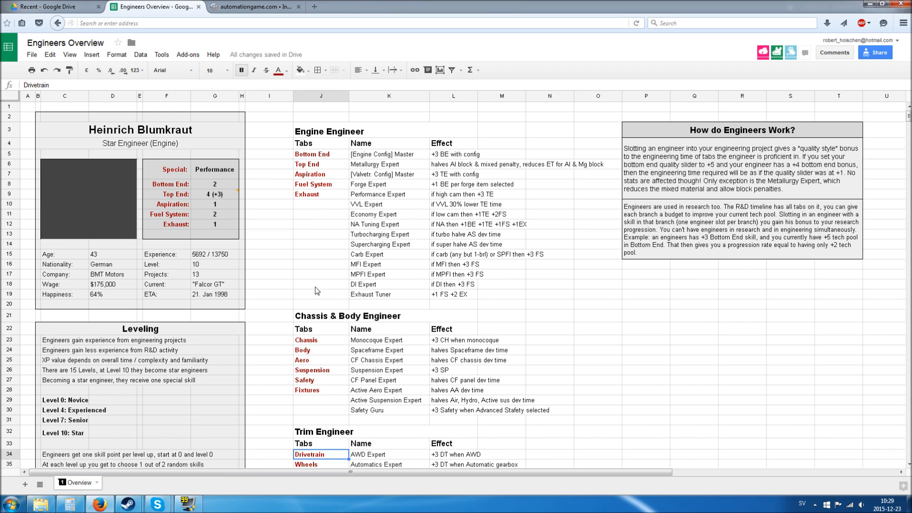
pyautogui.moveTo(291, 322)
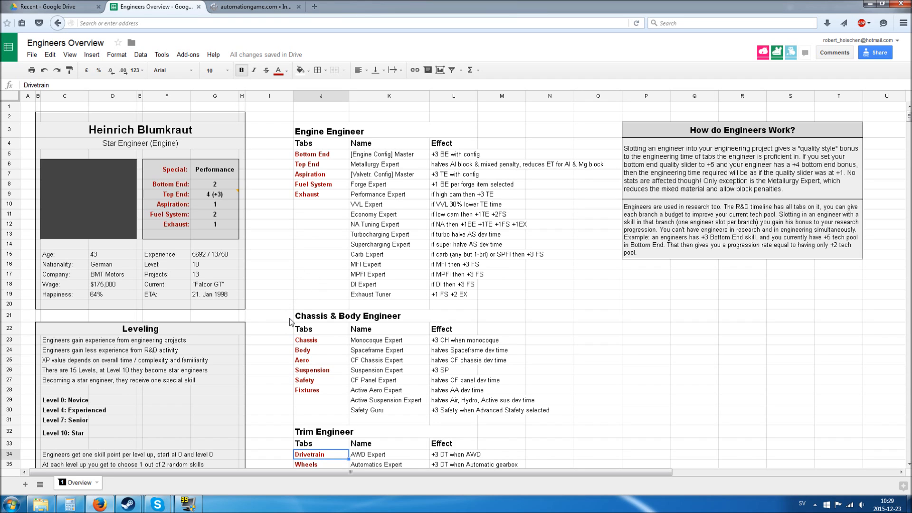
pyautogui.moveTo(222, 189)
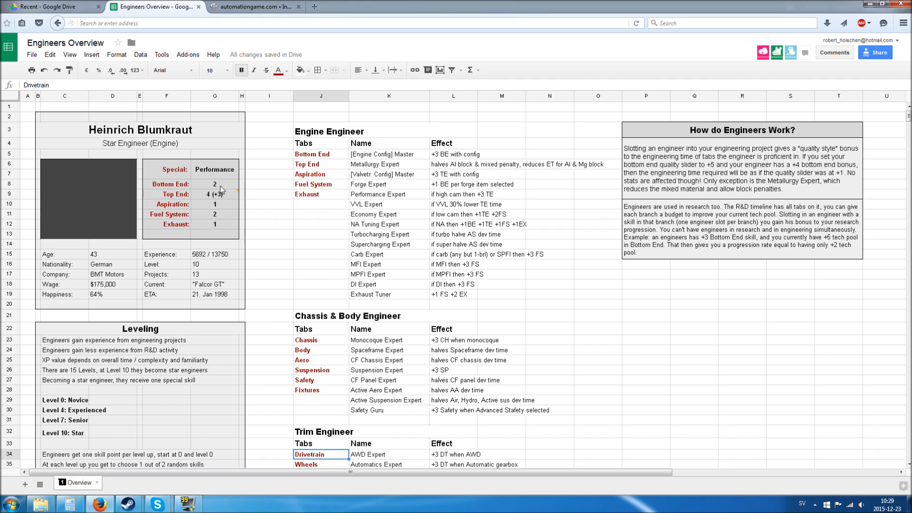
pyautogui.moveTo(224, 207)
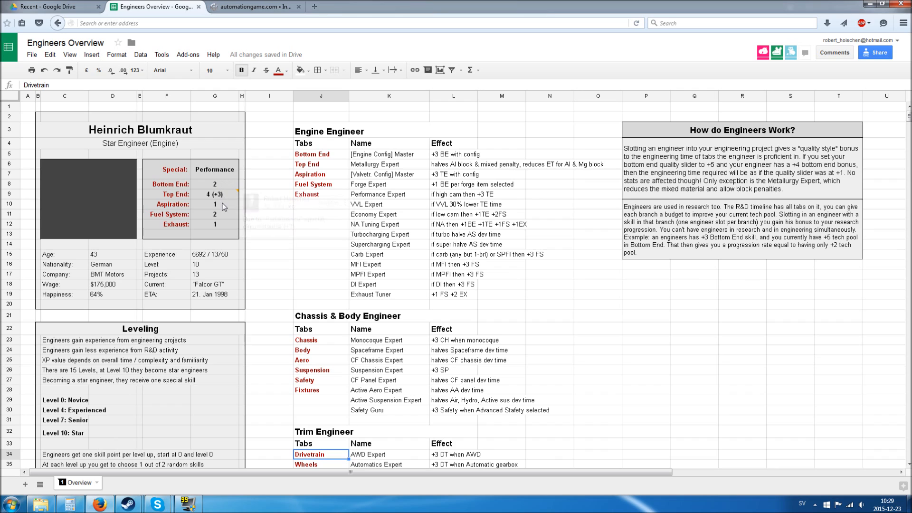
pyautogui.moveTo(245, 205)
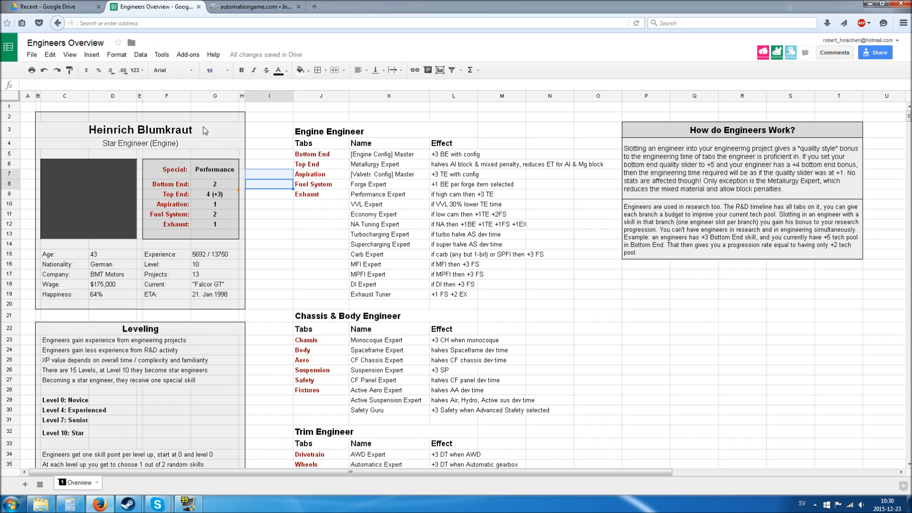
pyautogui.moveTo(159, 147)
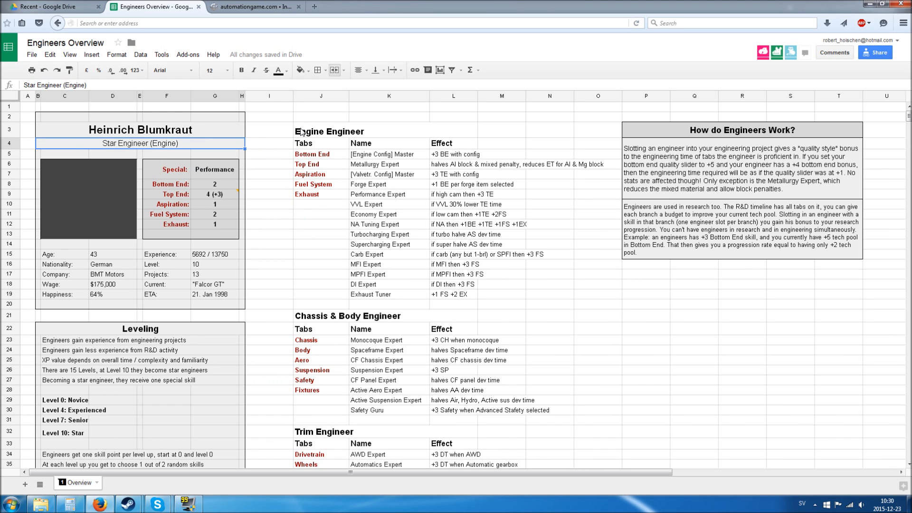
pyautogui.moveTo(224, 179)
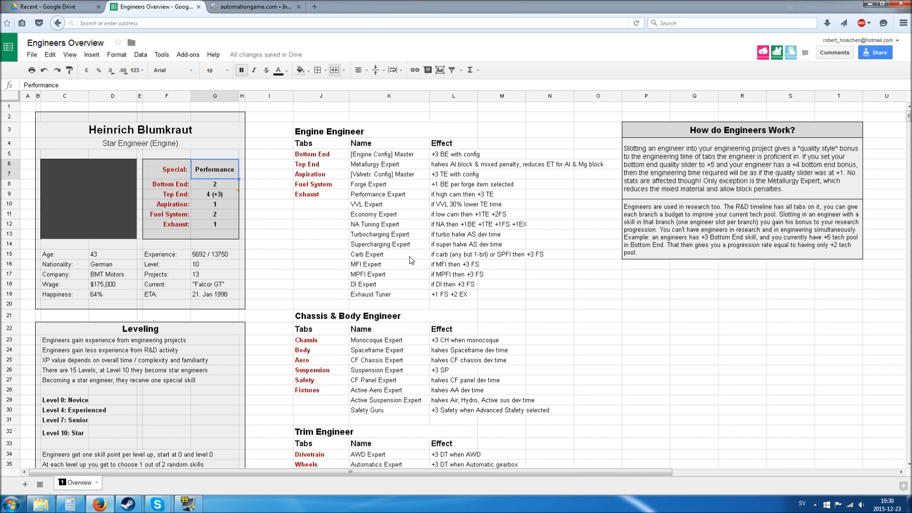
pyautogui.click(388, 195)
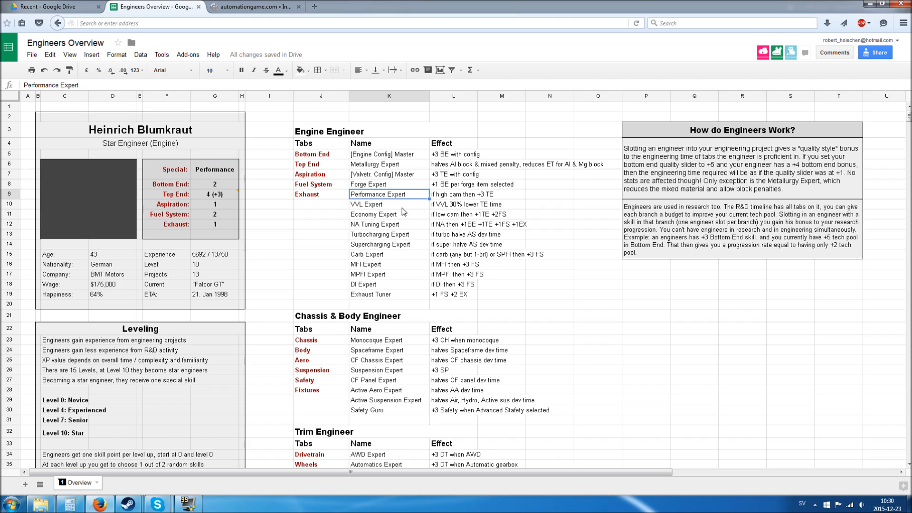
pyautogui.click(453, 194)
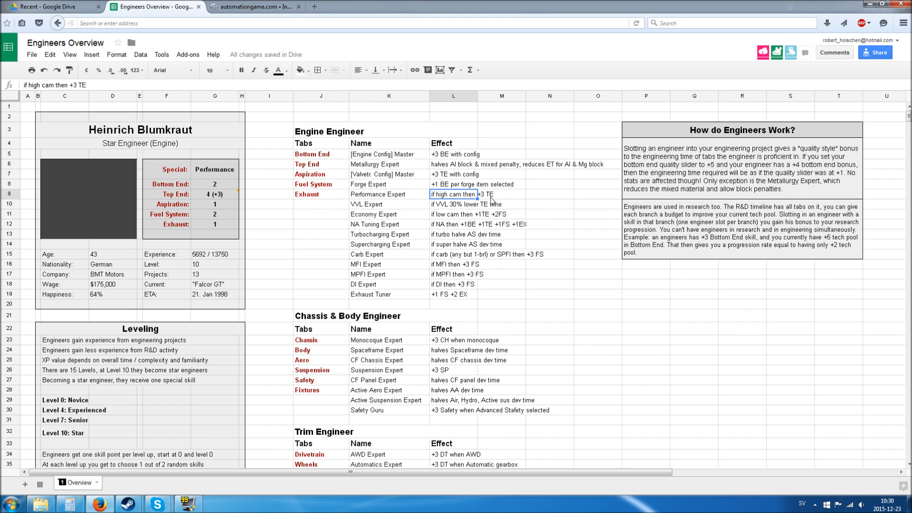
pyautogui.moveTo(503, 200)
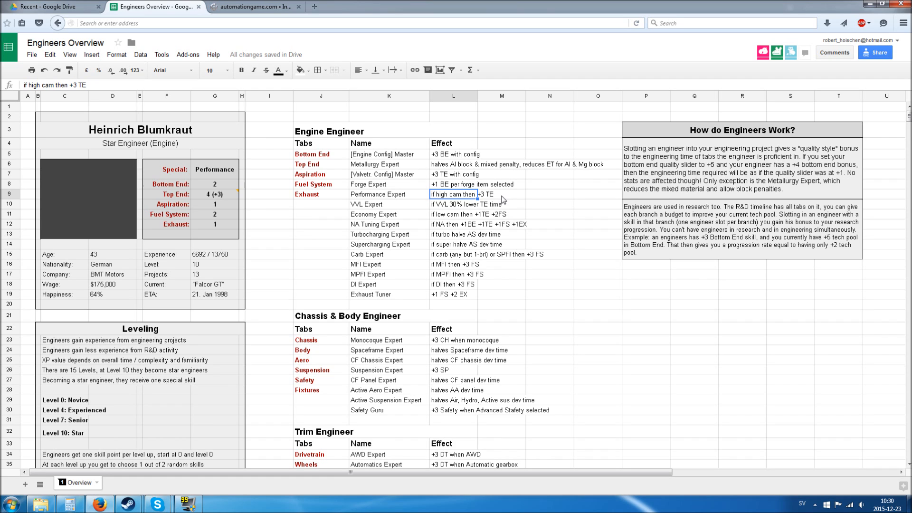
pyautogui.moveTo(483, 198)
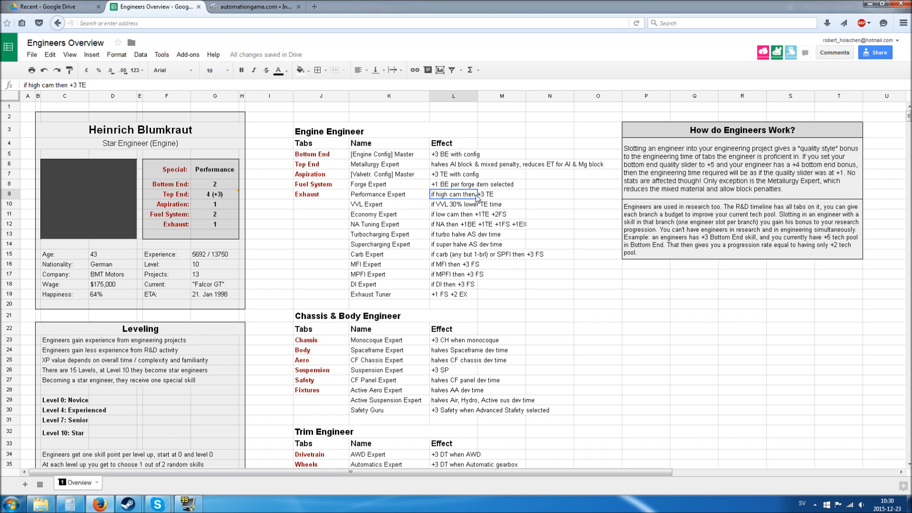
pyautogui.moveTo(480, 200)
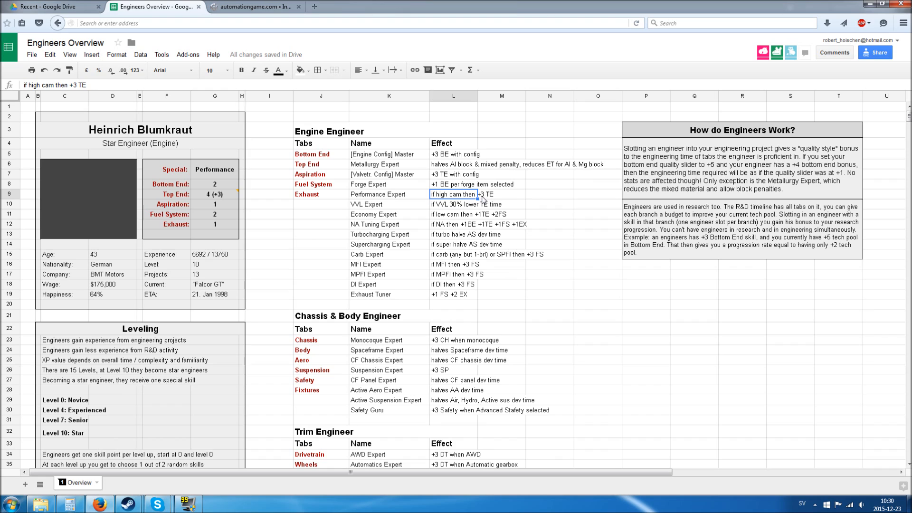
pyautogui.moveTo(486, 196)
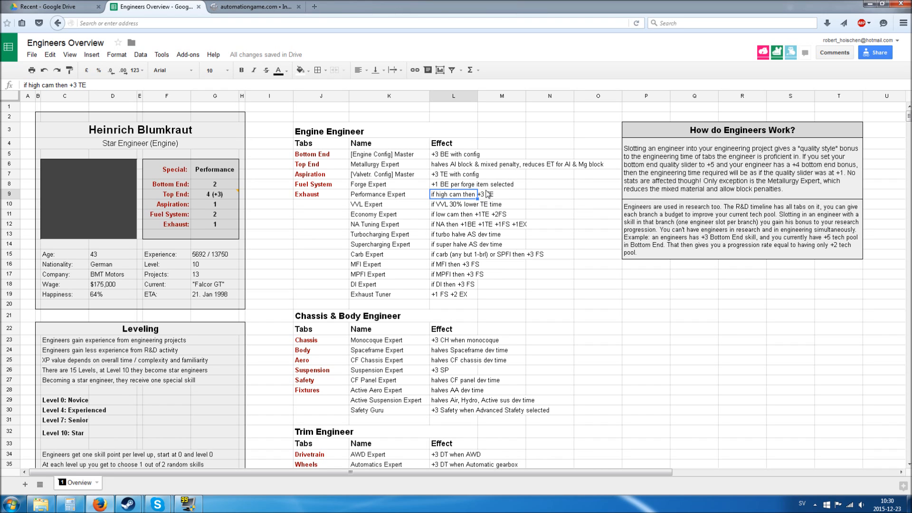
pyautogui.moveTo(243, 211)
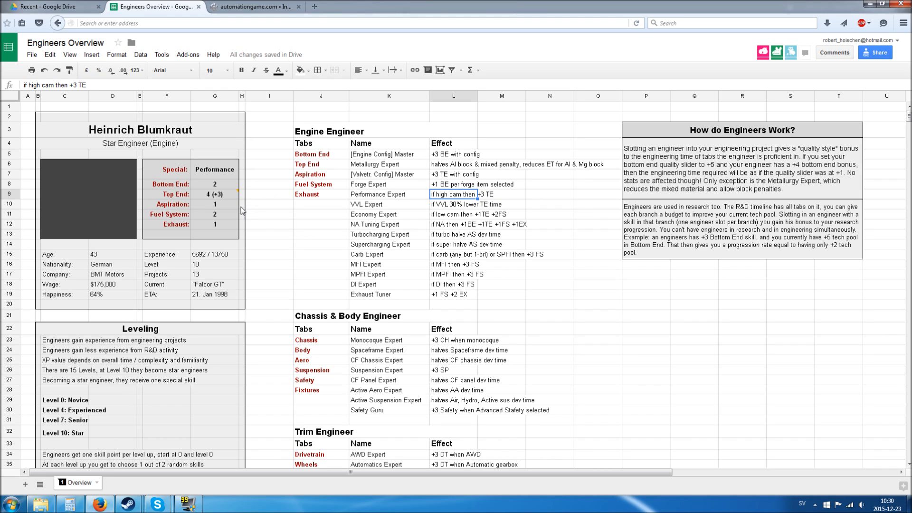
pyautogui.moveTo(410, 197)
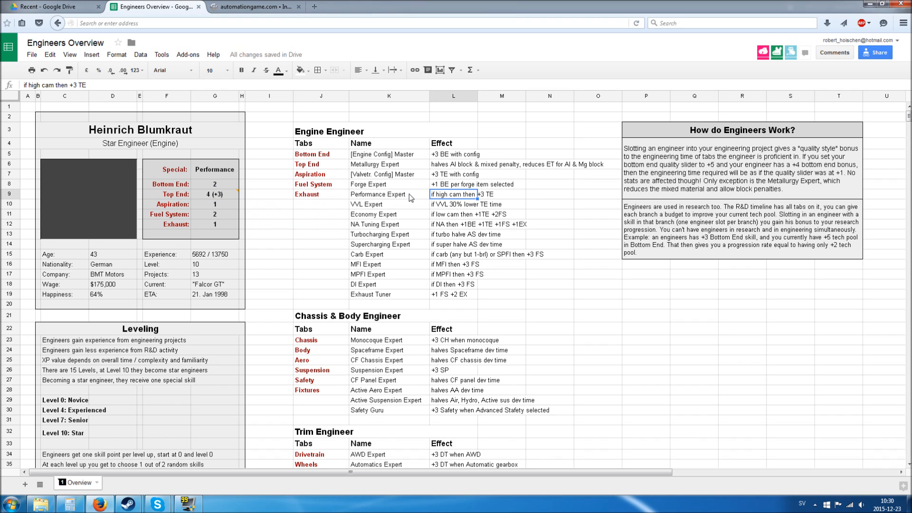
pyautogui.moveTo(449, 202)
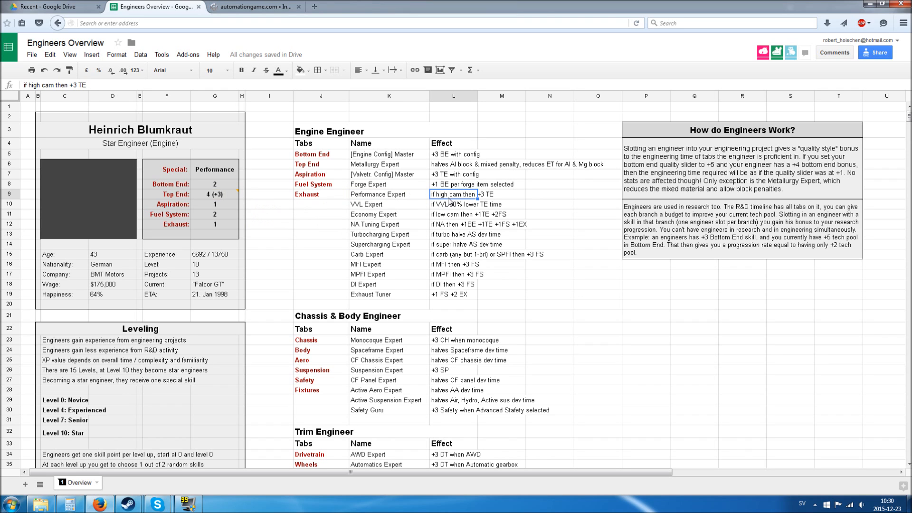
pyautogui.moveTo(225, 205)
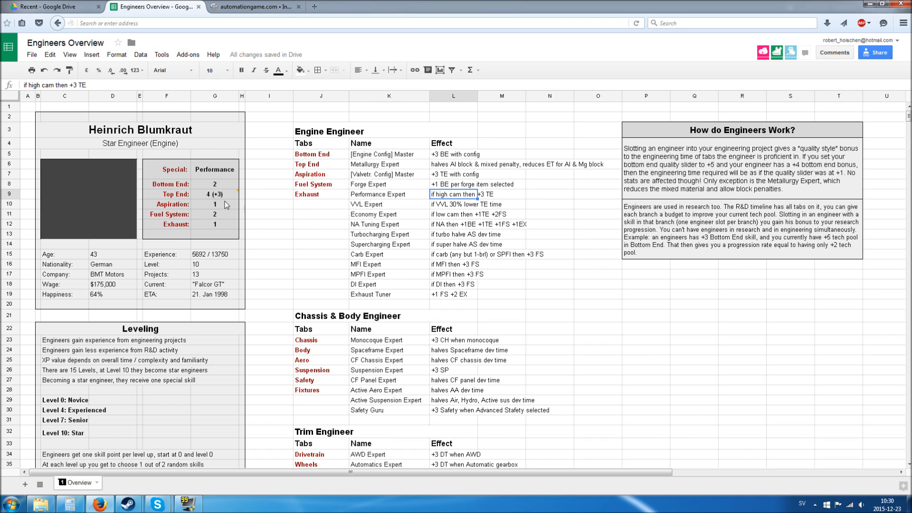
pyautogui.click(213, 194)
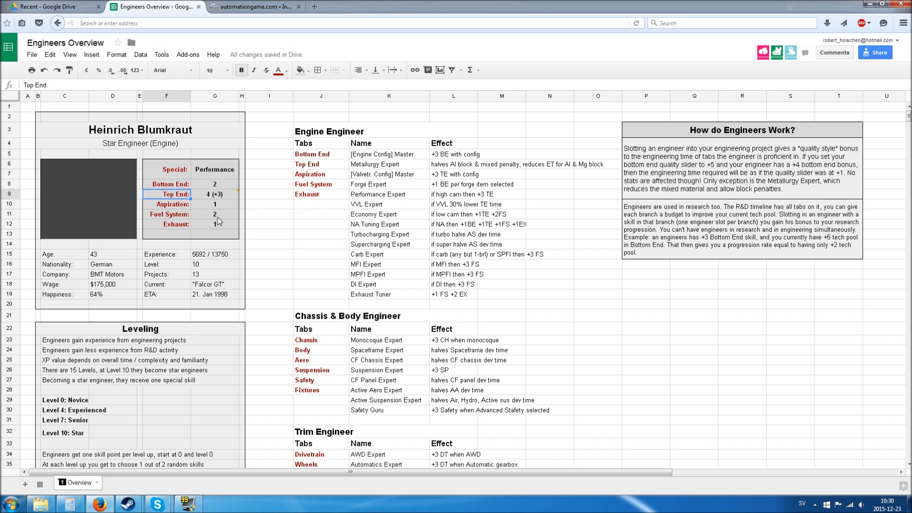
pyautogui.moveTo(238, 202)
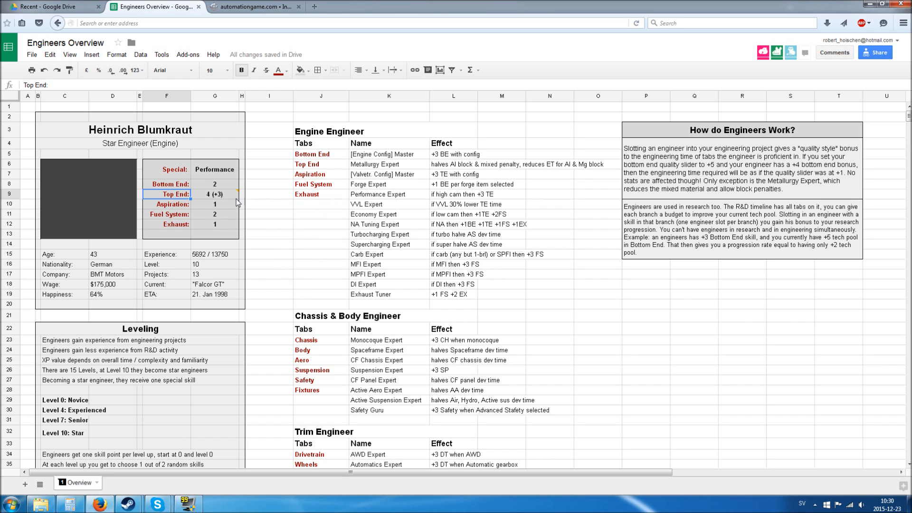
pyautogui.moveTo(196, 265)
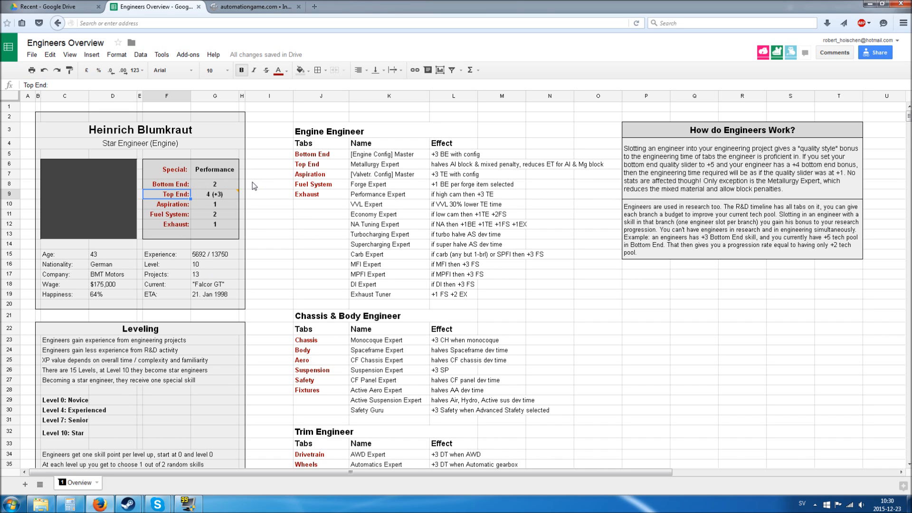
pyautogui.moveTo(238, 187)
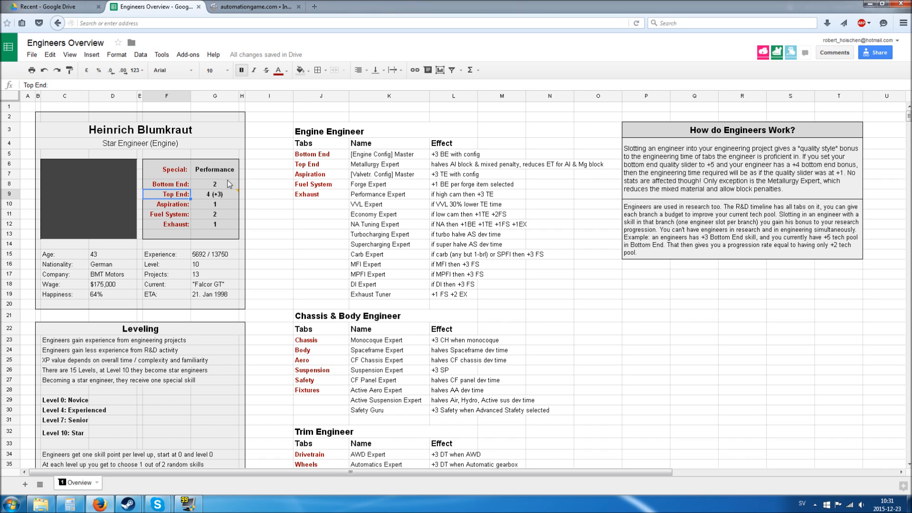
pyautogui.moveTo(172, 182)
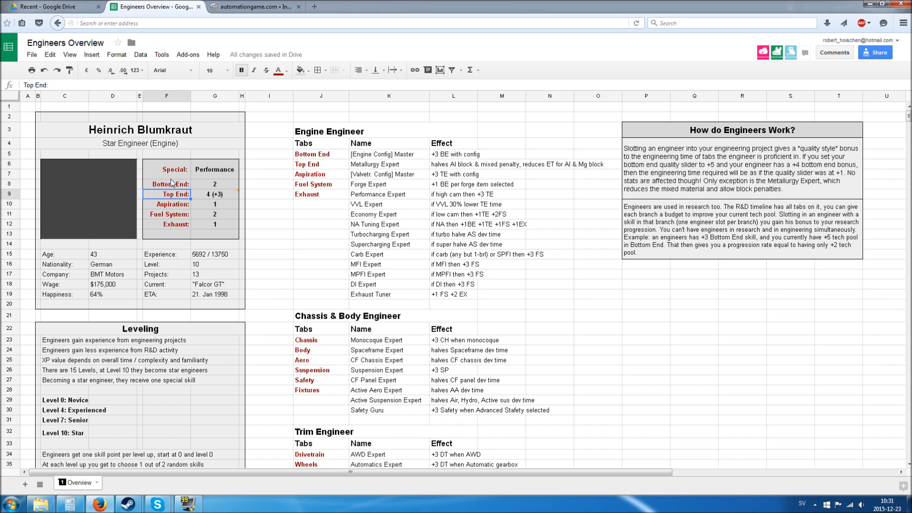
pyautogui.moveTo(185, 197)
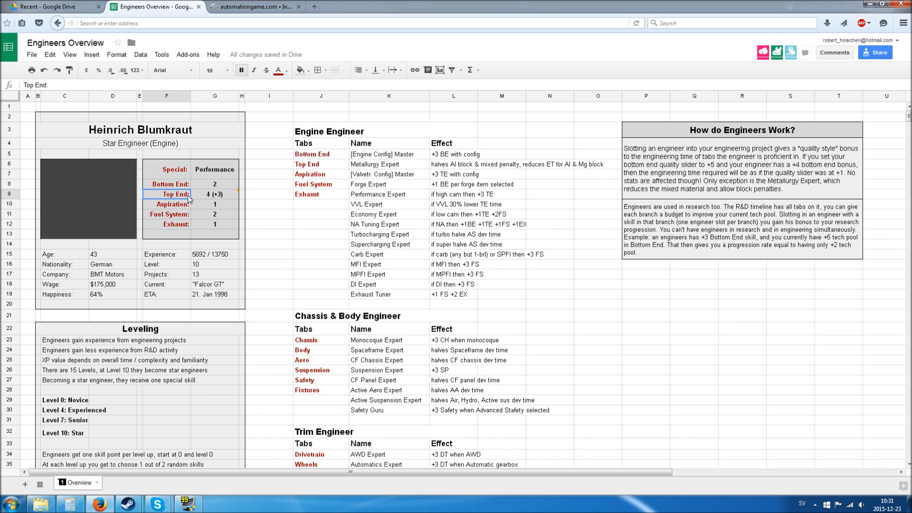
pyautogui.moveTo(170, 236)
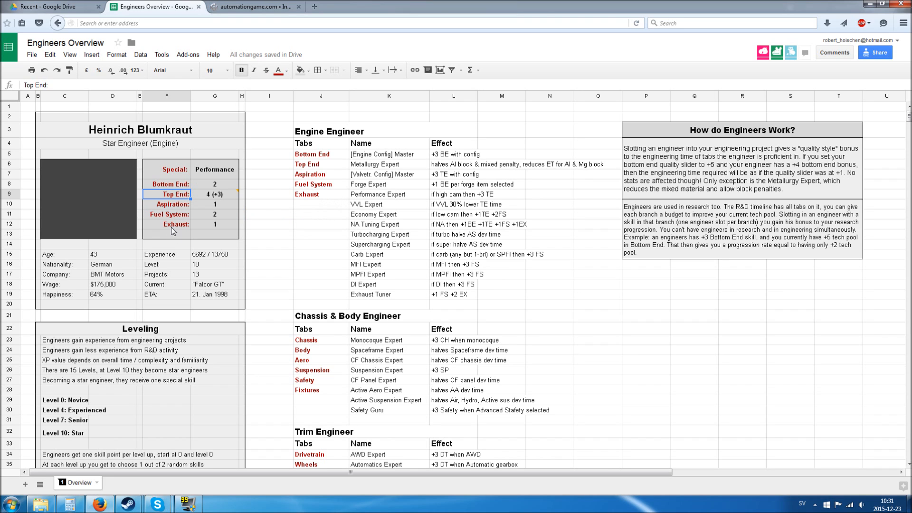
pyautogui.click(167, 223)
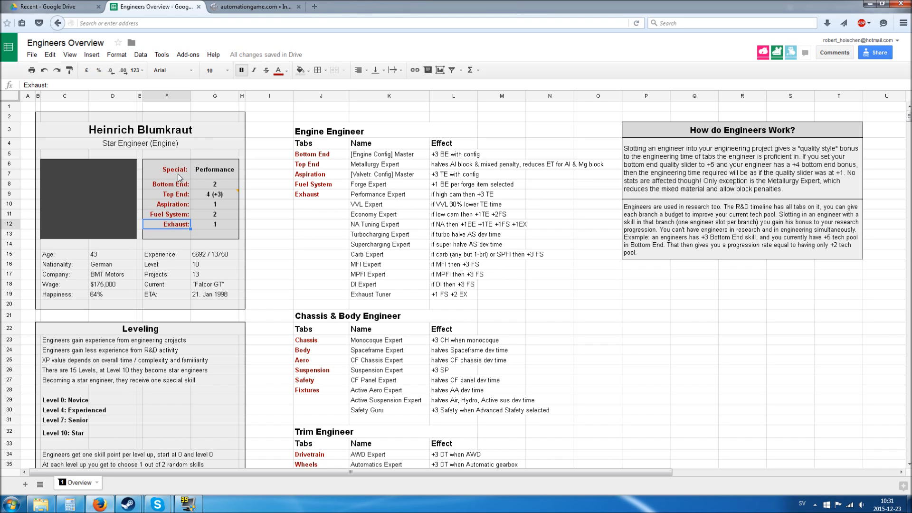
pyautogui.moveTo(215, 234)
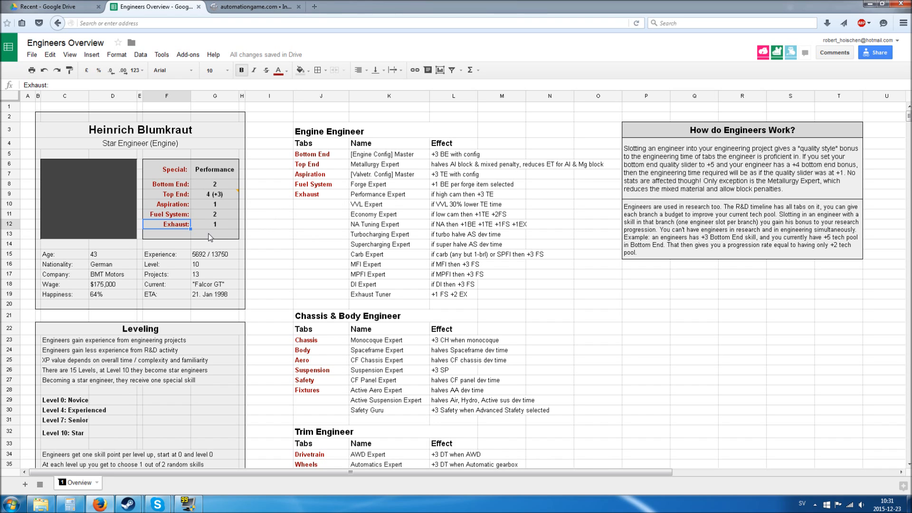
pyautogui.moveTo(311, 194)
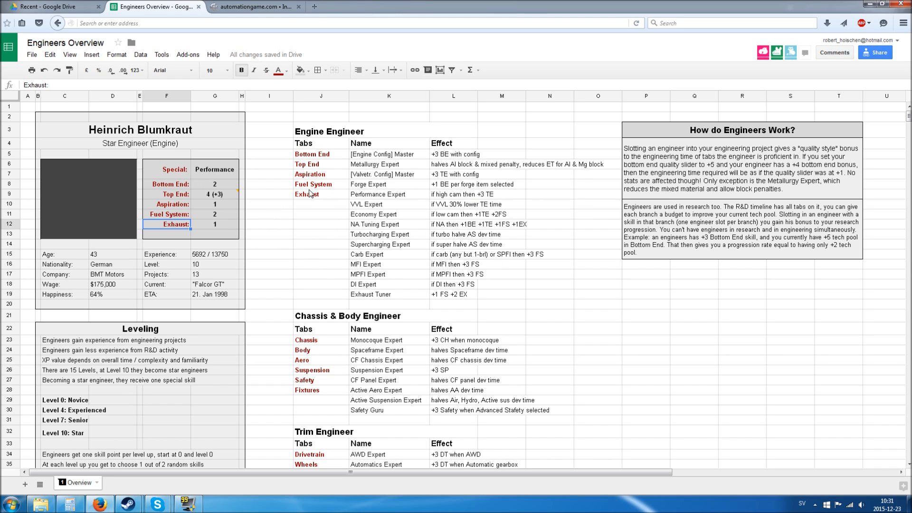
pyautogui.click(140, 143)
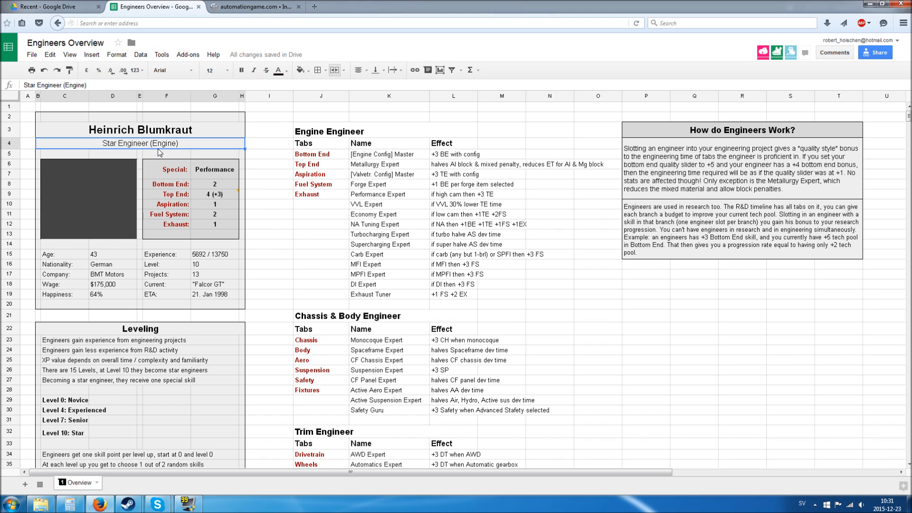
pyautogui.moveTo(249, 137)
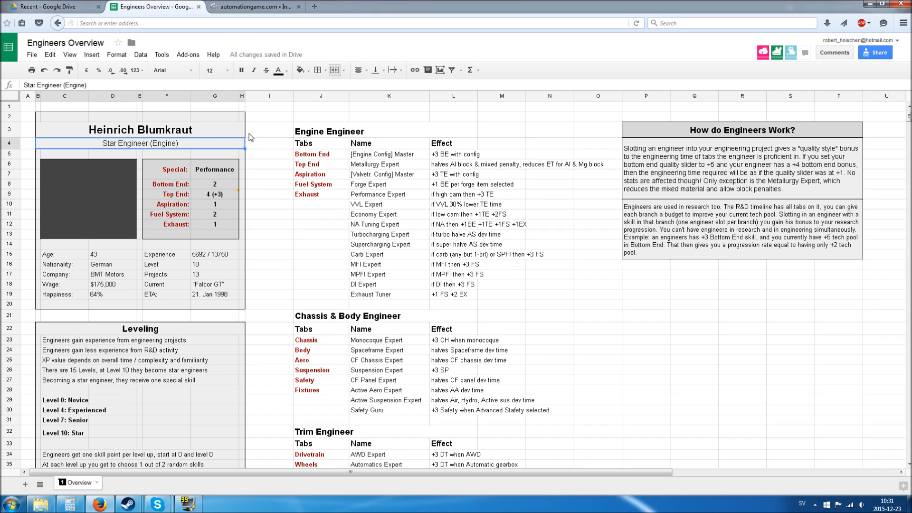
pyautogui.moveTo(210, 148)
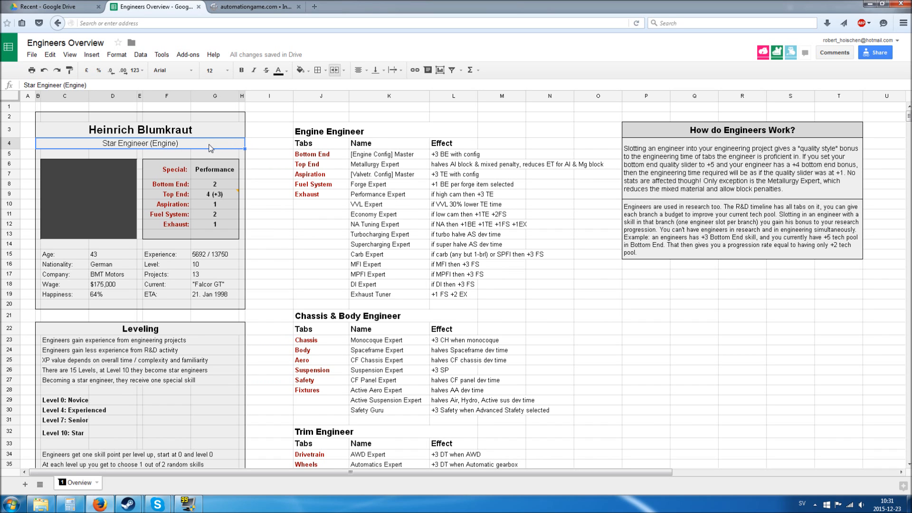
pyautogui.moveTo(196, 150)
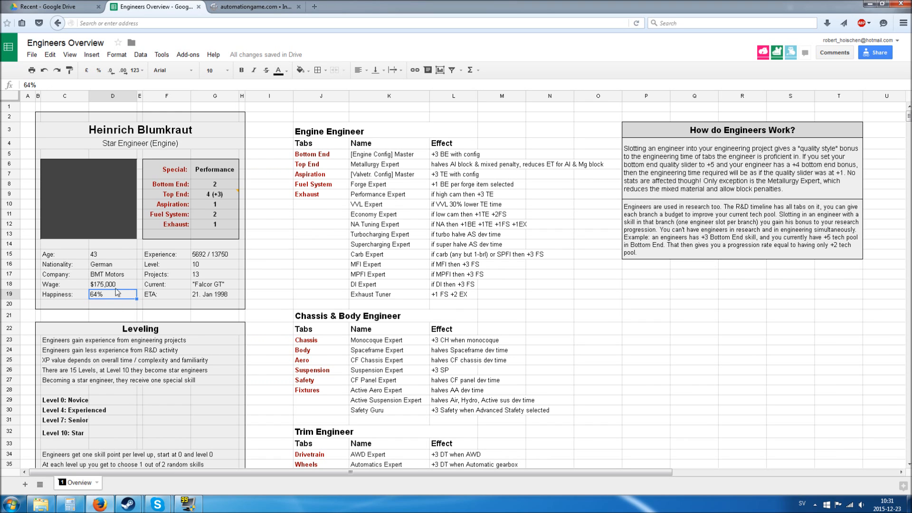
pyautogui.moveTo(116, 261)
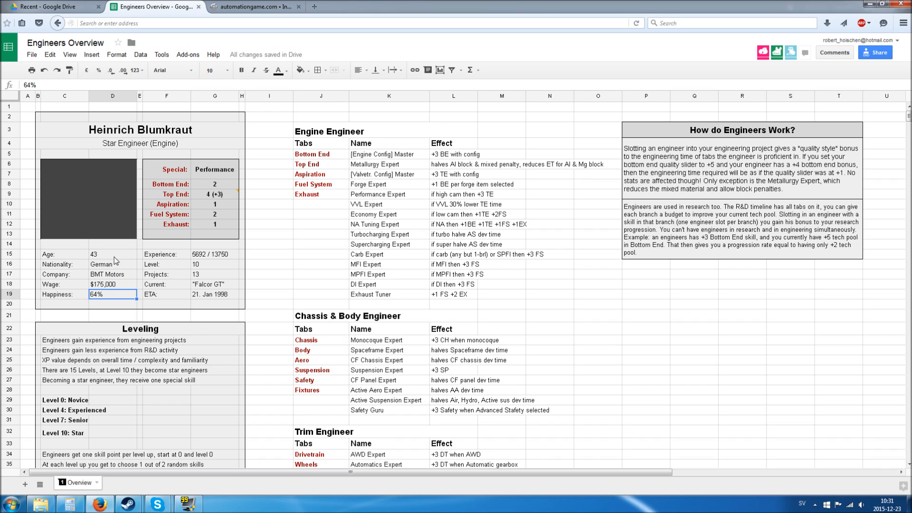
pyautogui.moveTo(130, 250)
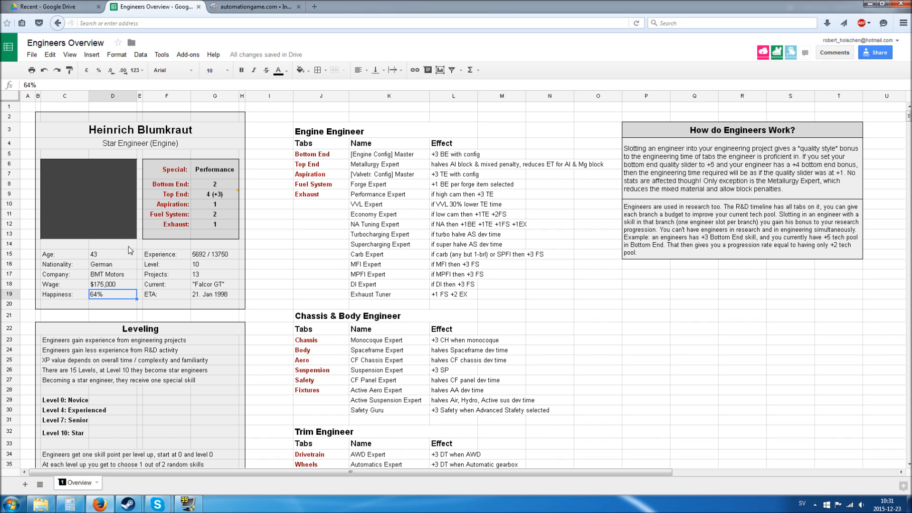
pyautogui.moveTo(112, 274)
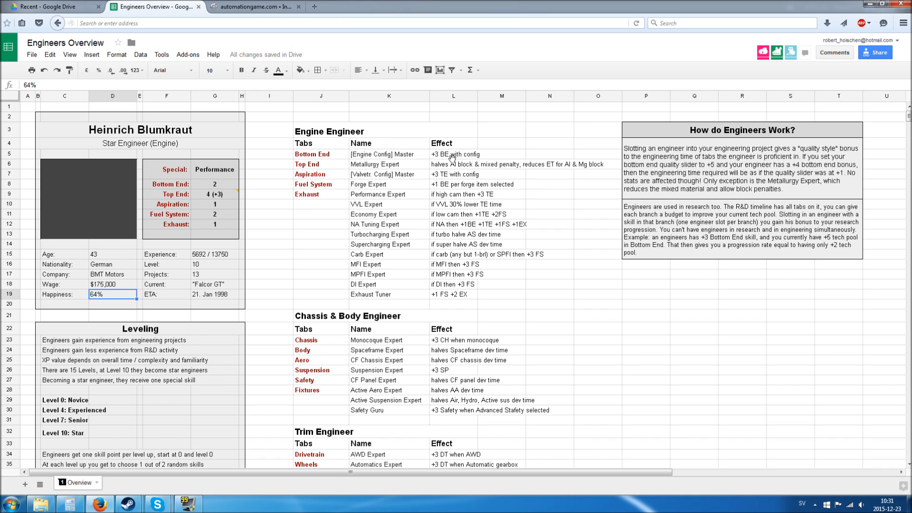
pyautogui.click(389, 154)
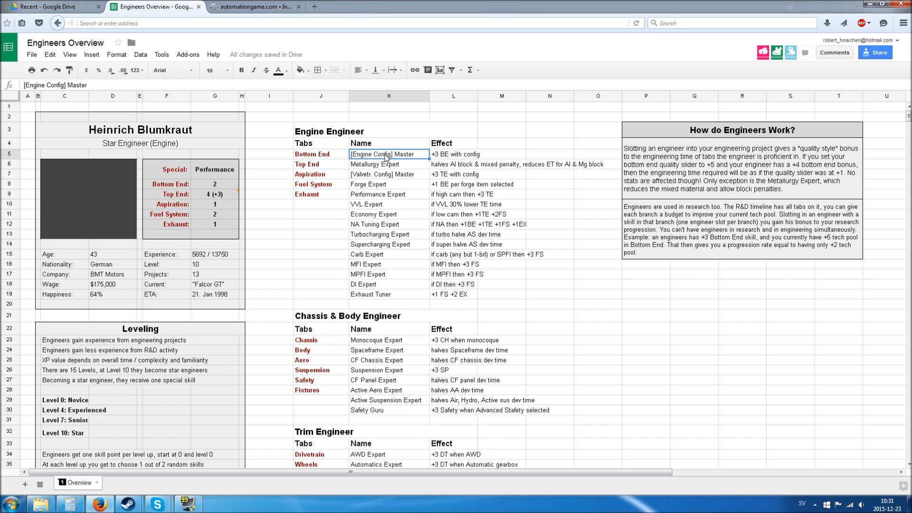
pyautogui.moveTo(387, 158)
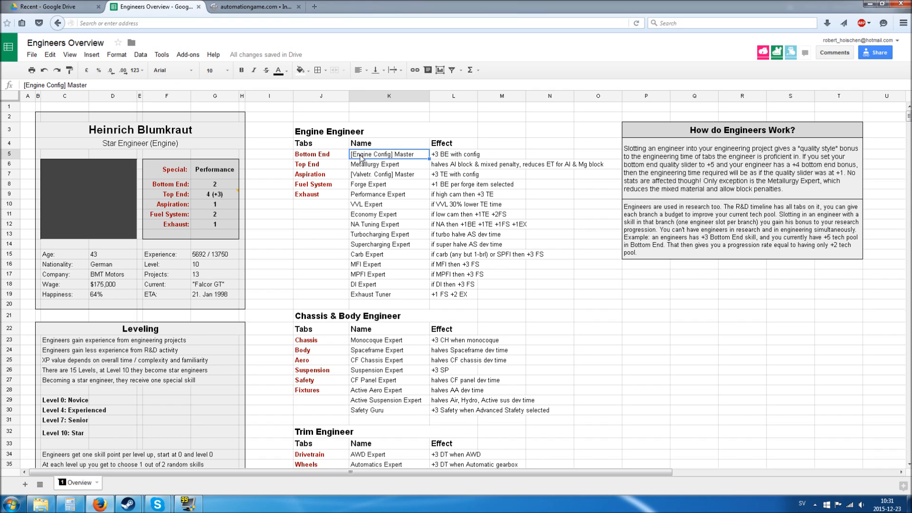
pyautogui.moveTo(388, 155)
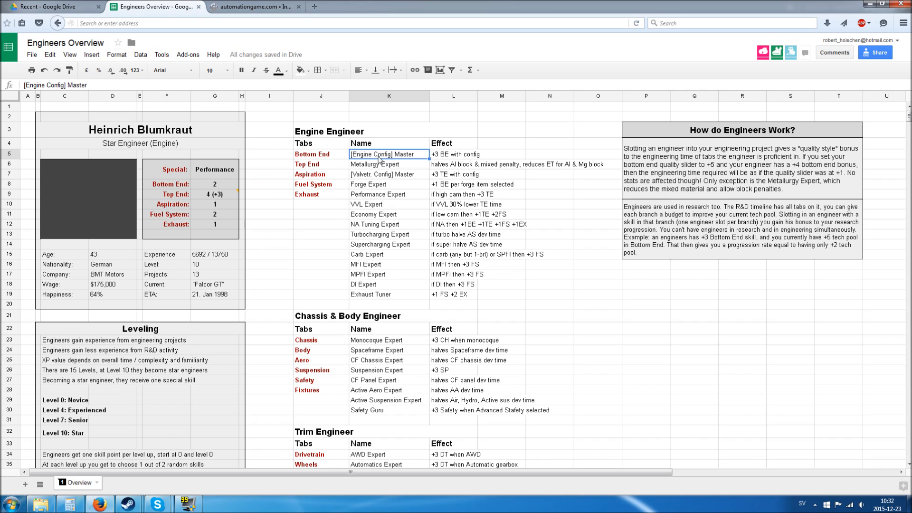
pyautogui.moveTo(410, 161)
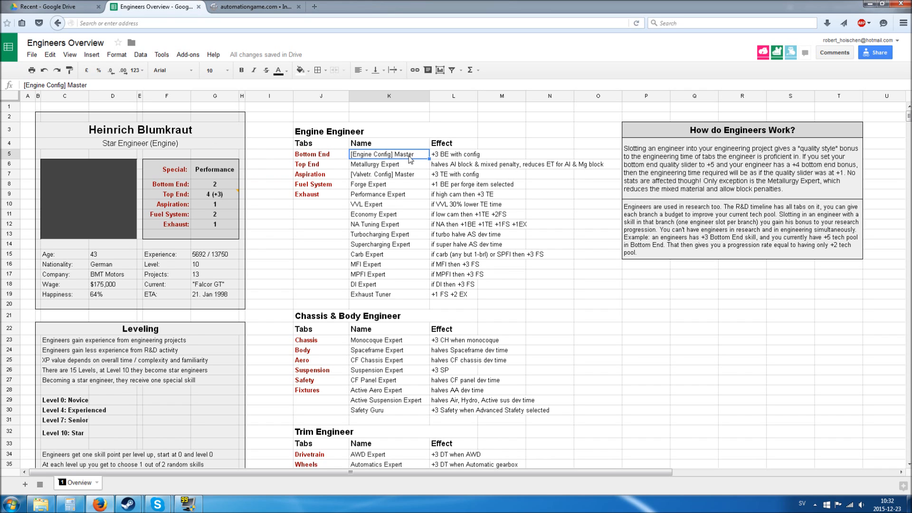
pyautogui.moveTo(398, 187)
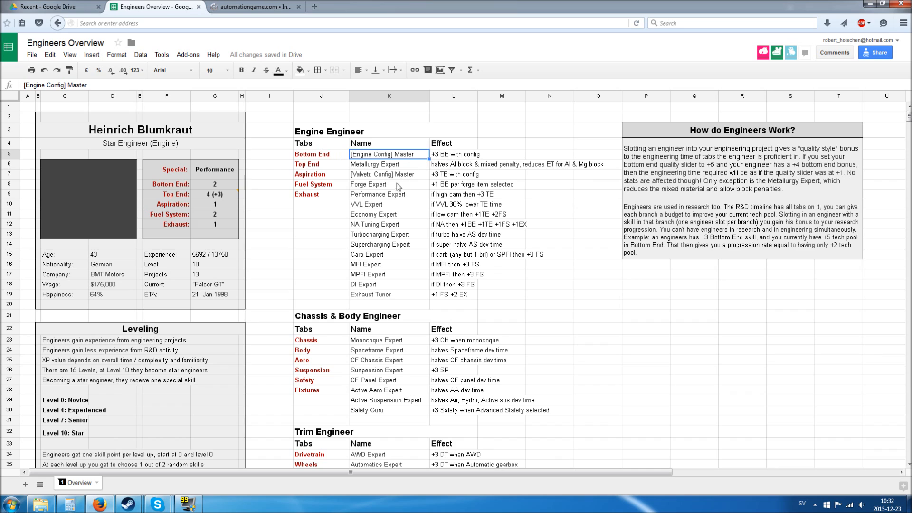
pyautogui.moveTo(409, 234)
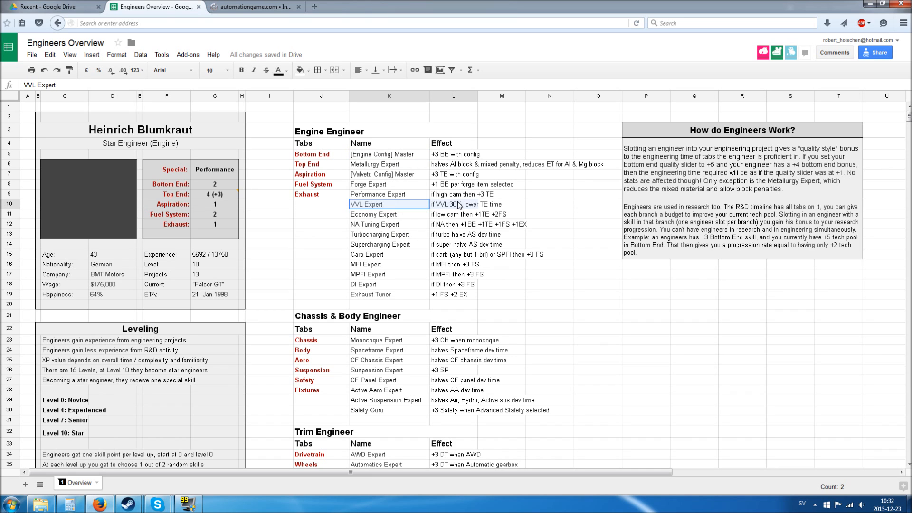
pyautogui.click(454, 205)
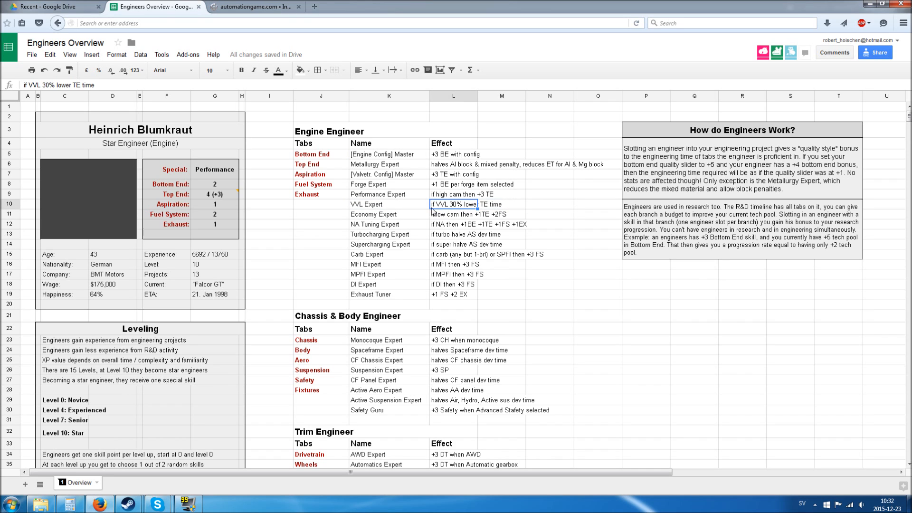
pyautogui.moveTo(446, 209)
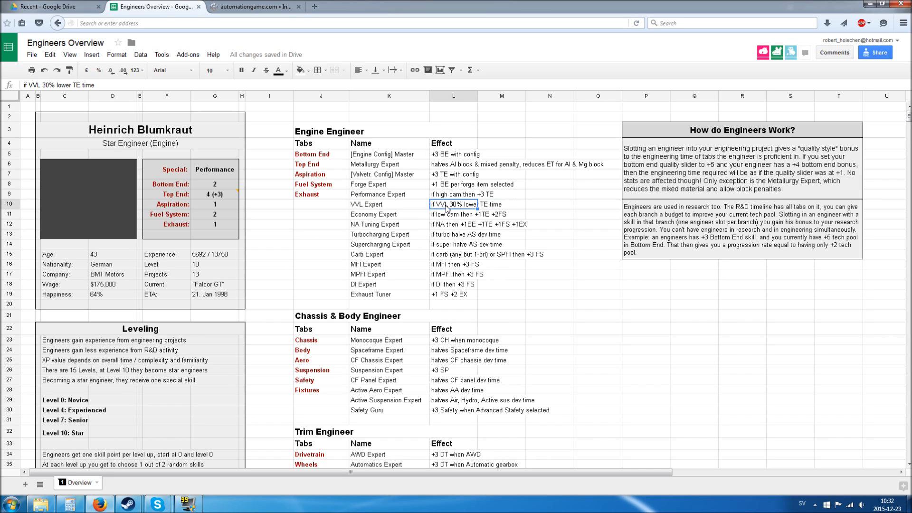
pyautogui.moveTo(462, 208)
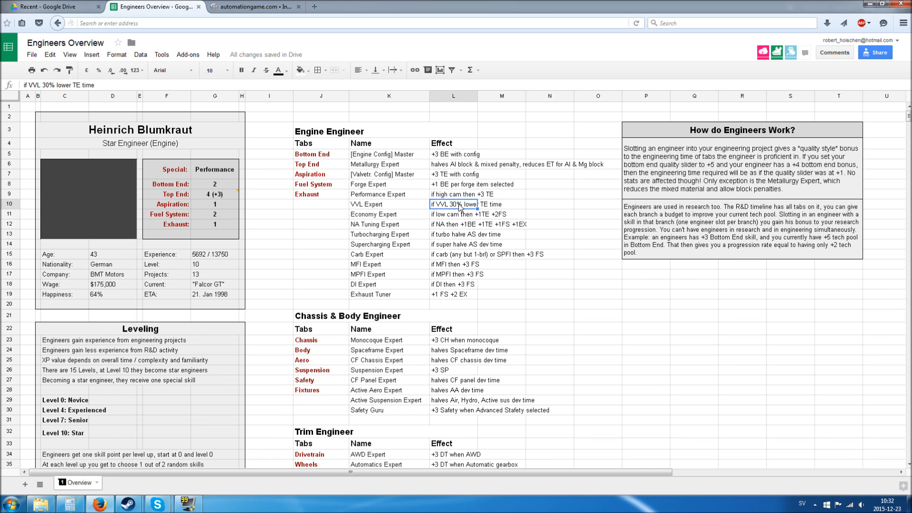
pyautogui.moveTo(489, 209)
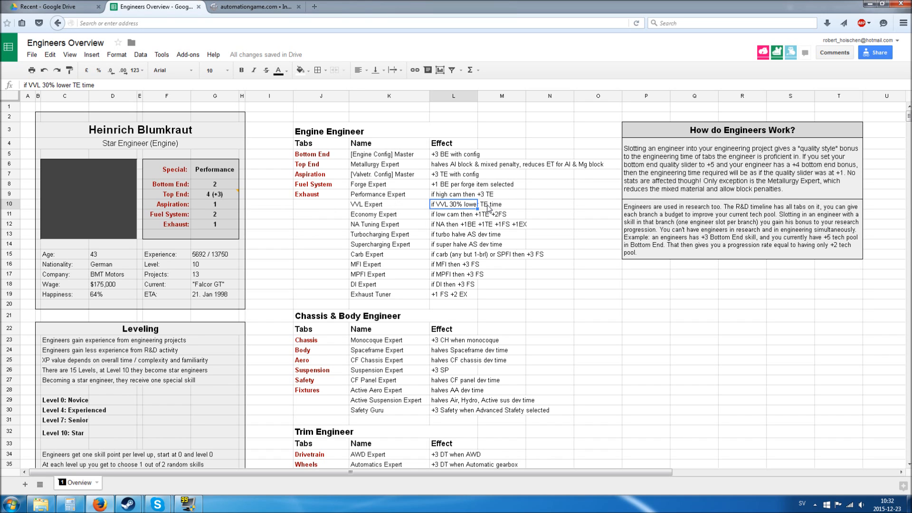
pyautogui.moveTo(377, 307)
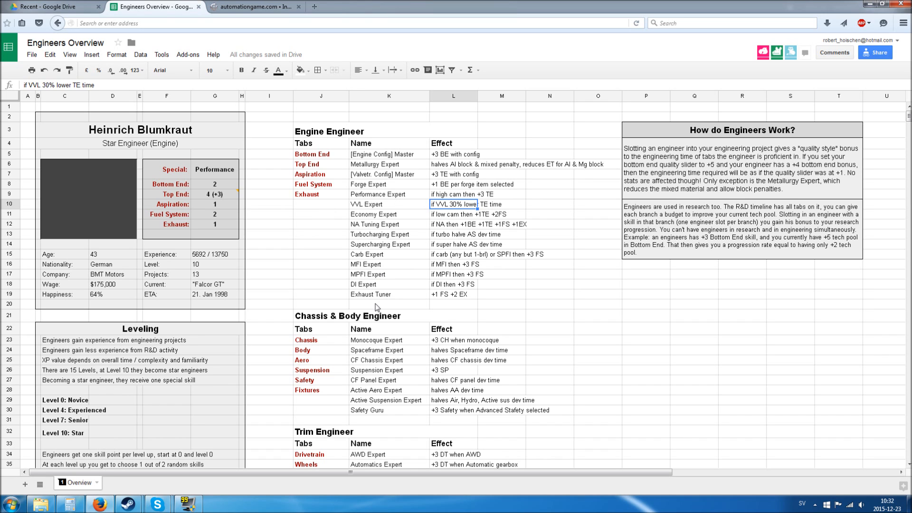
pyautogui.click(389, 274)
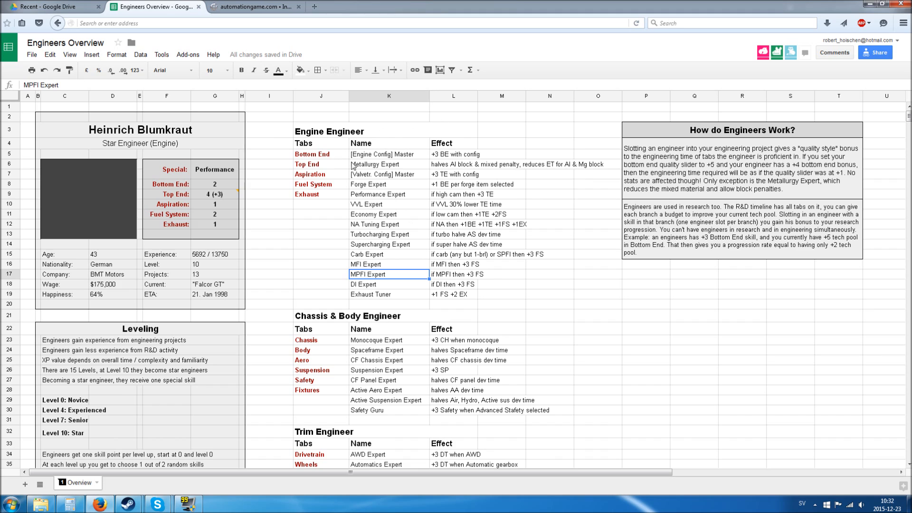
pyautogui.moveTo(371, 246)
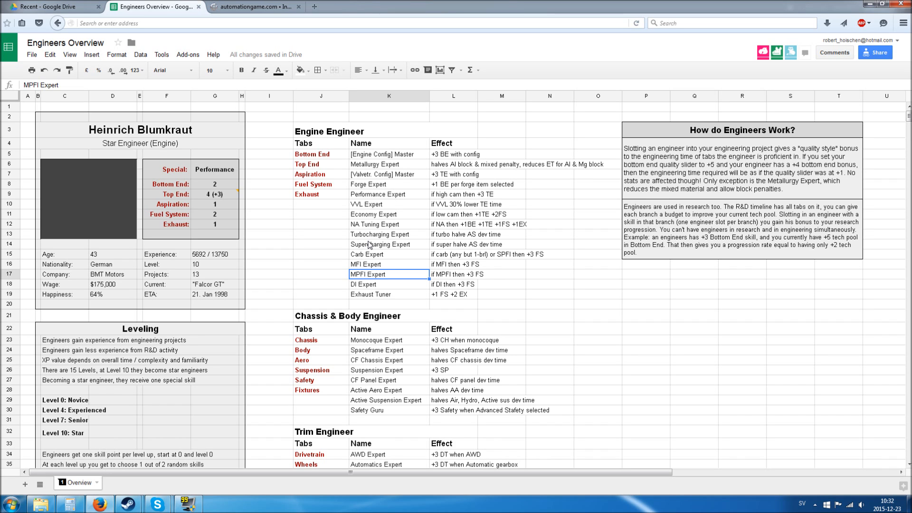
pyautogui.moveTo(416, 244)
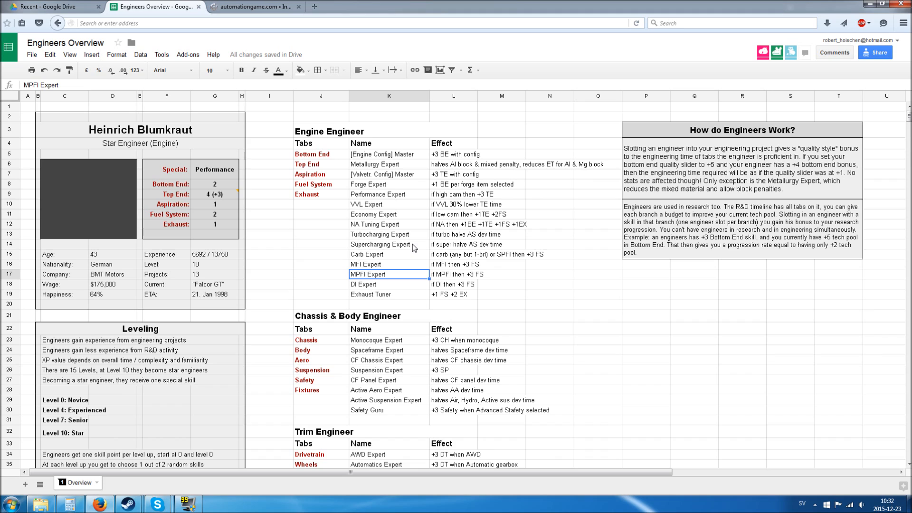
pyautogui.moveTo(448, 245)
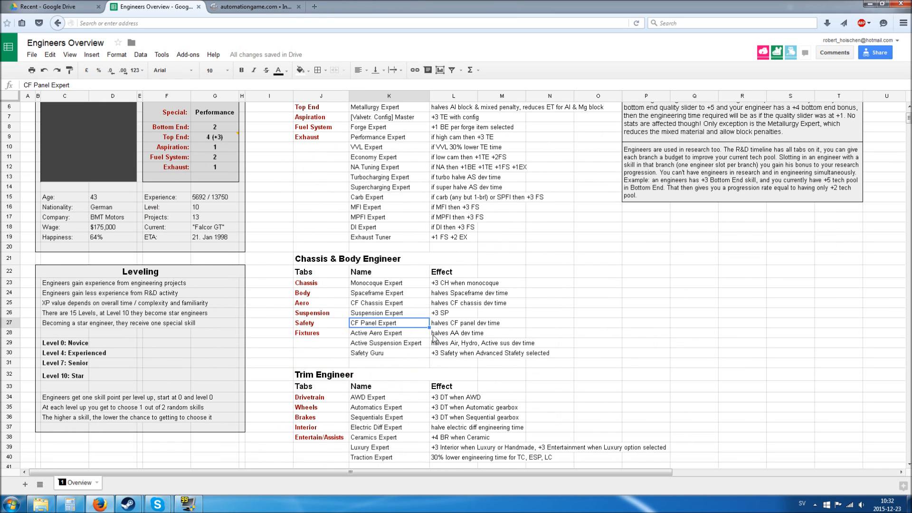
pyautogui.moveTo(377, 329)
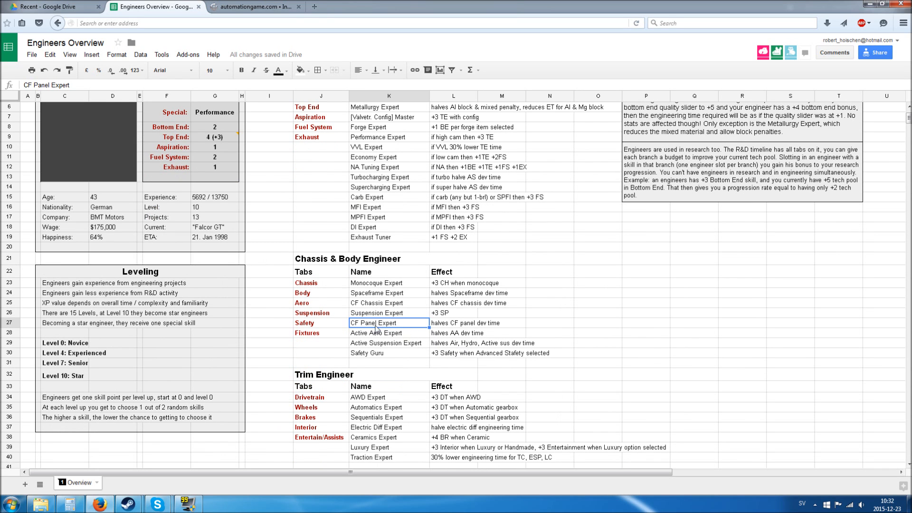
pyautogui.click(388, 303)
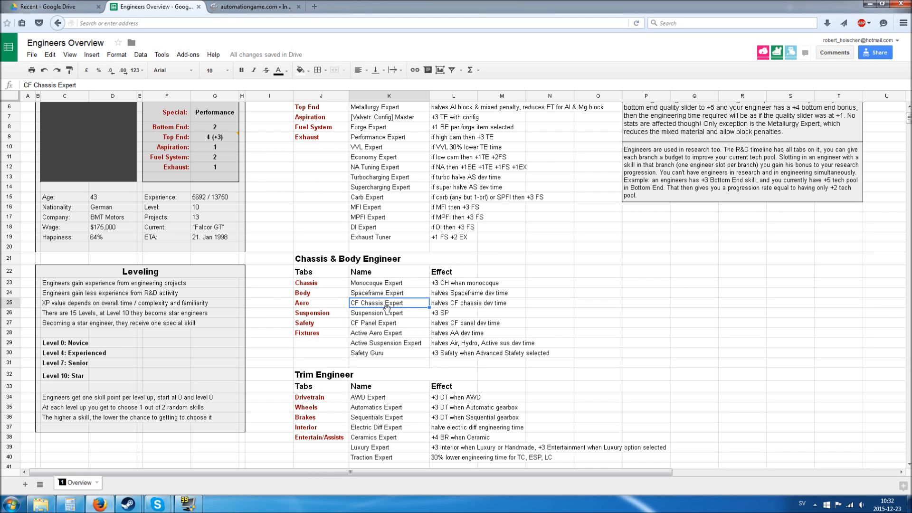
pyautogui.moveTo(462, 308)
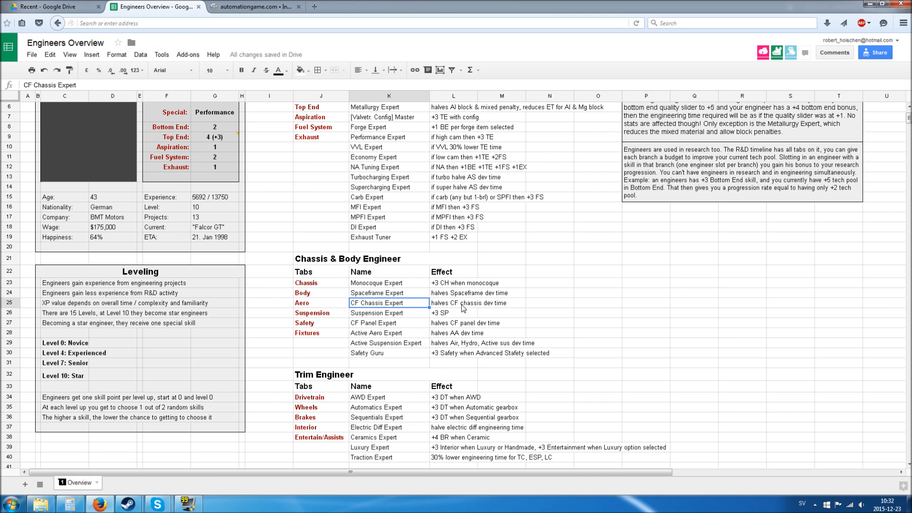
pyautogui.click(453, 303)
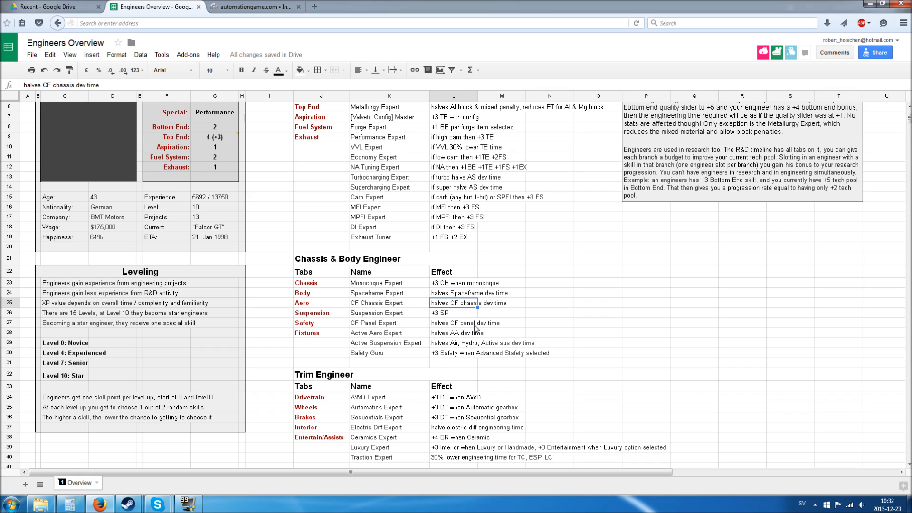
pyautogui.moveTo(464, 306)
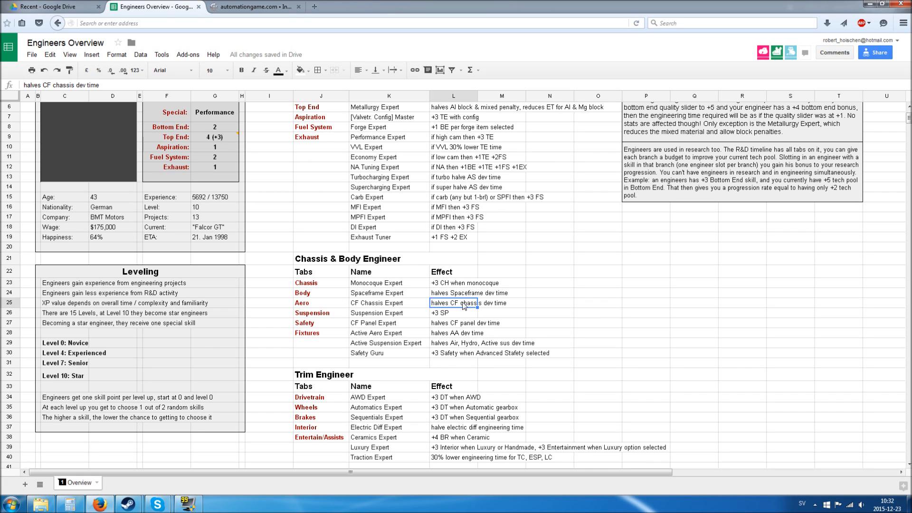
pyautogui.moveTo(464, 308)
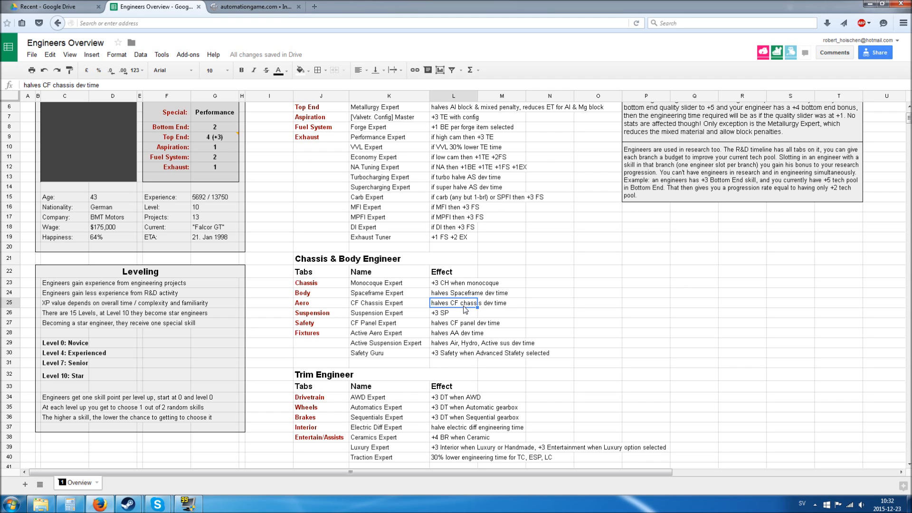
pyautogui.click(388, 302)
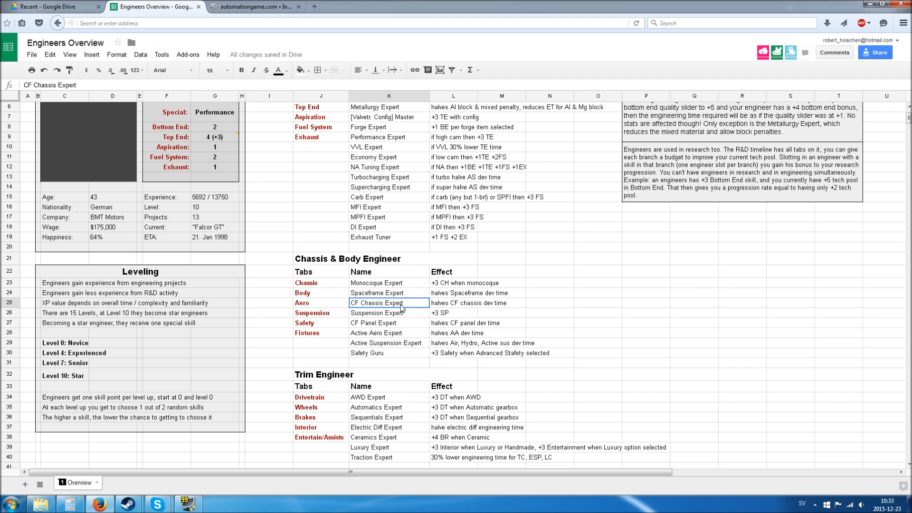
pyautogui.click(453, 303)
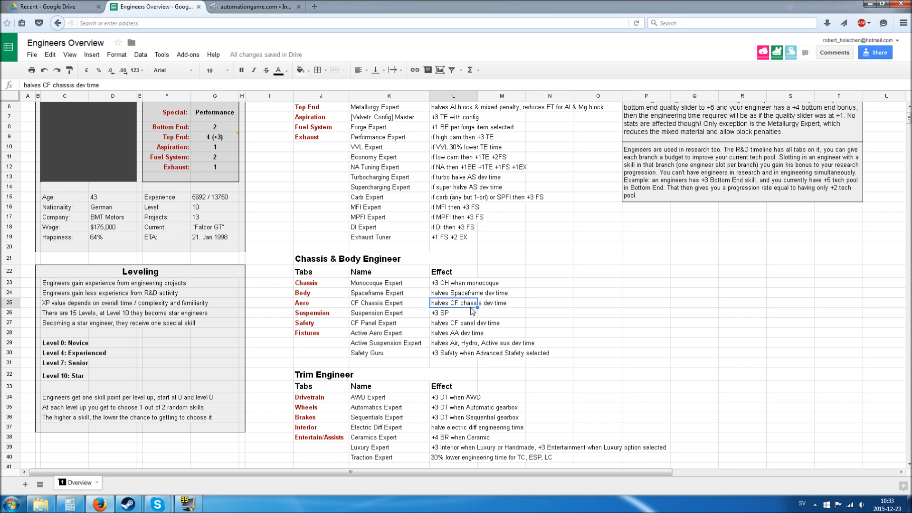
pyautogui.moveTo(393, 337)
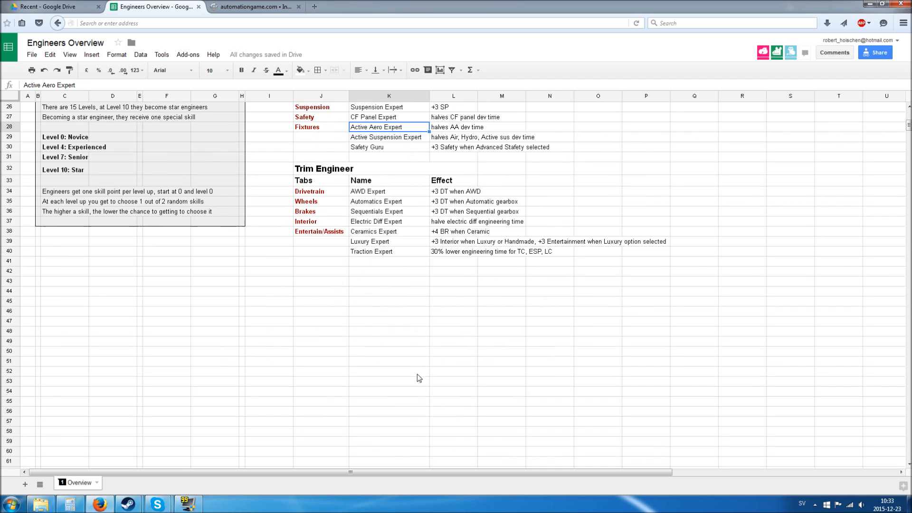
pyautogui.scroll(3)
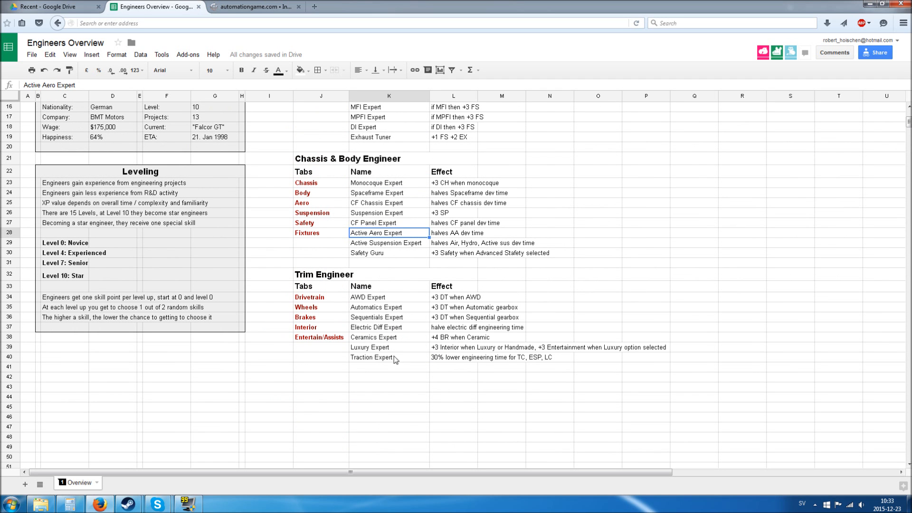
pyautogui.click(388, 357)
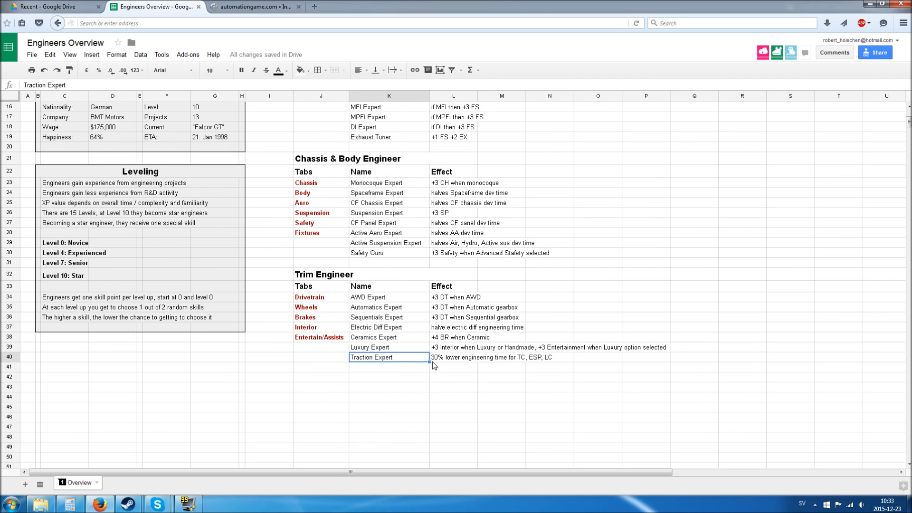
pyautogui.moveTo(493, 353)
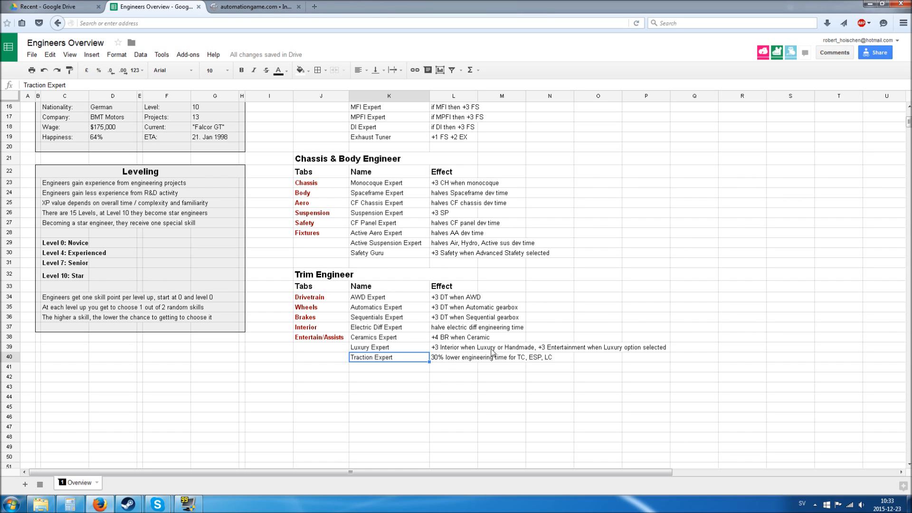
pyautogui.moveTo(453, 360)
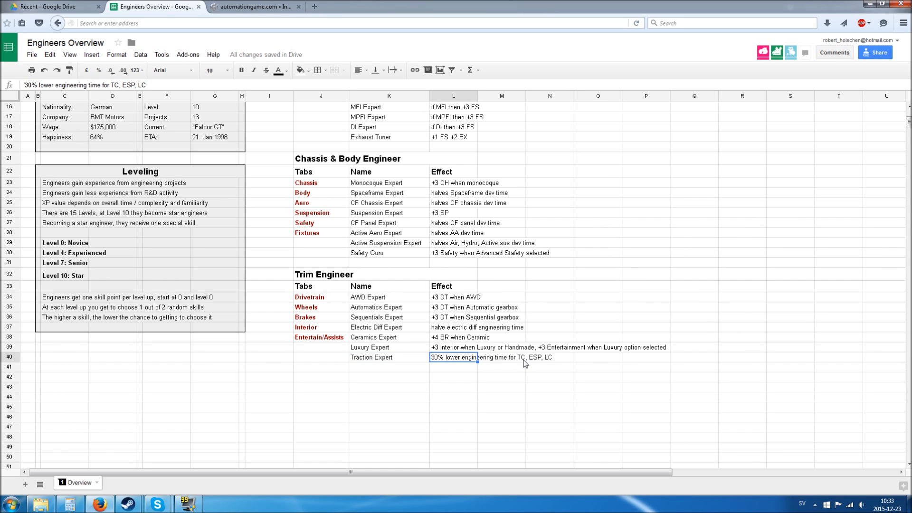
pyautogui.moveTo(533, 365)
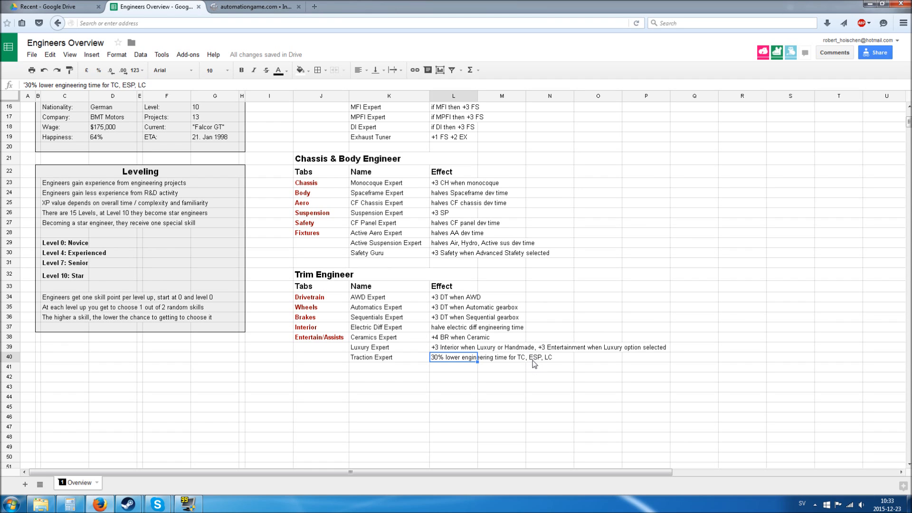
pyautogui.moveTo(474, 360)
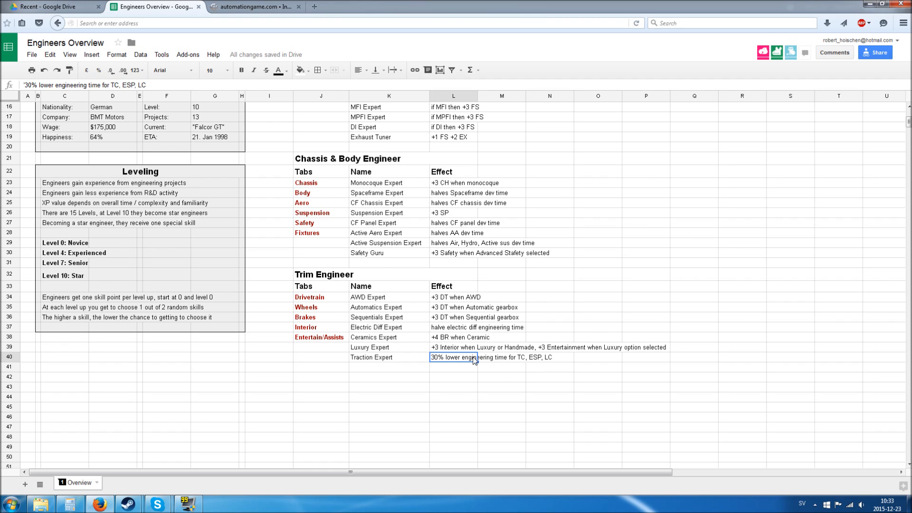
pyautogui.moveTo(448, 377)
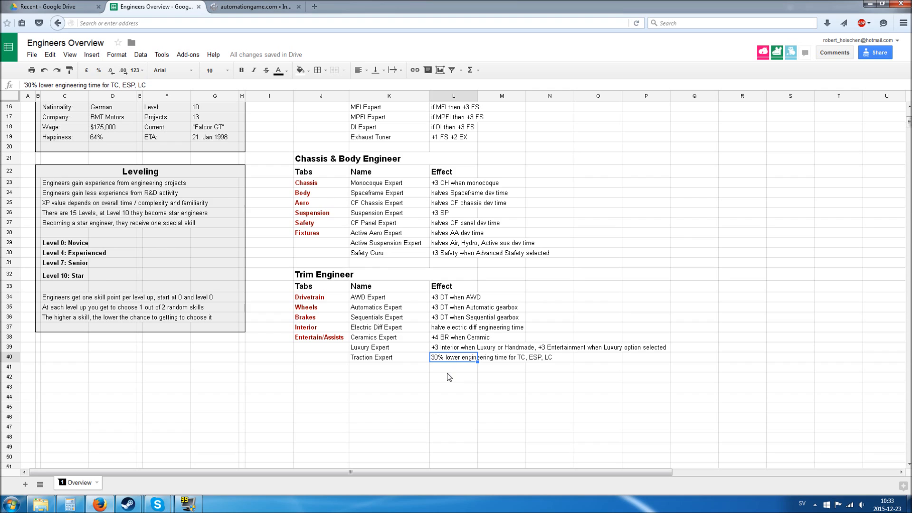
pyautogui.moveTo(445, 360)
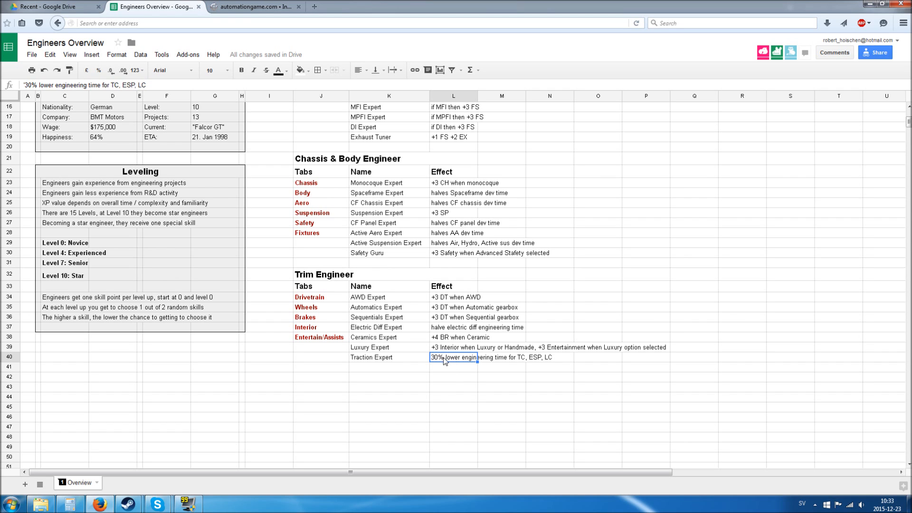
pyautogui.moveTo(454, 363)
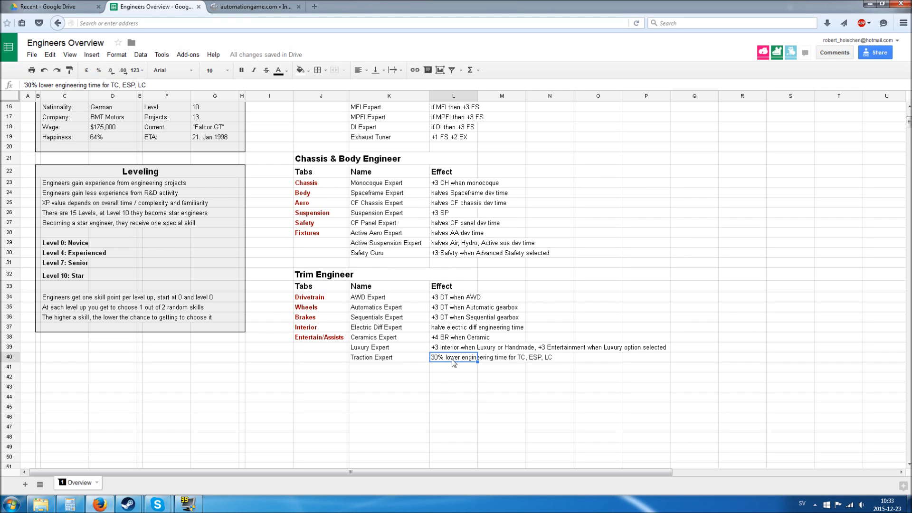
pyautogui.moveTo(484, 362)
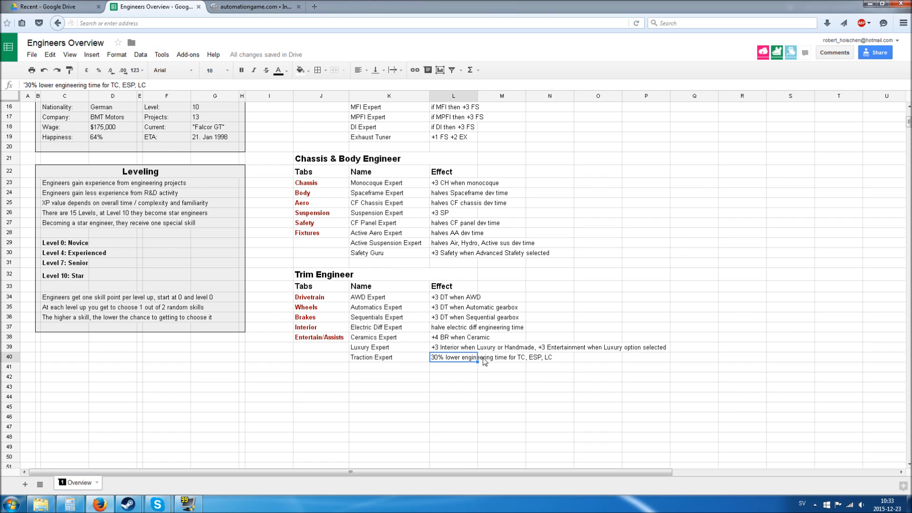
pyautogui.moveTo(455, 362)
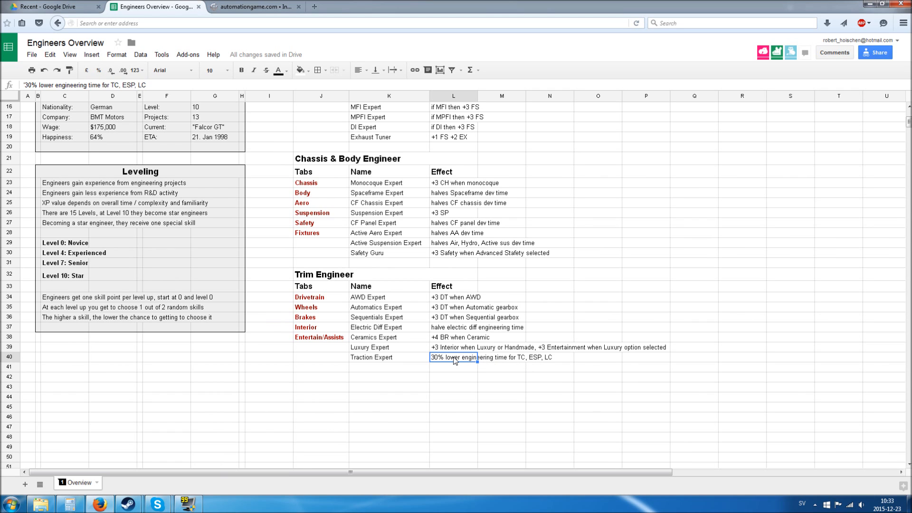
pyautogui.scroll(3)
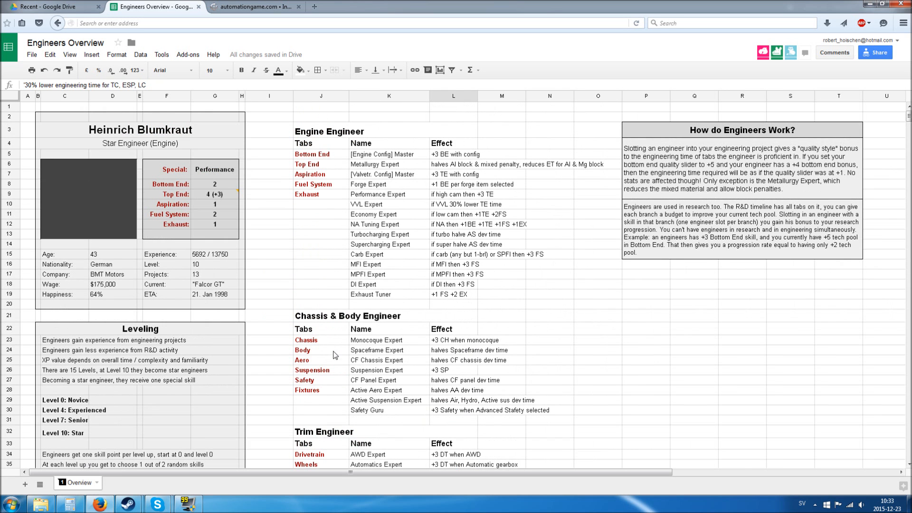
pyautogui.moveTo(319, 358)
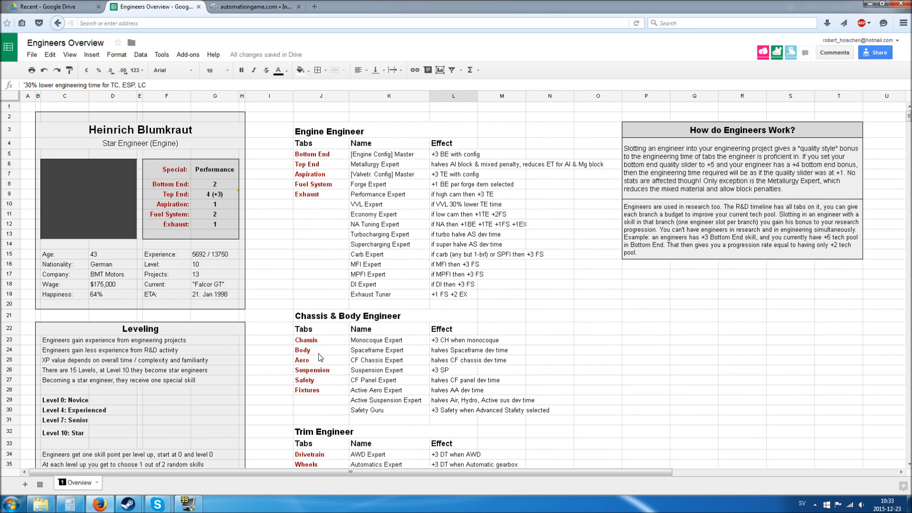
pyautogui.scroll(-3)
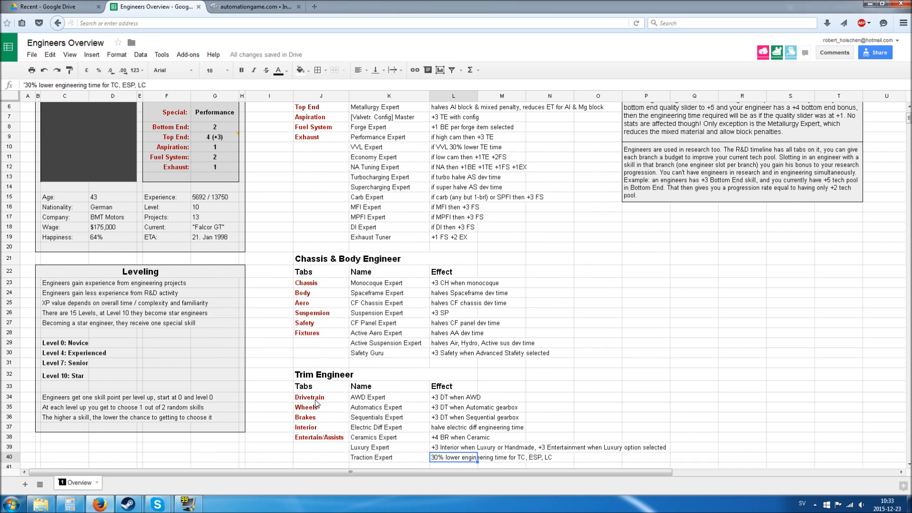
pyautogui.scroll(3)
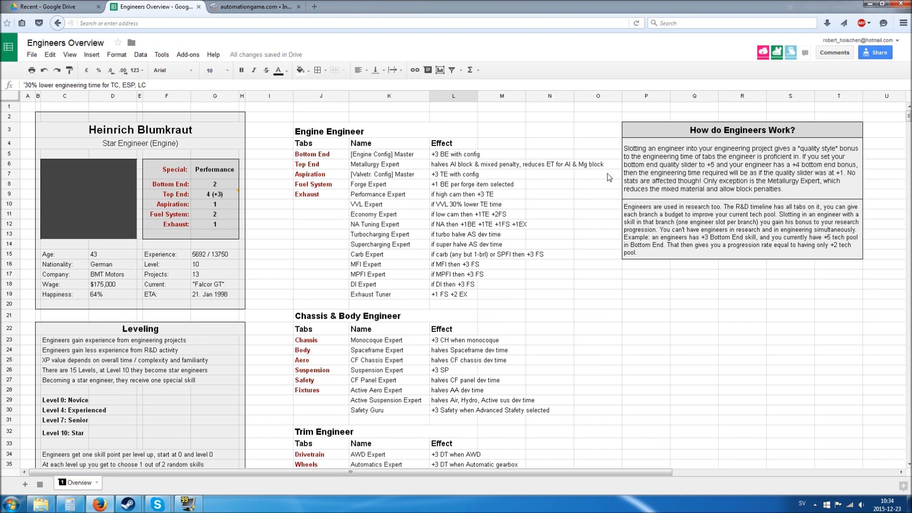
pyautogui.moveTo(579, 182)
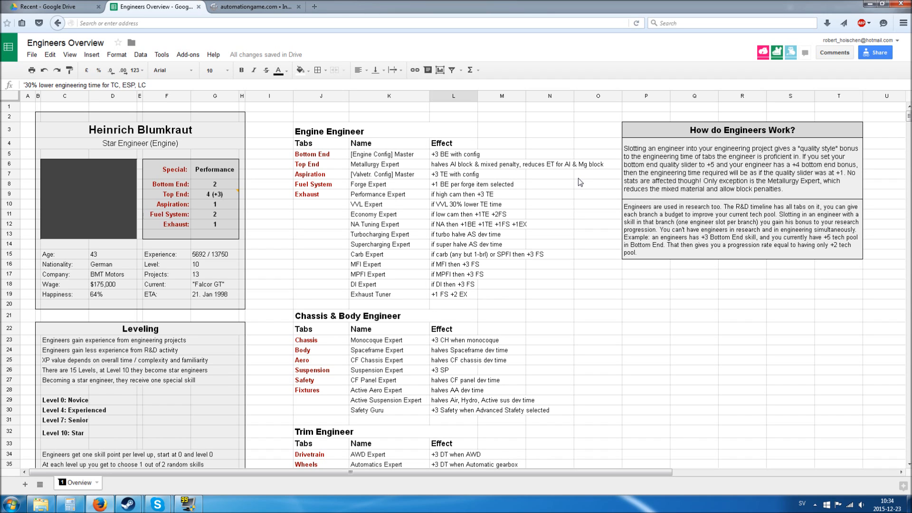
pyautogui.moveTo(224, 137)
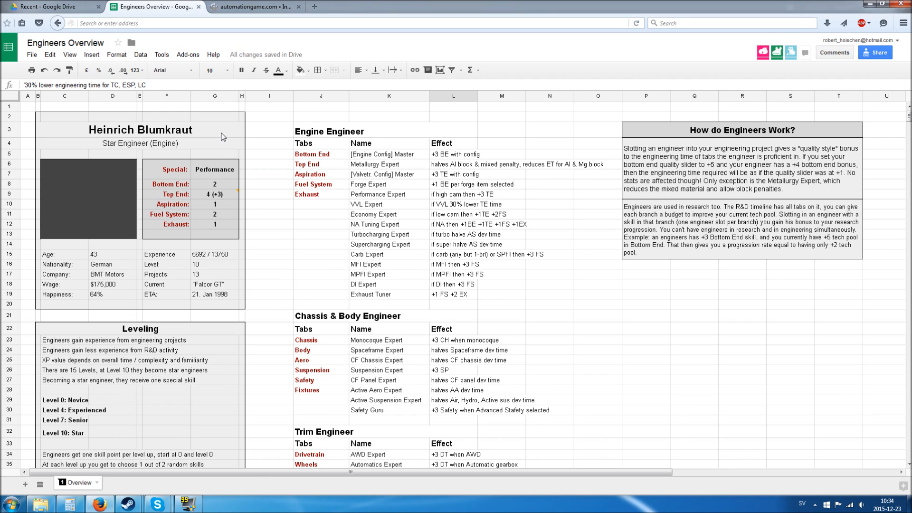
pyautogui.moveTo(261, 231)
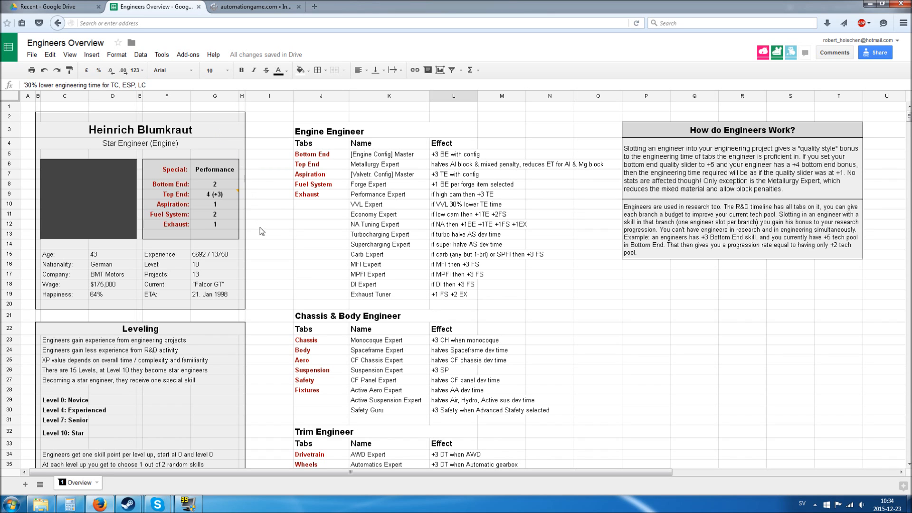
pyautogui.moveTo(266, 247)
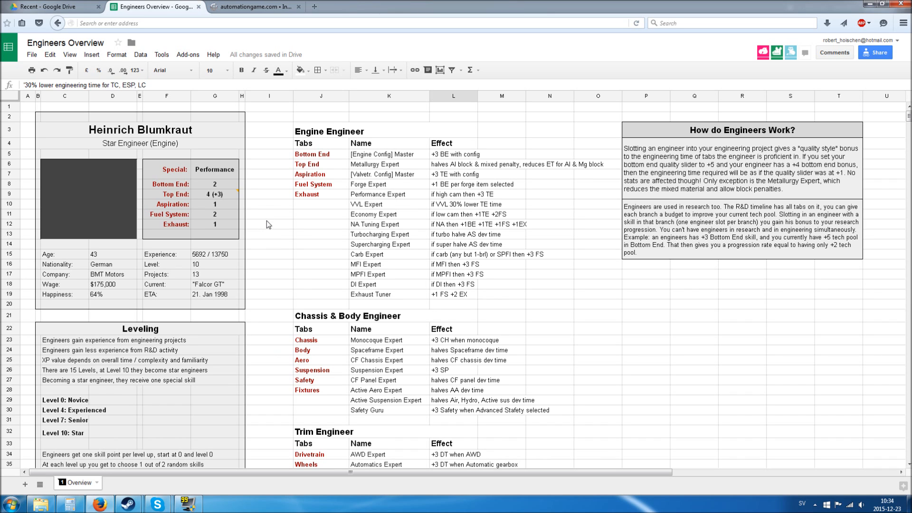
pyautogui.moveTo(278, 236)
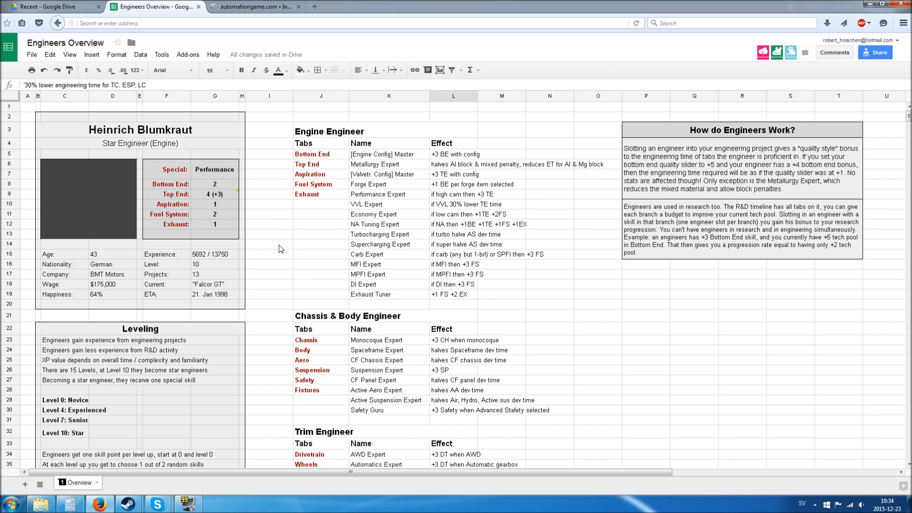
pyautogui.moveTo(297, 285)
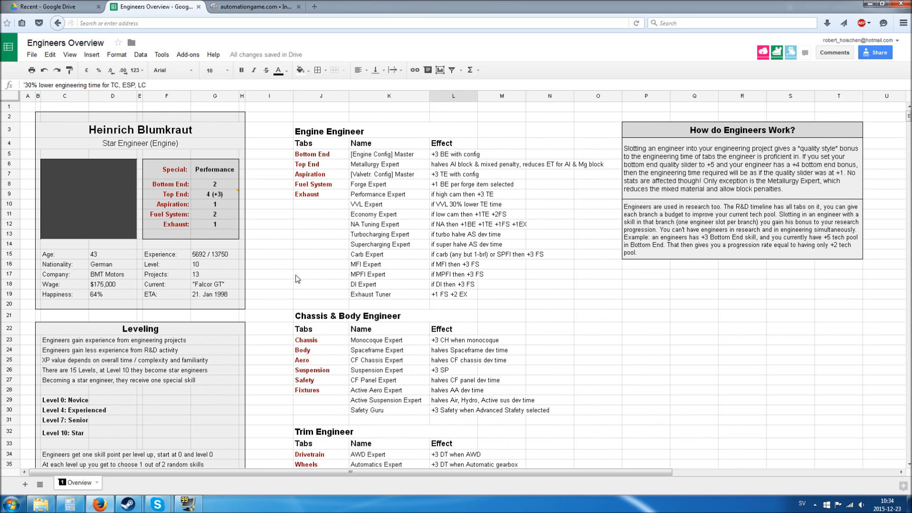
pyautogui.click(269, 236)
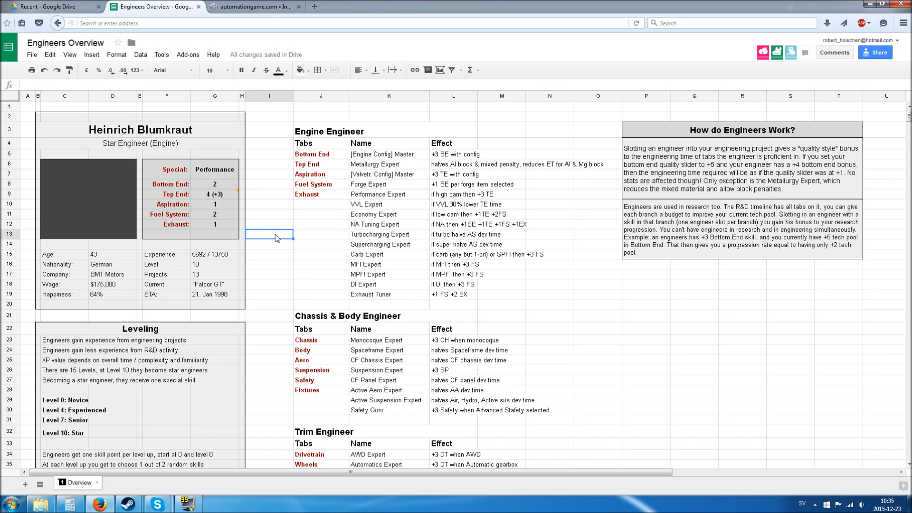
pyautogui.moveTo(277, 244)
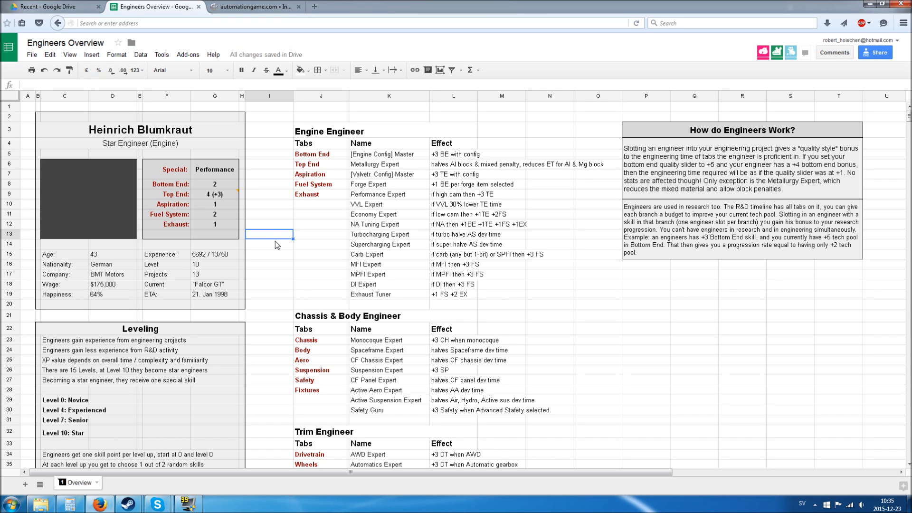